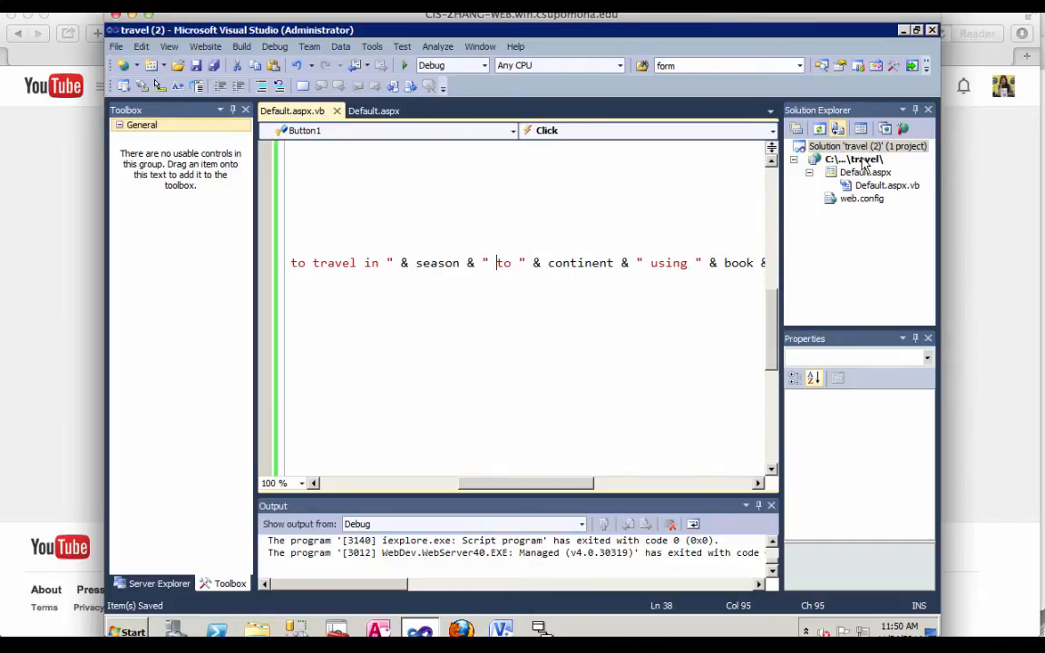
Step: Start adding a new item to the travel web site project
click(850, 160)
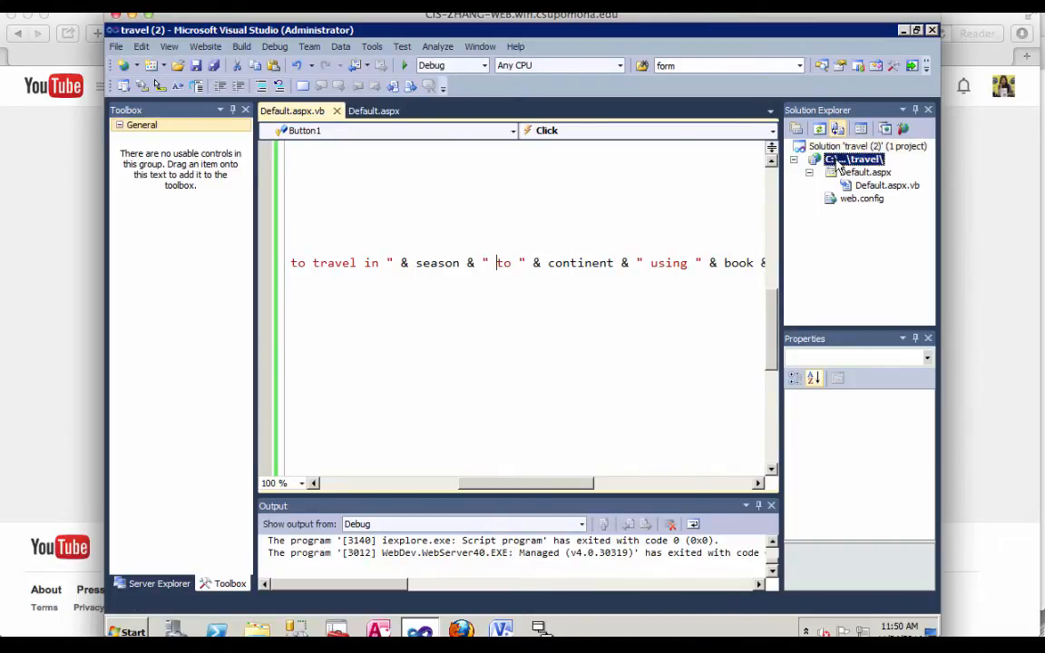
click(856, 159)
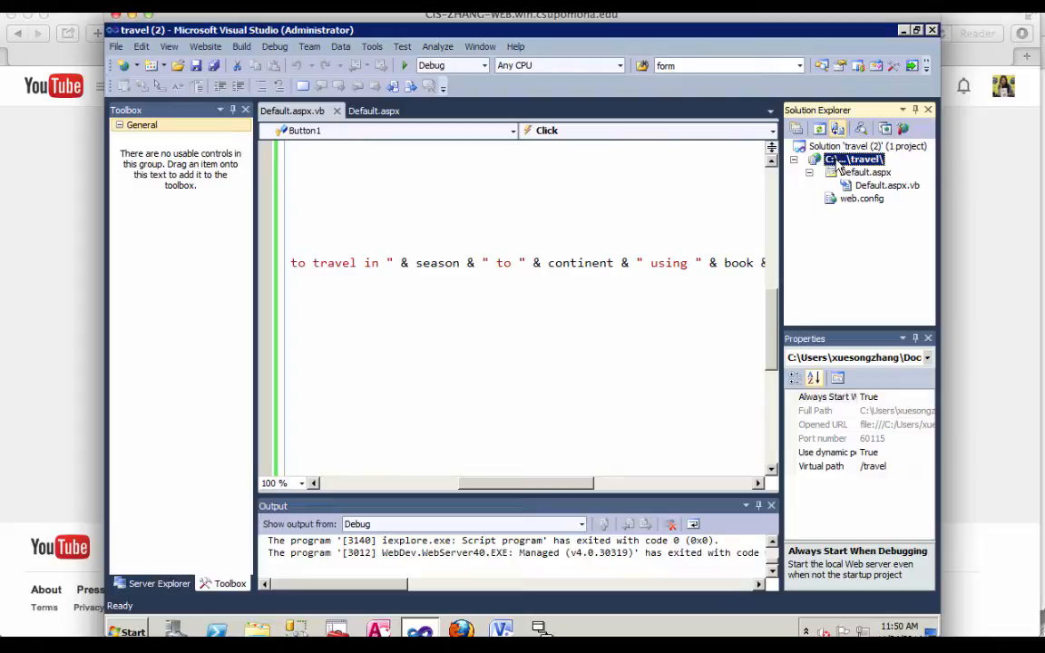
right_click(853, 160)
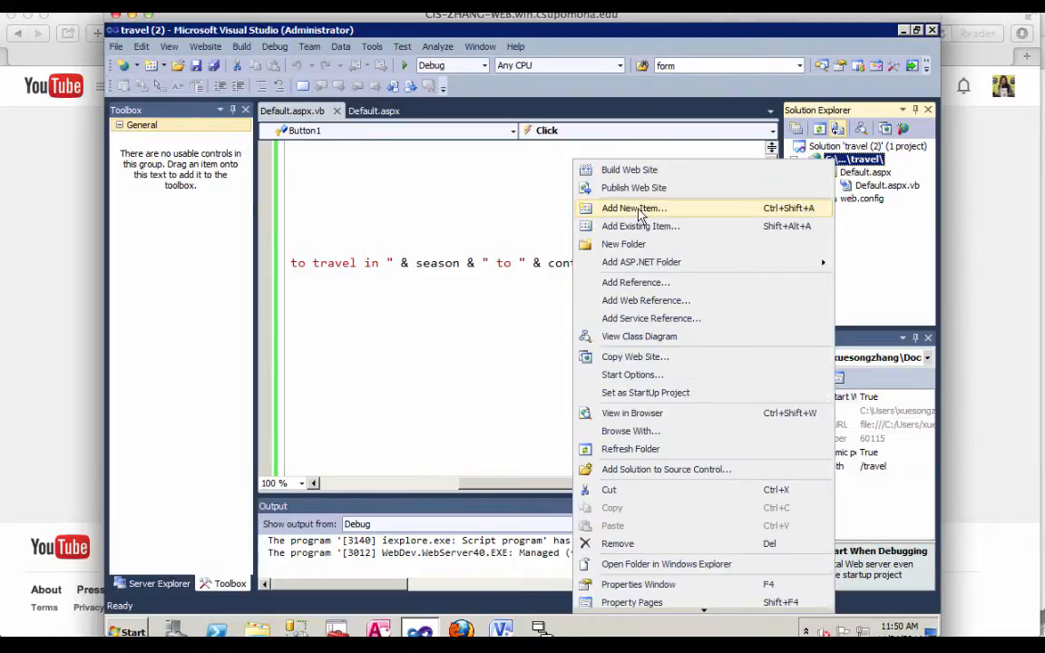
click(634, 207)
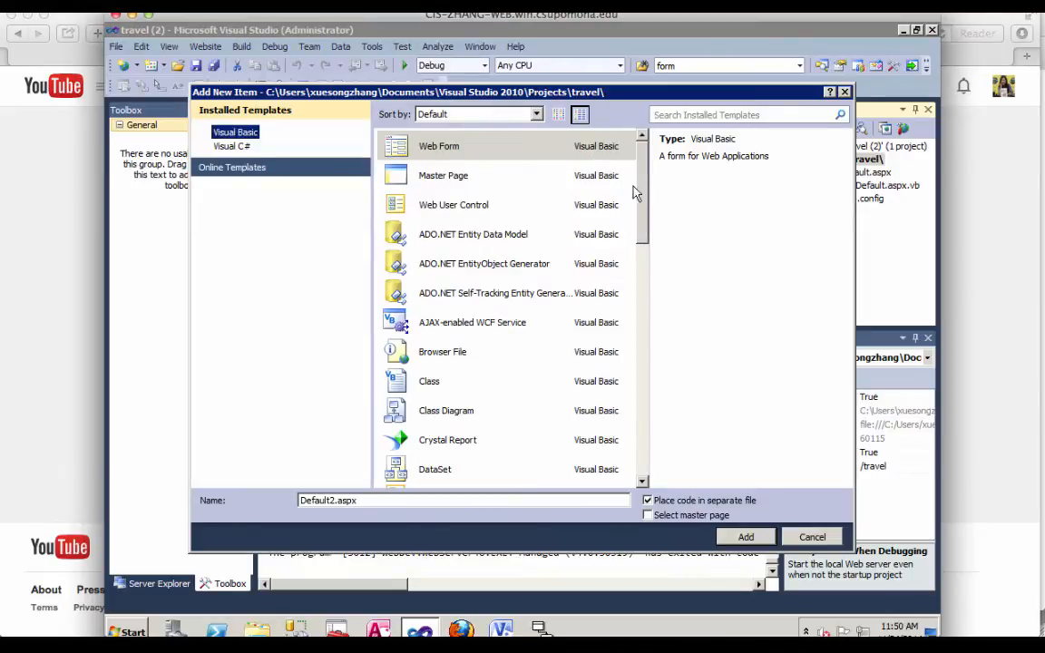
Step: Add a SQL Server Database named Database.mdf and place it in the App_Data folder
scroll(down, 3)
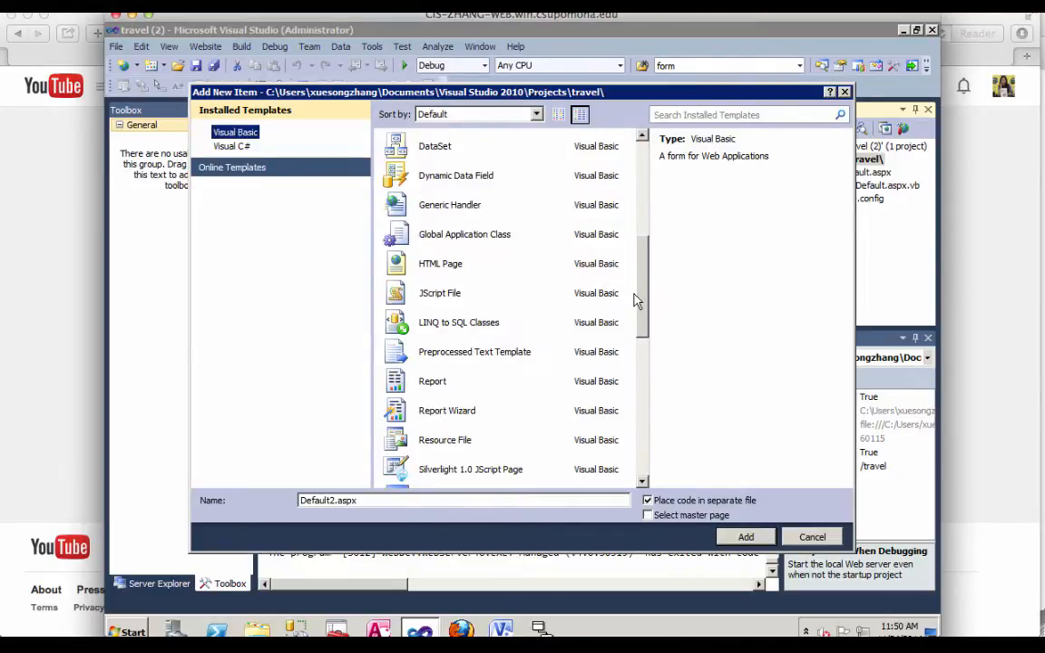
scroll(down, 3)
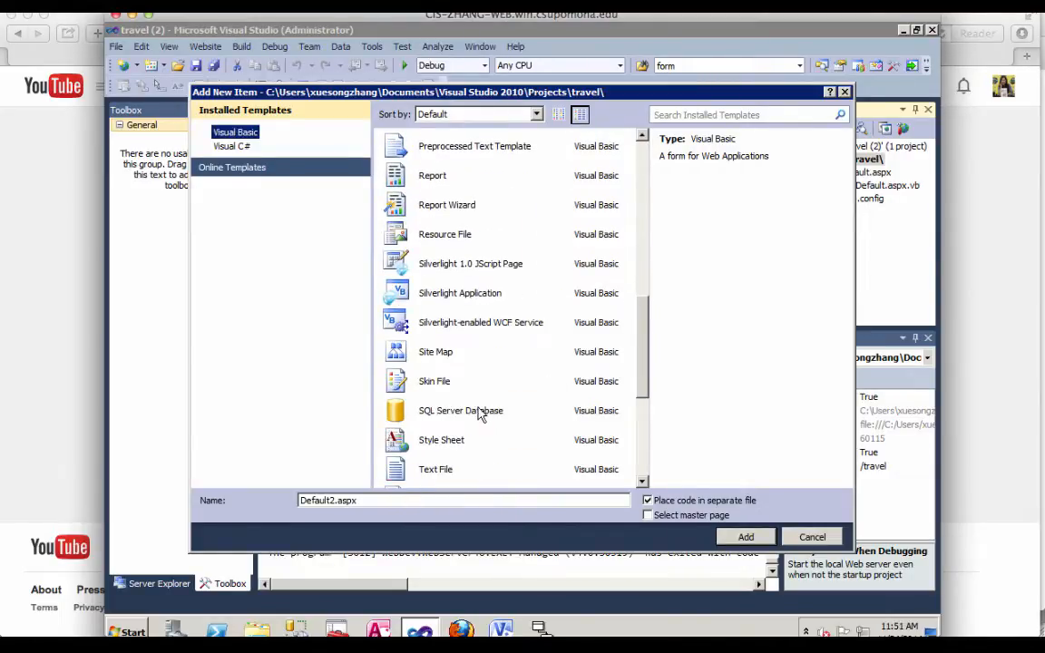
mouse_move(472, 413)
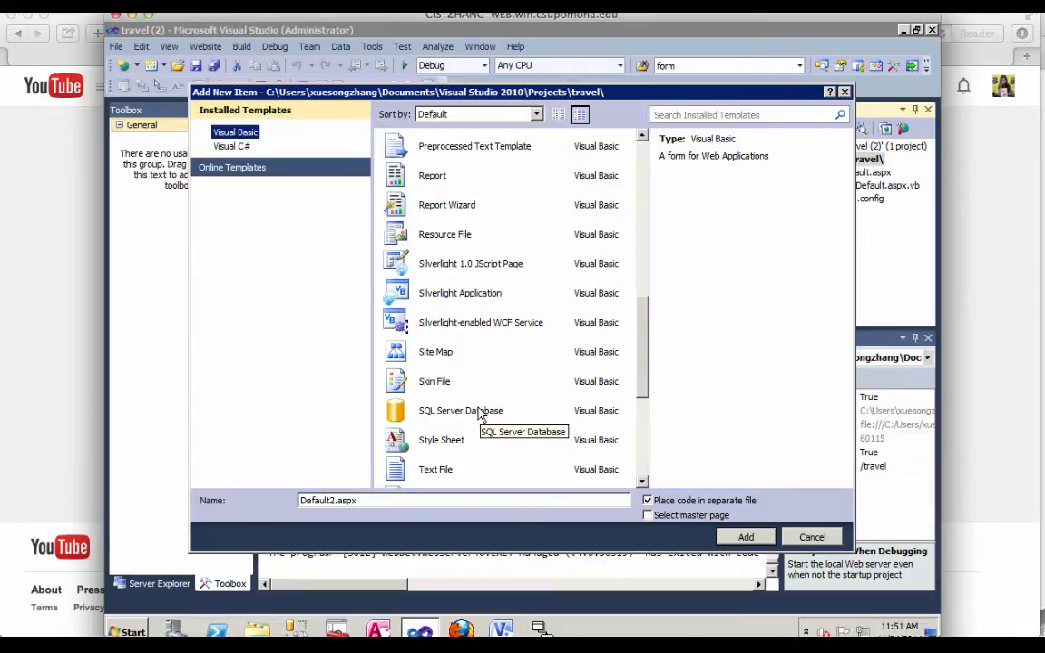
click(461, 410)
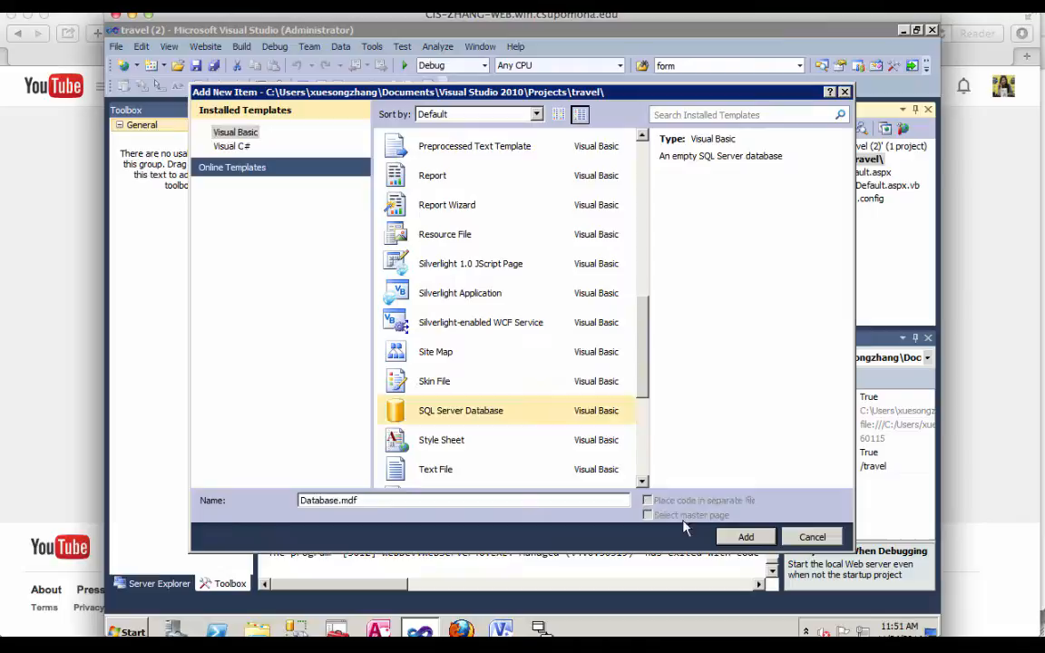
click(323, 500)
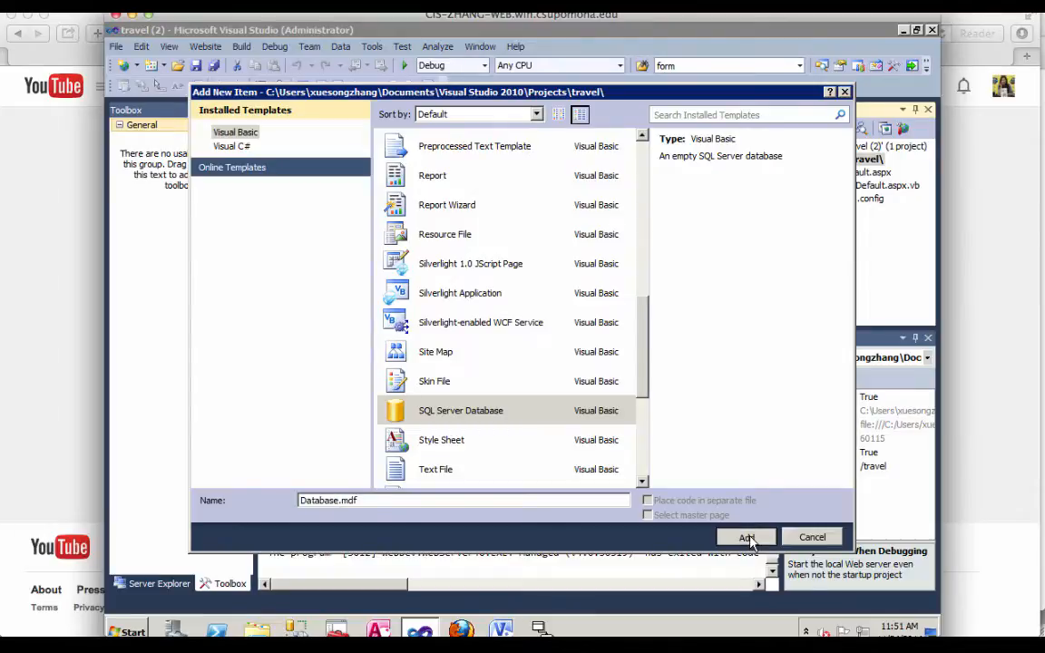
click(746, 538)
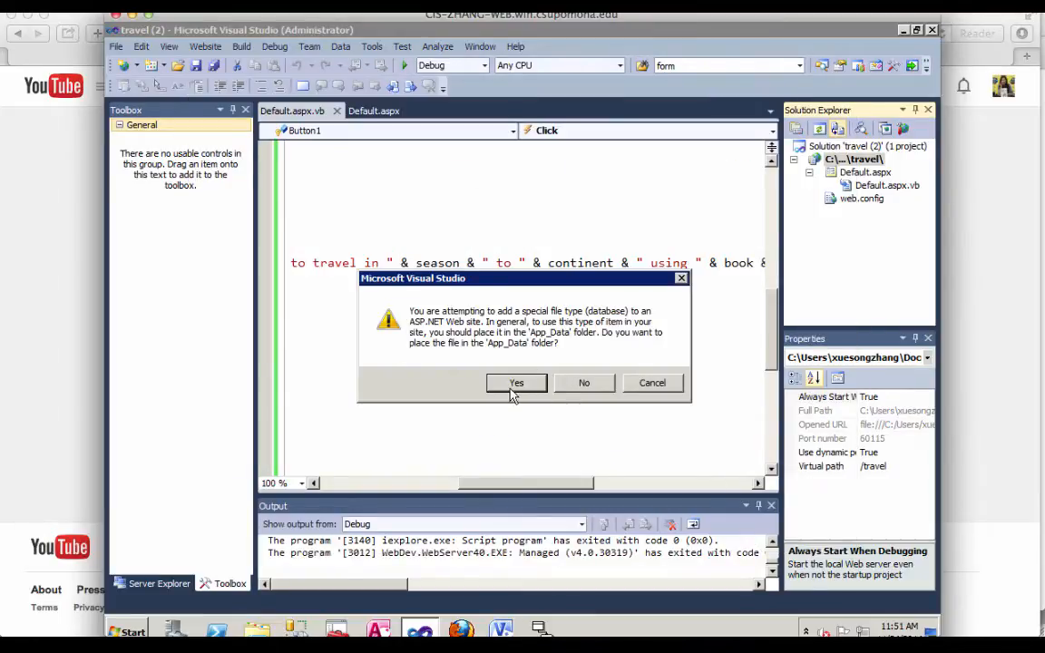
mouse_move(499, 352)
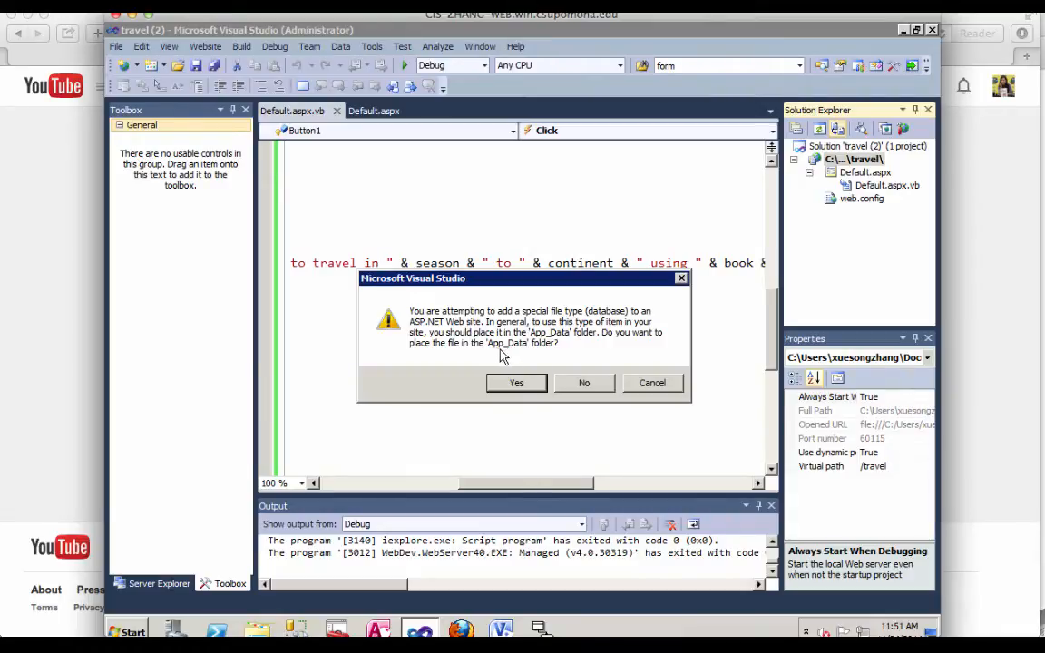
click(515, 383)
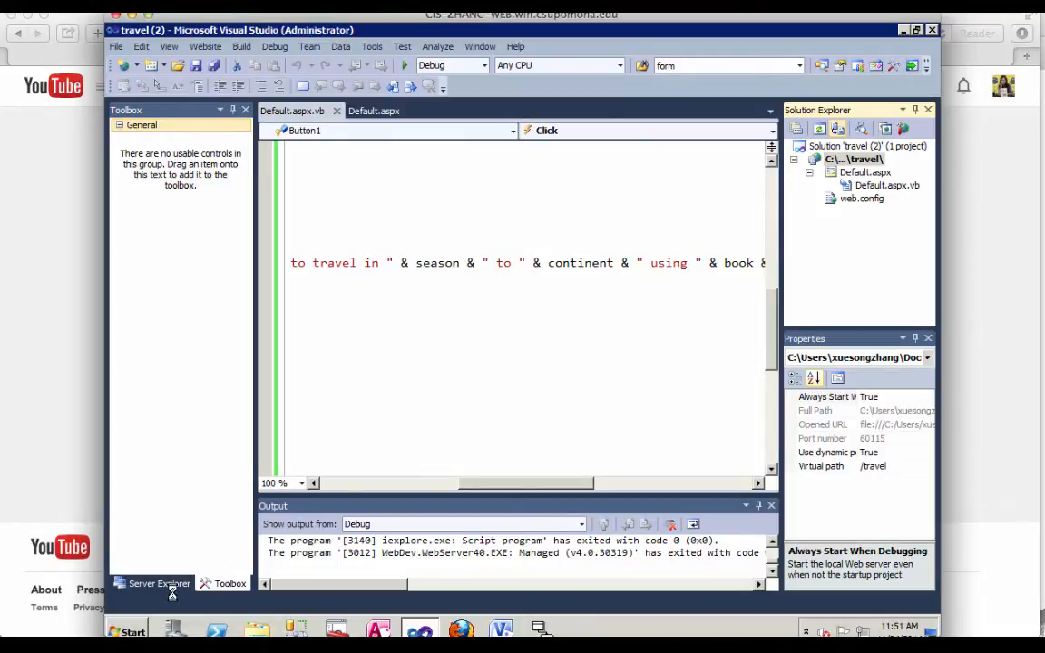
Step: From Server Explorer, add a new table to Database.mdf starting with an id column
click(160, 584)
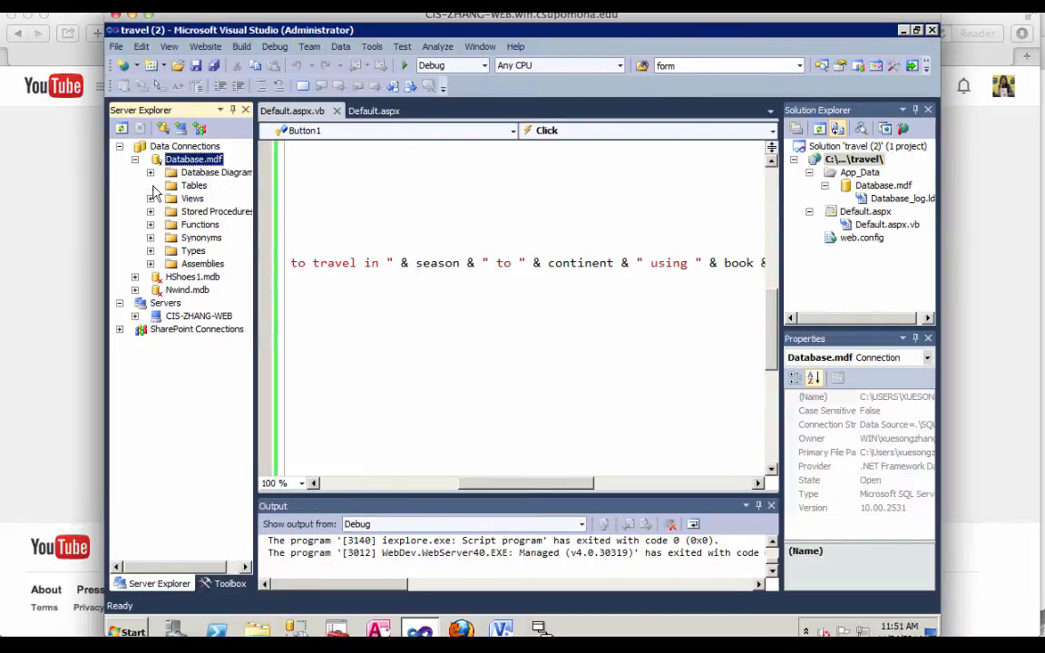
click(193, 186)
text(in)
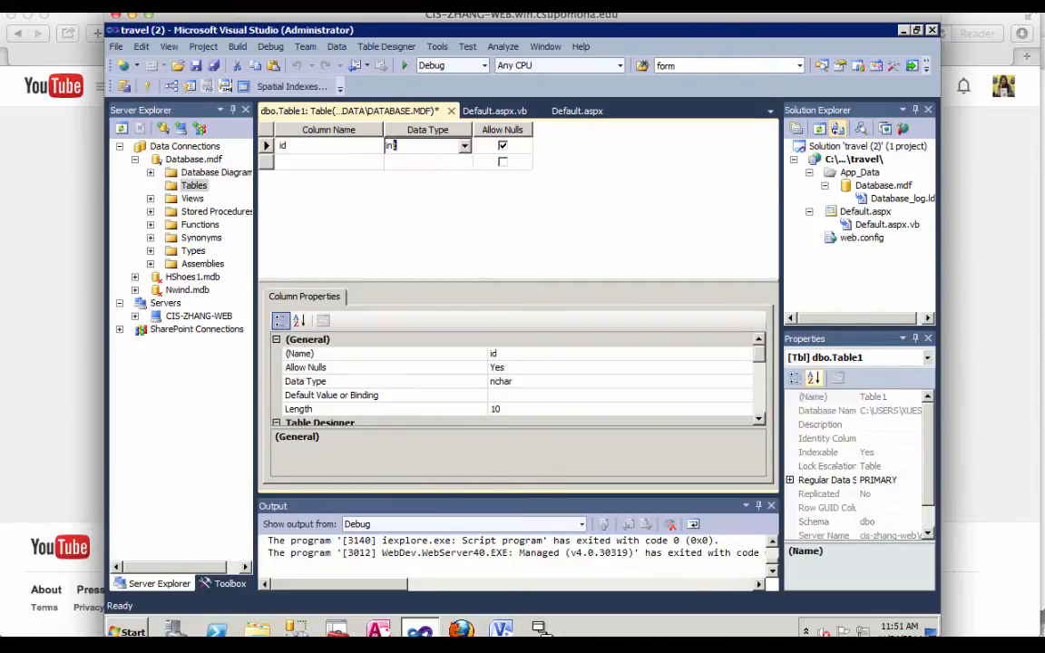
Step: Make the id column an int and set it as the table's primary key
click(503, 145)
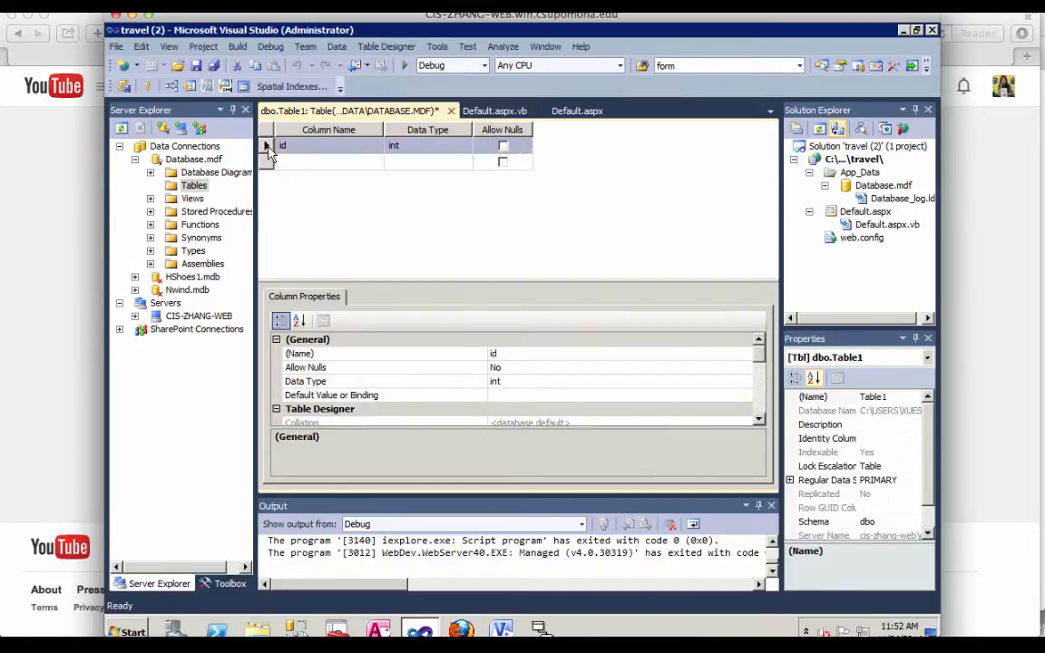
right_click(283, 145)
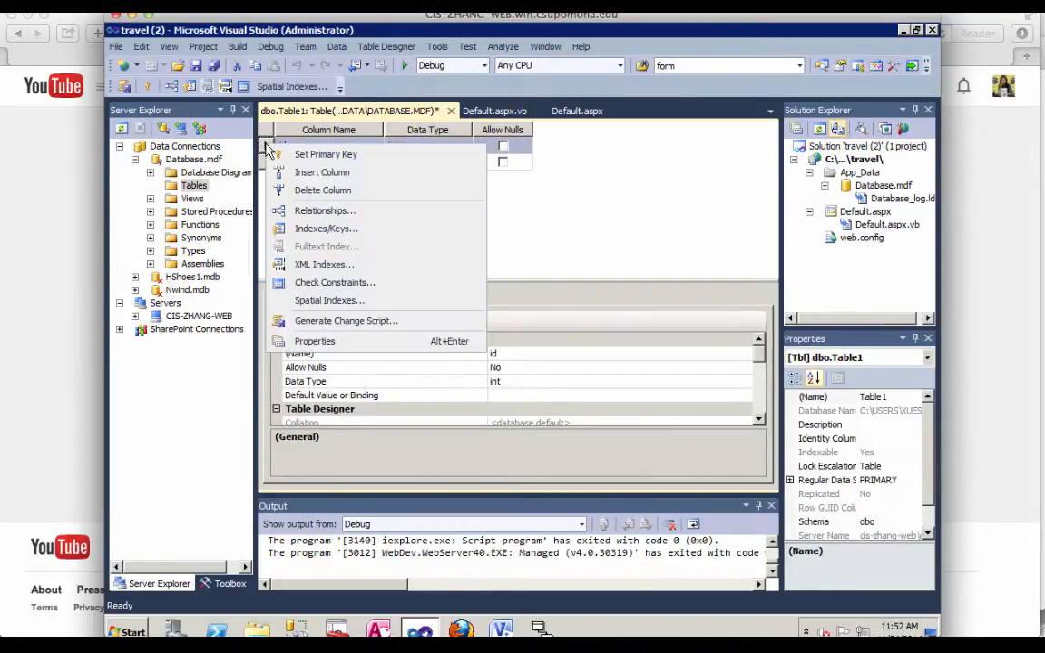
click(325, 155)
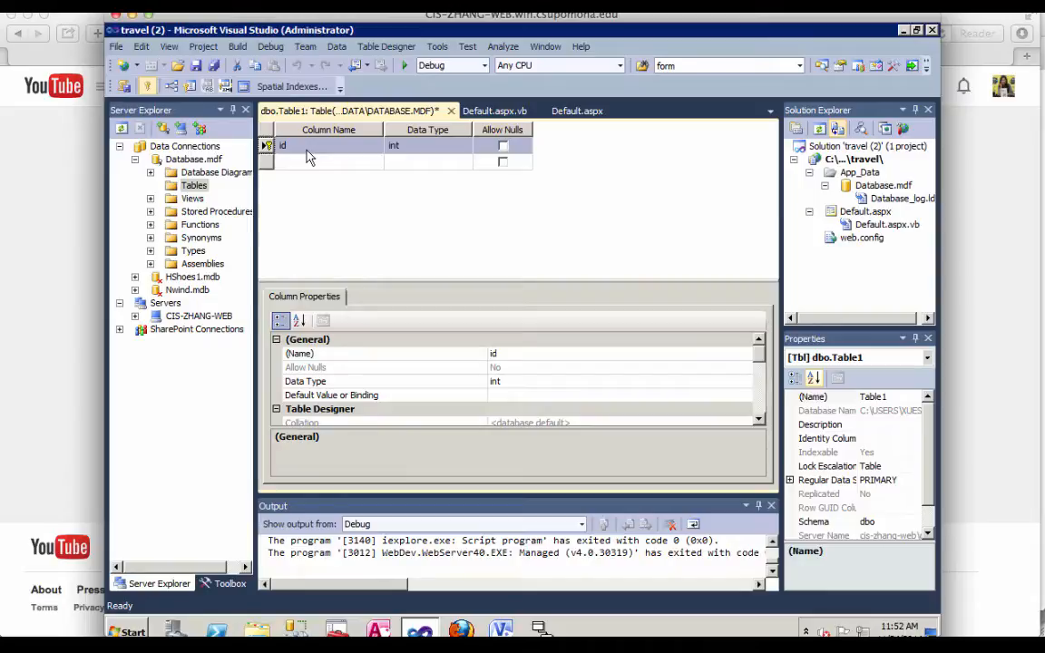
mouse_move(672, 382)
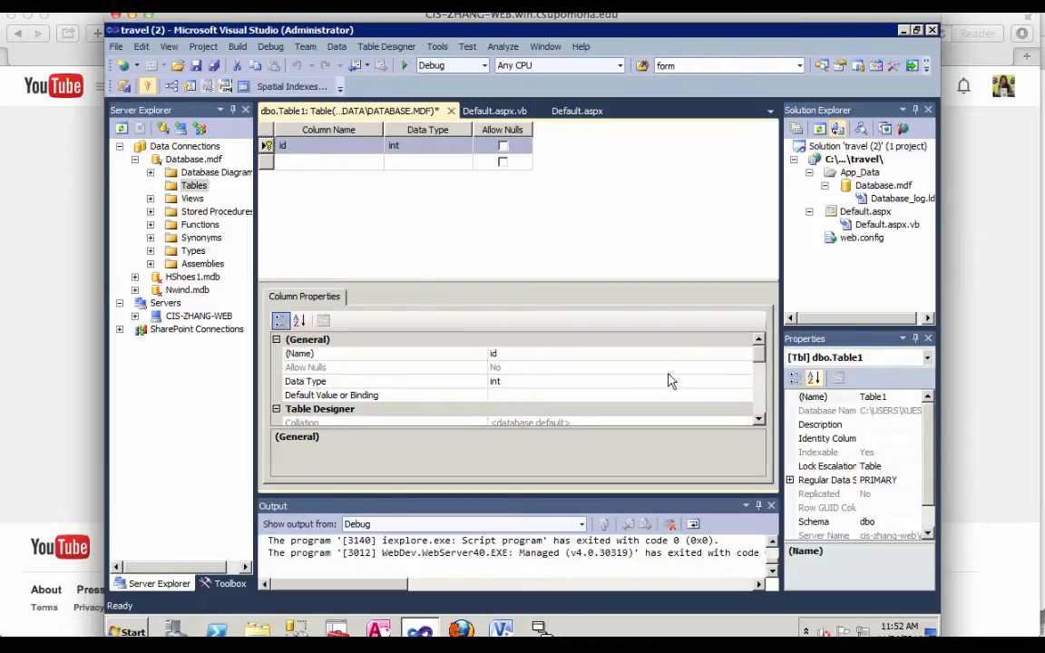
Step: Set id as an identity column in Column Properties (Is Identity = Yes)
scroll(down, 3)
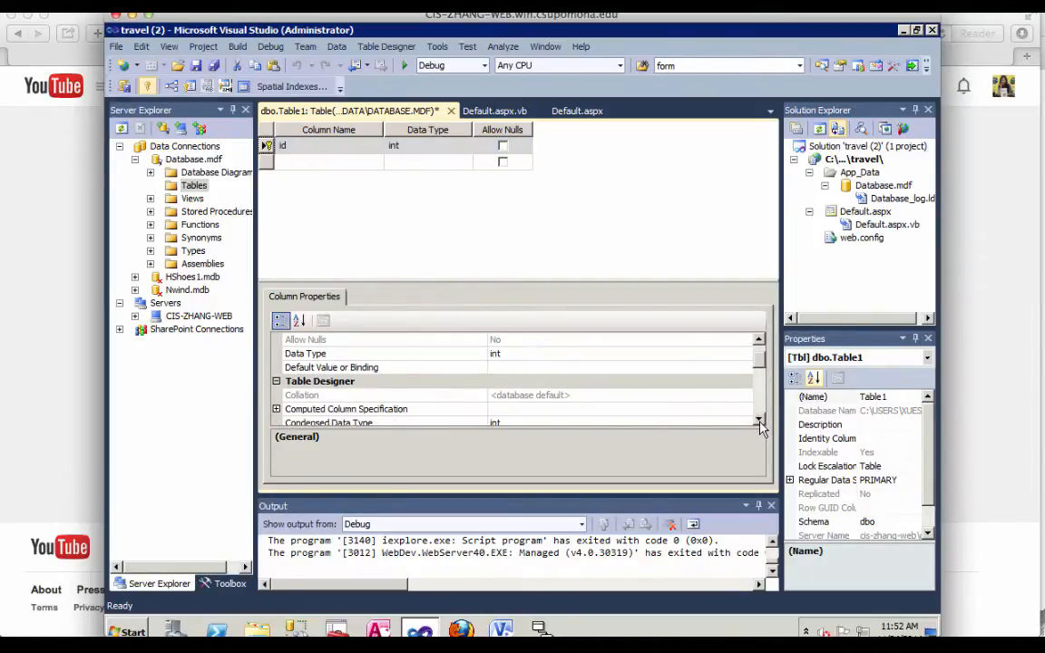
scroll(down, 3)
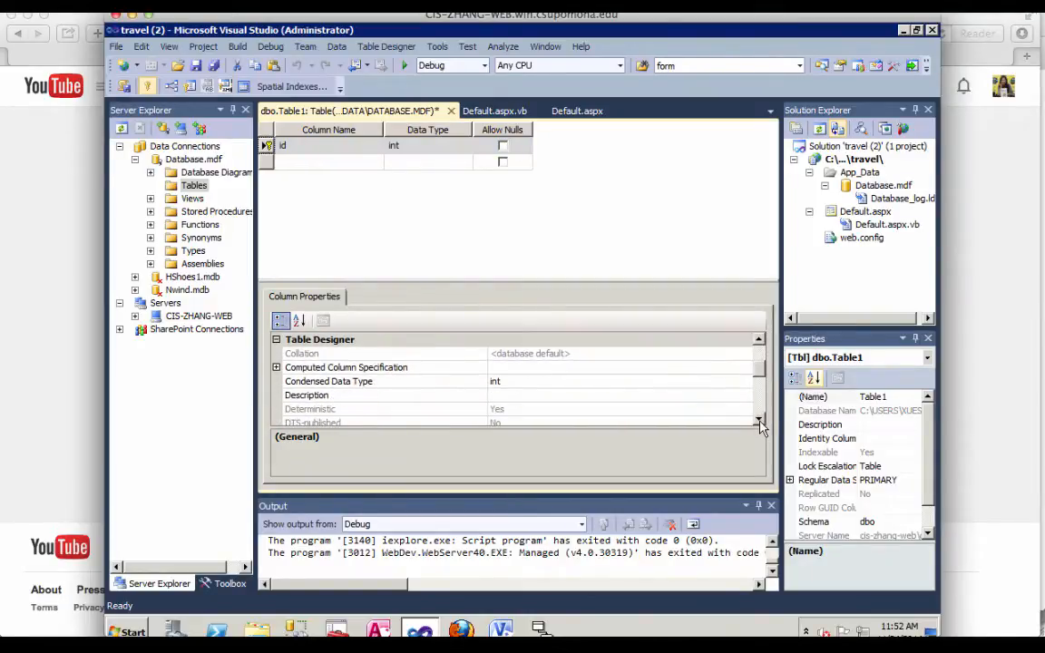
scroll(down, 3)
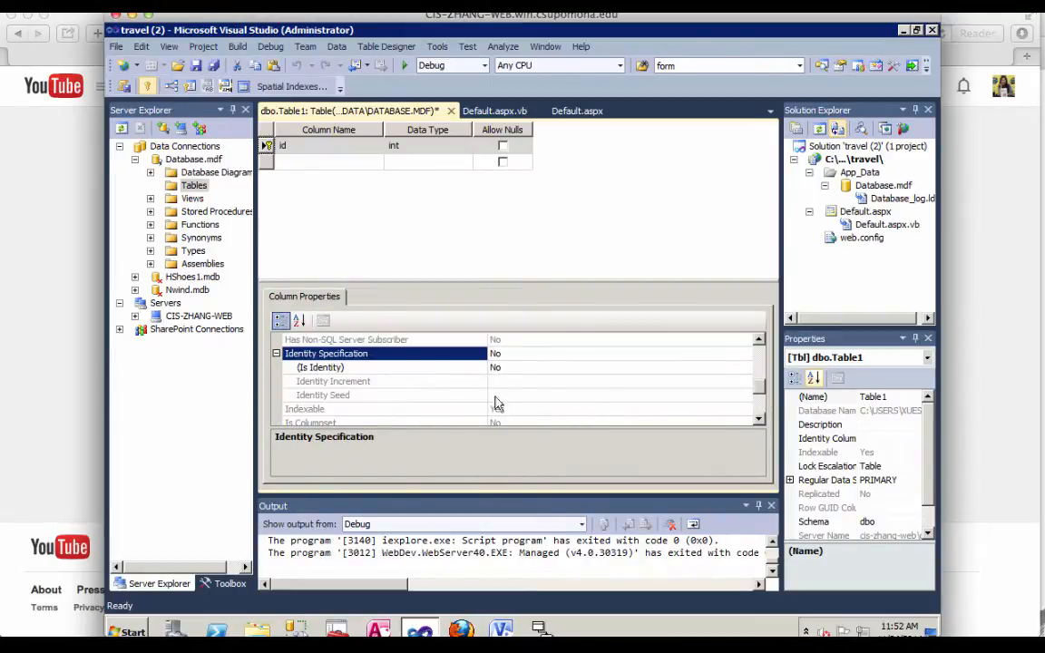
click(758, 367)
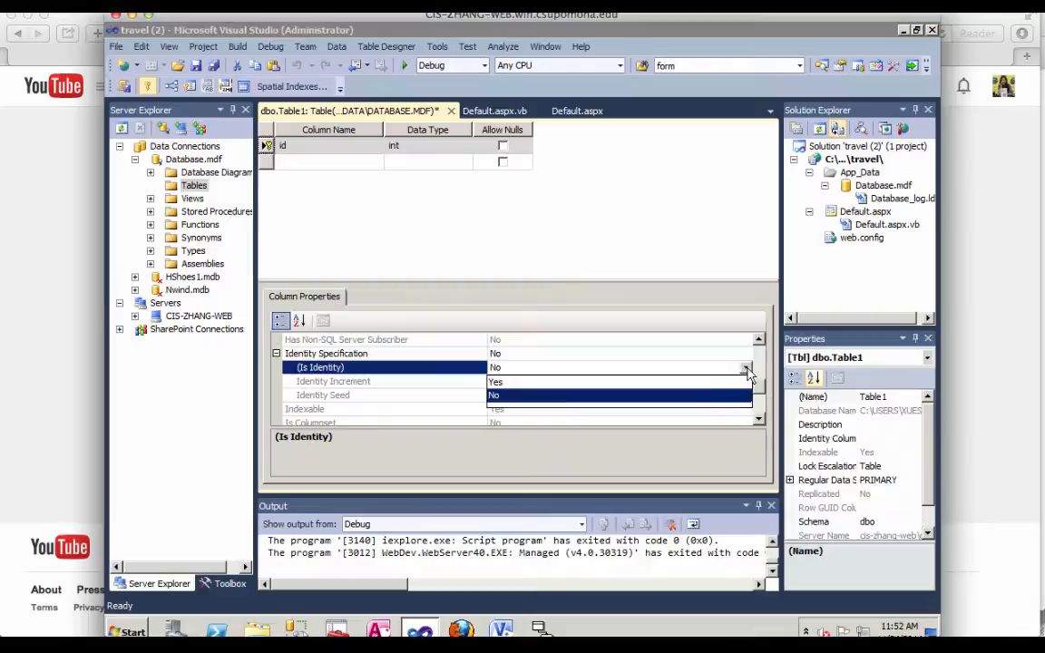
click(493, 381)
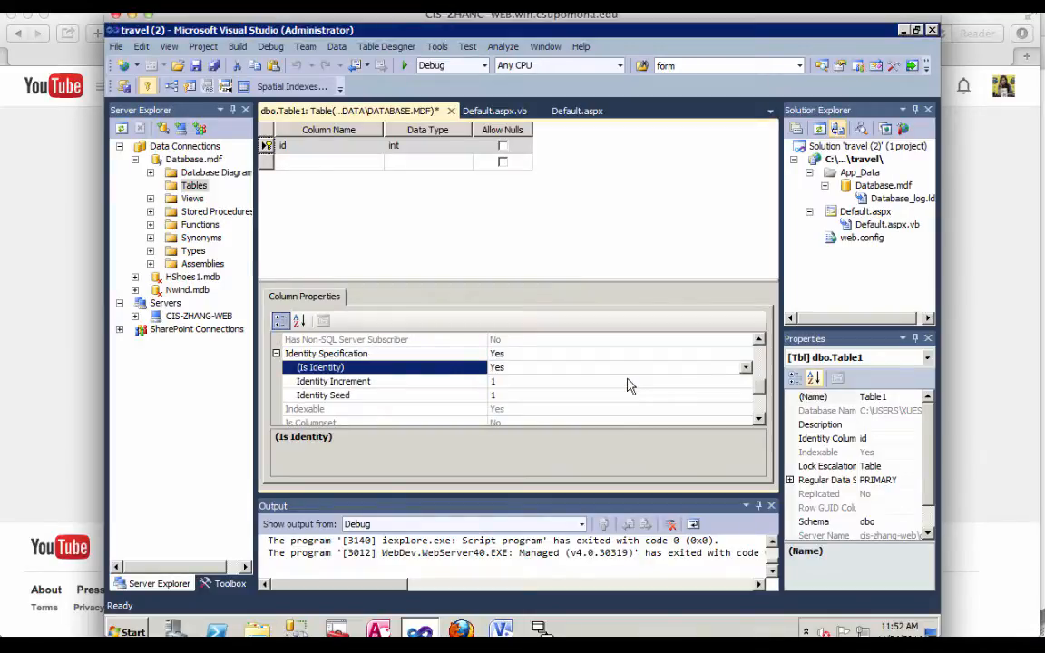
mouse_move(316, 396)
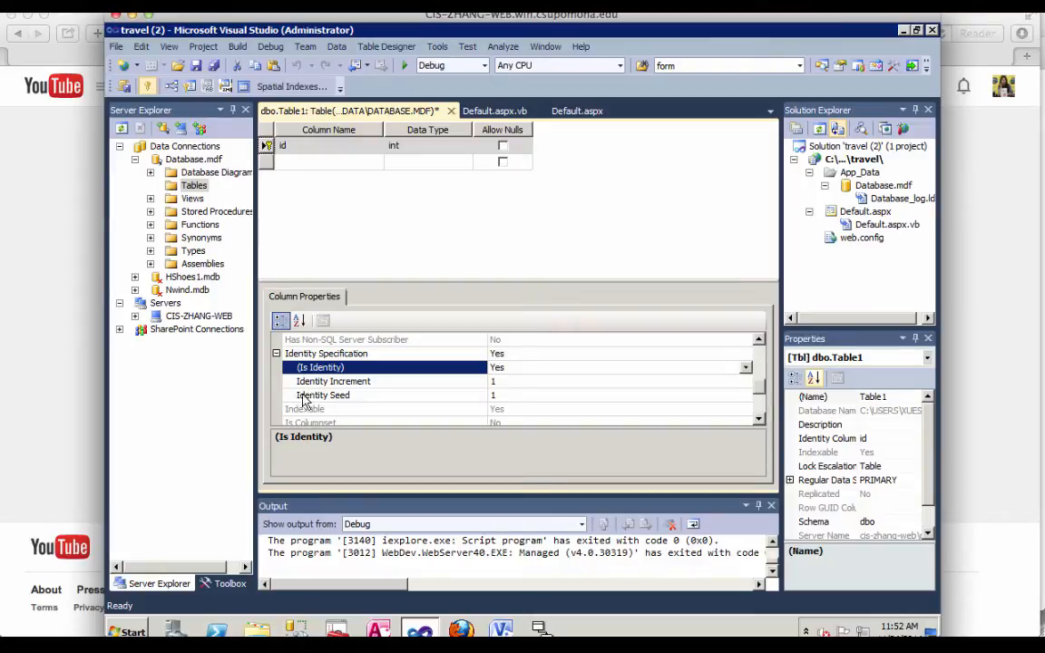
mouse_move(505, 401)
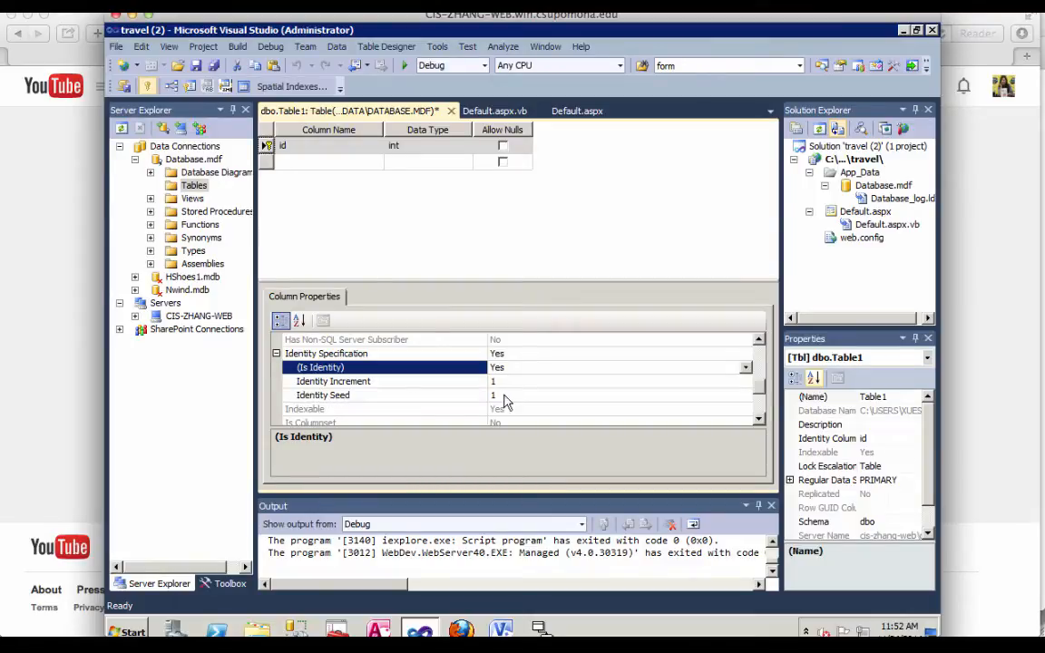
mouse_move(519, 430)
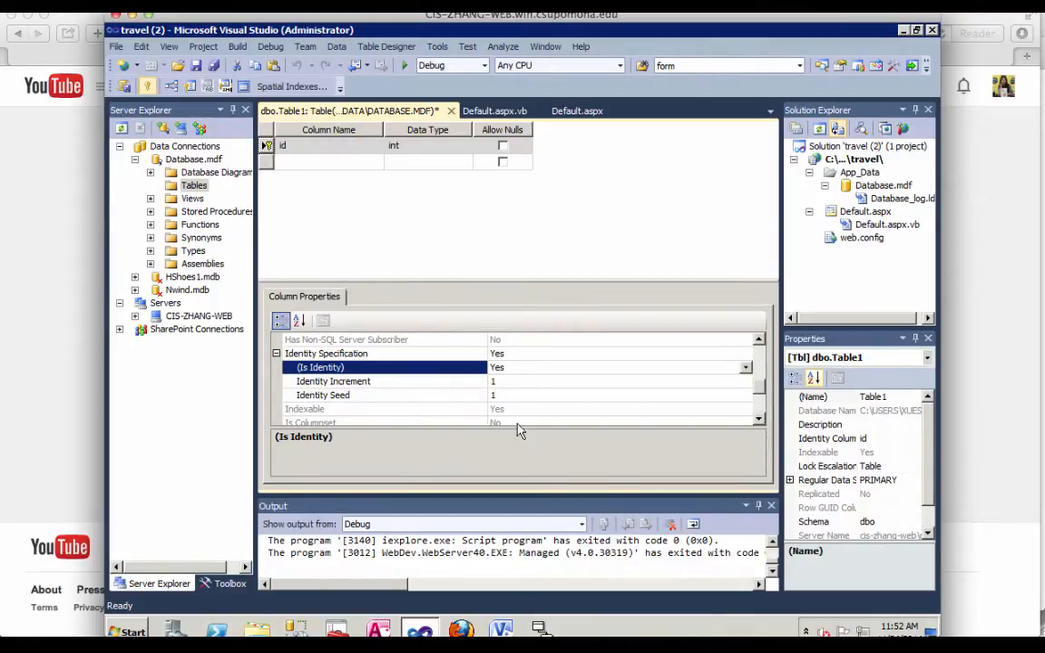
mouse_move(443, 259)
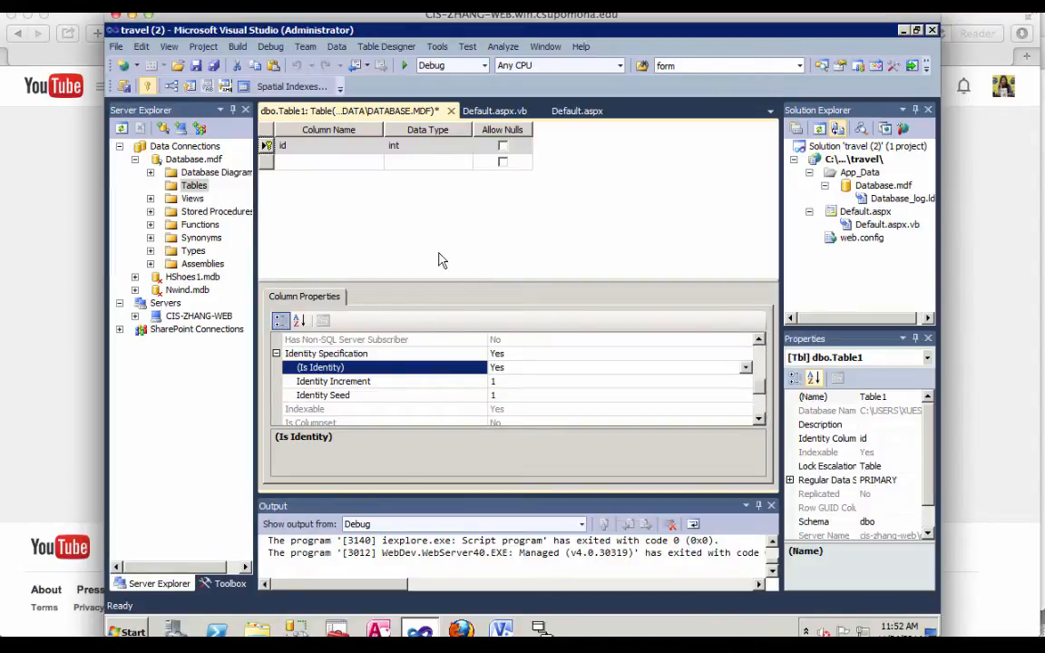
mouse_move(327, 200)
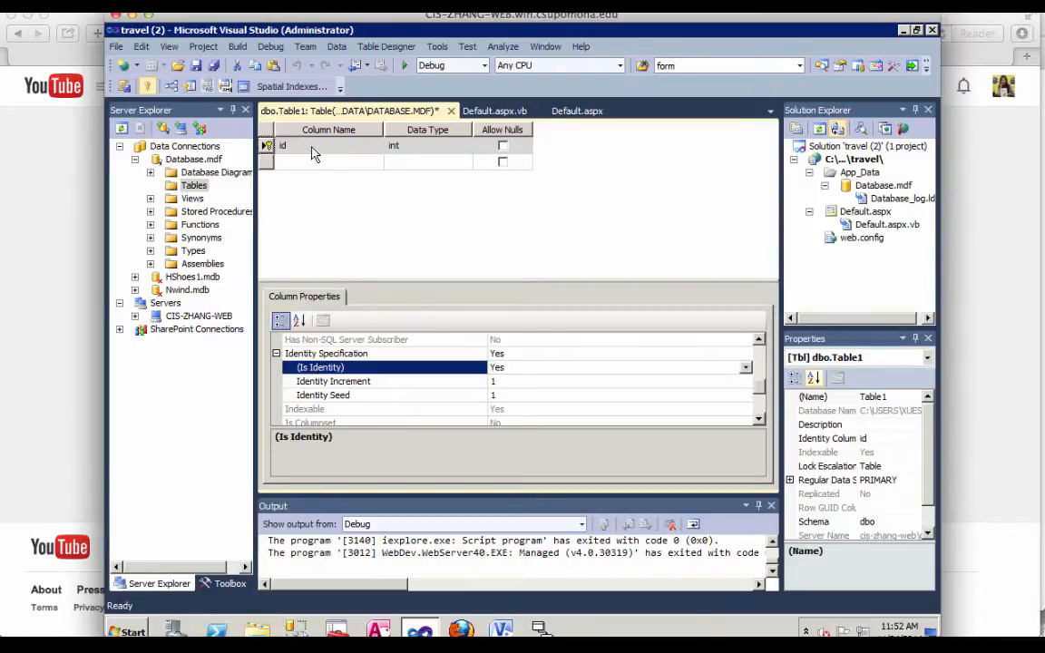
mouse_move(351, 171)
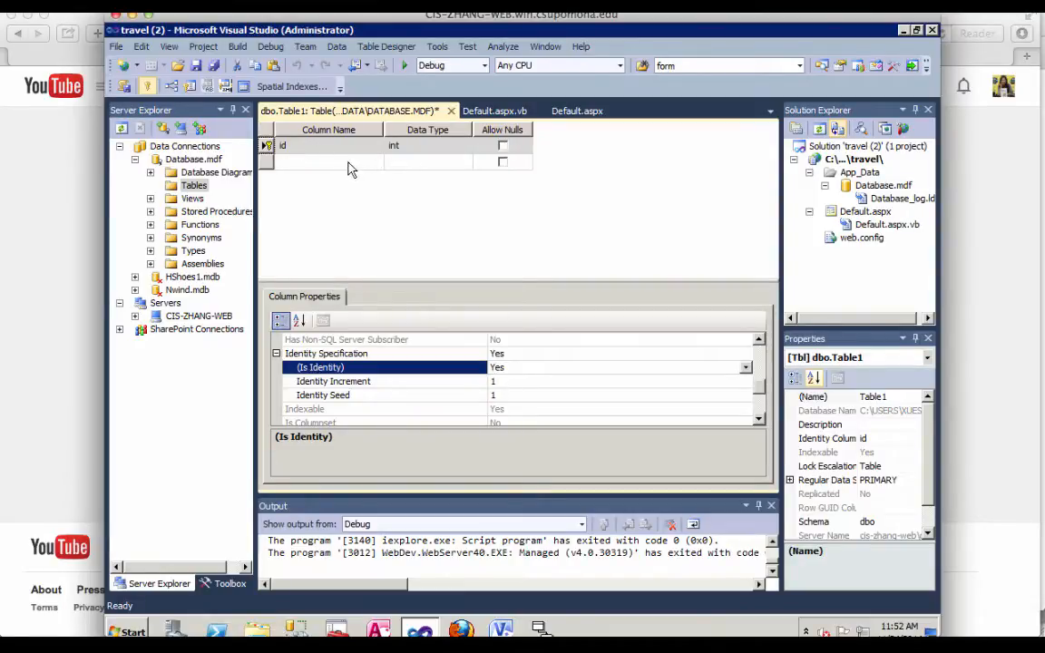
Step: Add firstname and lastname columns of type varchar(100)
text(name)
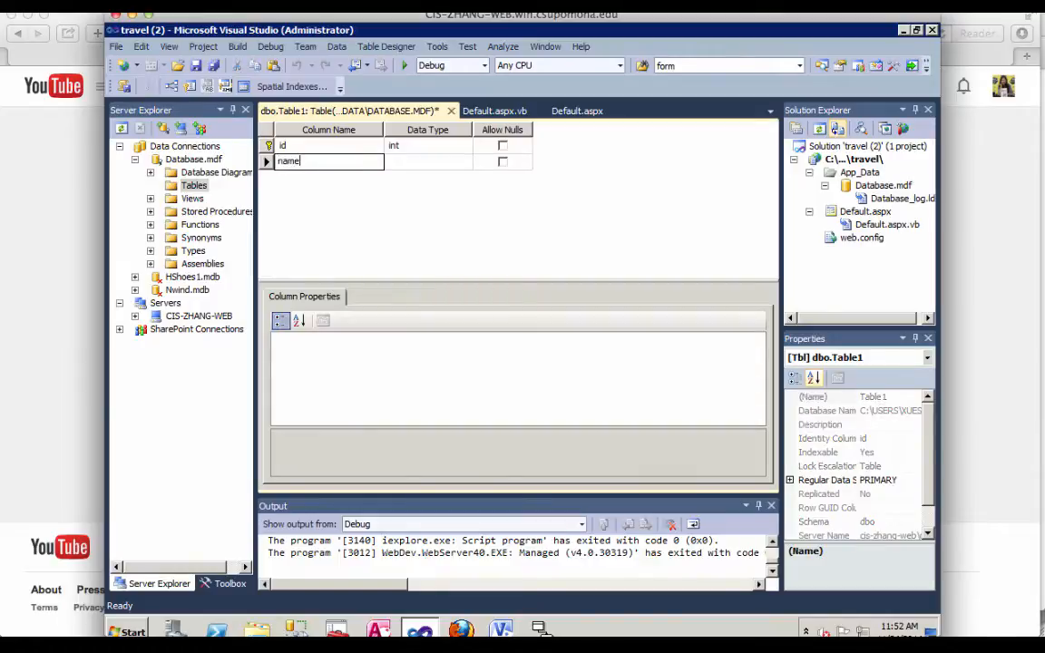
text(firstn)
click(428, 162)
text(varchar(10)
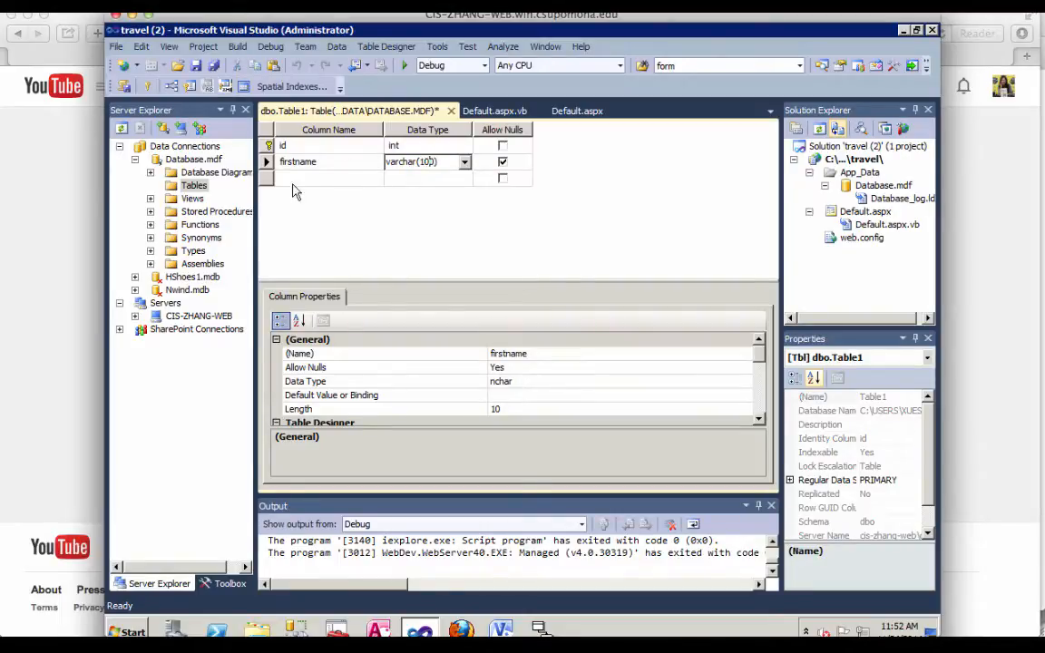
text(lastname)
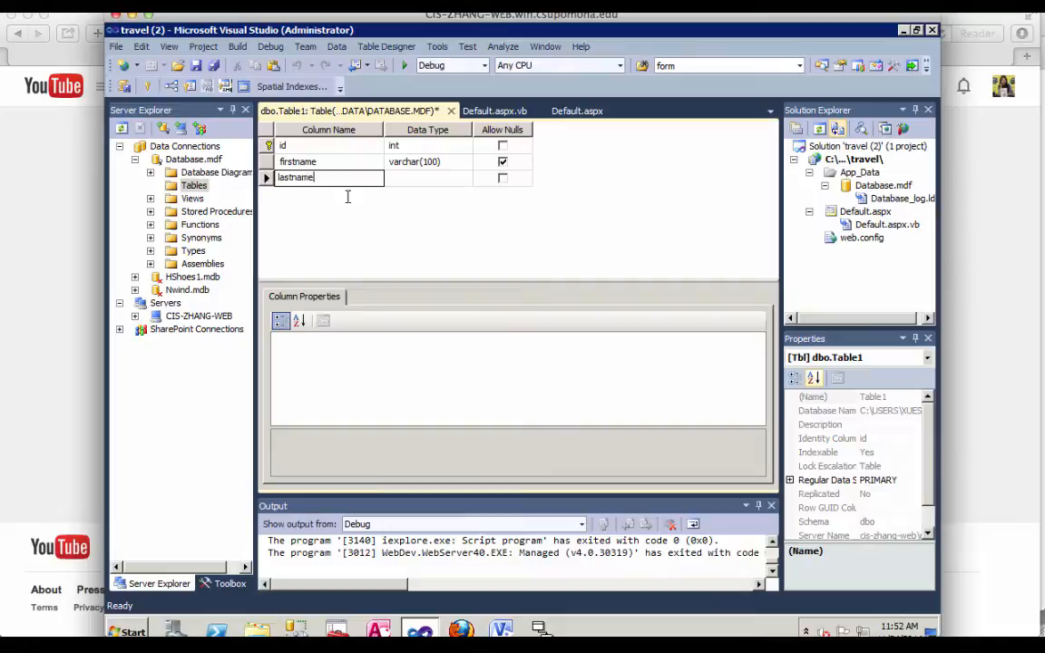
click(427, 178)
text(varchar()
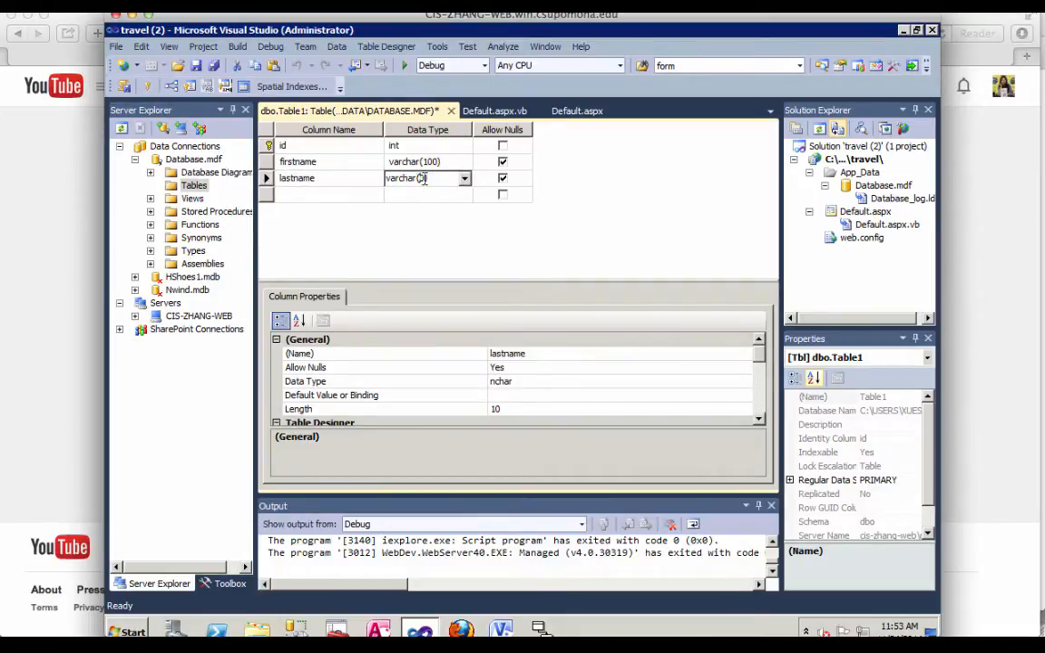
Step: Add a phone column of type varchar(50)
click(329, 195)
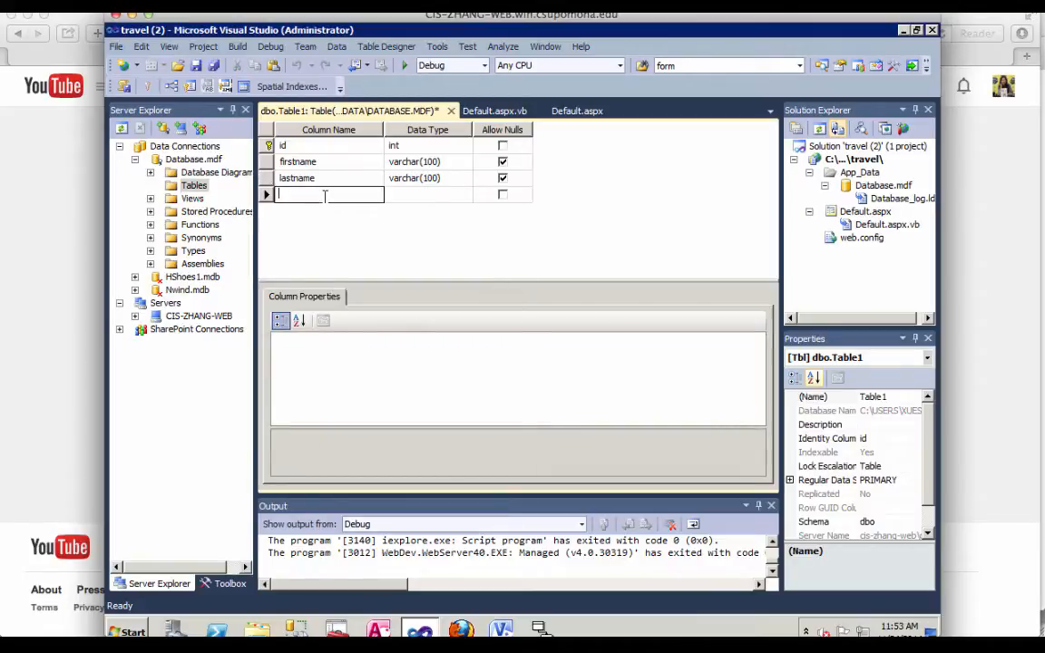
text(ph)
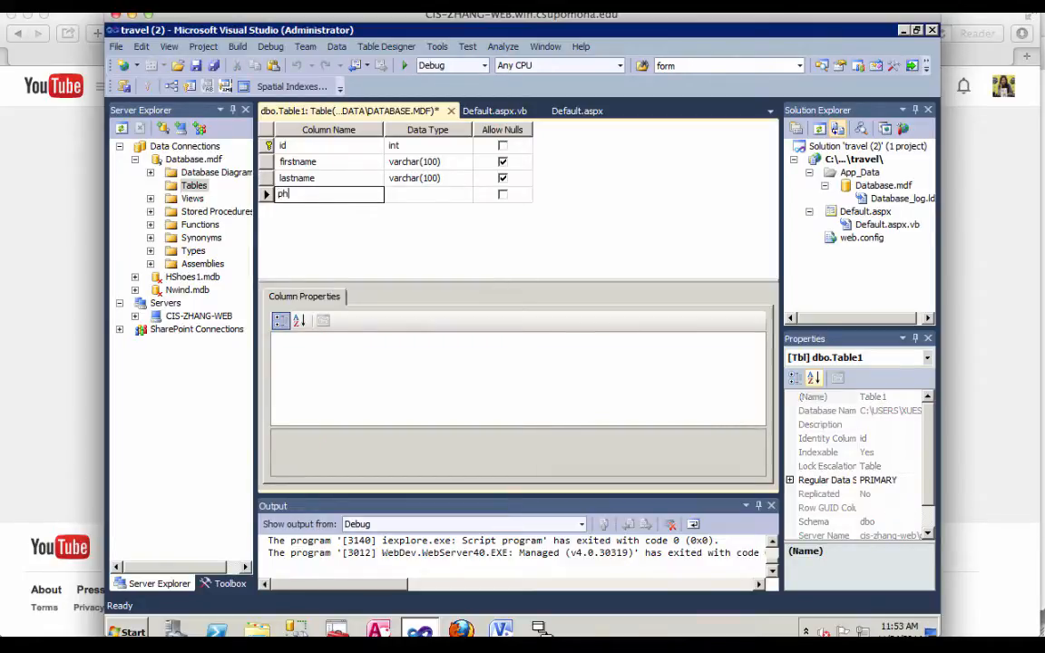
click(426, 194)
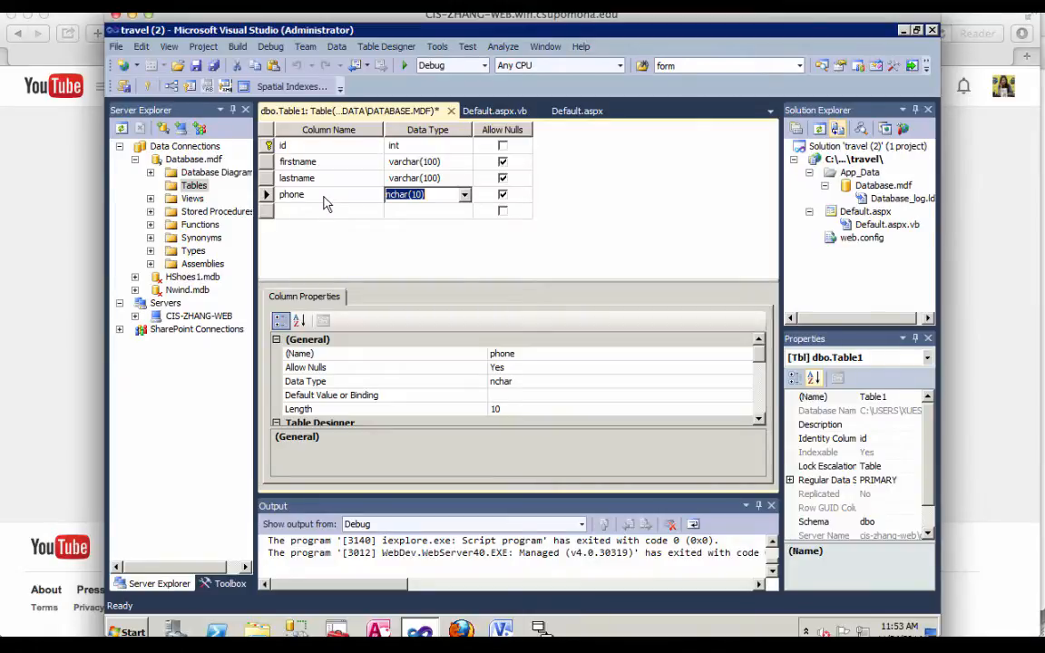
text(varchar(50))
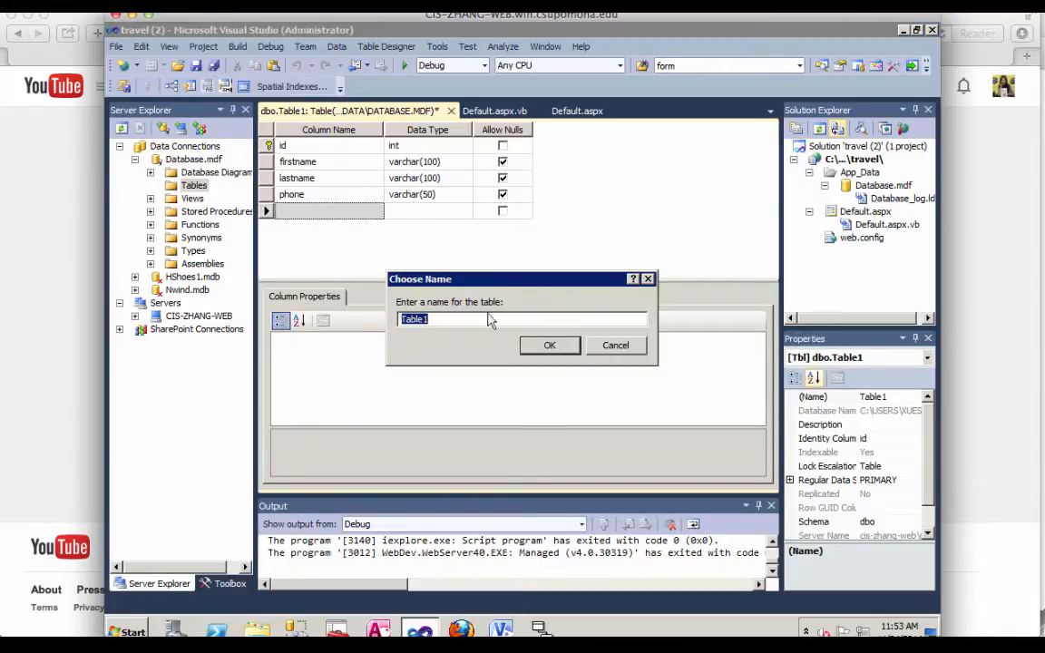
mouse_move(548, 301)
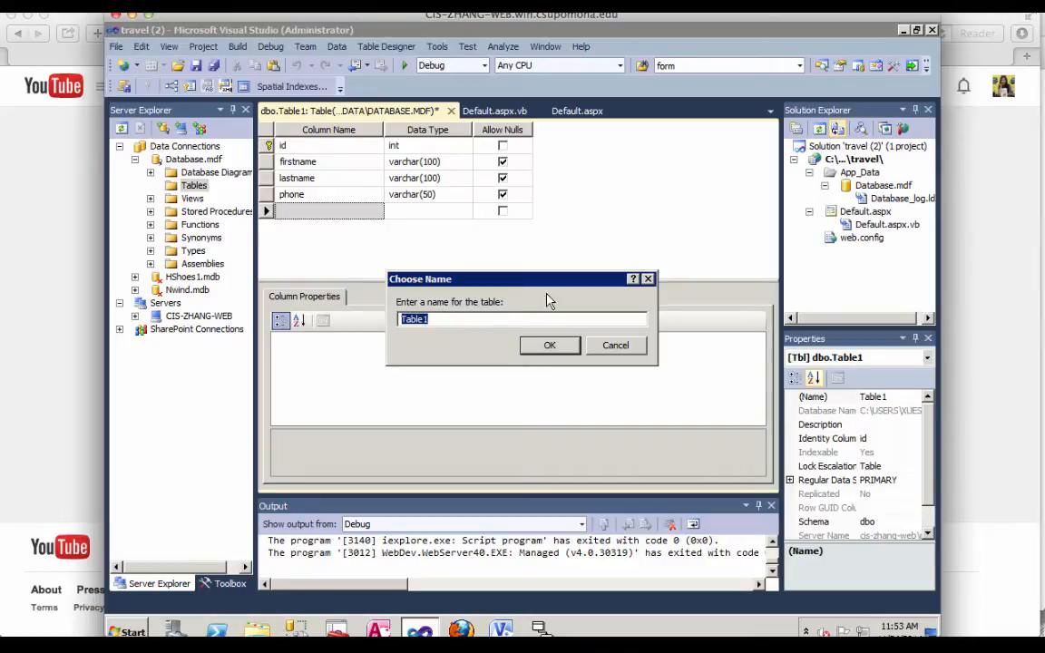
Step: Name the table Employee in the Choose Name dialog and confirm
text(Employee)
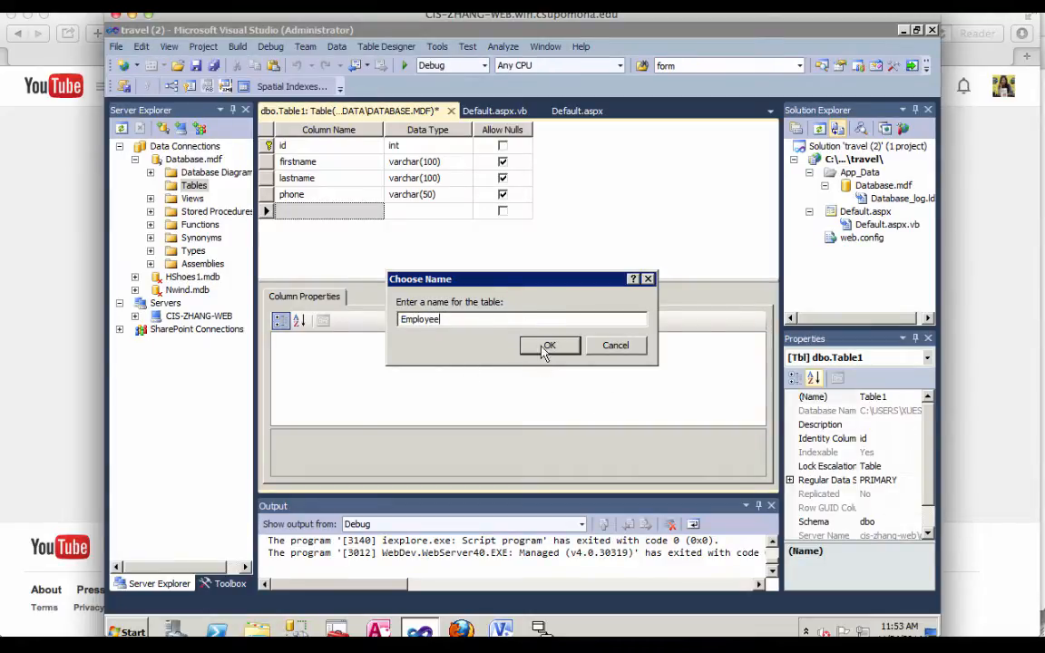
click(549, 345)
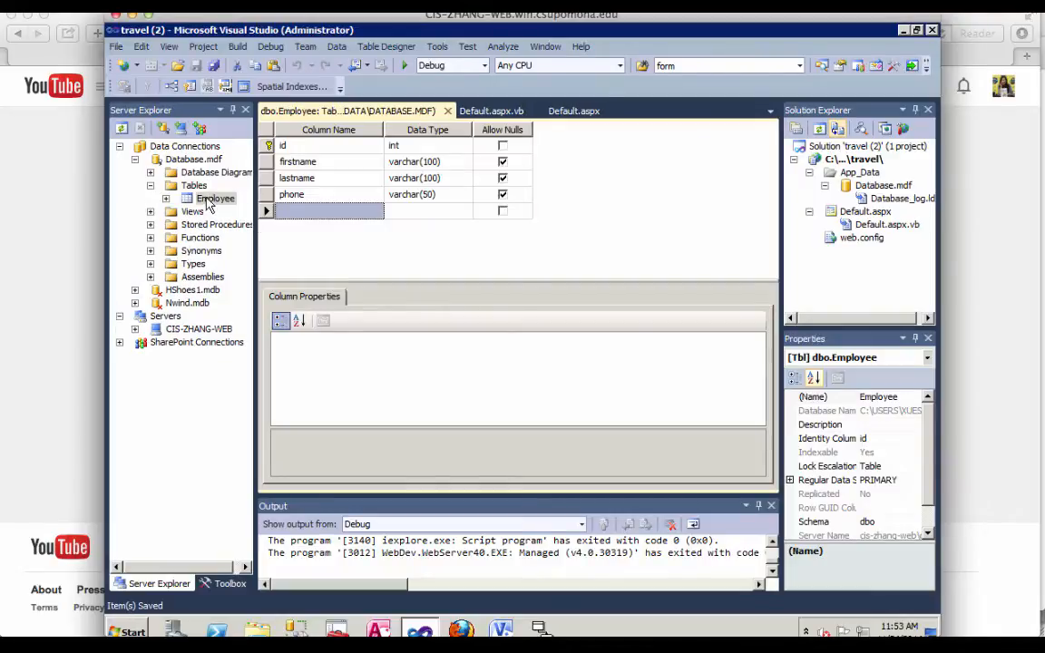
Step: Show the Employee table data and enter the first record, Jason Smith with phone 1234
right_click(214, 198)
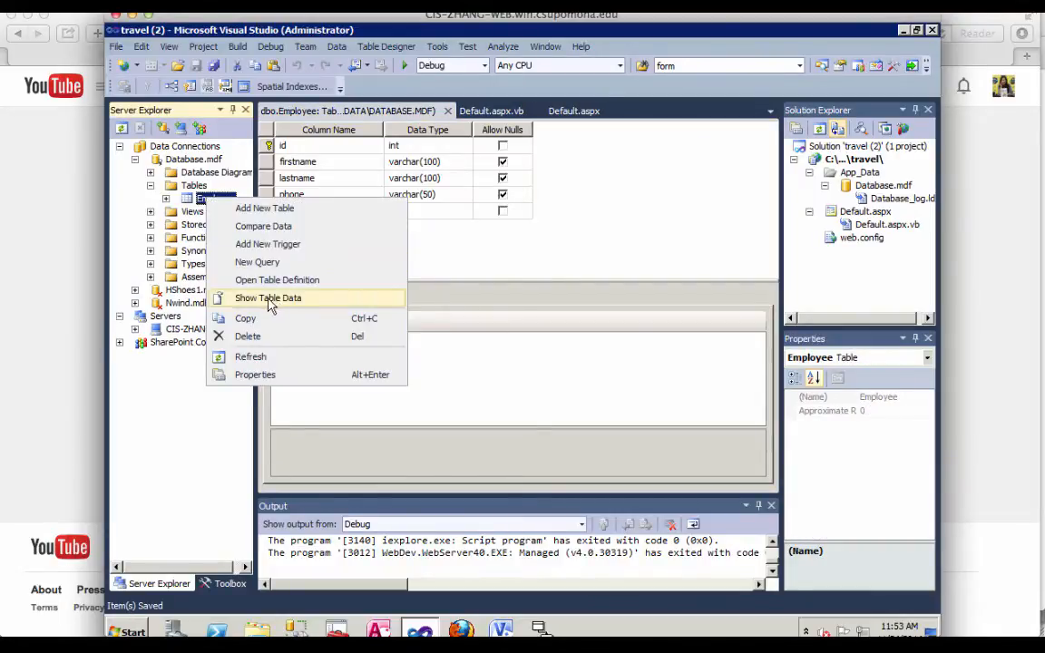
click(267, 298)
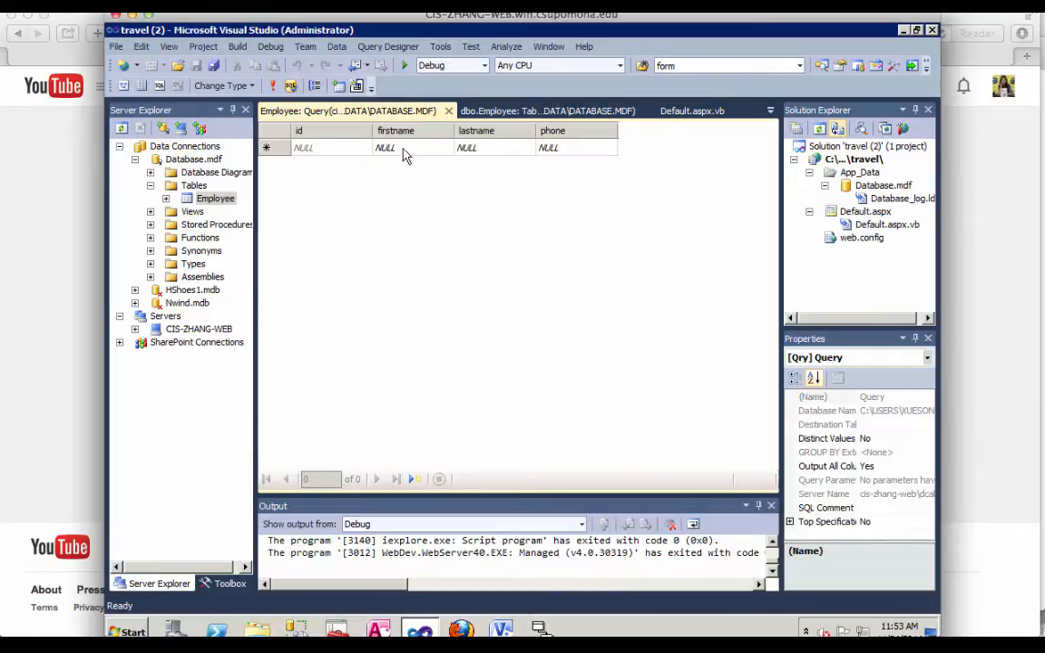
click(385, 147)
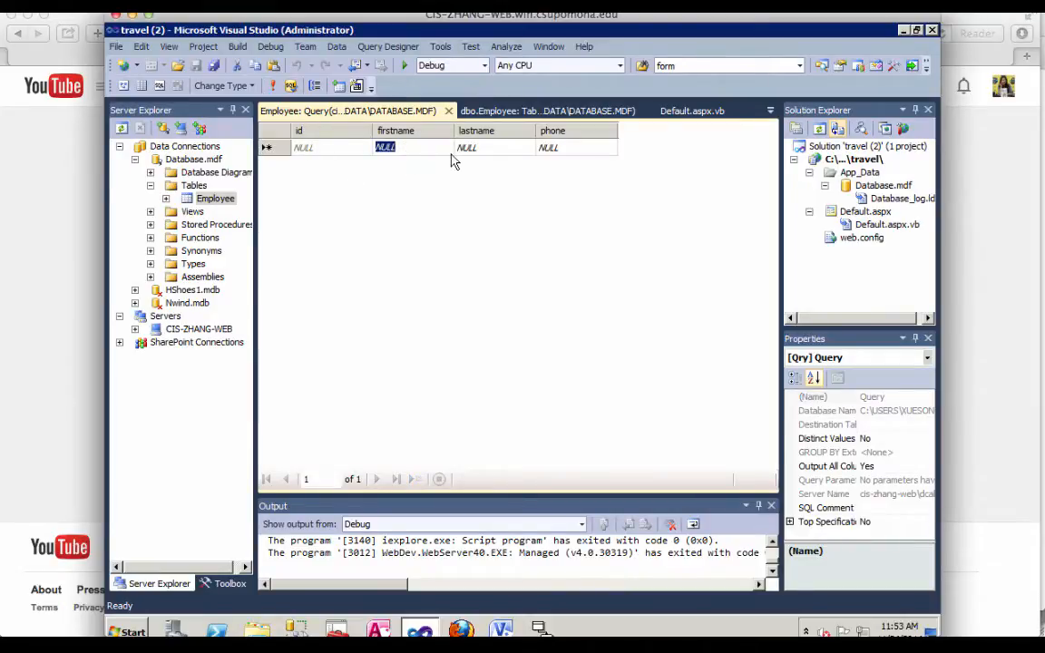
text(jason)
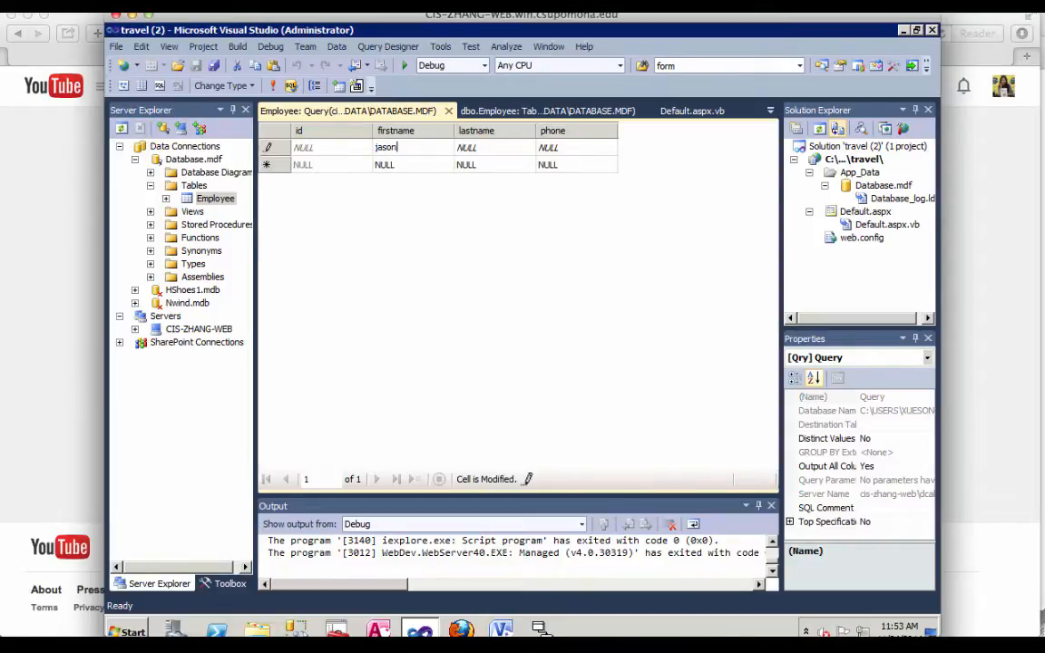
click(476, 147)
text(Smith)
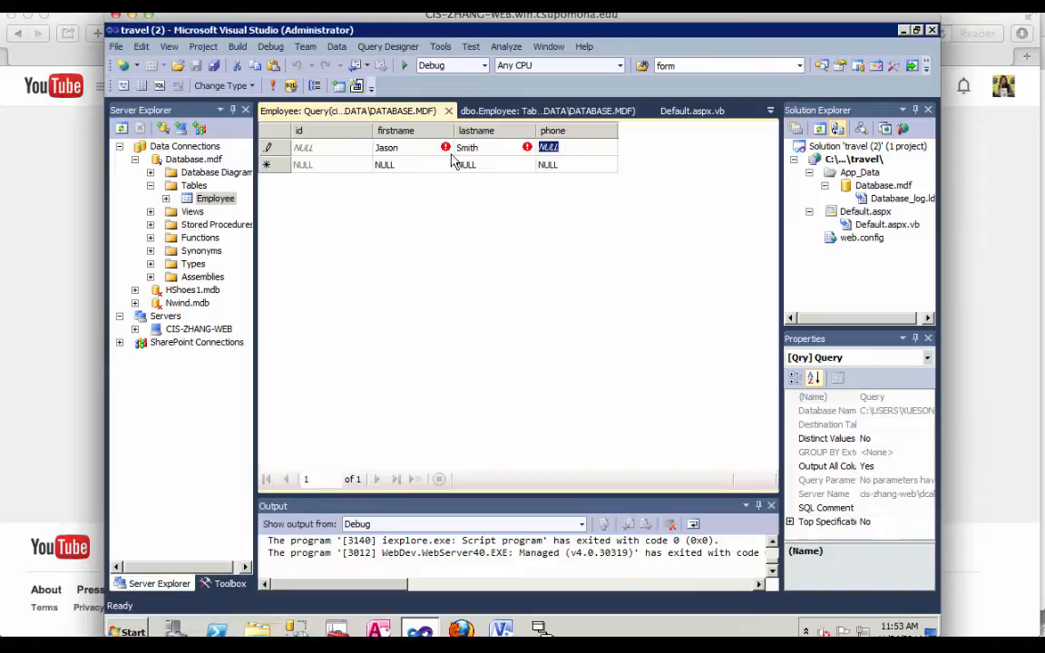
text(1234)
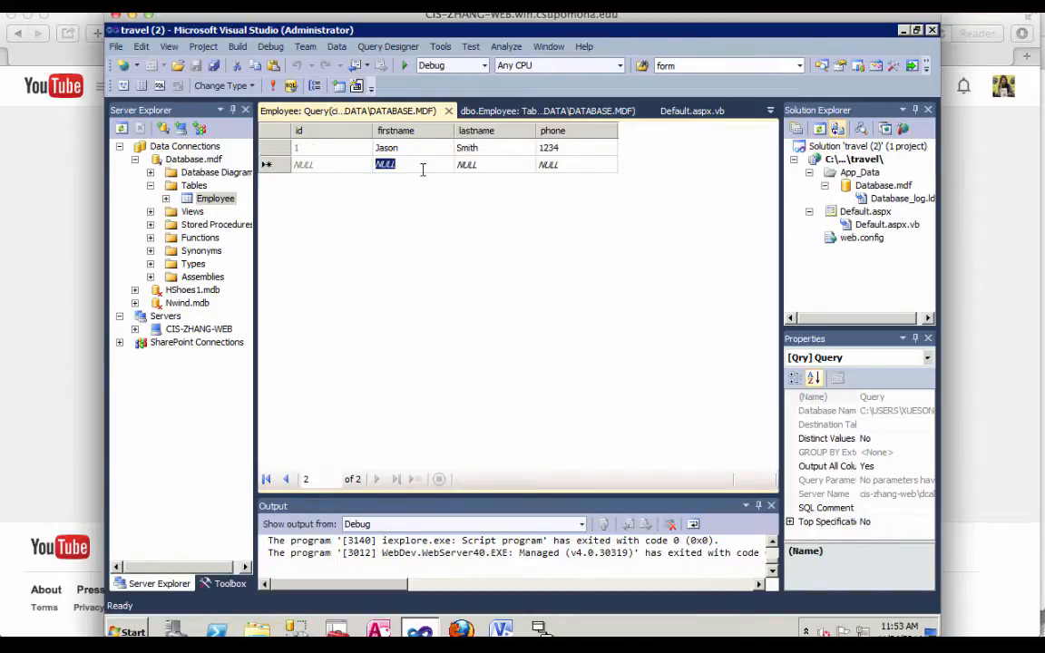
Step: Enter further Smith records: Mary 1235, Susan 1236 and Joe 1237
text(Mary)
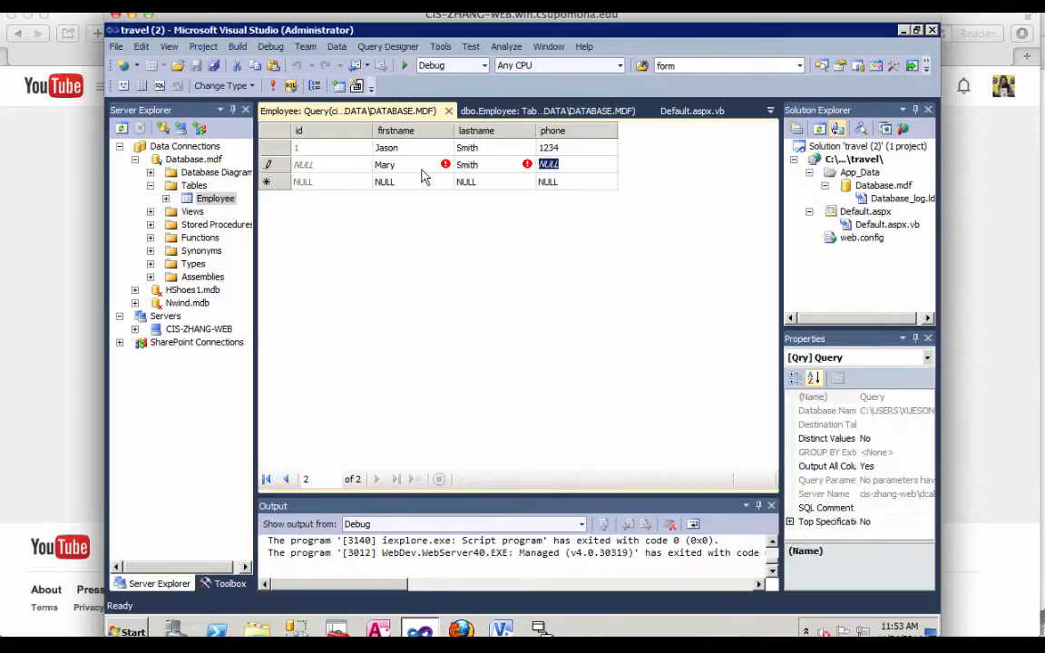
text(1235)
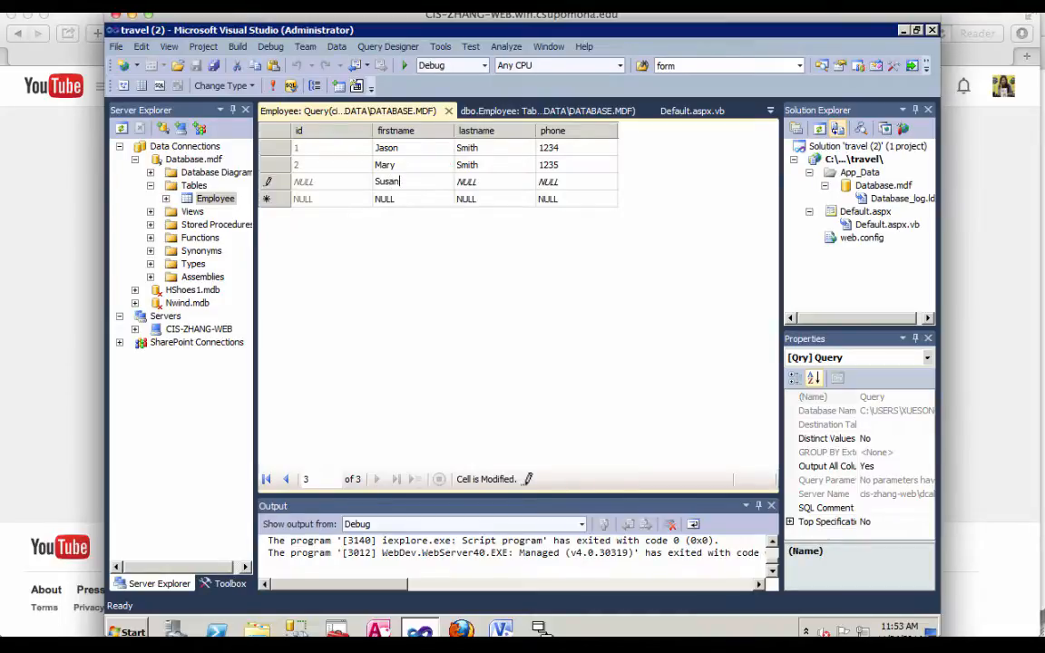
text(Smith)
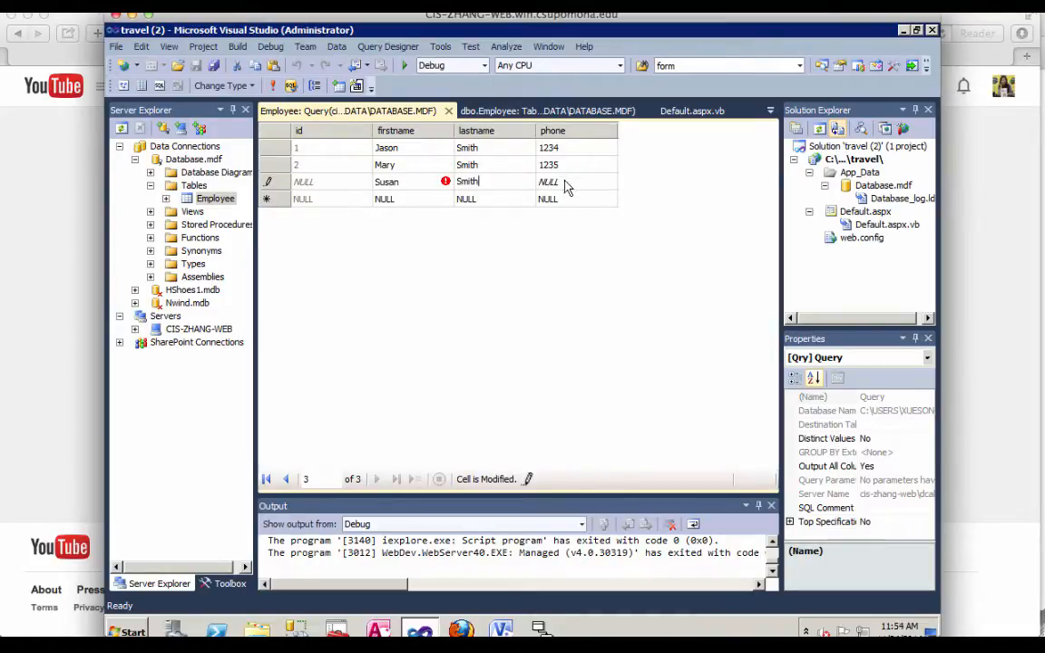
text(1237)
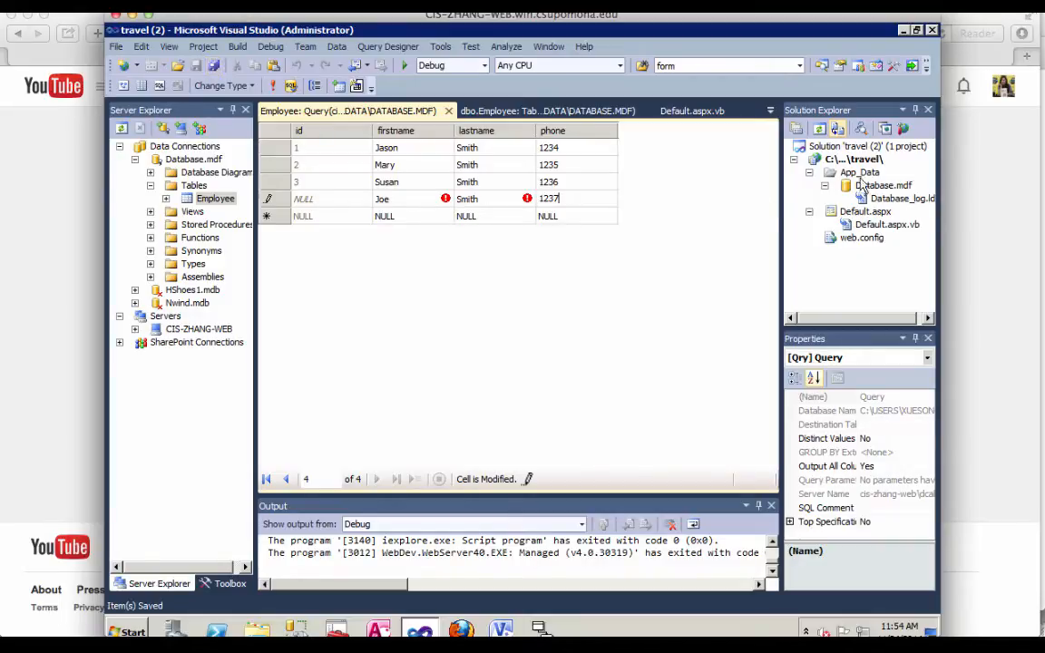
Step: Add a new Web Form named Employee.aspx to the site and focus its design surface
right_click(862, 160)
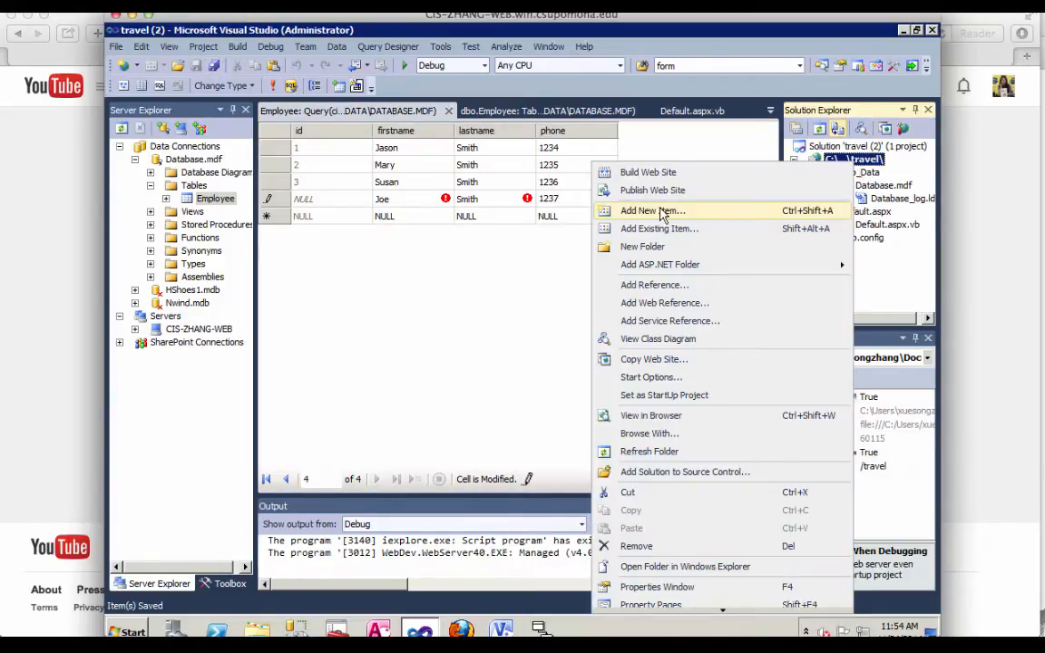
click(652, 210)
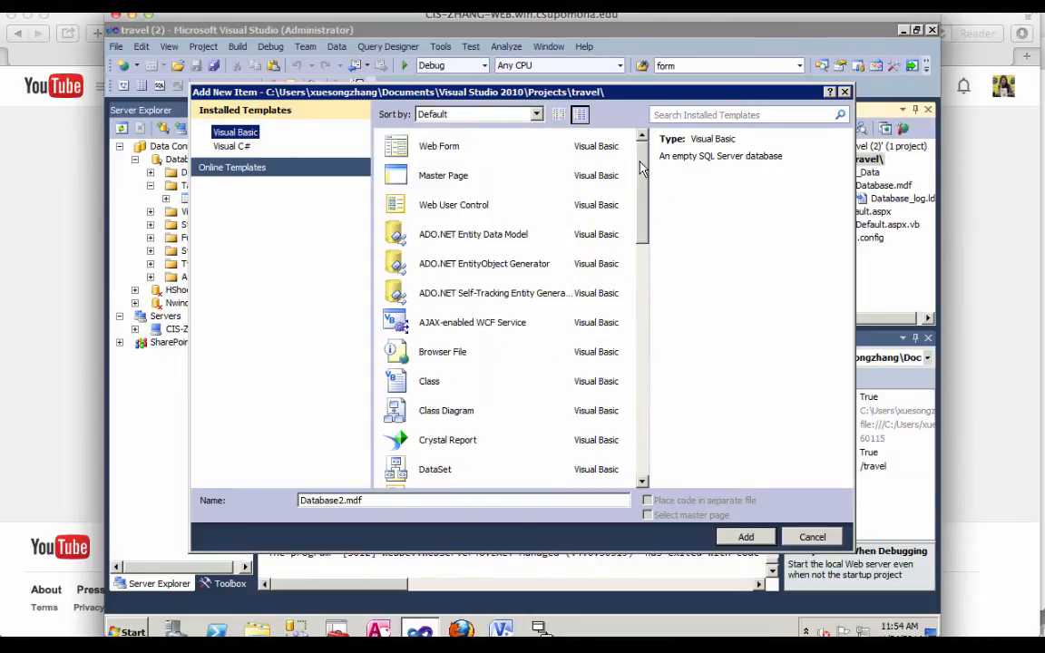
click(440, 145)
text(Employee.aspx)
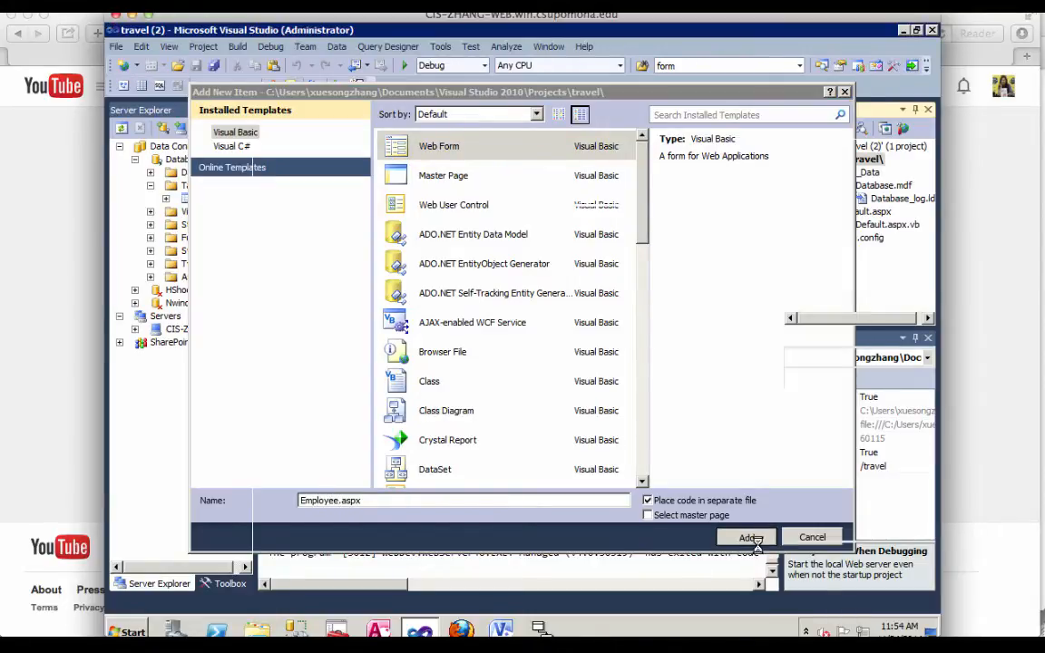
click(746, 537)
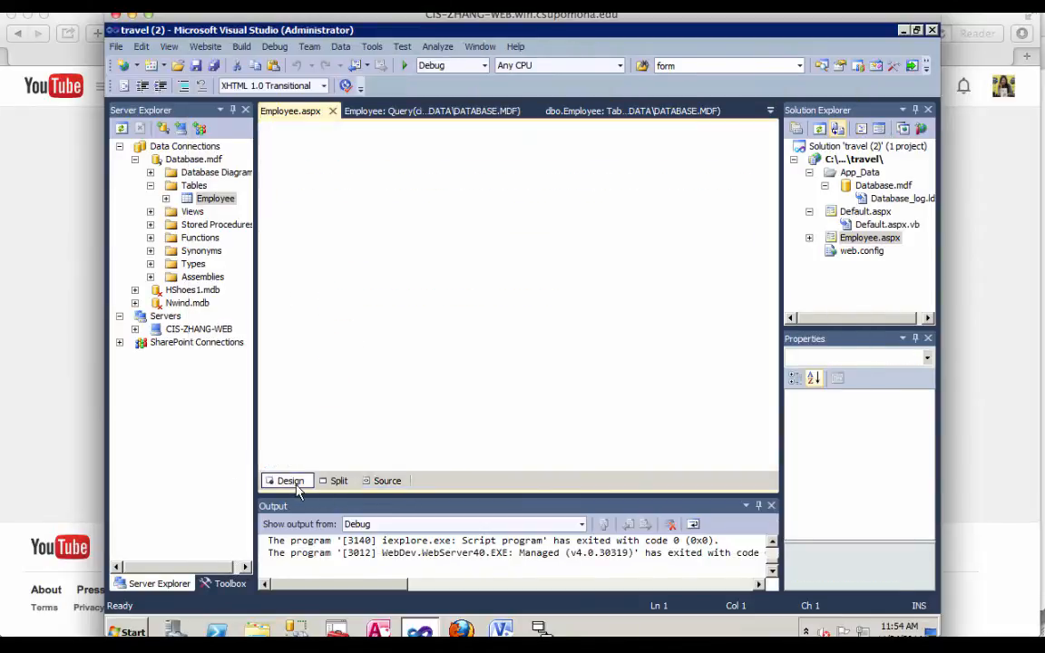
click(288, 481)
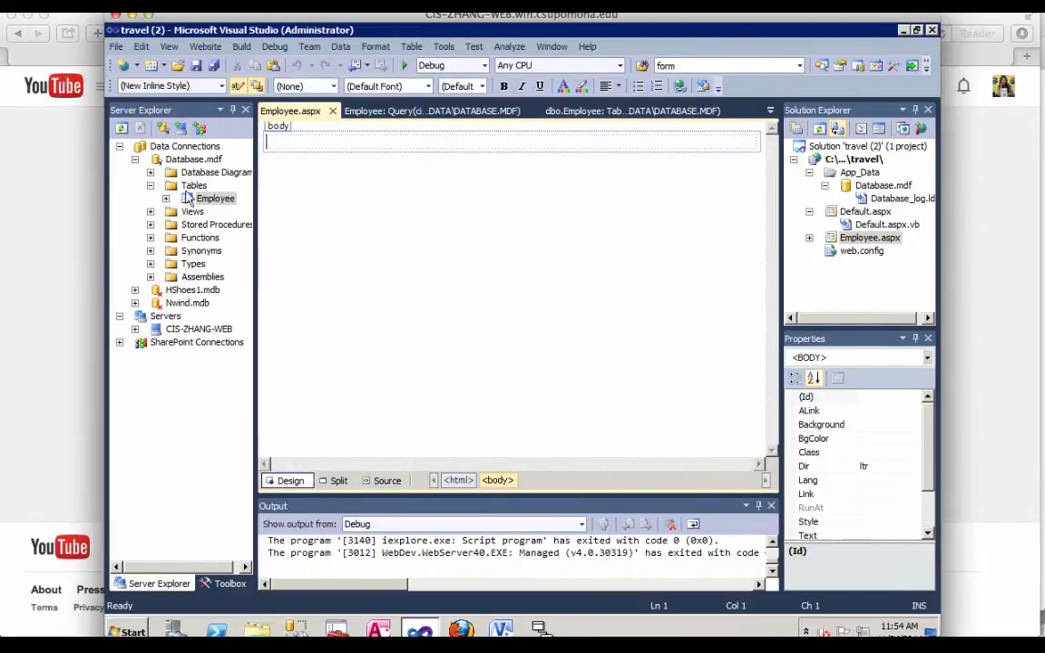
click(229, 583)
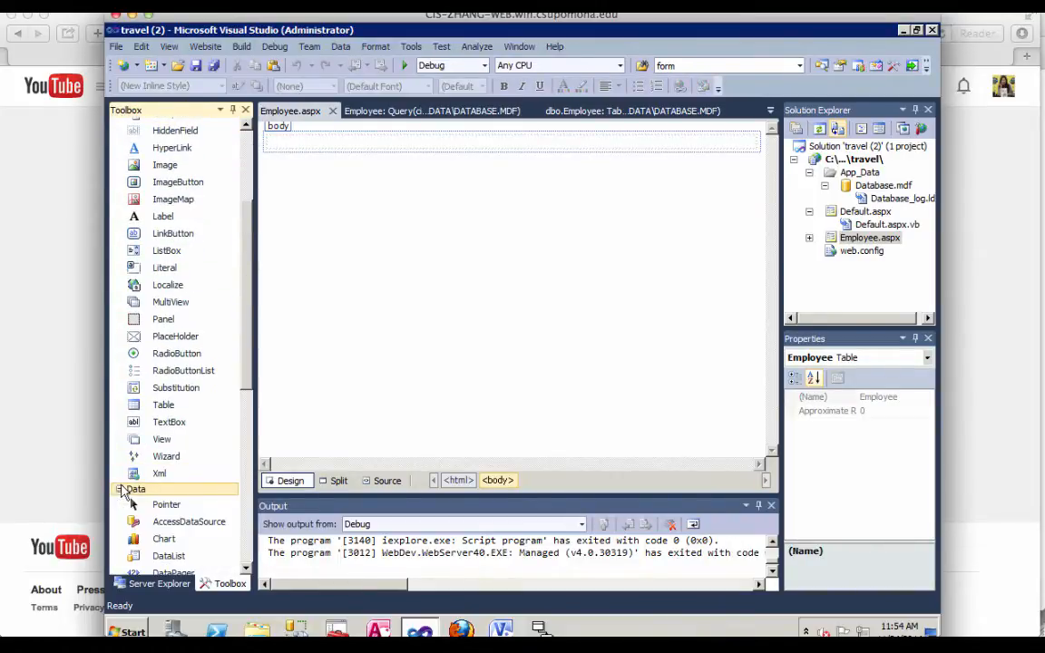
Step: Drop a GridView onto Employee.aspx and choose a new data source from its tasks
click(134, 490)
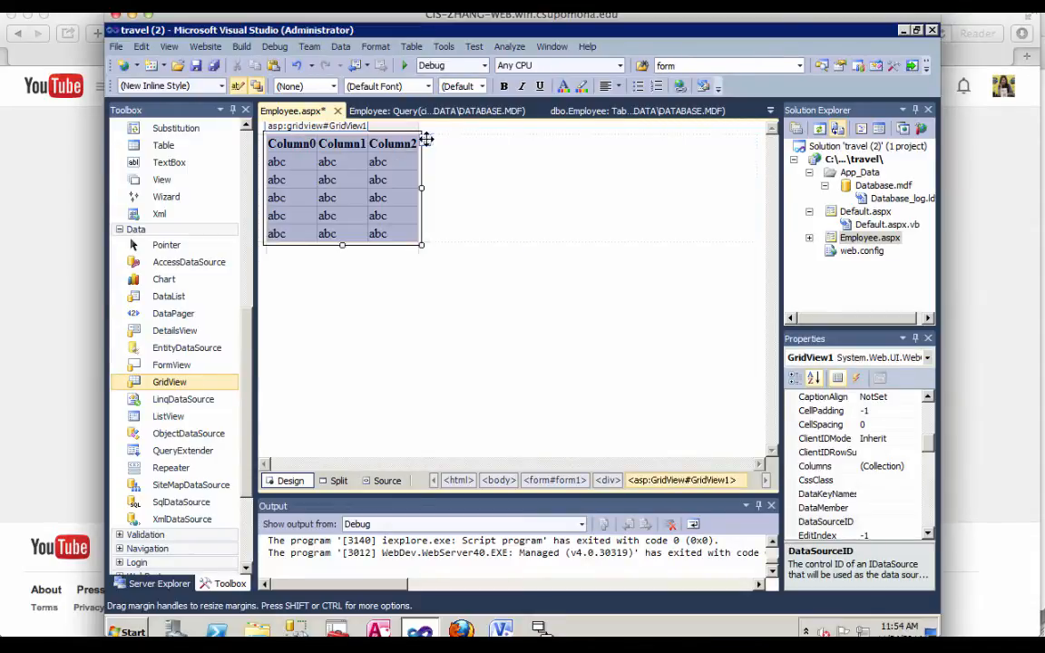
click(423, 141)
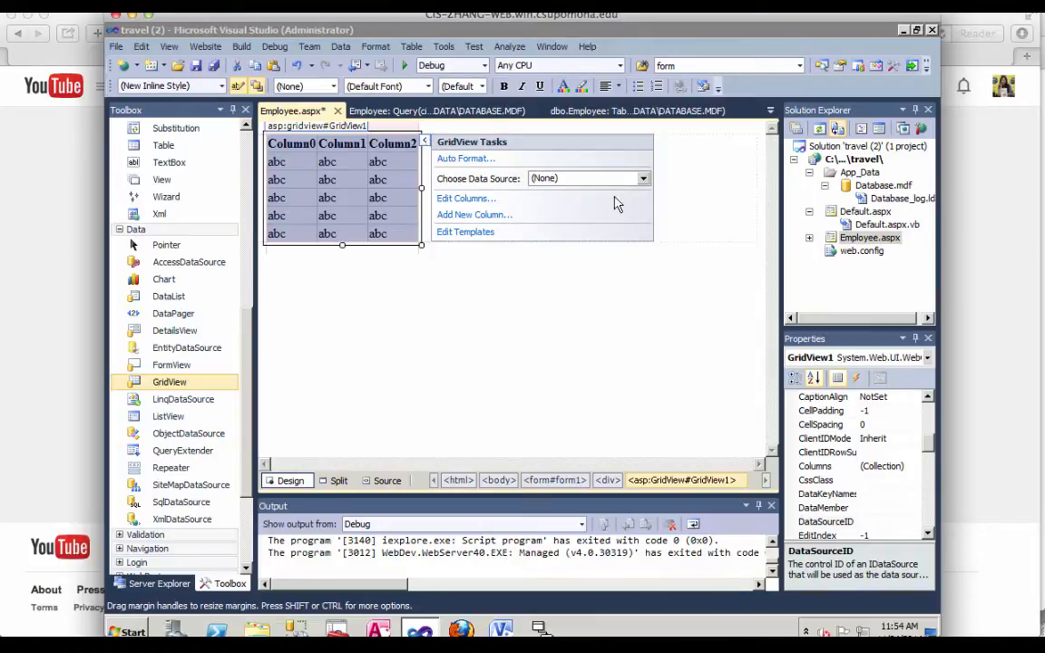
click(643, 178)
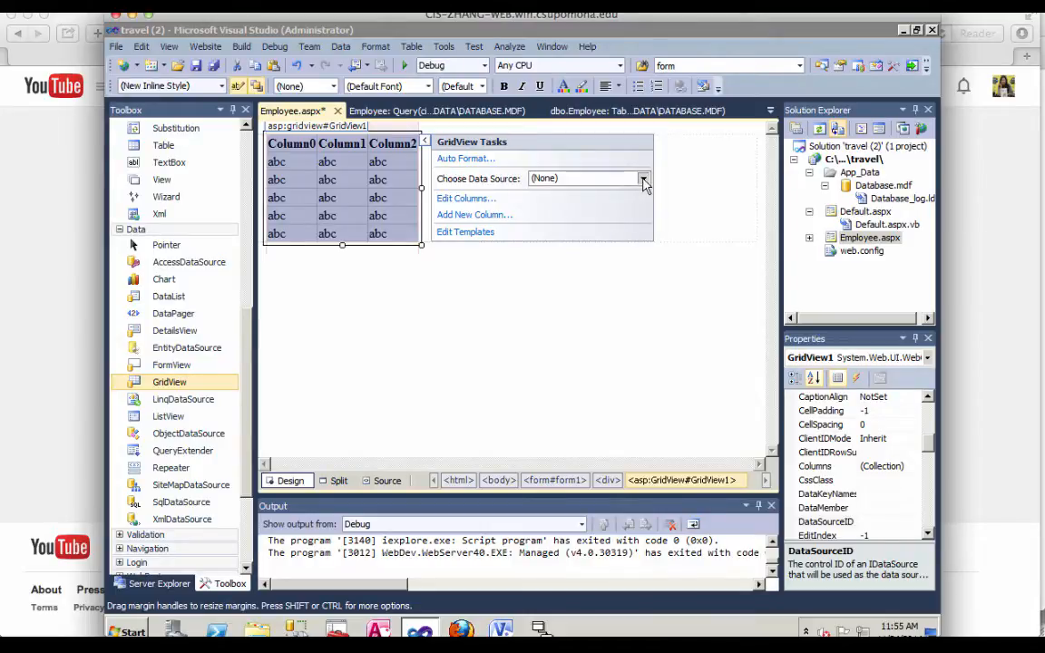
click(643, 180)
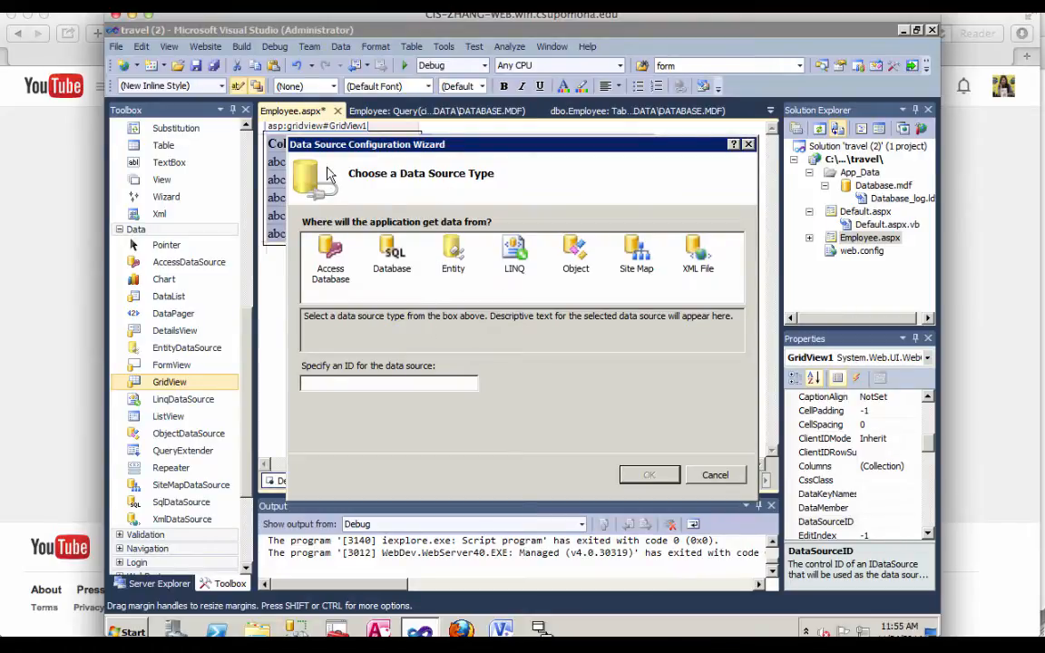
mouse_move(454, 149)
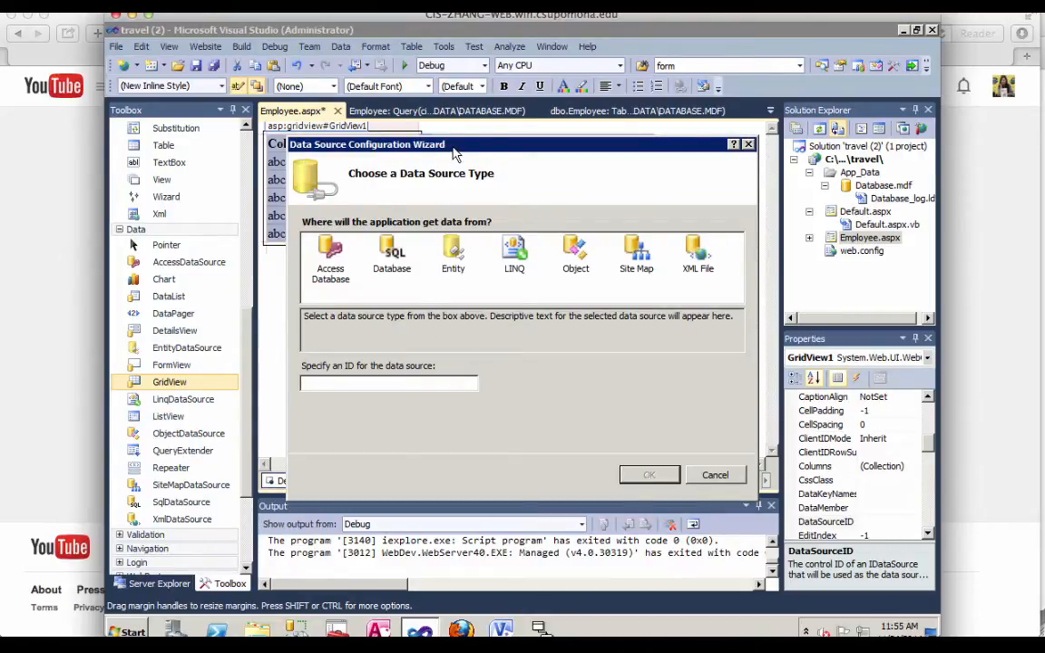
Step: Create a SQL database data source connected to Database.mdf, saving the connection string
click(392, 254)
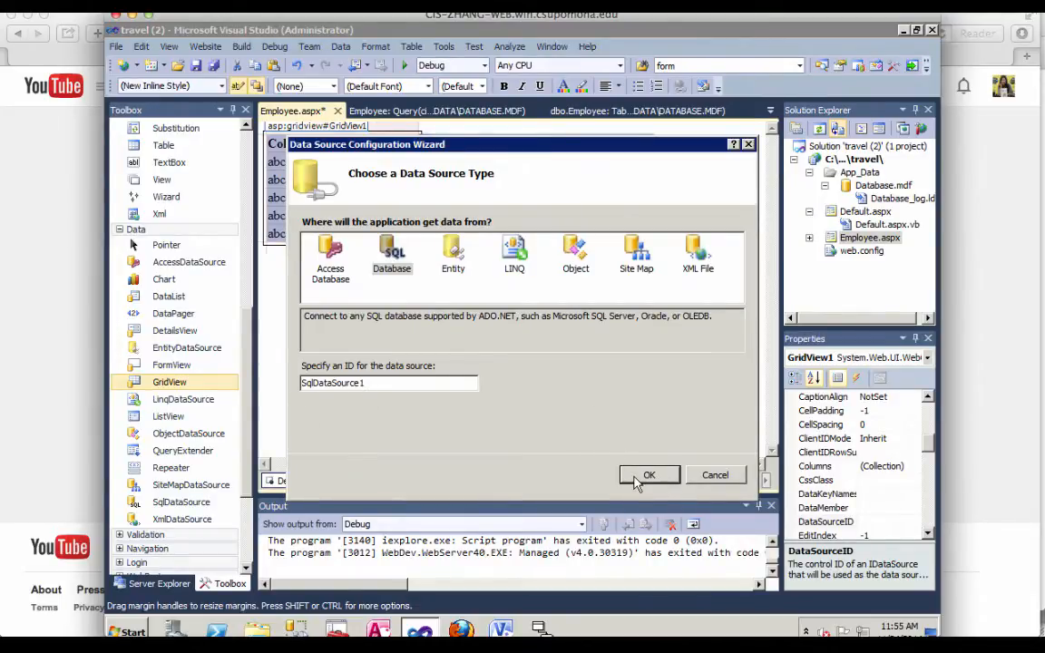
click(649, 476)
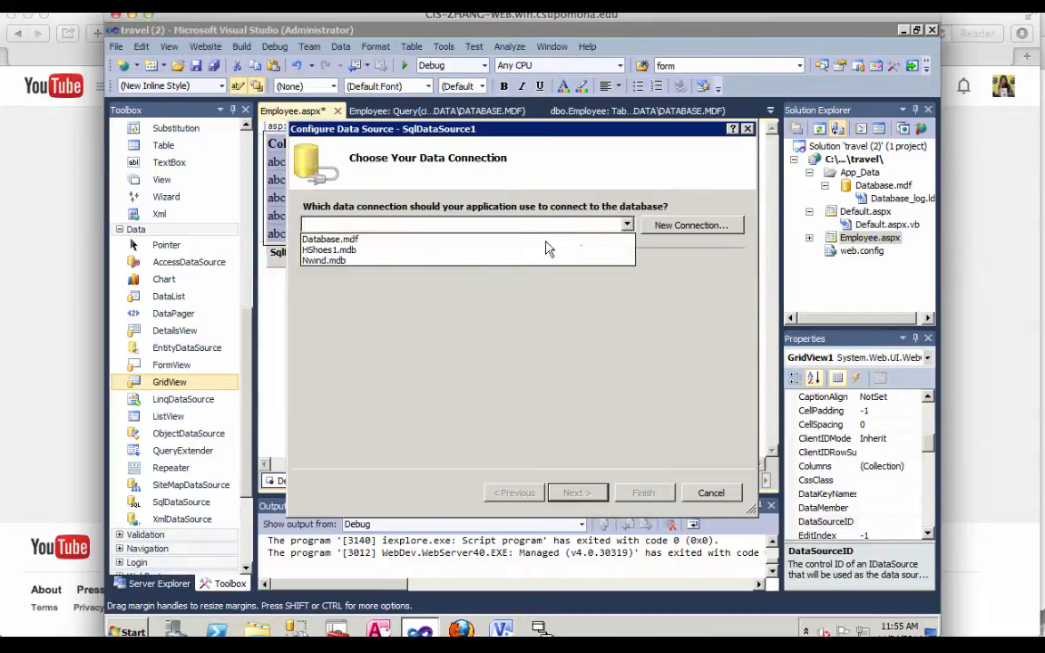
click(330, 239)
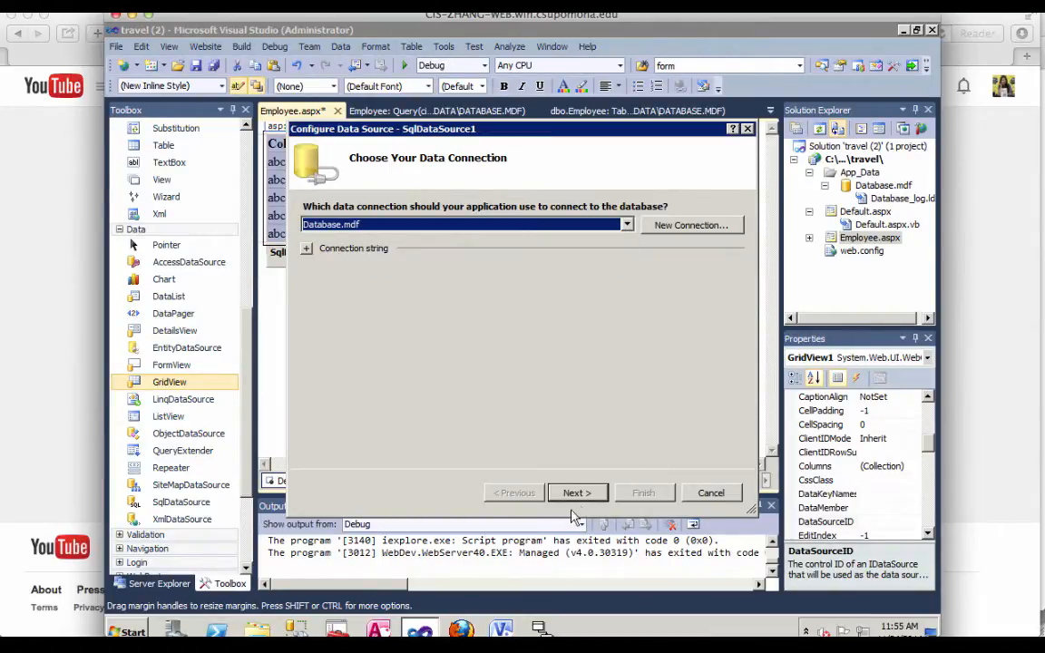
click(578, 493)
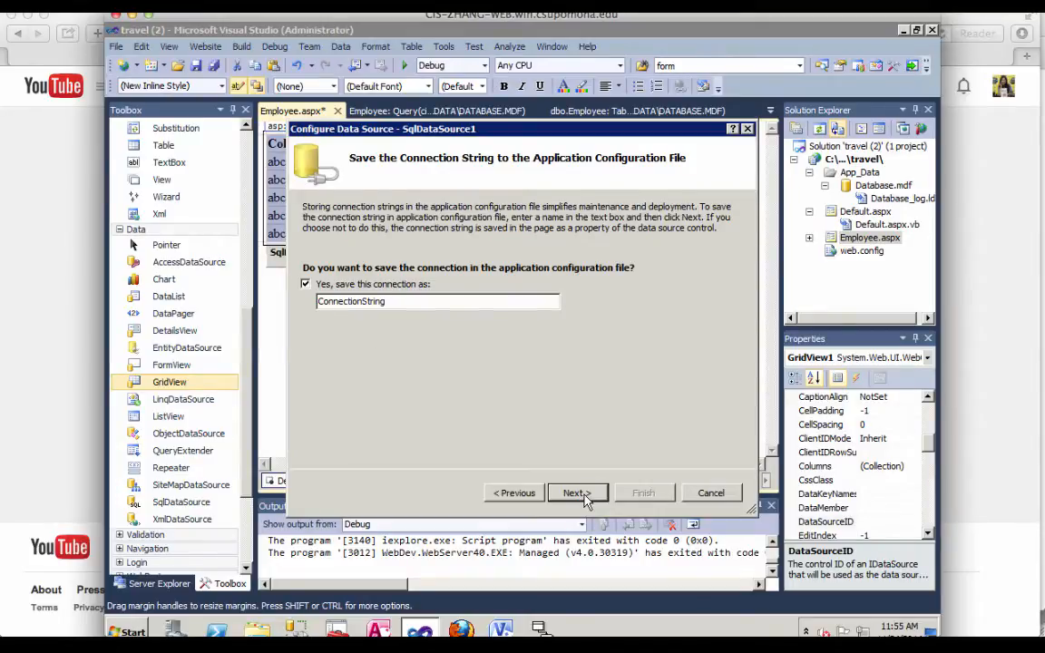
click(573, 494)
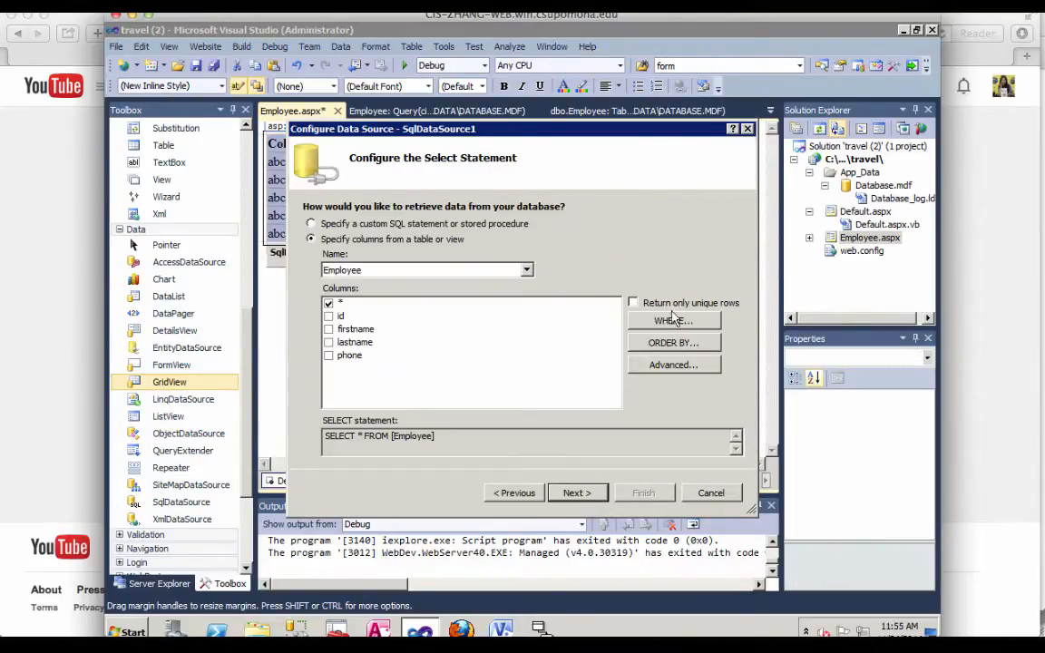
Step: Select all Employee columns without a filter and generate INSERT, UPDATE and DELETE statements
click(671, 319)
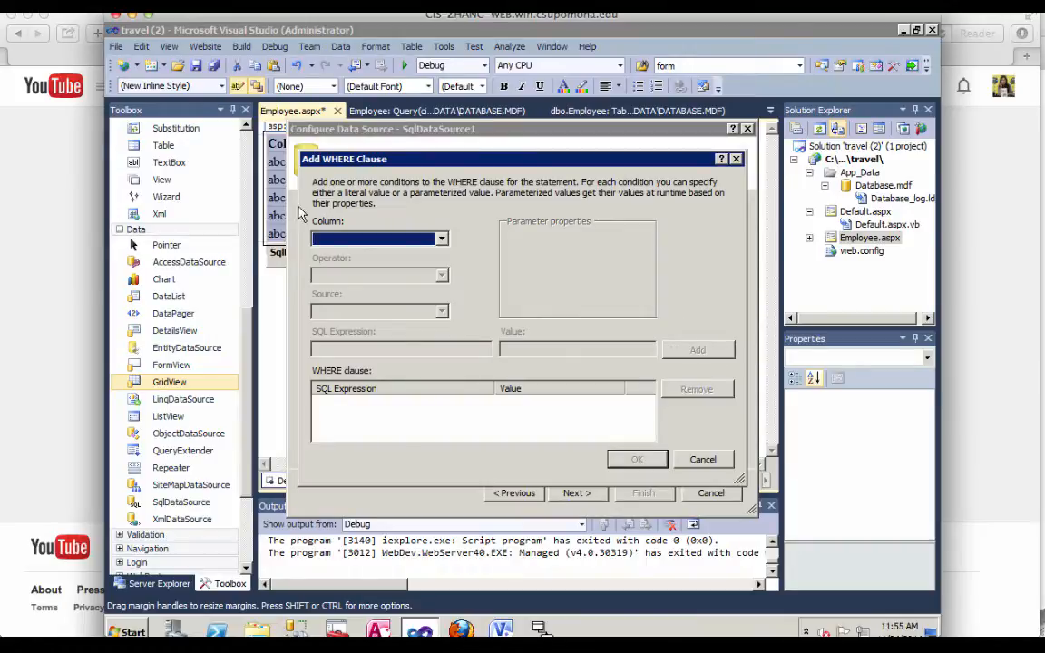
click(703, 459)
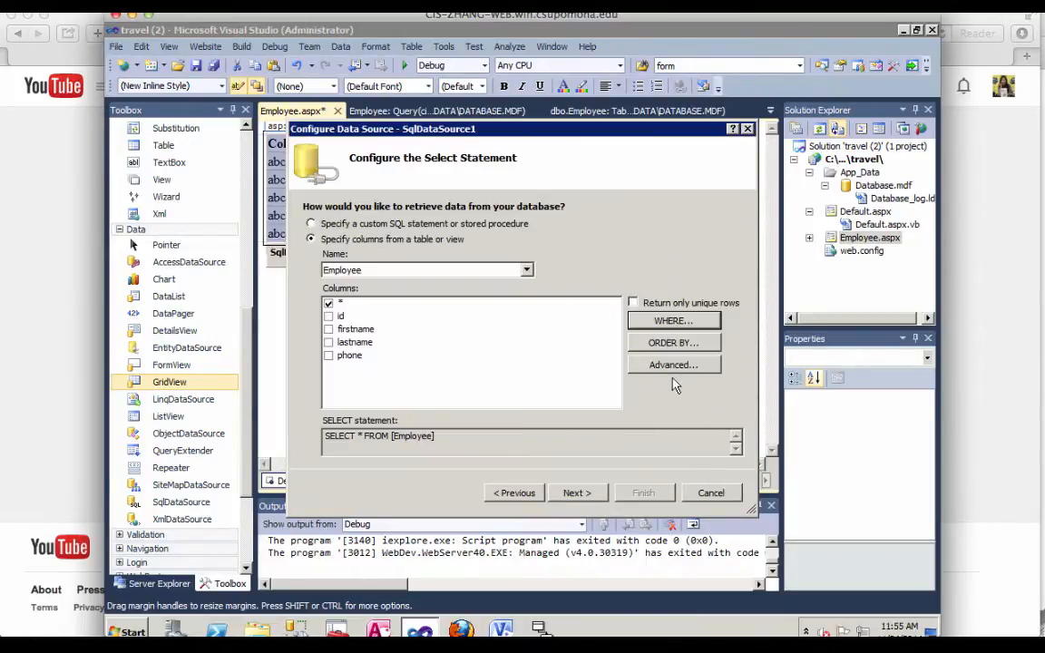
click(675, 365)
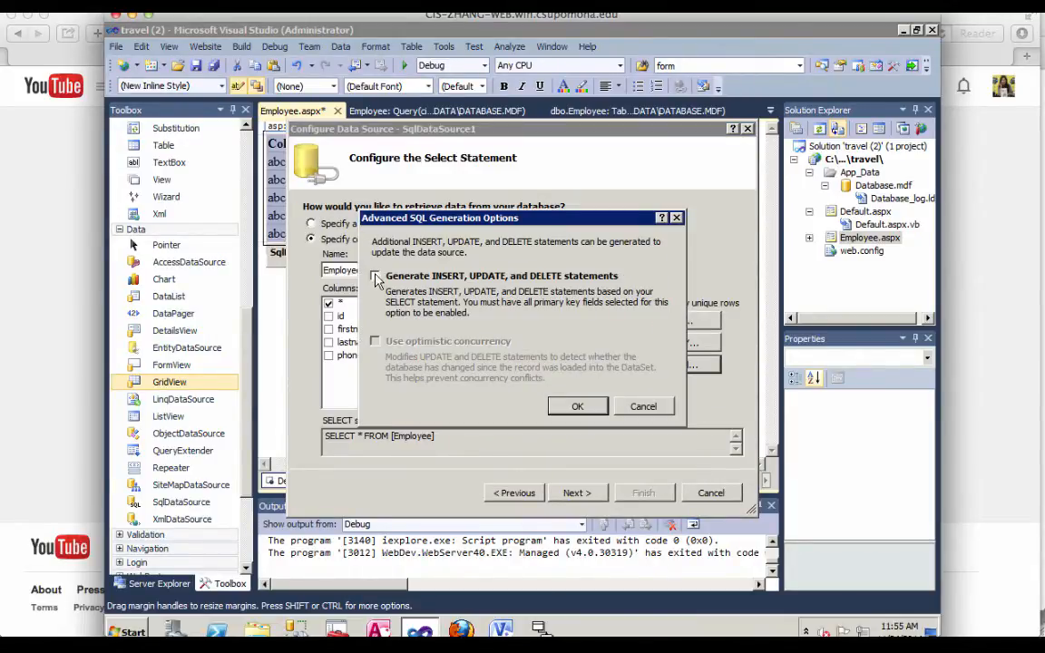
click(374, 276)
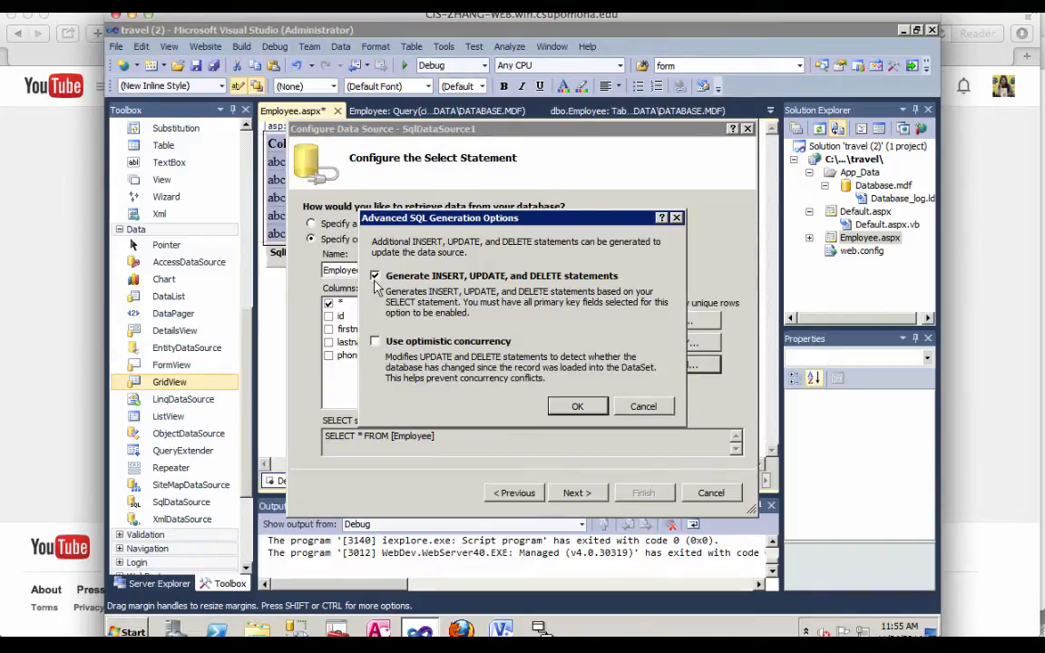
click(577, 407)
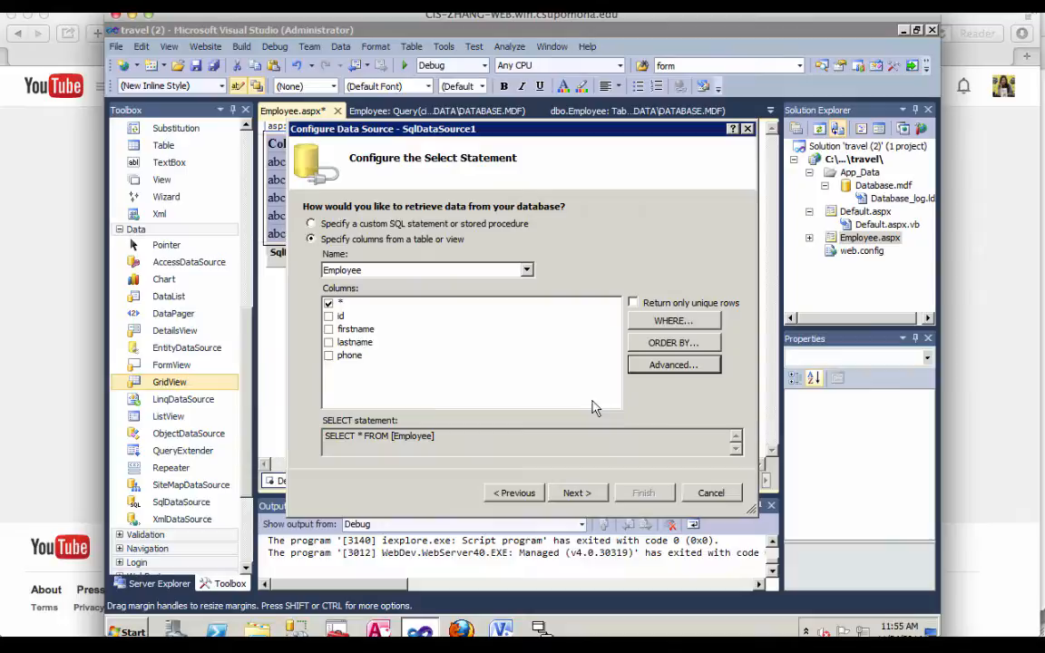
mouse_move(601, 512)
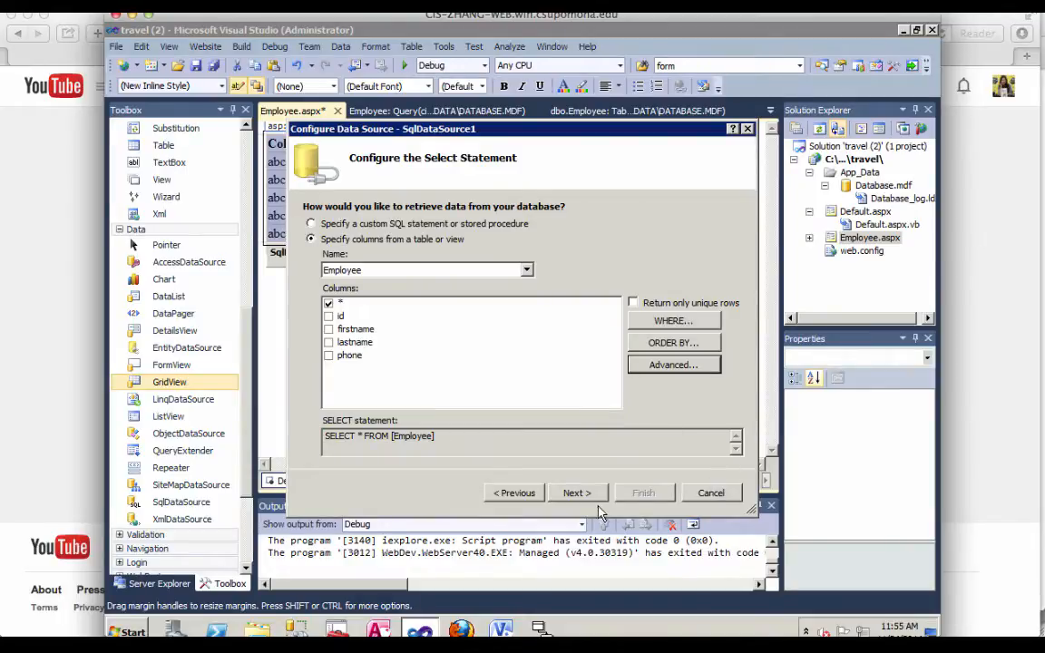
Step: Test the query to preview the employee rows and finish as SqlDataSource1
click(577, 494)
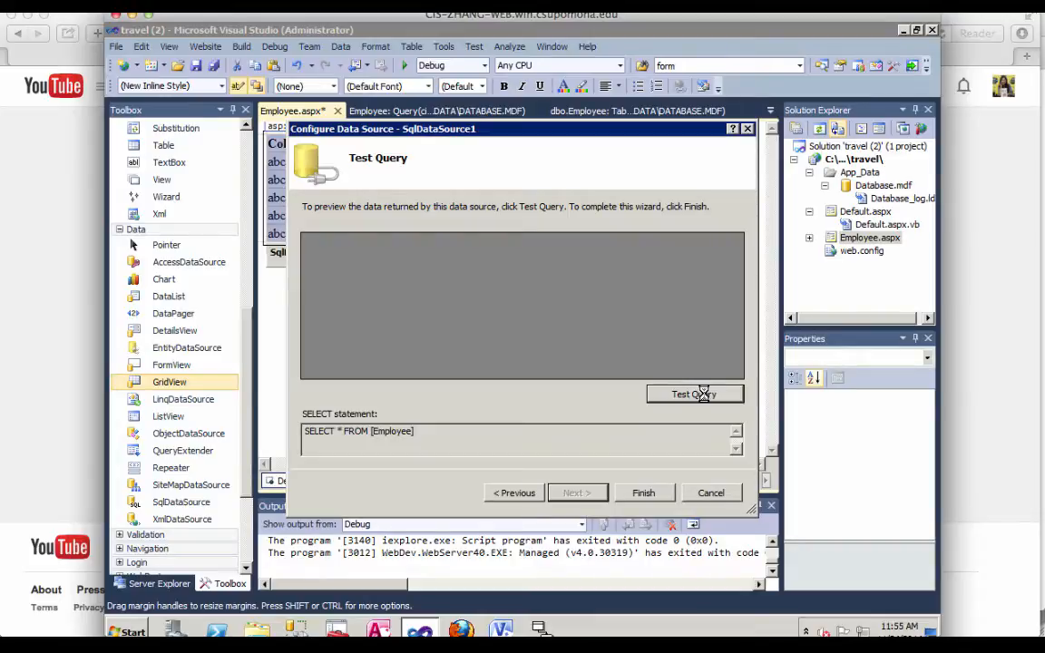
click(693, 394)
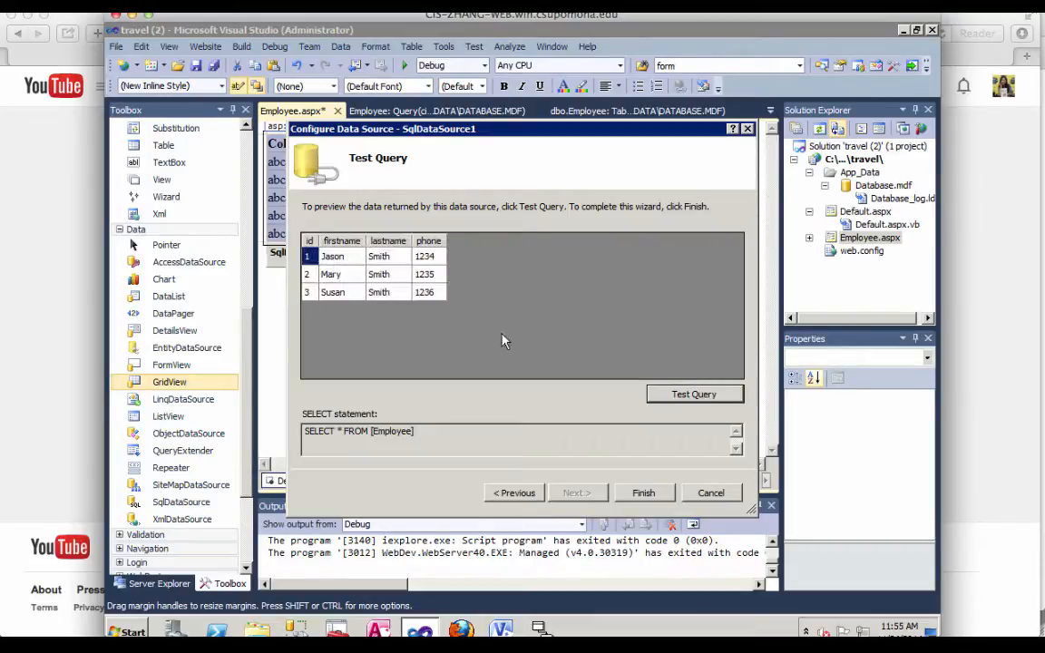
mouse_move(644, 493)
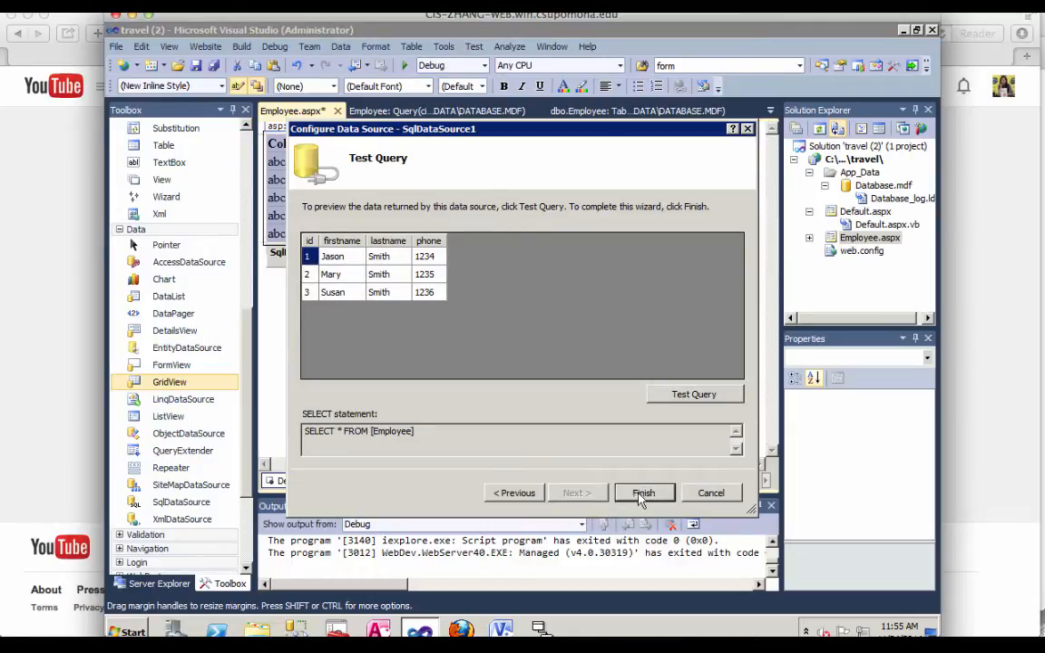
click(643, 494)
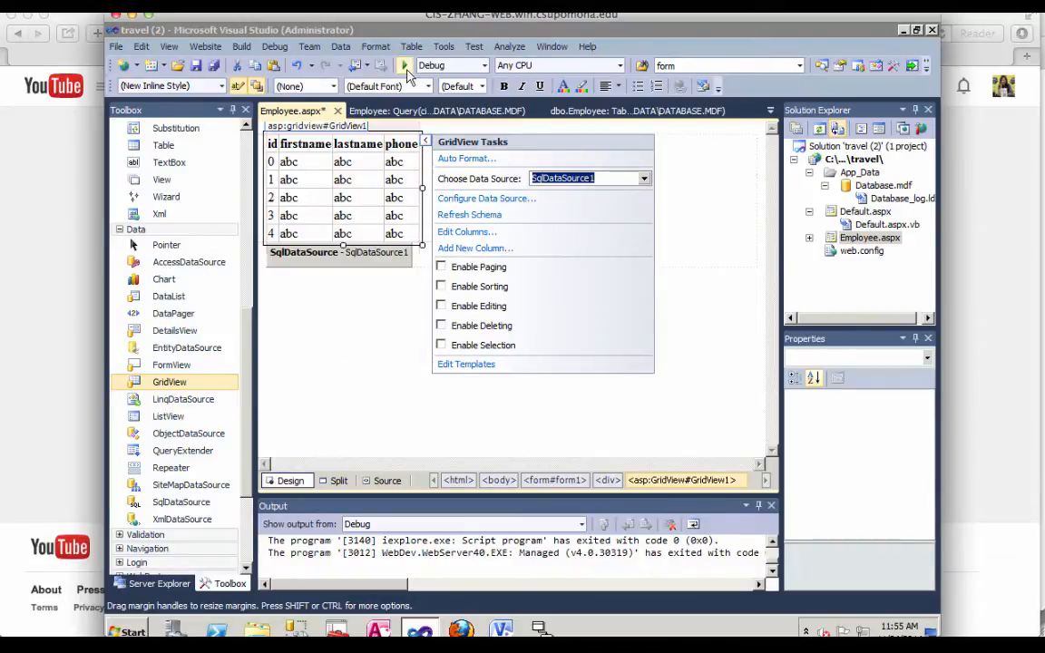
Step: Switch back to the Employee table's data to add Joe Smith with phone 1237
click(407, 65)
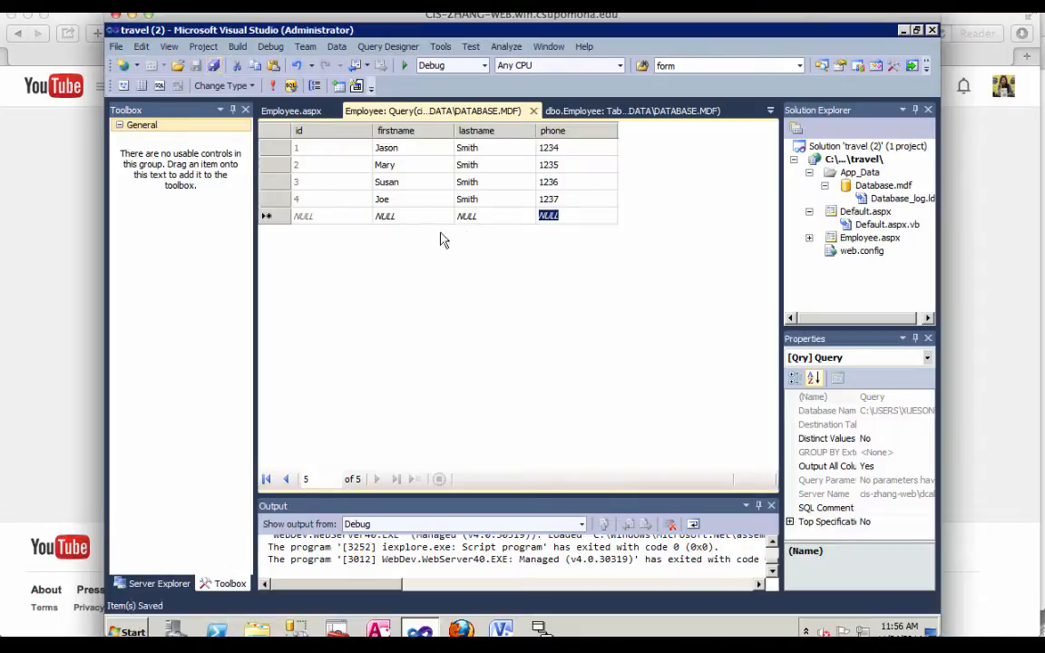
mouse_move(636, 110)
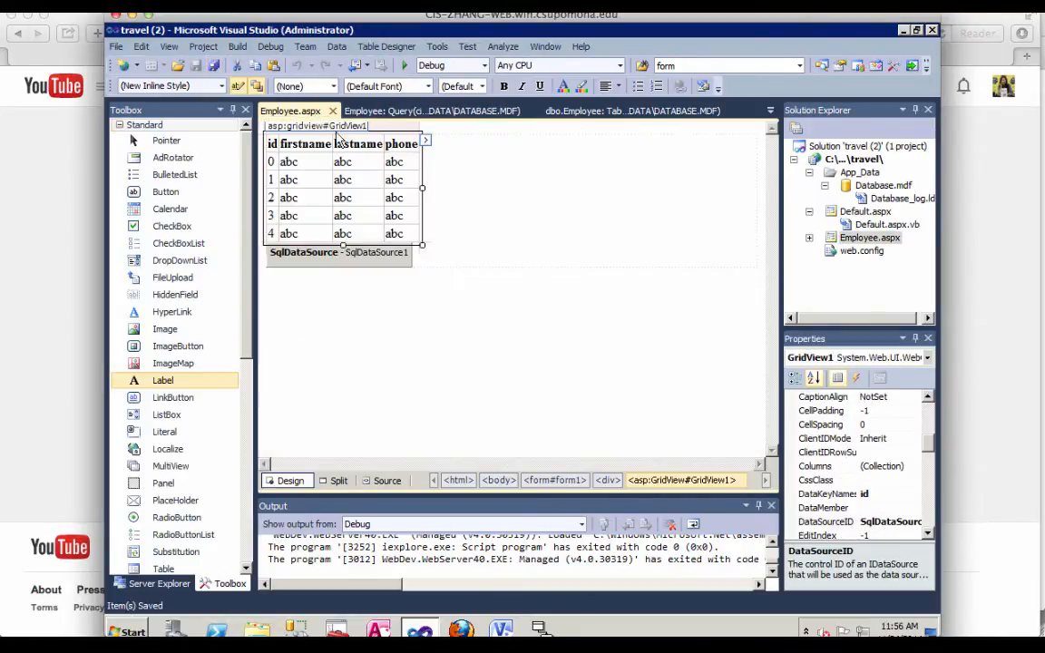
Step: Enable paging, sorting, editing and deleting on the GridView and launch the page to test
click(425, 141)
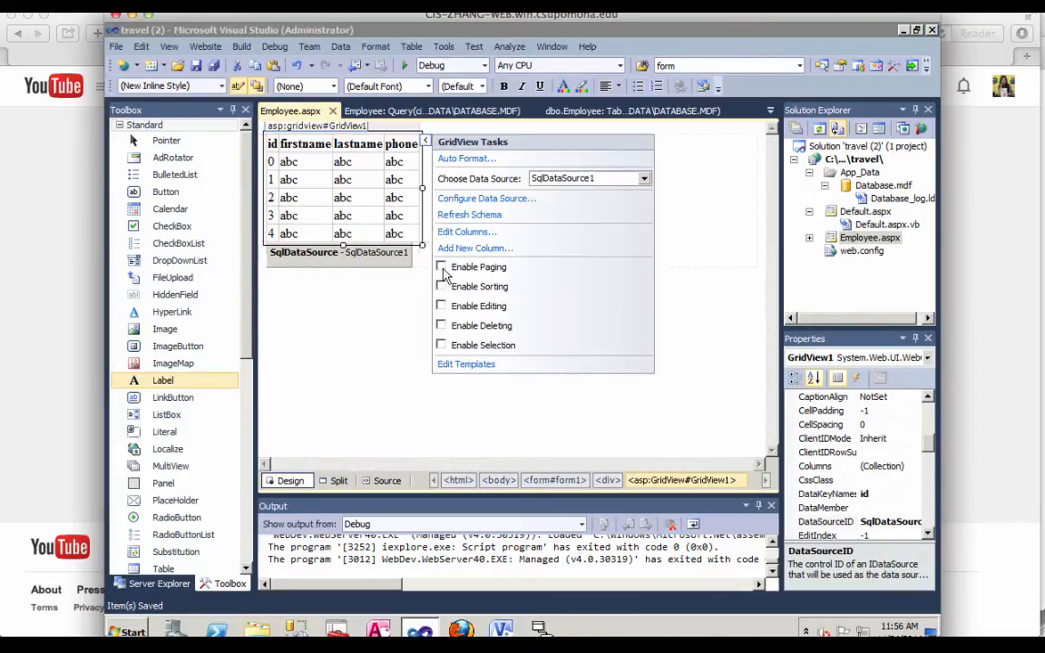
click(441, 287)
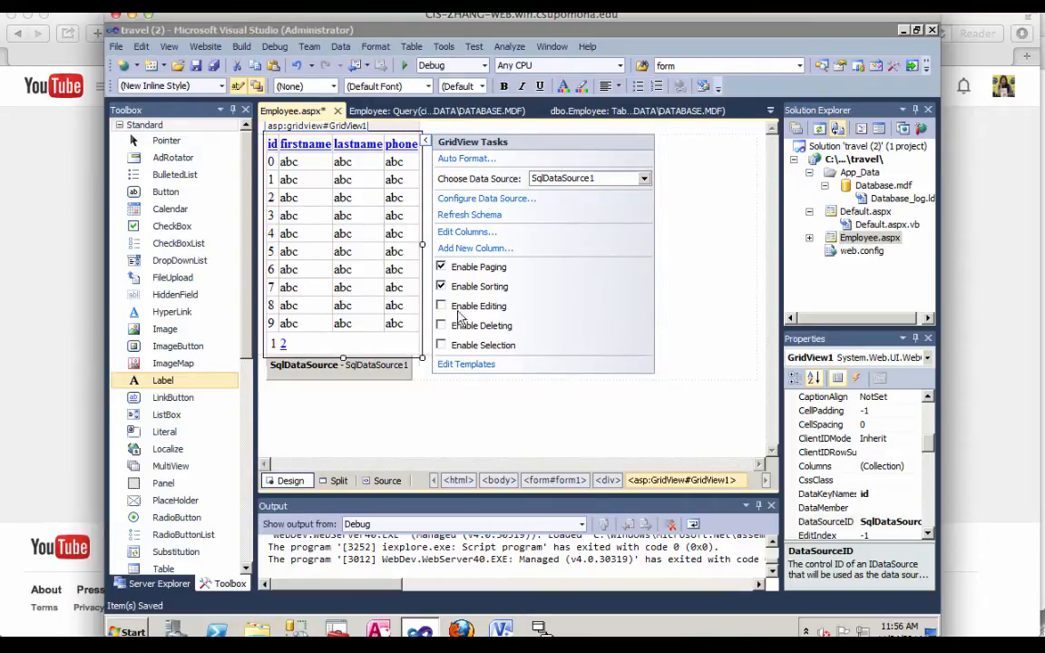
mouse_move(442, 305)
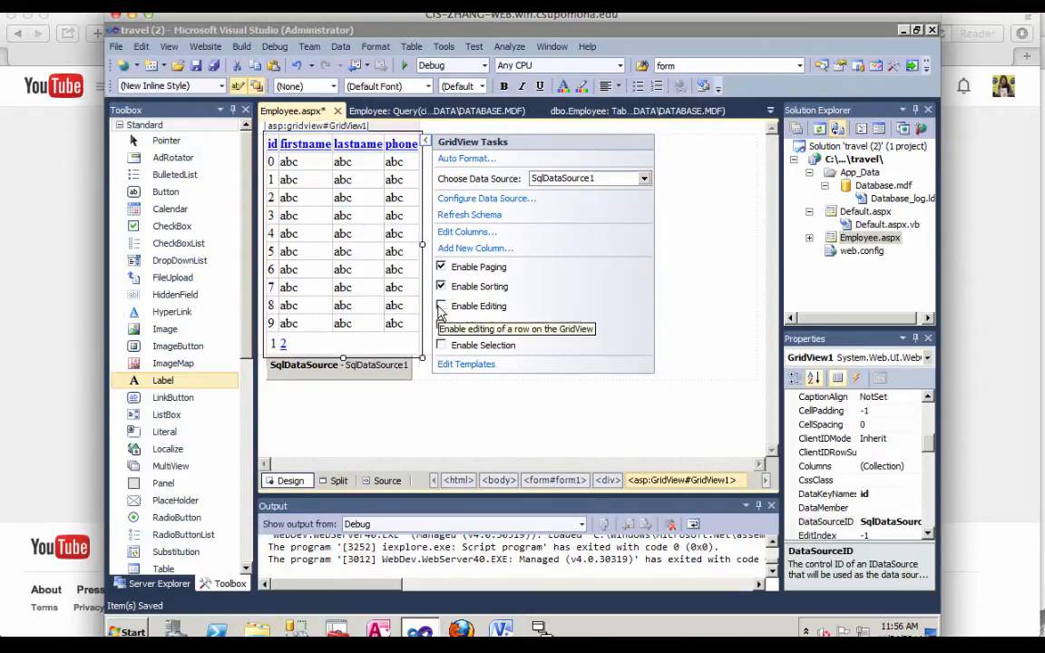
click(443, 305)
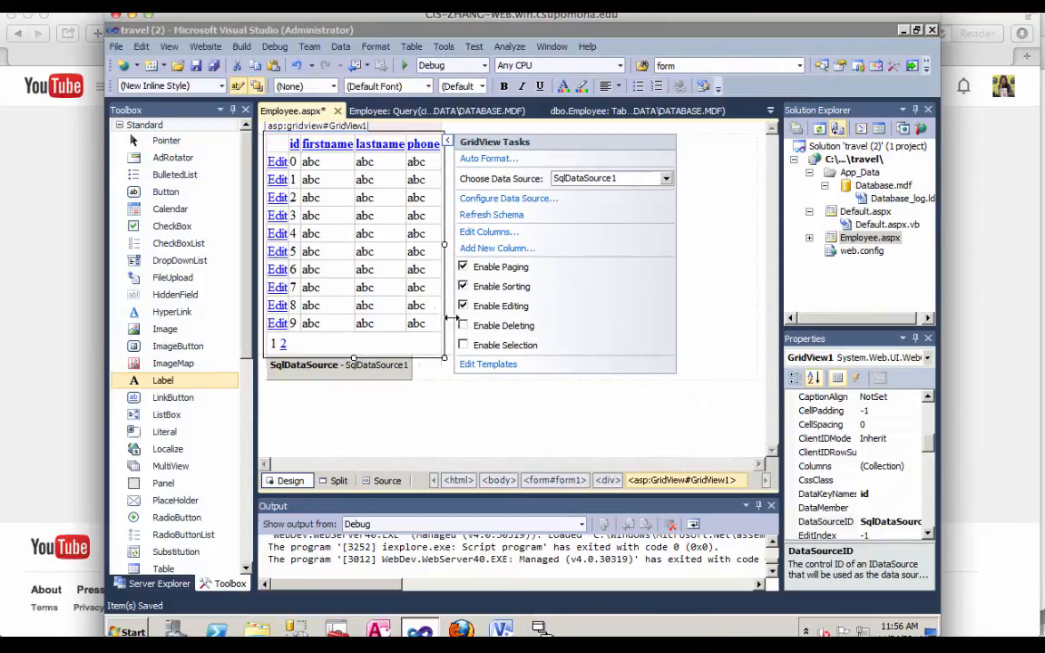
click(464, 325)
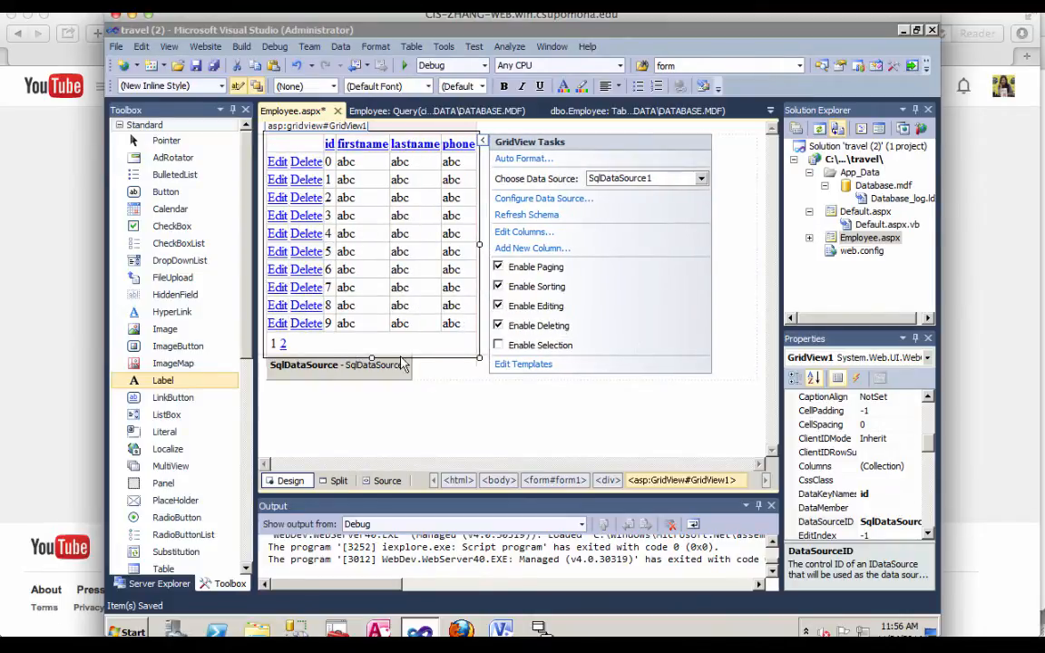
click(399, 66)
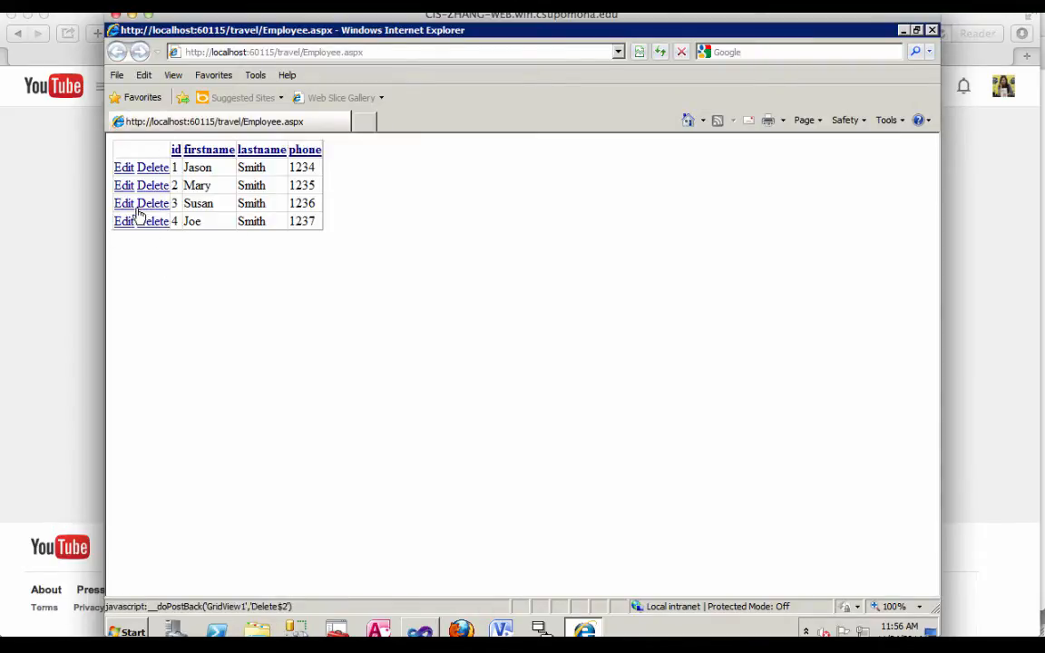
Step: Try a row link on the Employee page in Internet Explorer
click(121, 222)
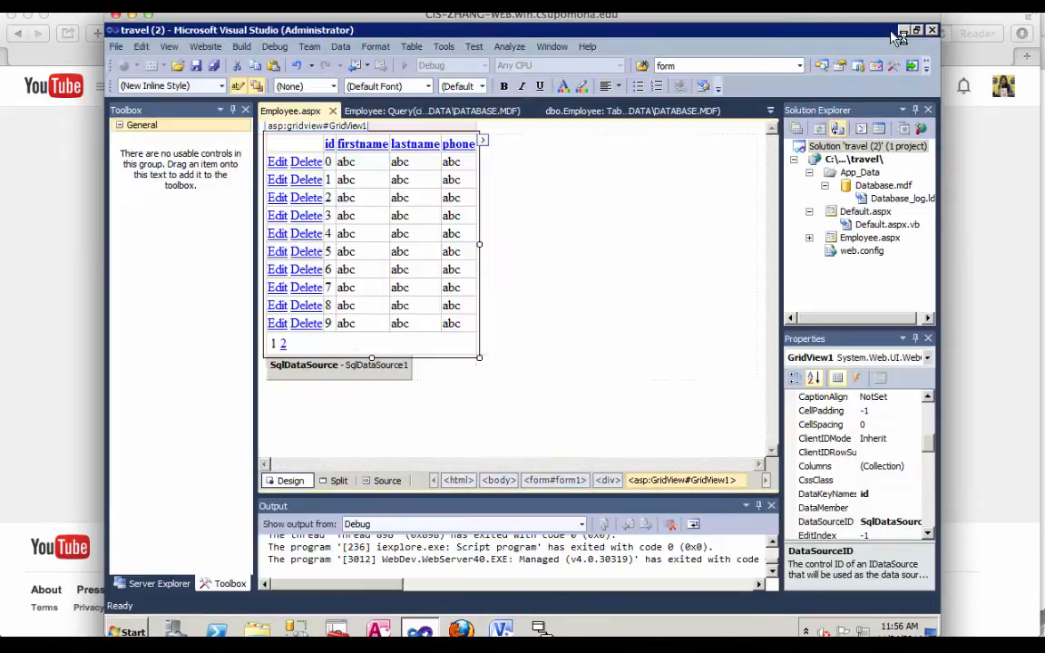
Step: Add an int dept column to the dbo.Employee table design
click(632, 111)
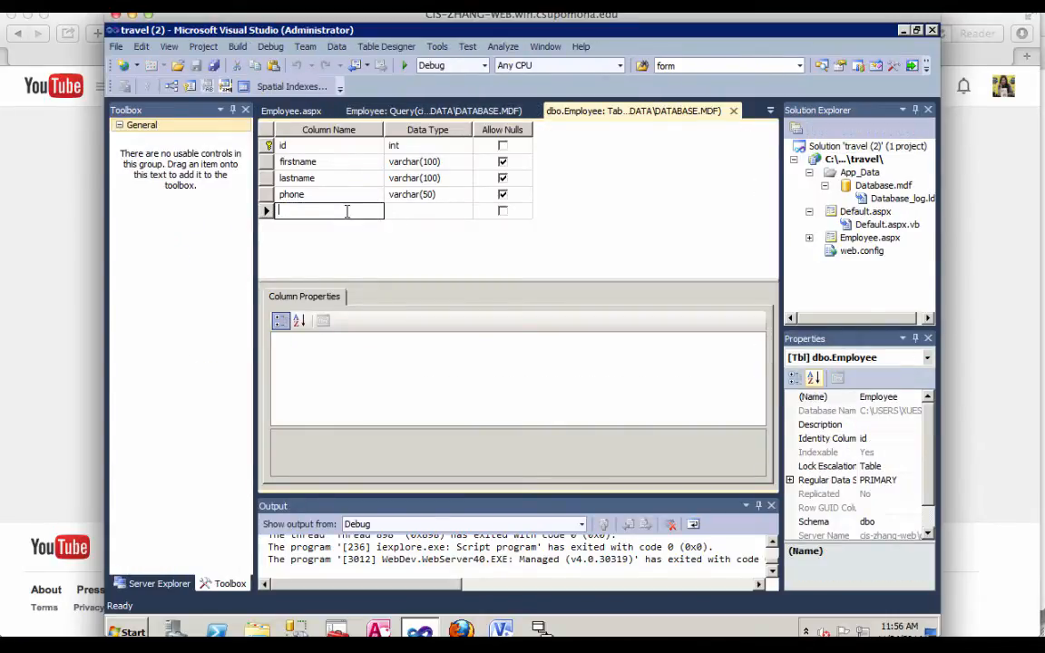
text(empl)
click(429, 211)
text(int)
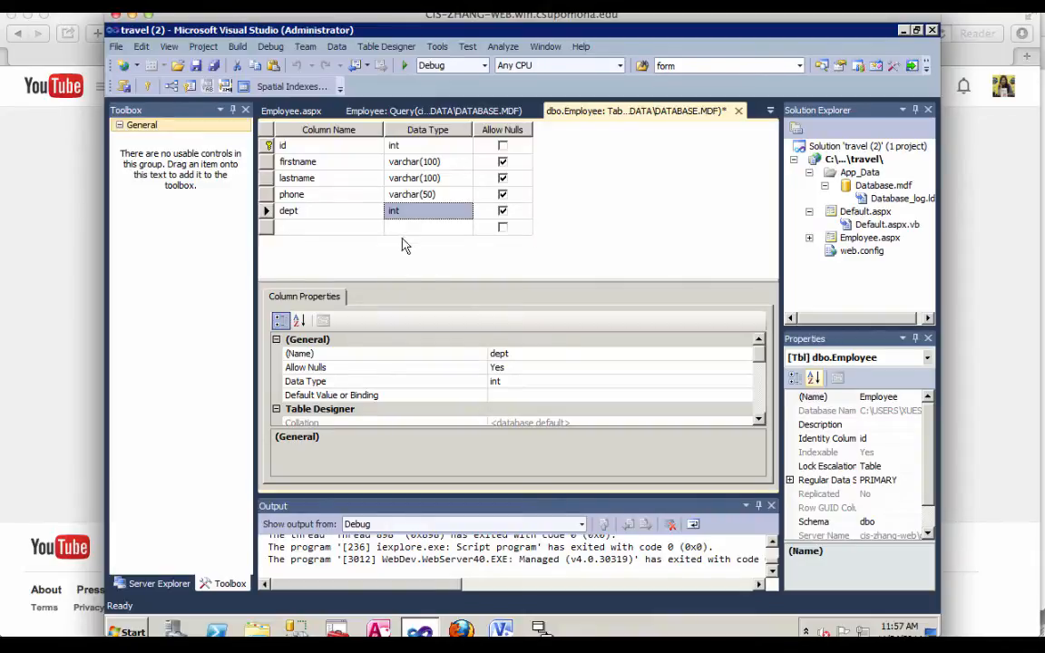
mouse_move(436, 243)
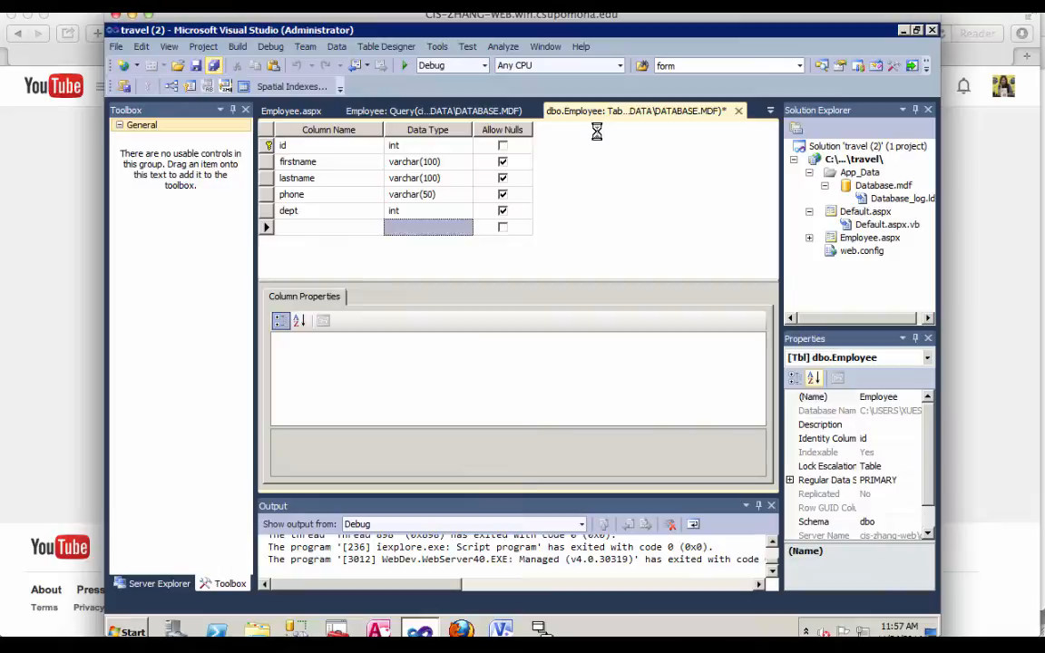
Step: Close the old query results and show the Employee table's data rows
click(432, 111)
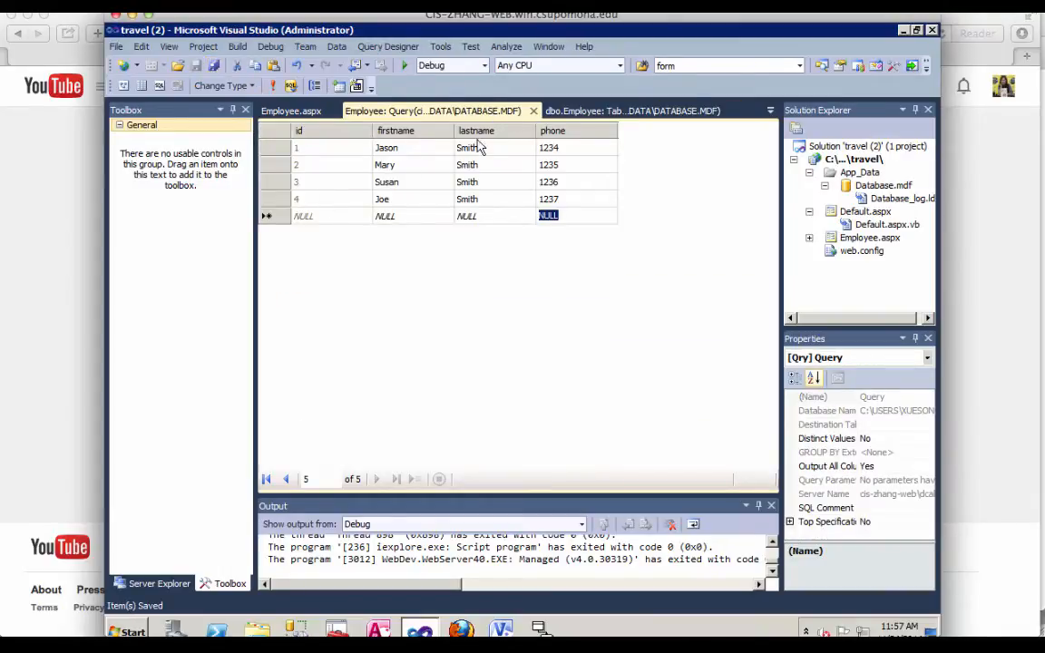
mouse_move(530, 110)
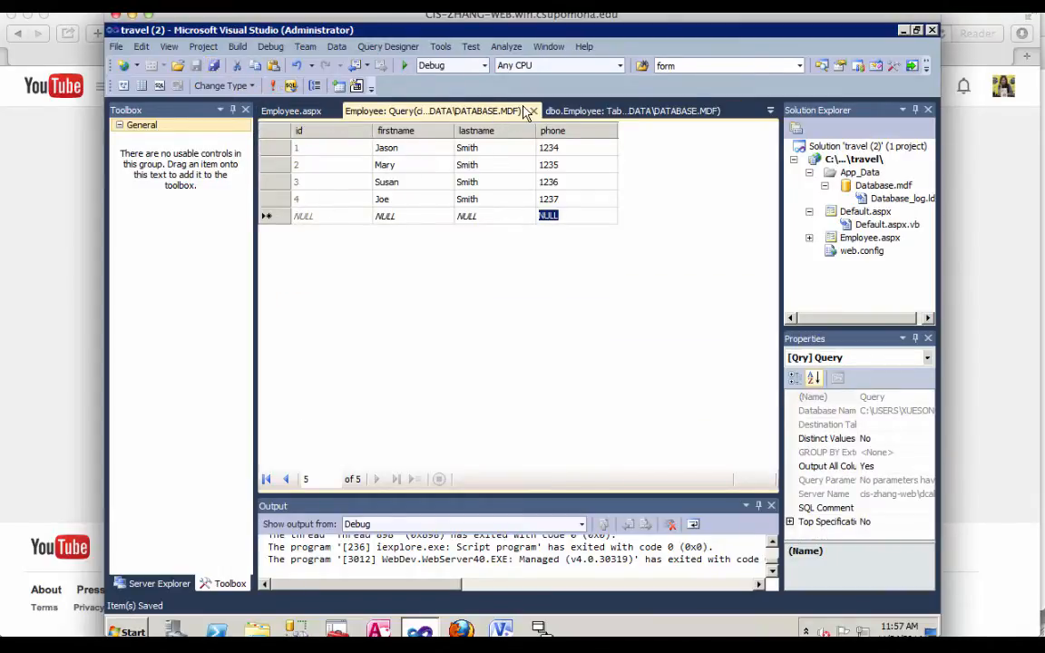
click(626, 111)
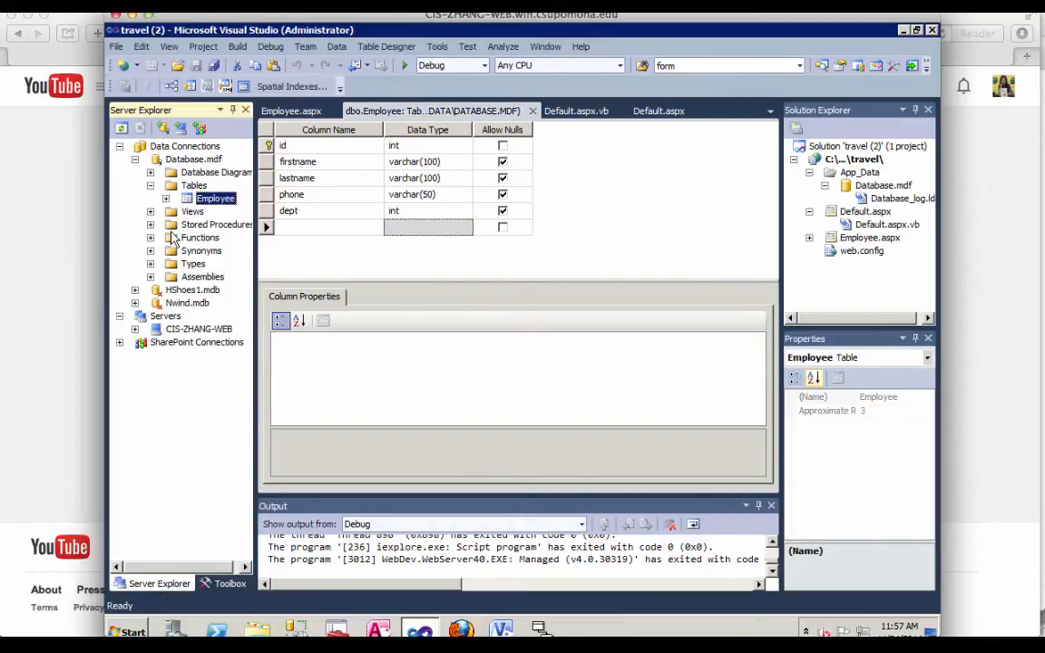
right_click(215, 198)
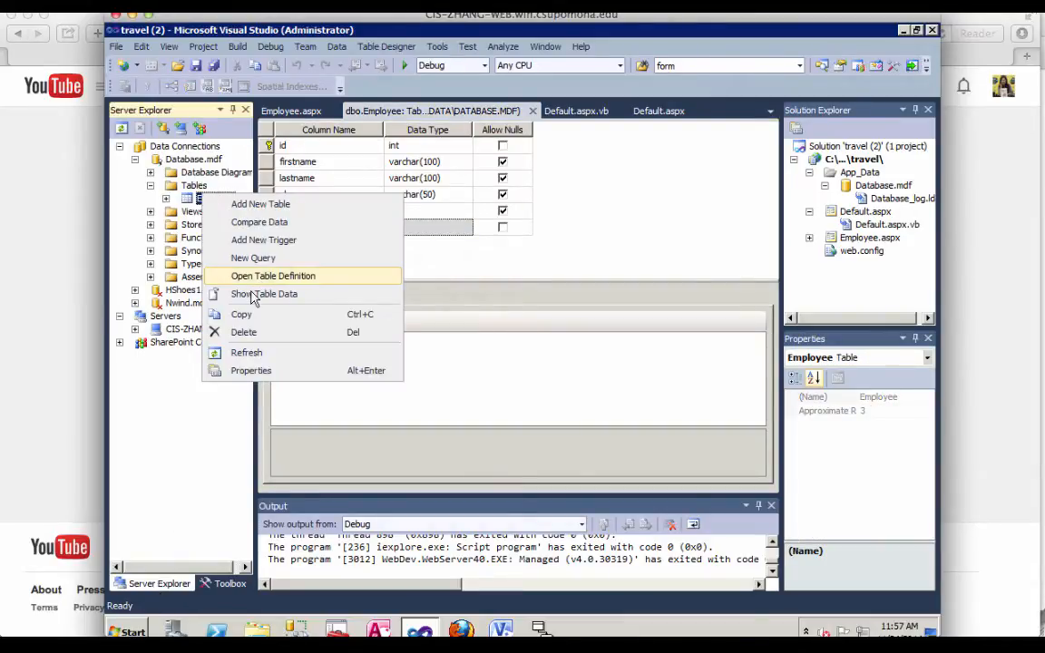
click(265, 294)
text(2)
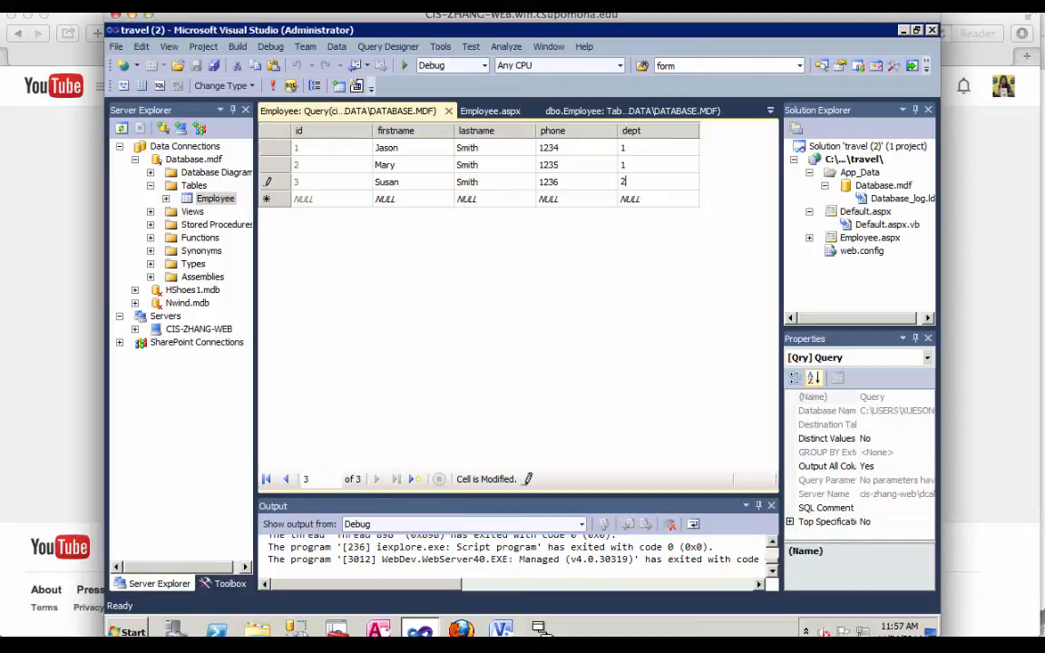
Step: Fill dept values and add John Smith (1238) and Sam Smith rows, then commit
click(385, 198)
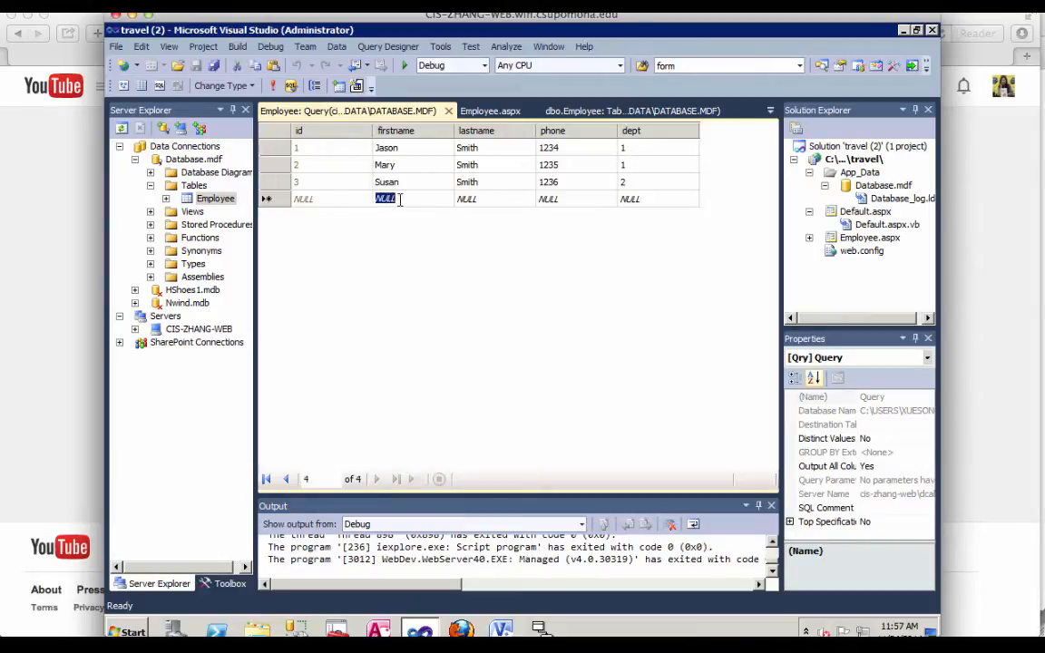
text(4)
text(John)
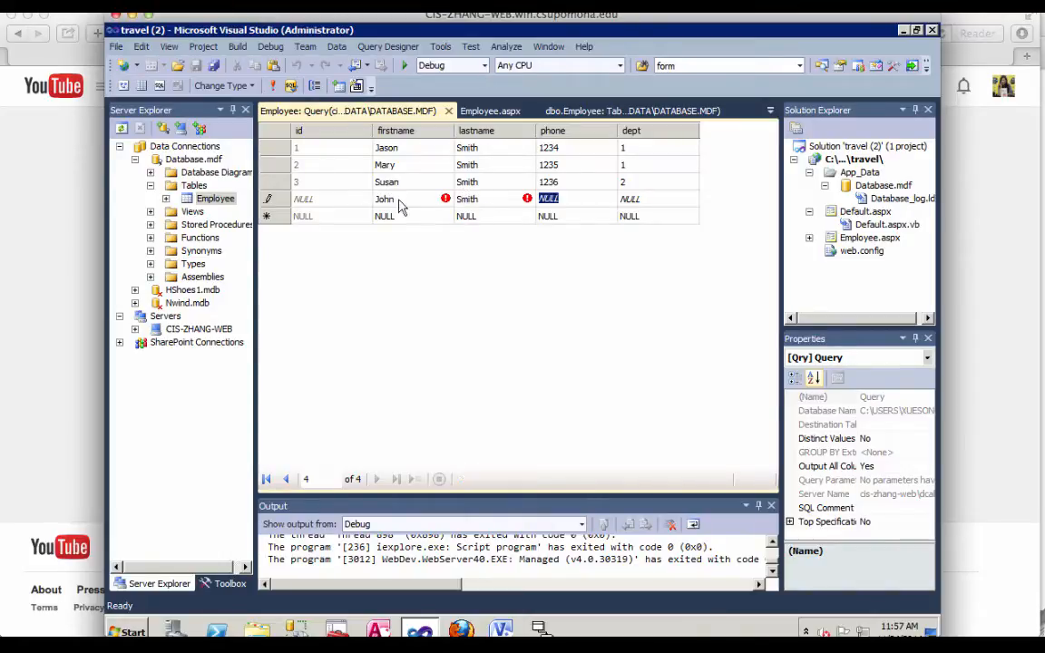
text(1237)
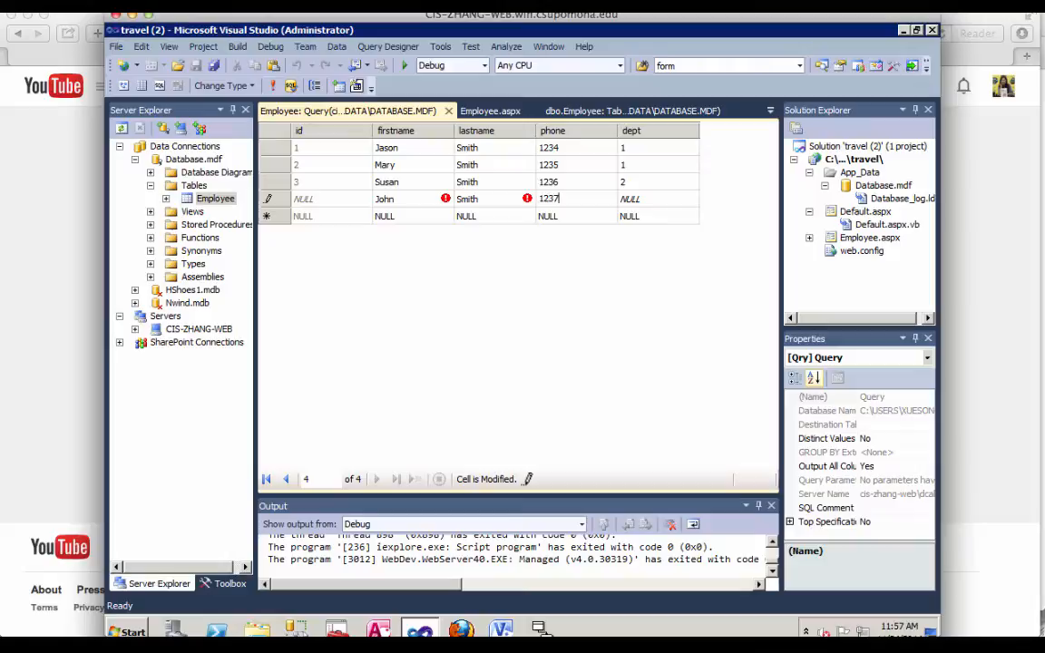
text(1238)
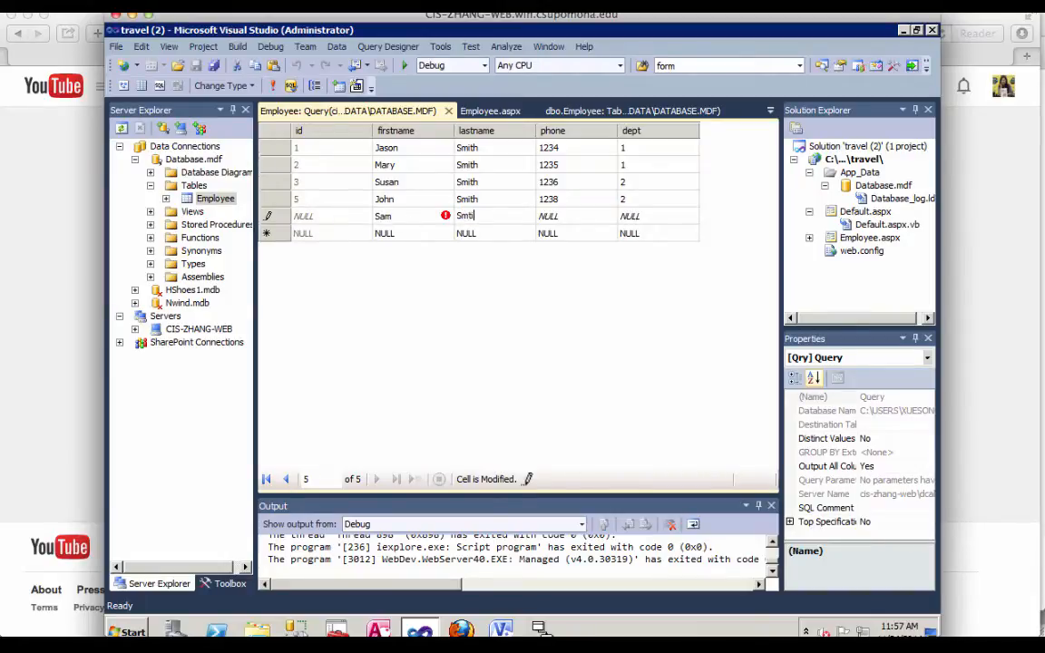
text(Smith)
click(577, 216)
text(1239)
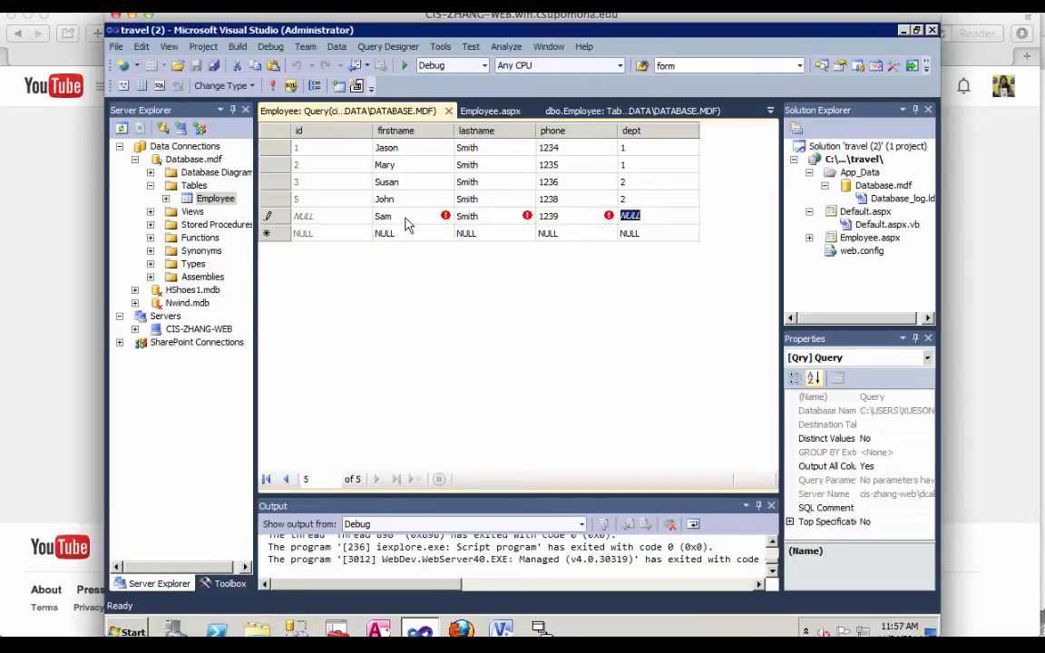
text(3)
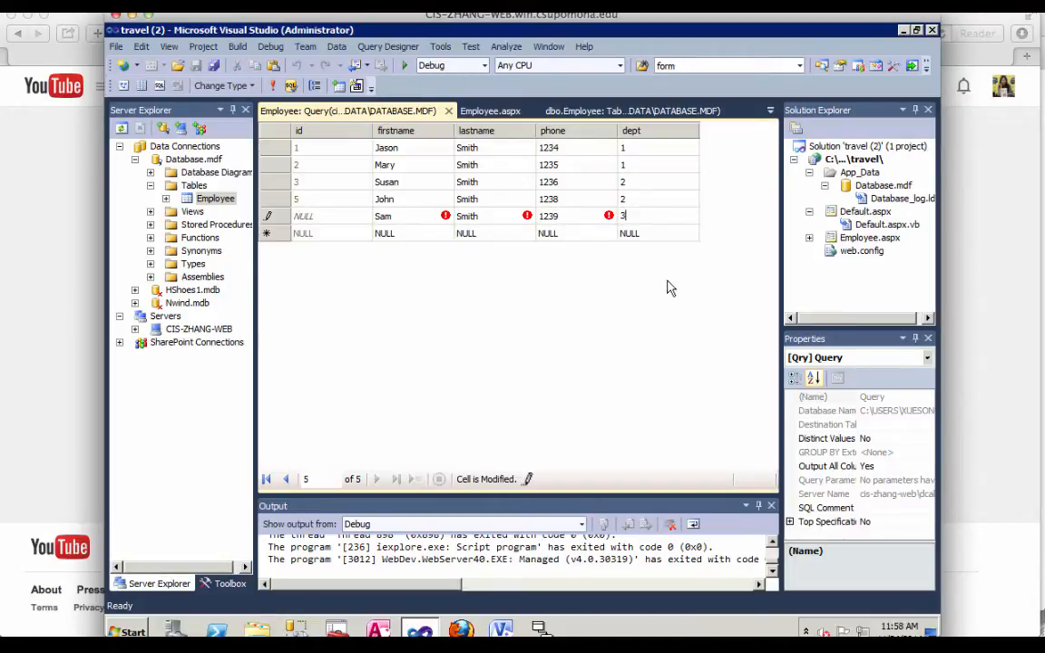
click(632, 111)
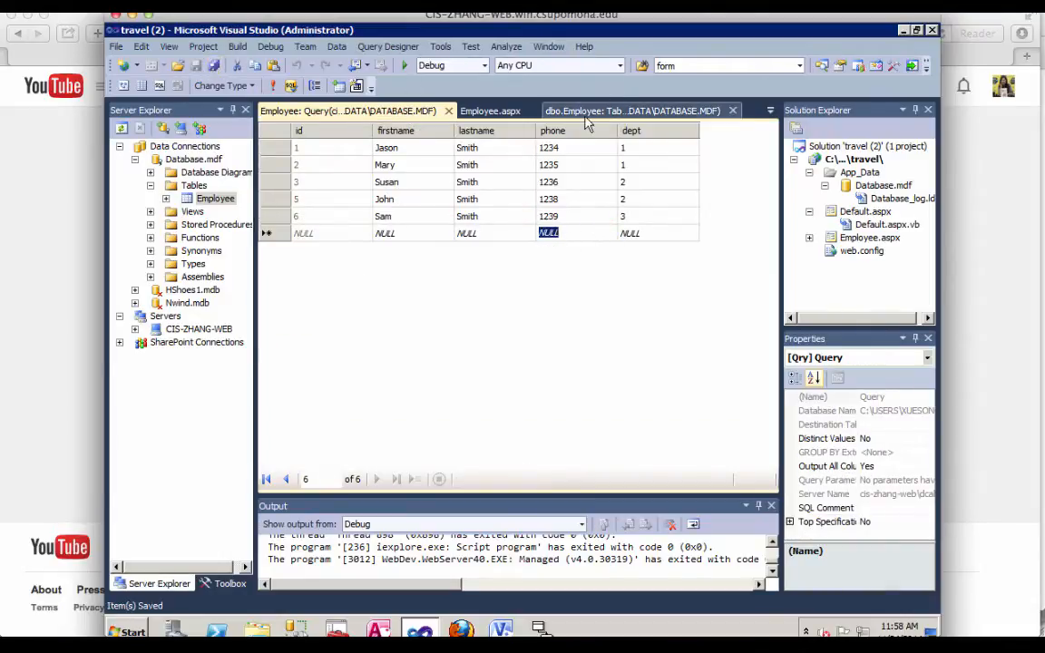
Step: Return to the Employee table design and bring up actions for Employee.aspx
click(634, 110)
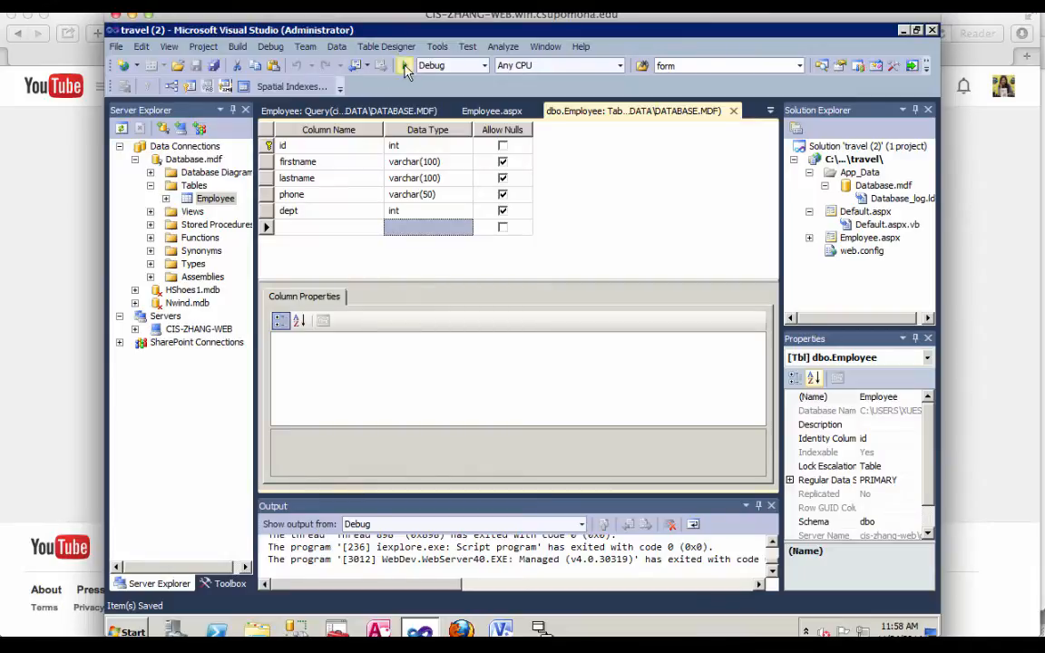
click(405, 65)
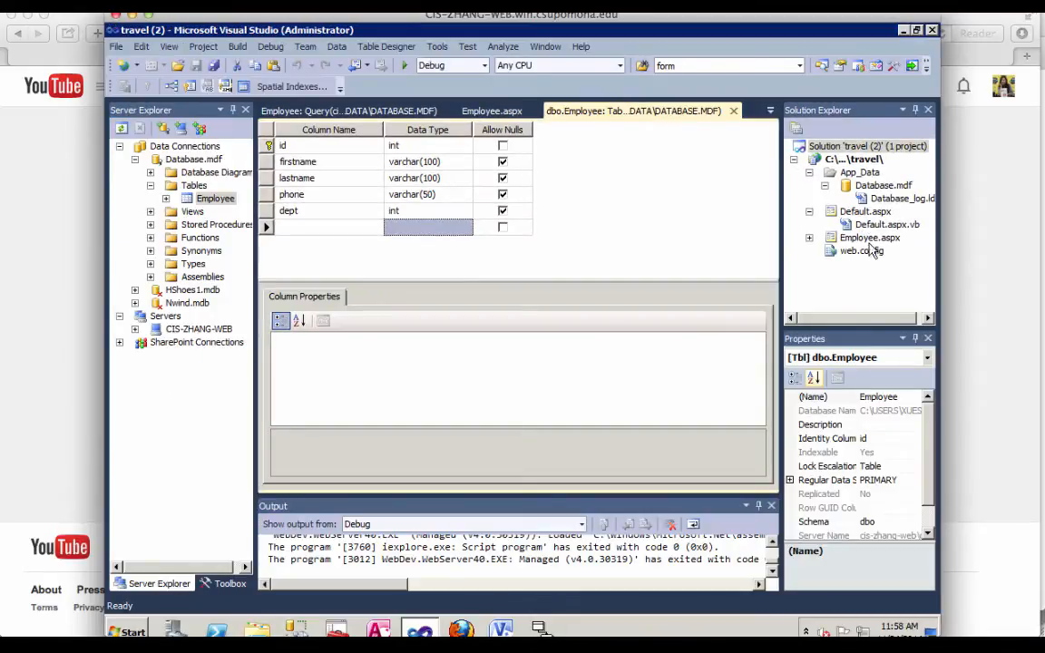
right_click(870, 236)
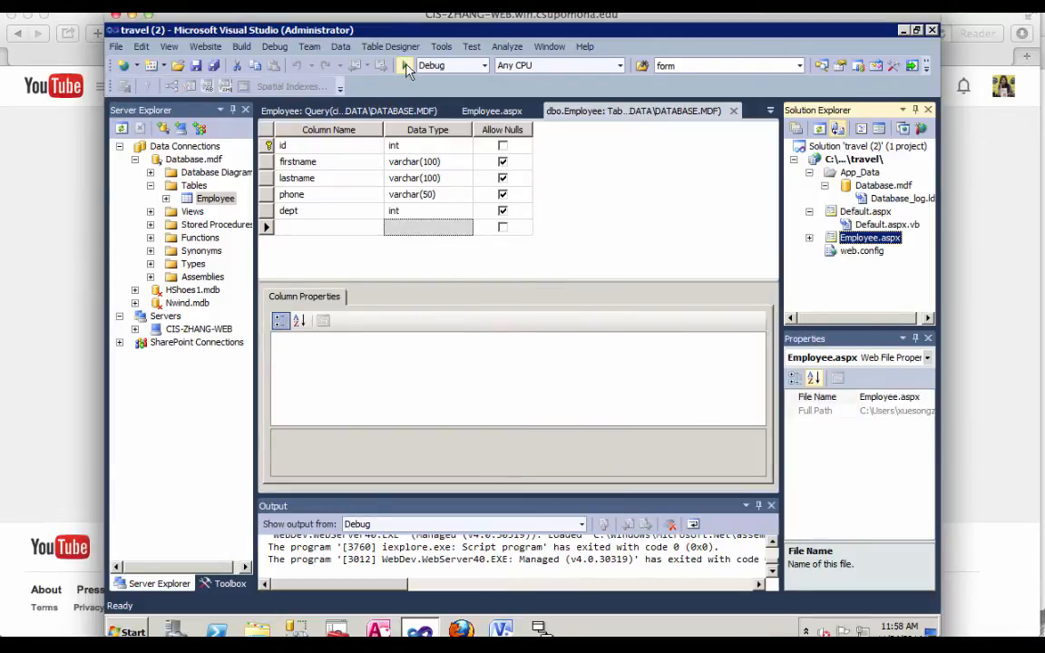
Step: View Employee.aspx in the browser to check the GridView rows
click(407, 65)
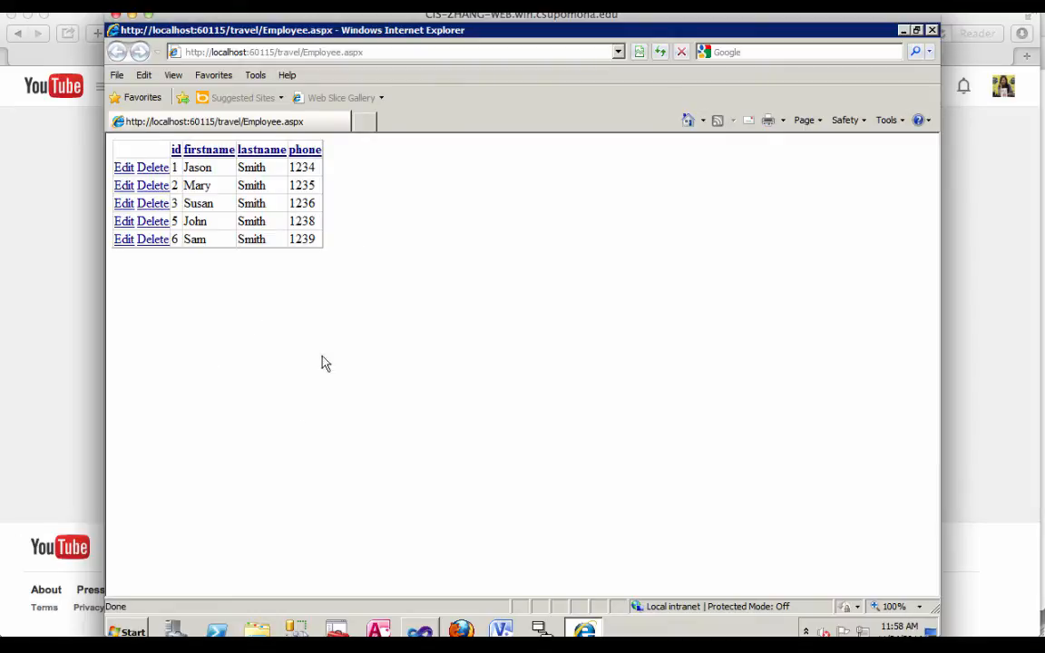
mouse_move(153, 240)
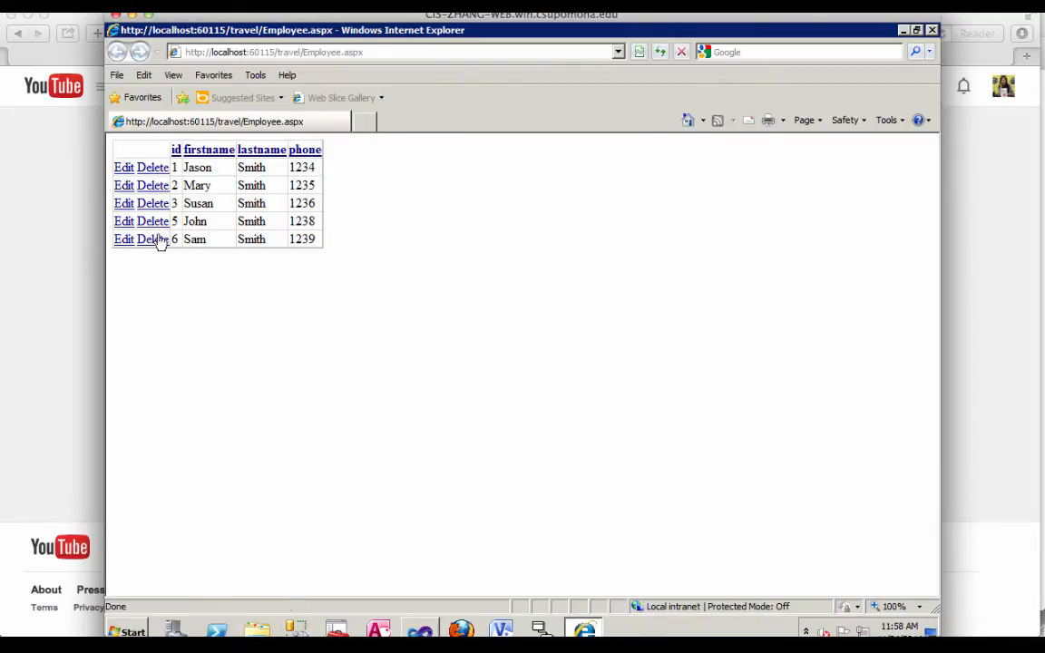
mouse_move(182, 222)
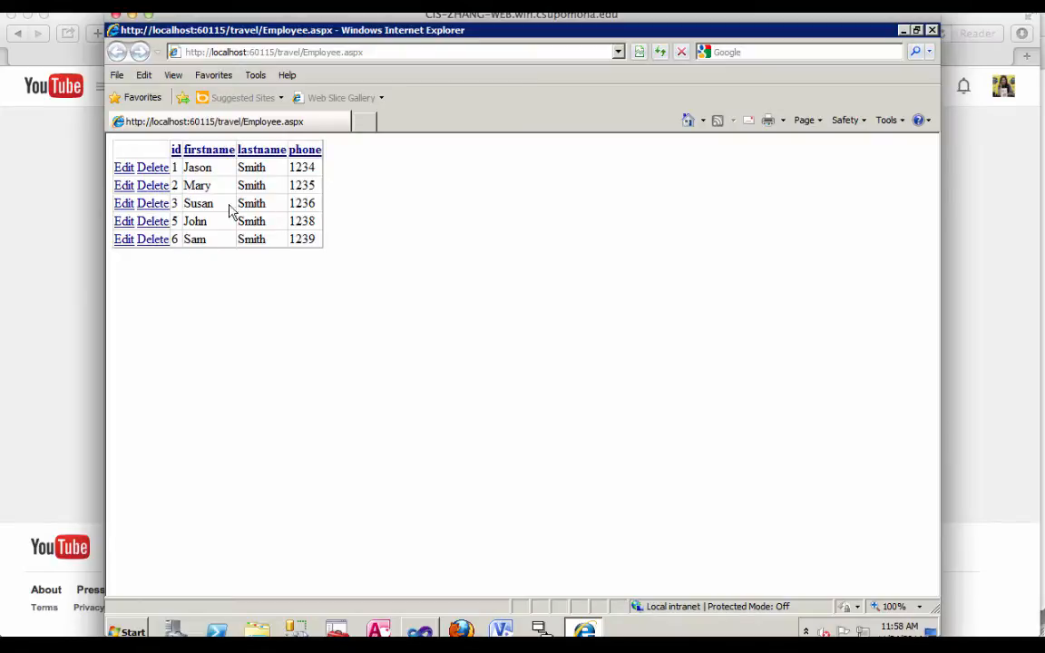
mouse_move(859, 47)
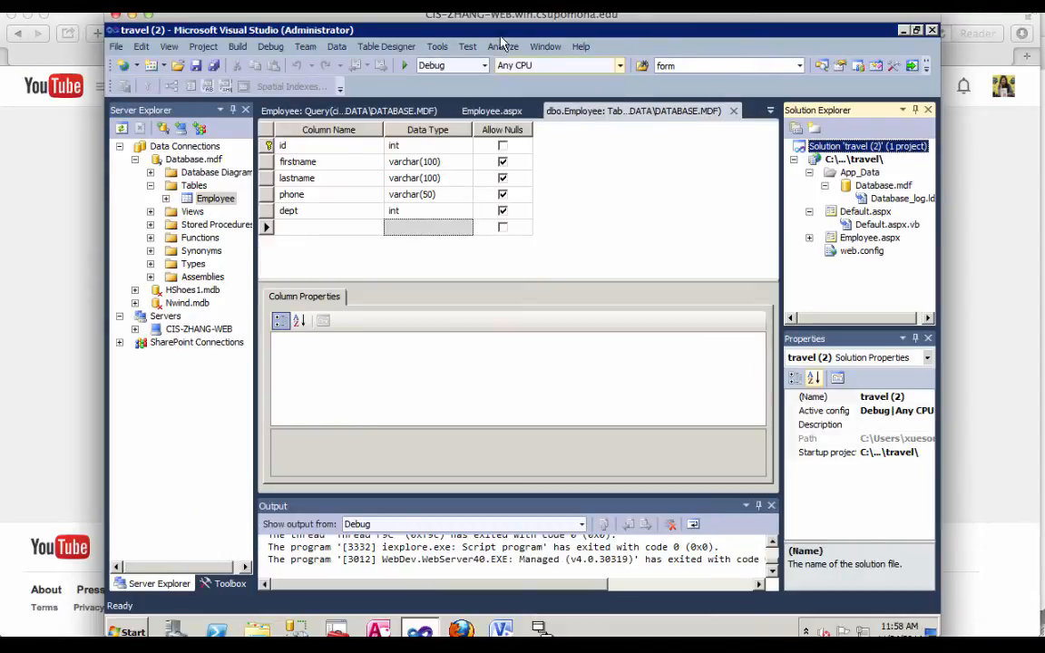
Step: Reconfigure the grid's data source, generating insert, update and delete statements
click(405, 66)
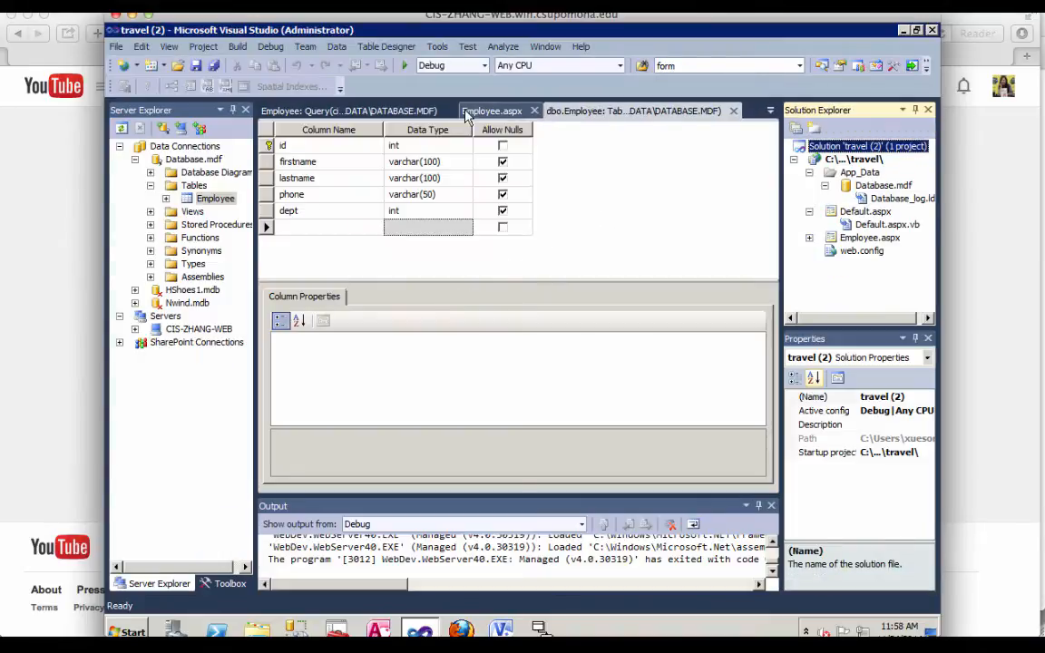
click(490, 111)
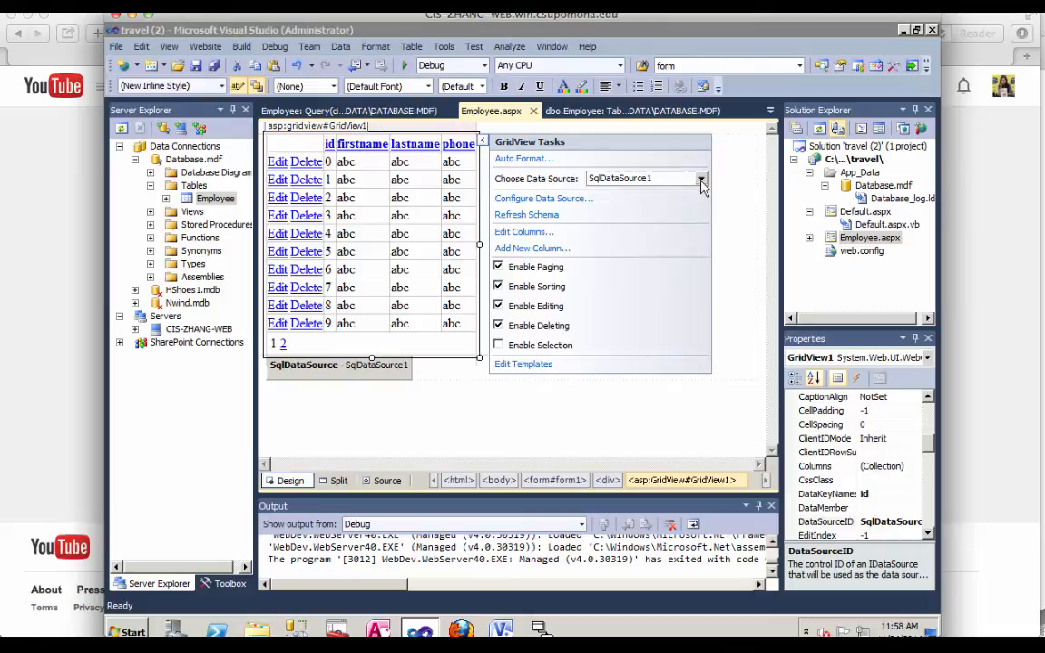
click(545, 198)
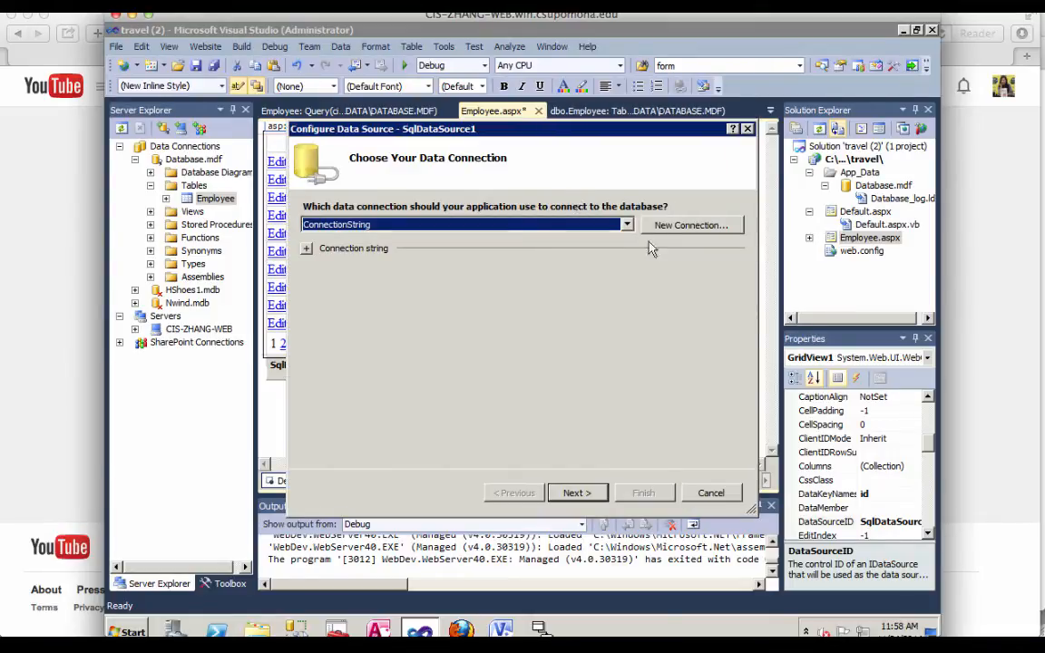
click(578, 493)
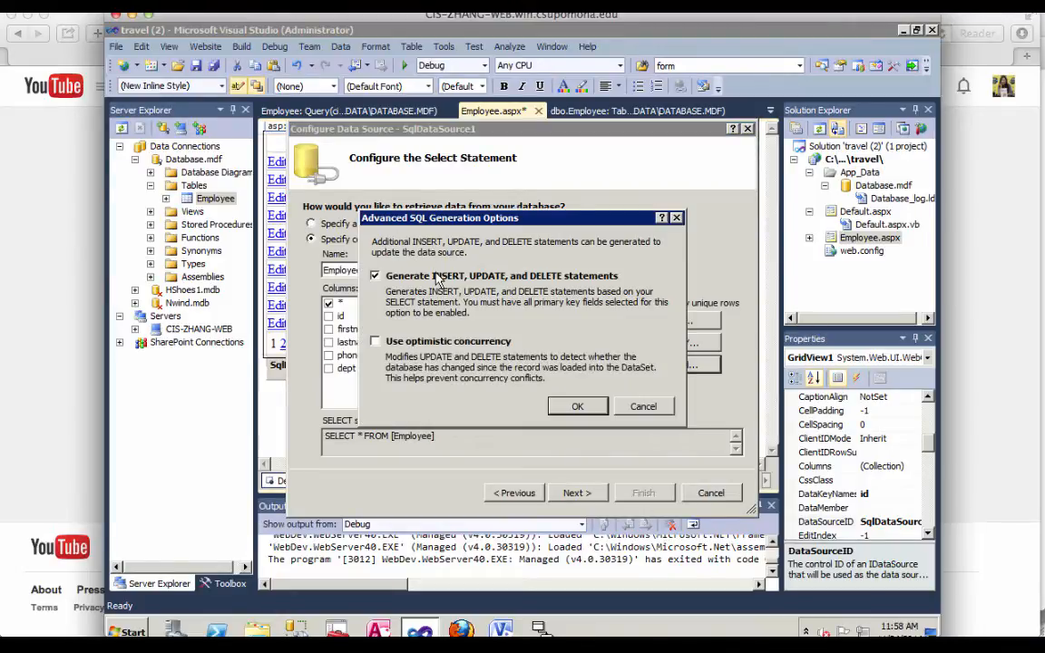
click(578, 406)
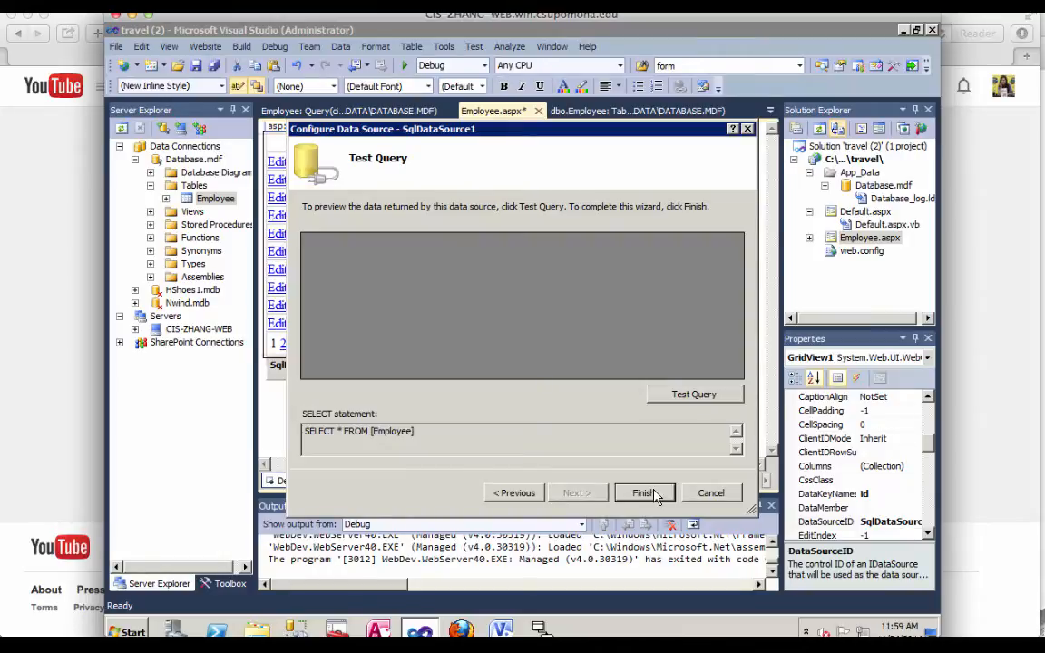
click(645, 494)
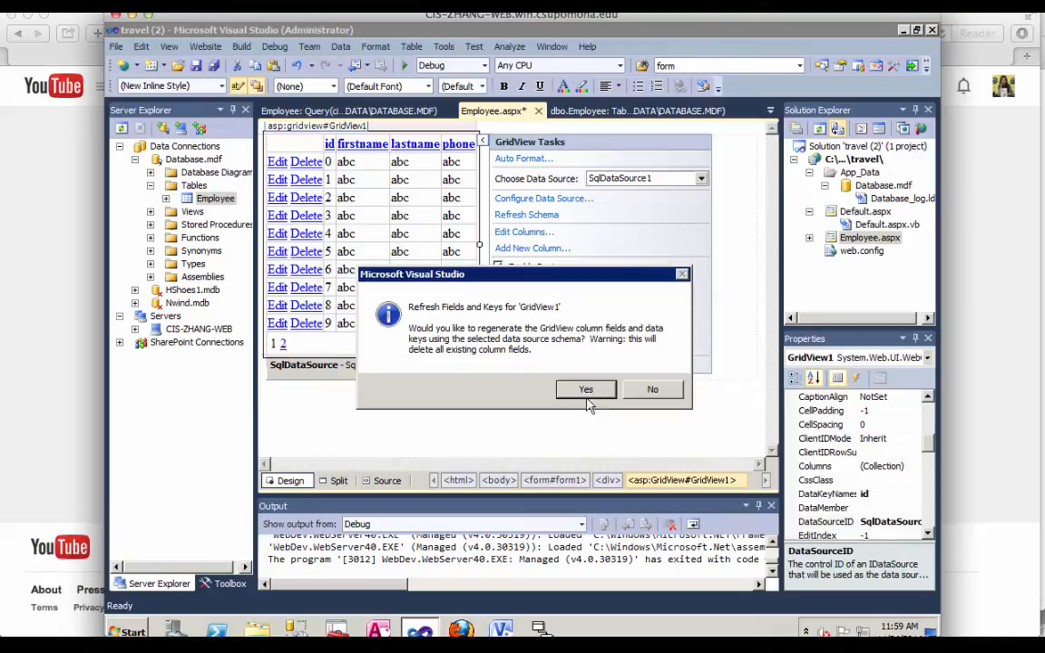
Step: Regenerate the grid columns to include dept and re-enable deleting
click(584, 389)
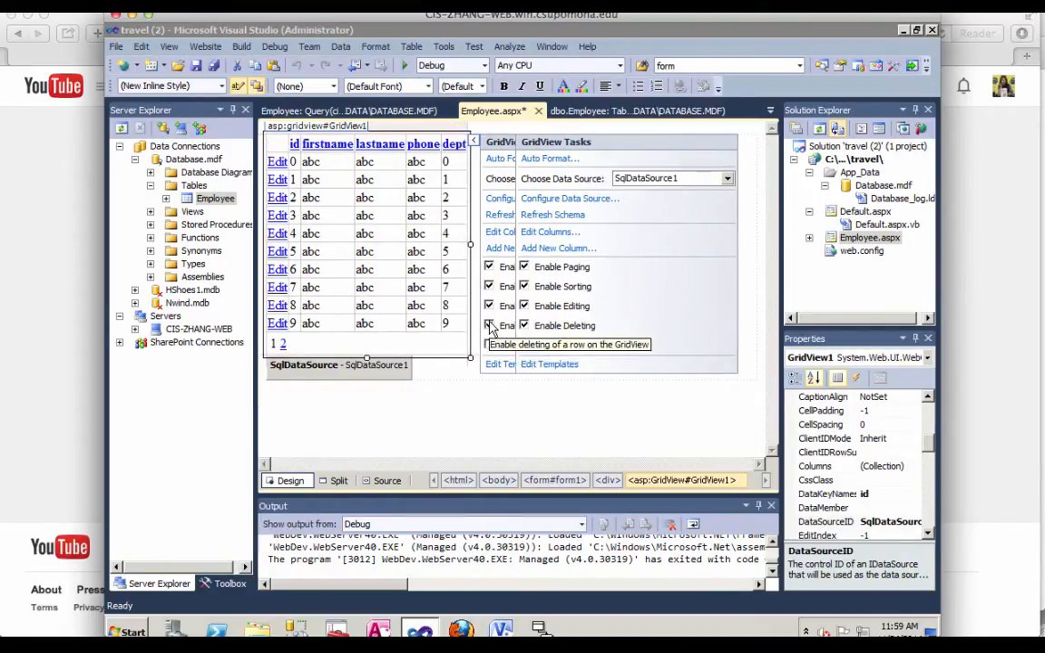
click(490, 325)
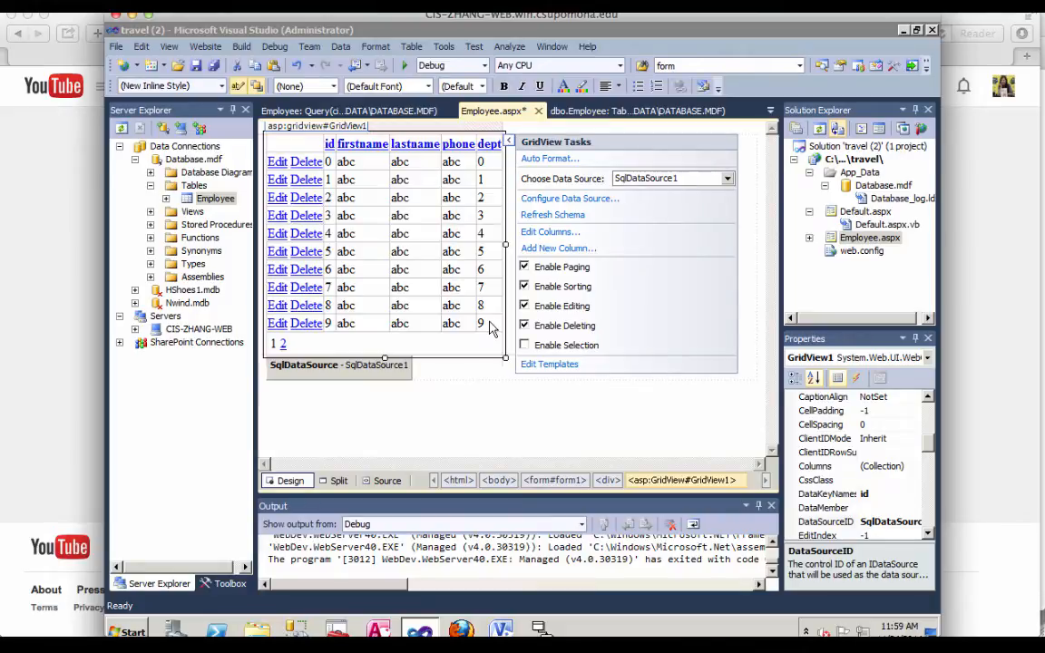
mouse_move(570, 198)
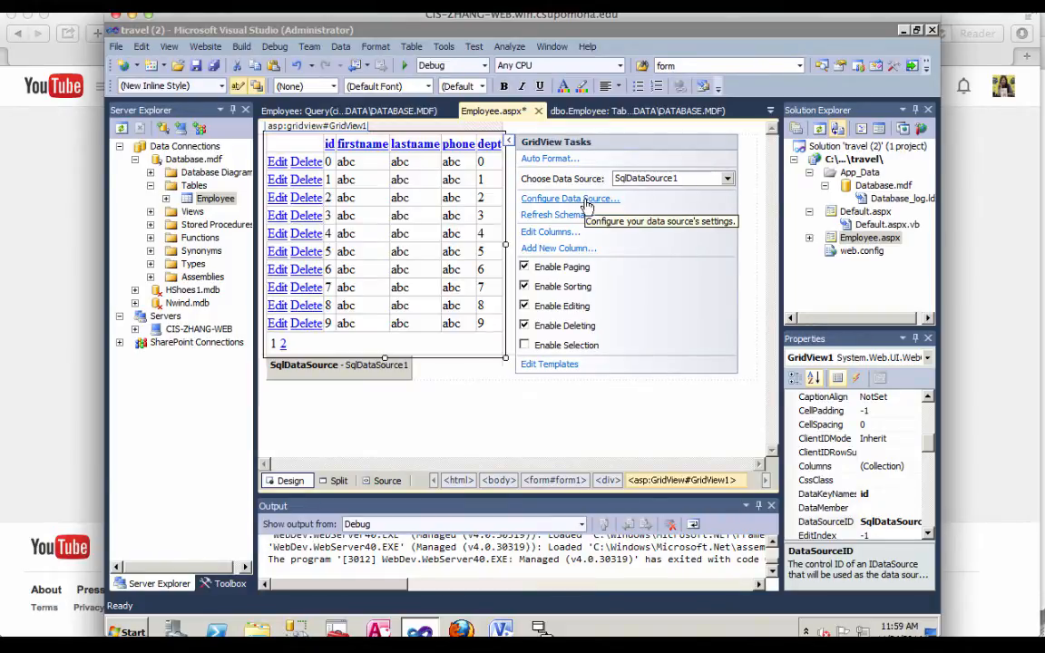
Step: Filter the data source WHERE dept = QueryString field dept, default 1, and finish the wizard
click(570, 197)
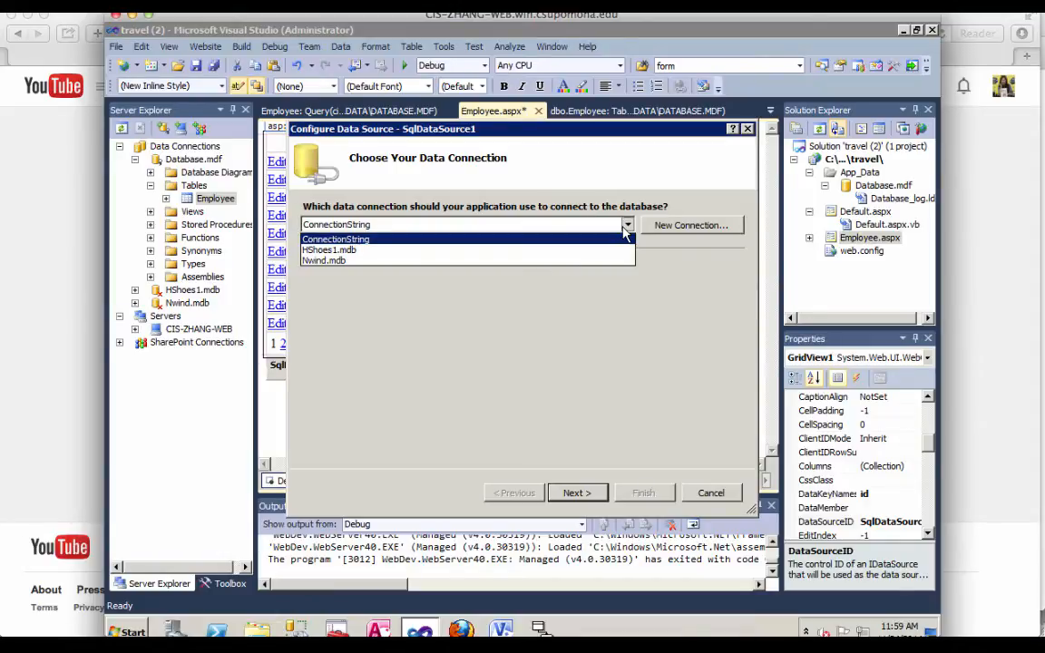
click(335, 240)
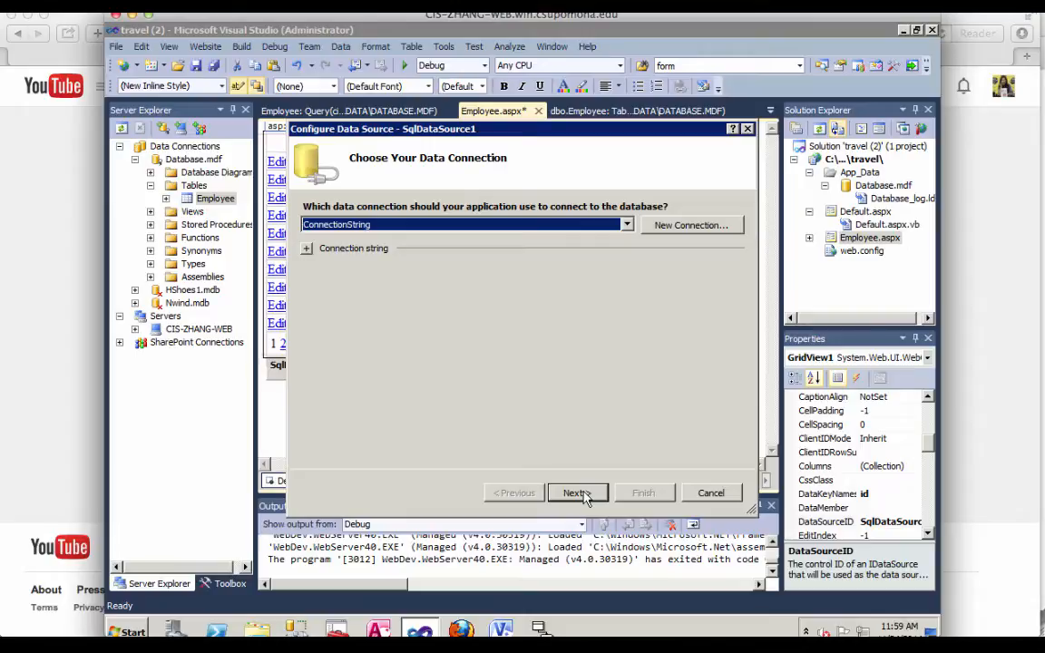
click(577, 494)
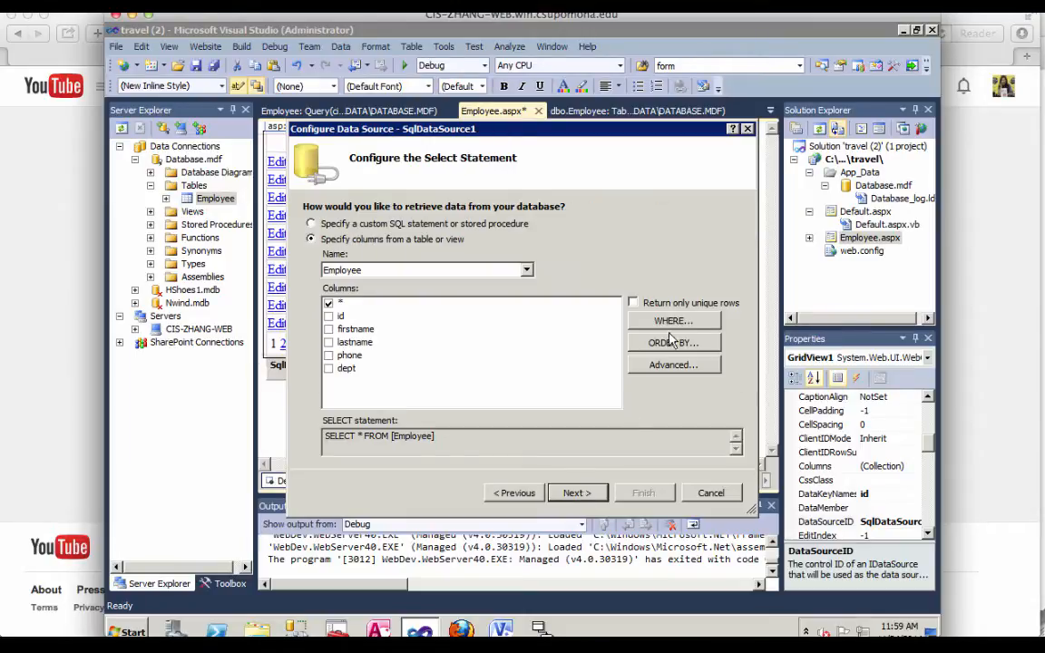
click(673, 320)
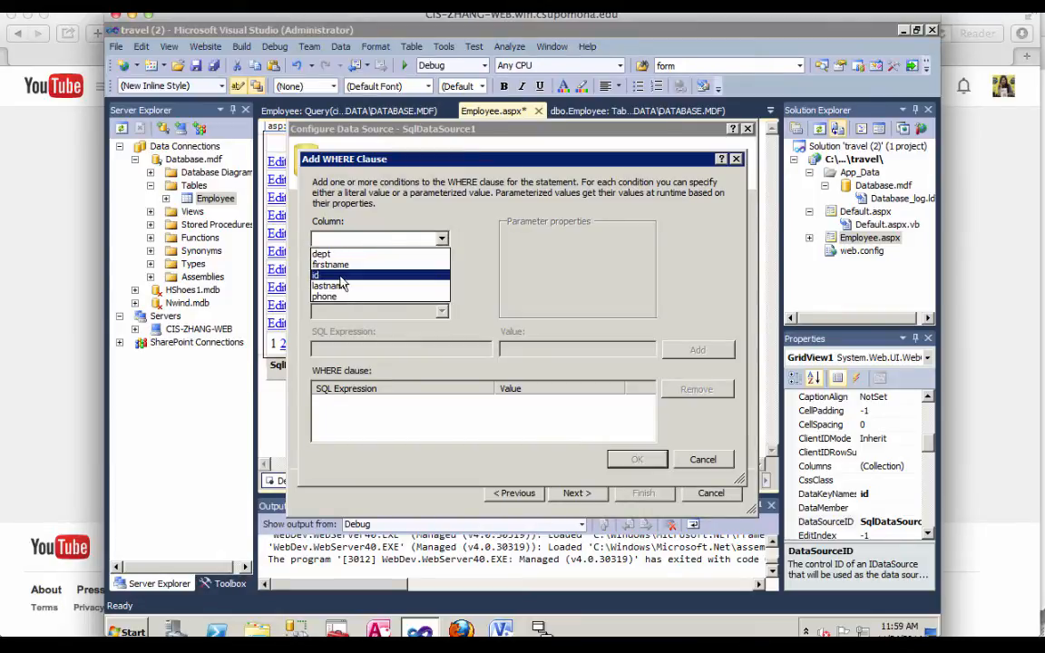
click(352, 252)
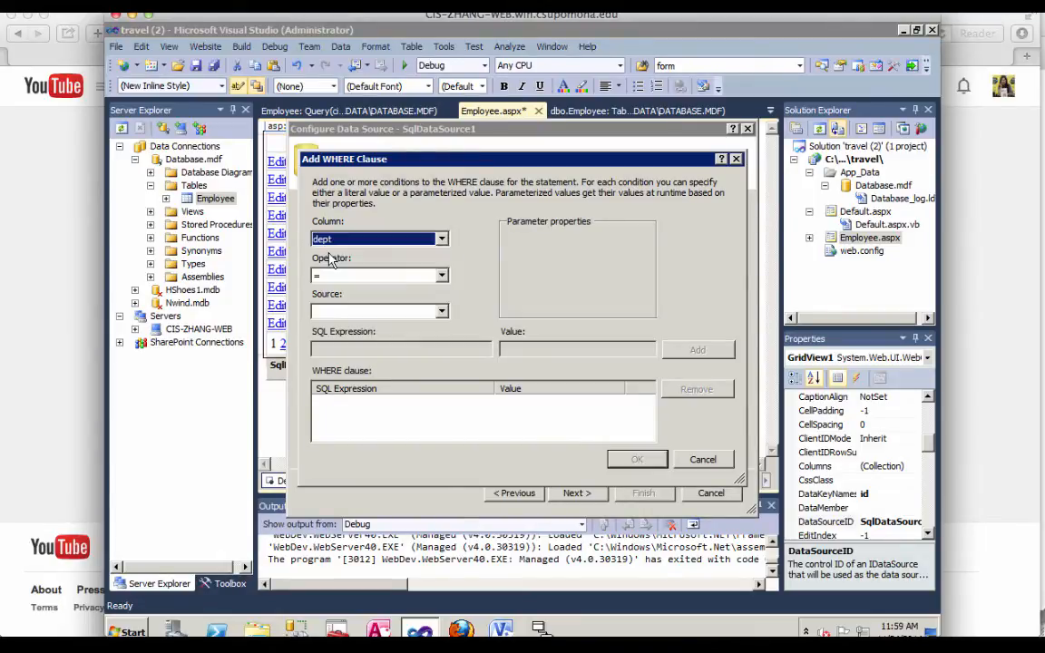
click(441, 312)
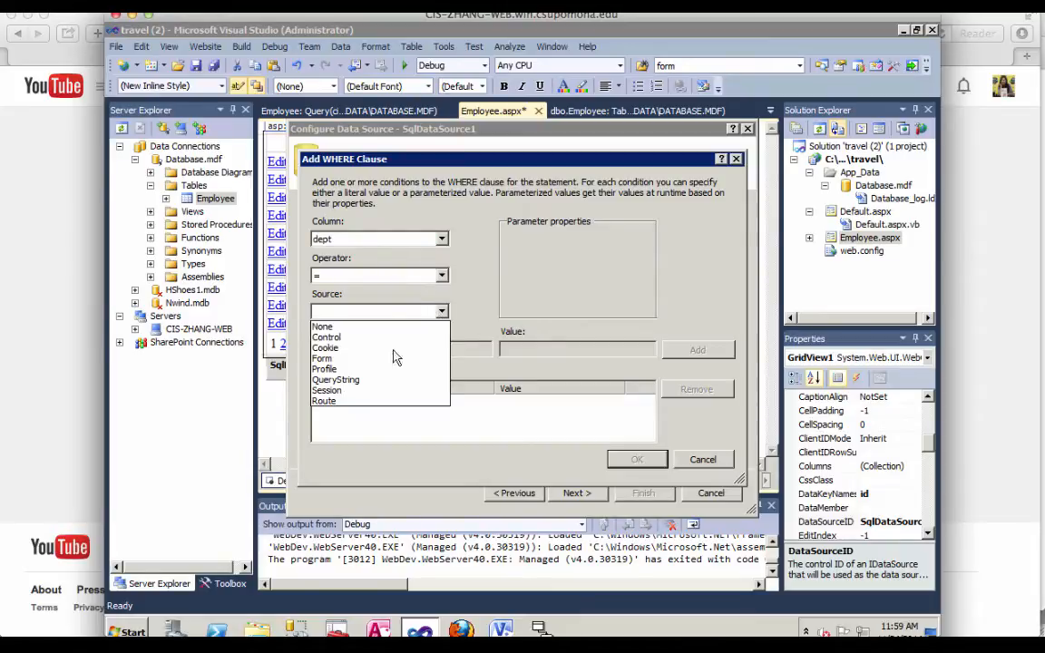
click(336, 379)
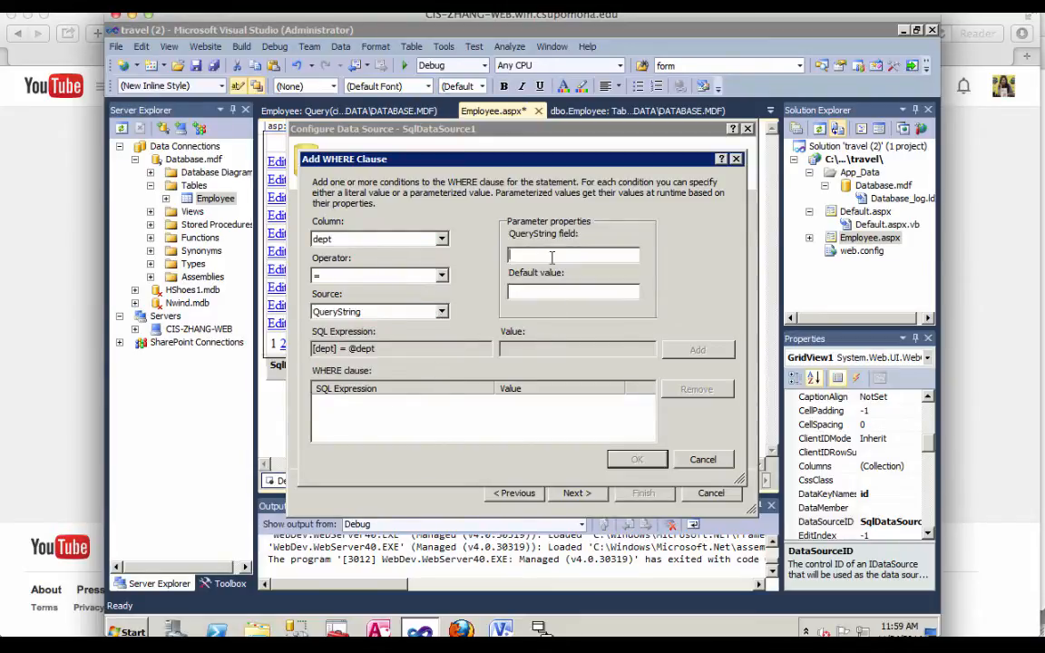
text(dept)
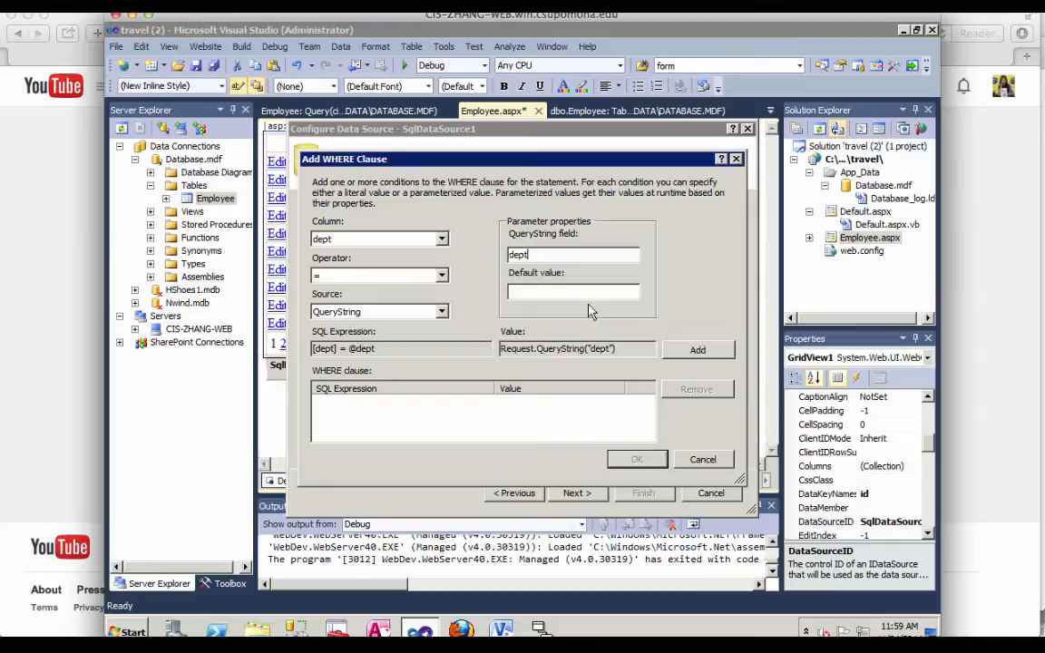
text(1)
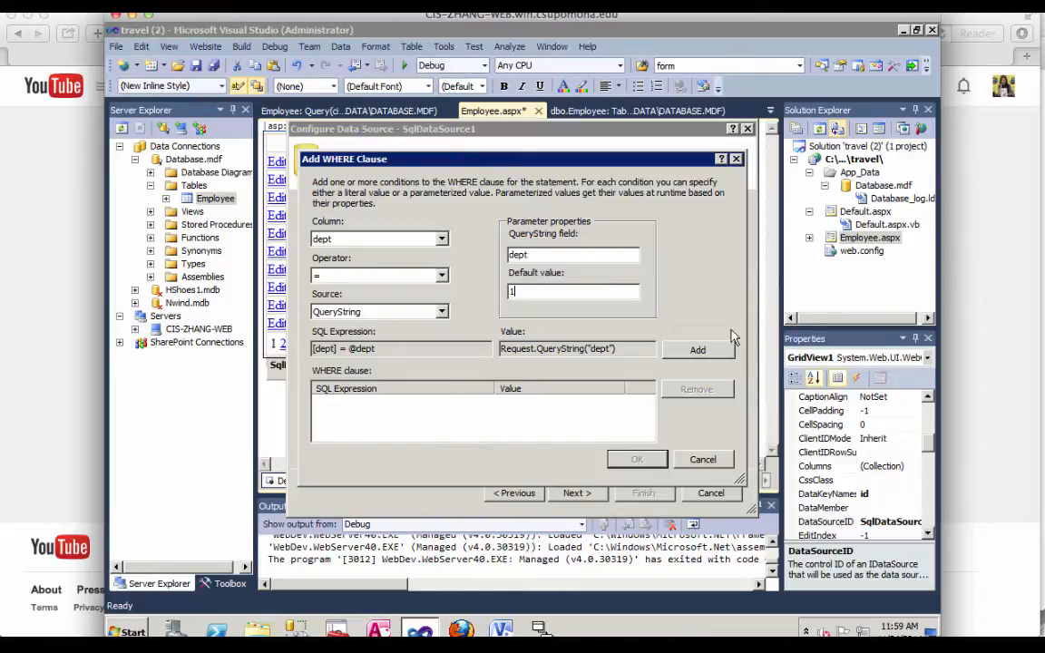
click(637, 459)
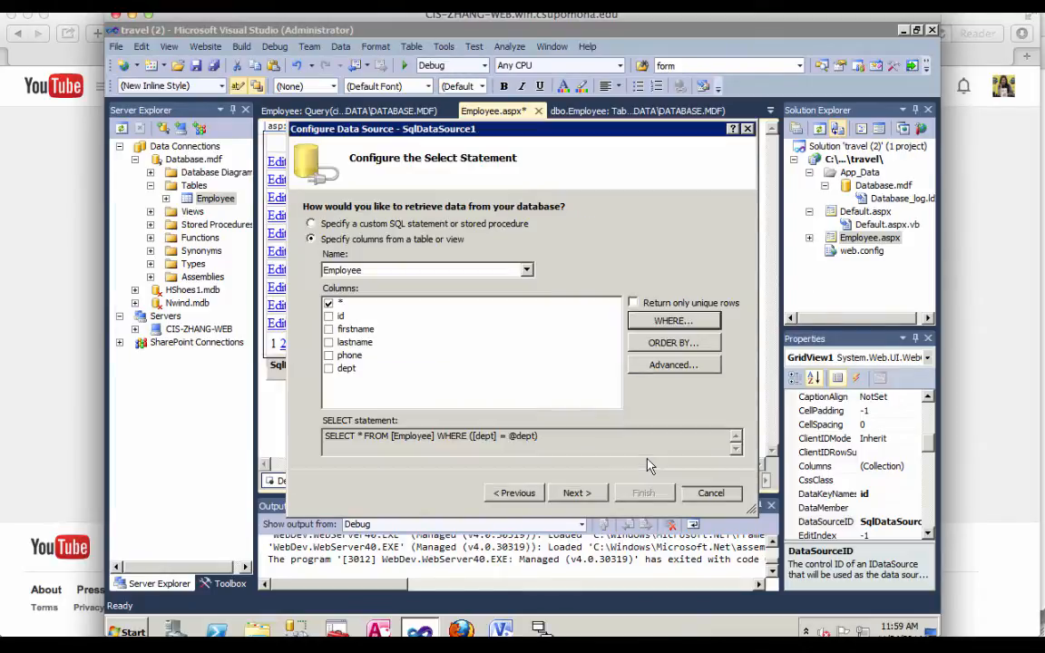
click(578, 493)
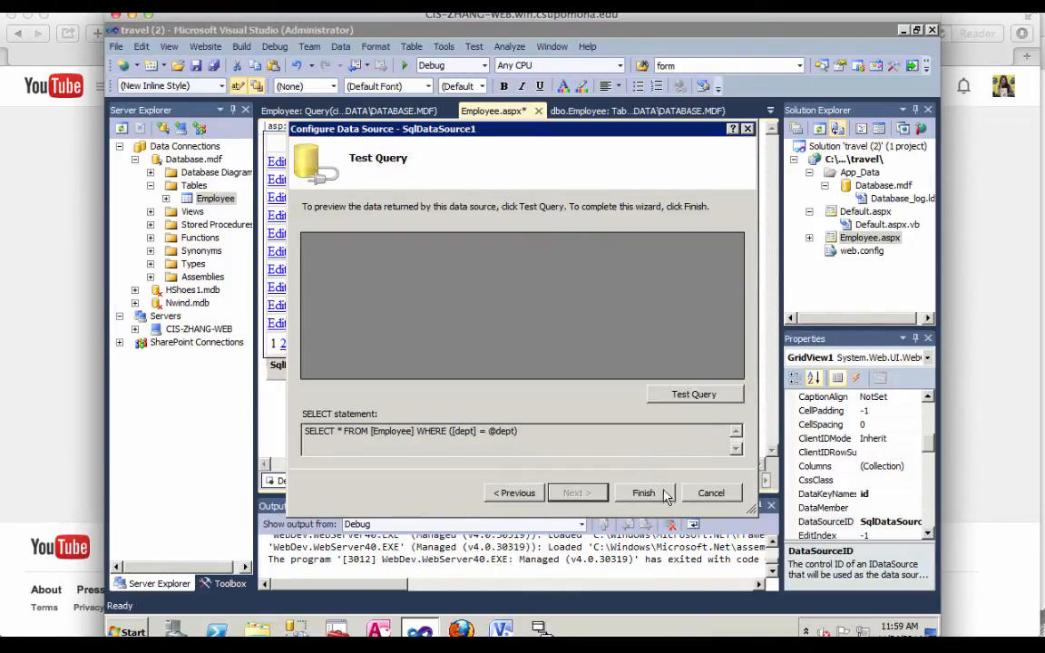
mouse_move(651, 494)
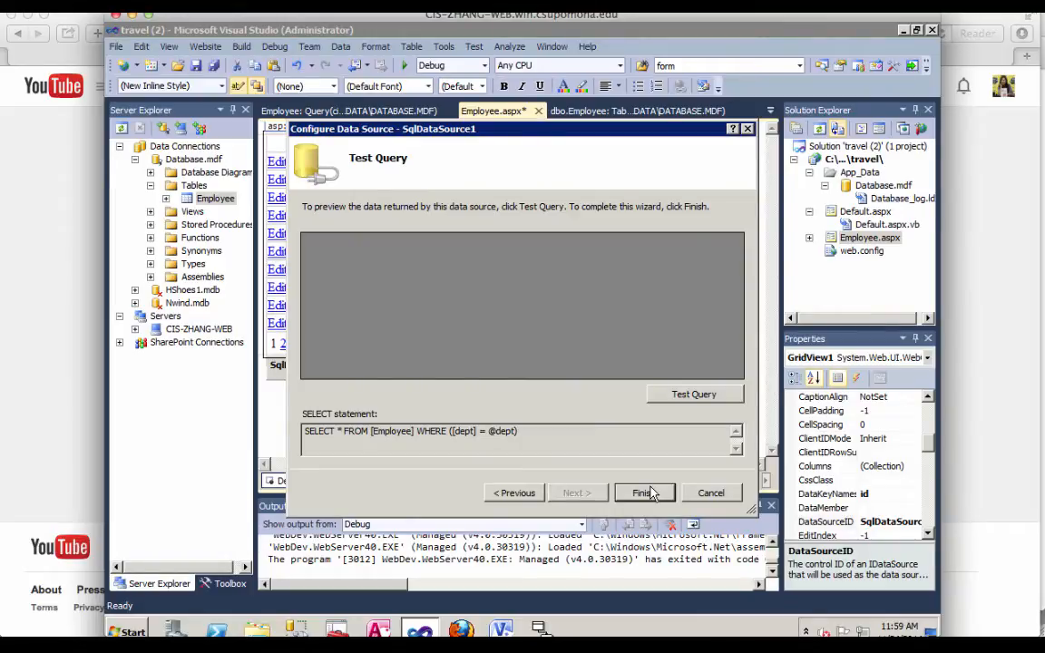
click(643, 494)
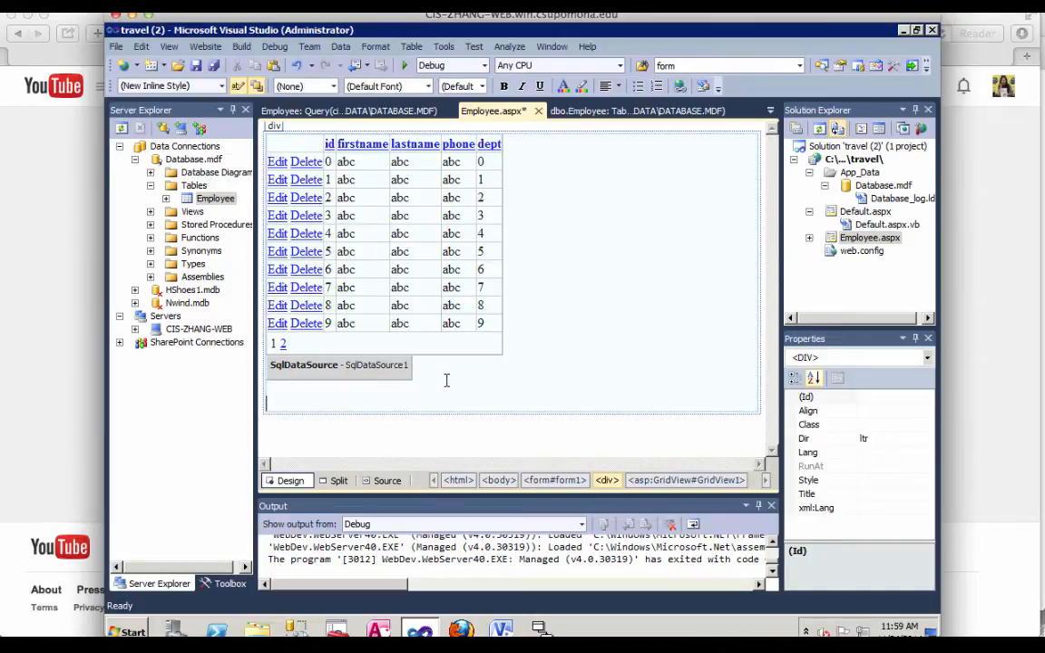
Step: Type Department text below the grid and place a HyperLink from the Toolbox
text(Em)
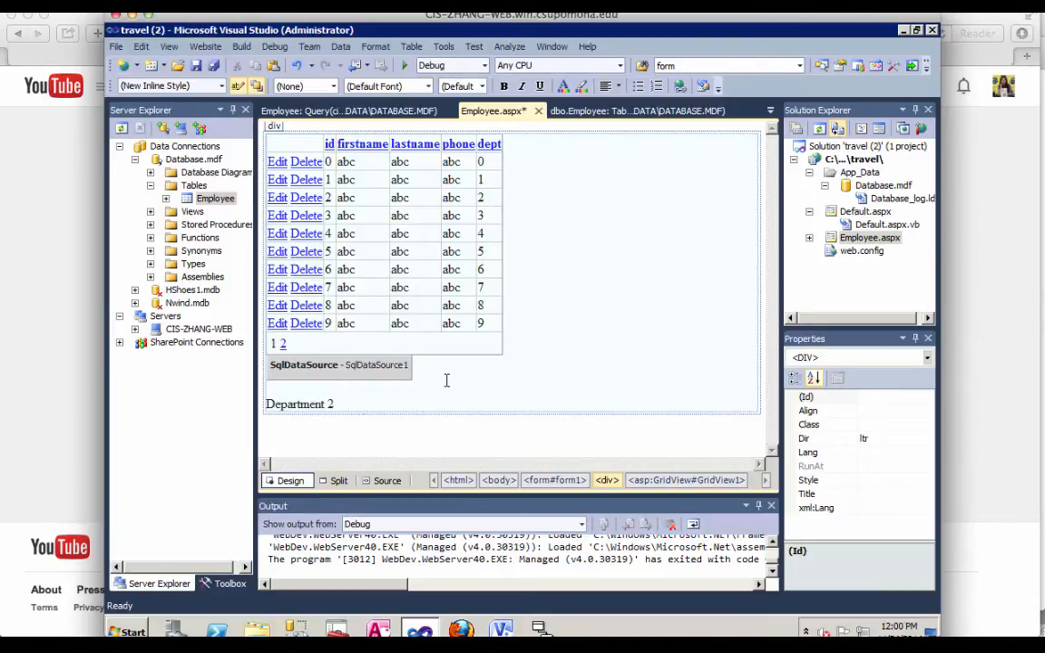
text(Department 3)
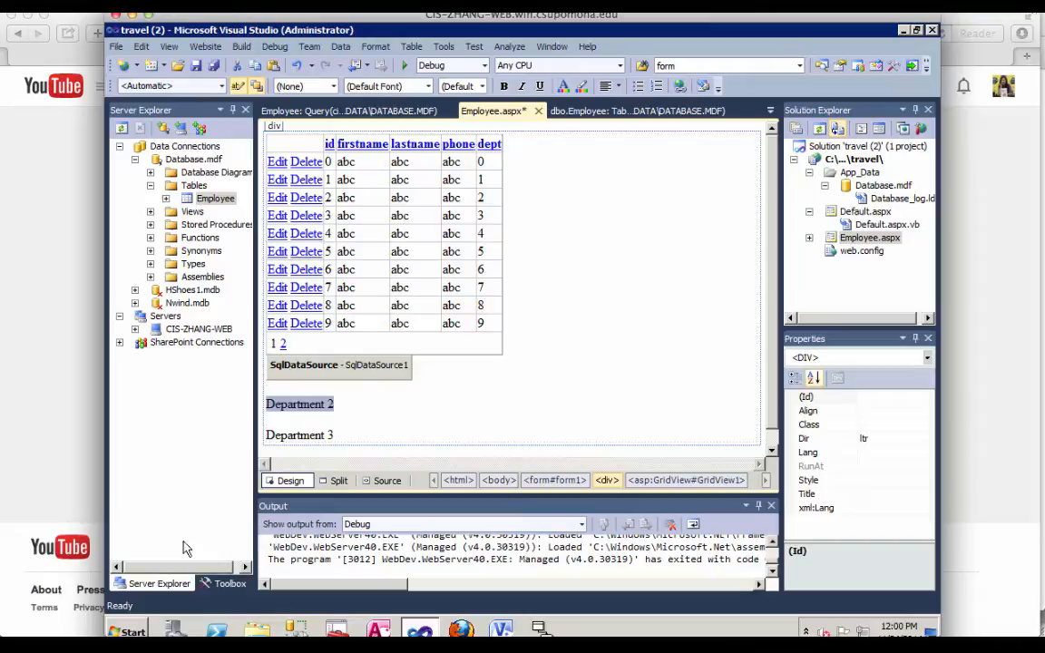
click(228, 583)
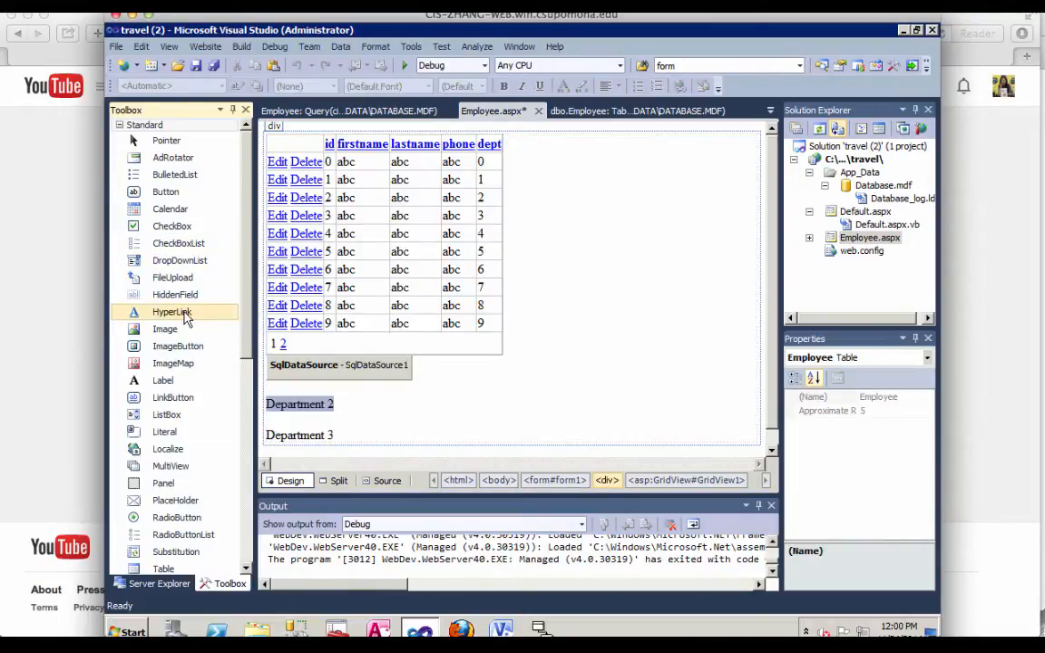
drag(170, 312, 363, 403)
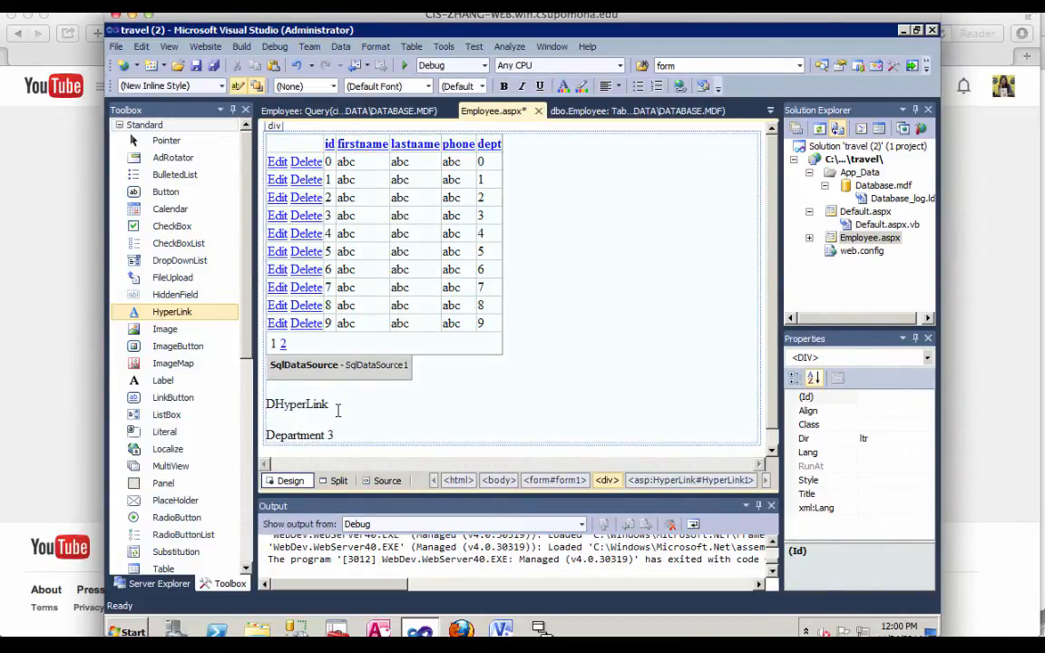
Step: Set the hyperlink's Text to Department 2 and insert a second link reading Department 3
click(298, 403)
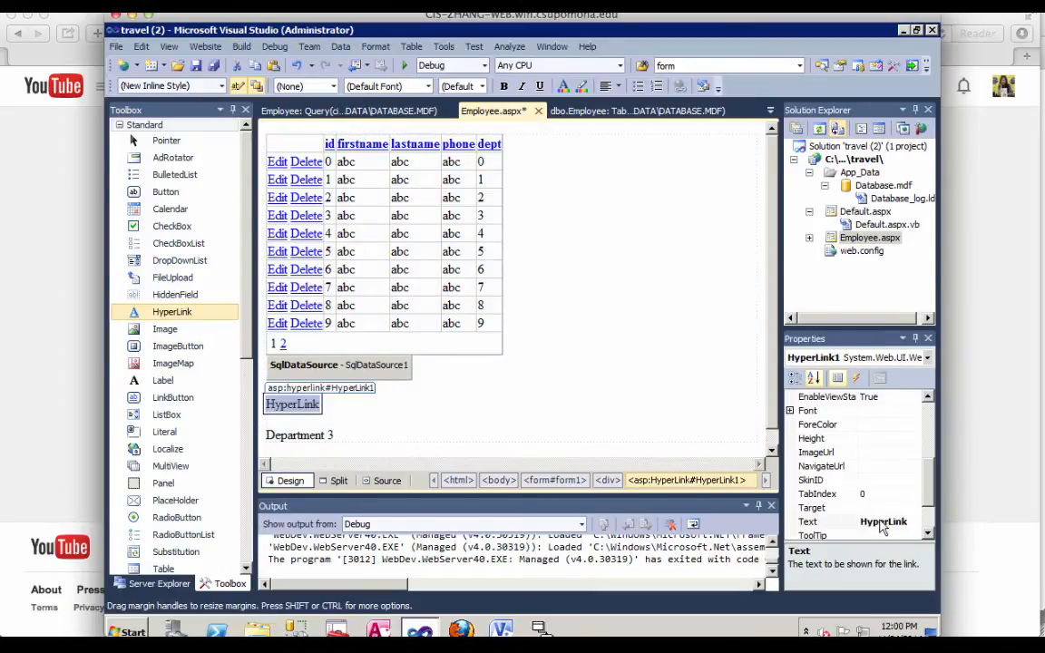
click(813, 509)
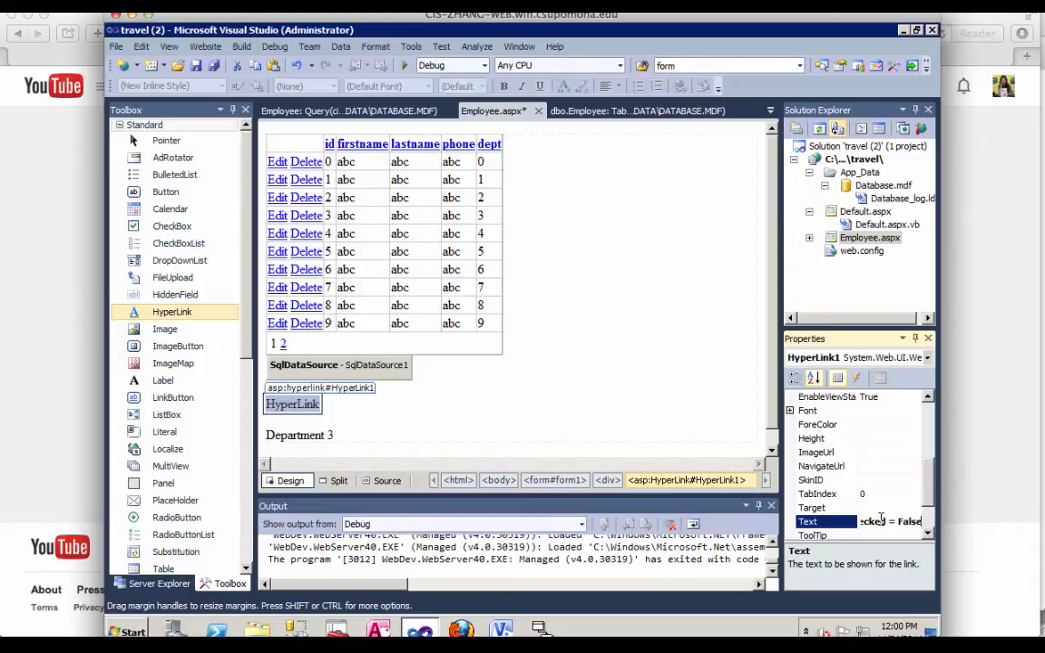
text(Department2)
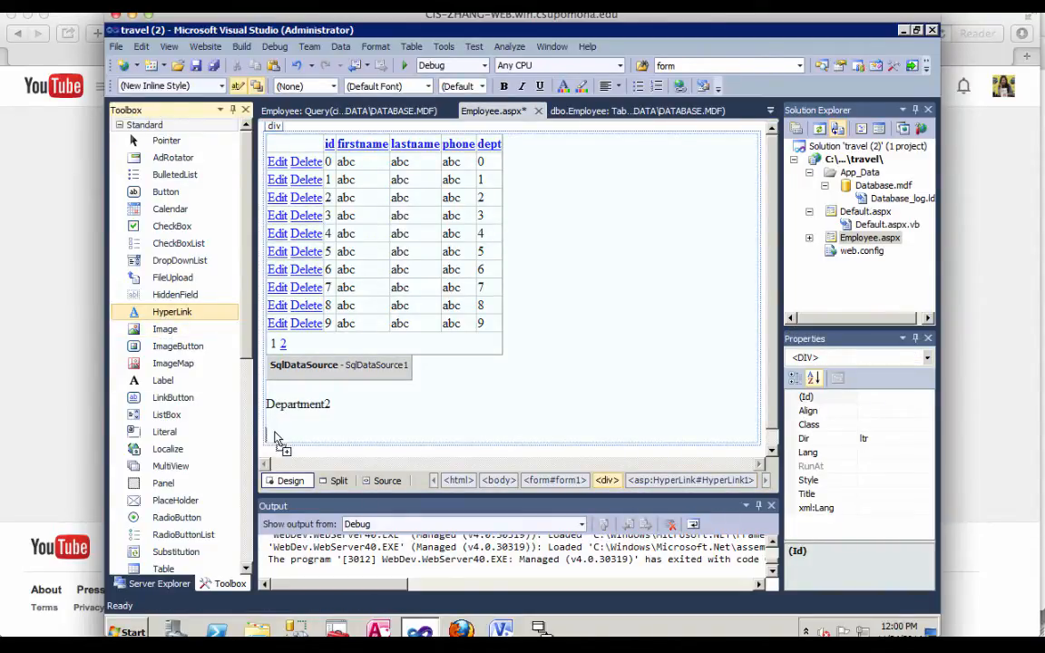
click(277, 433)
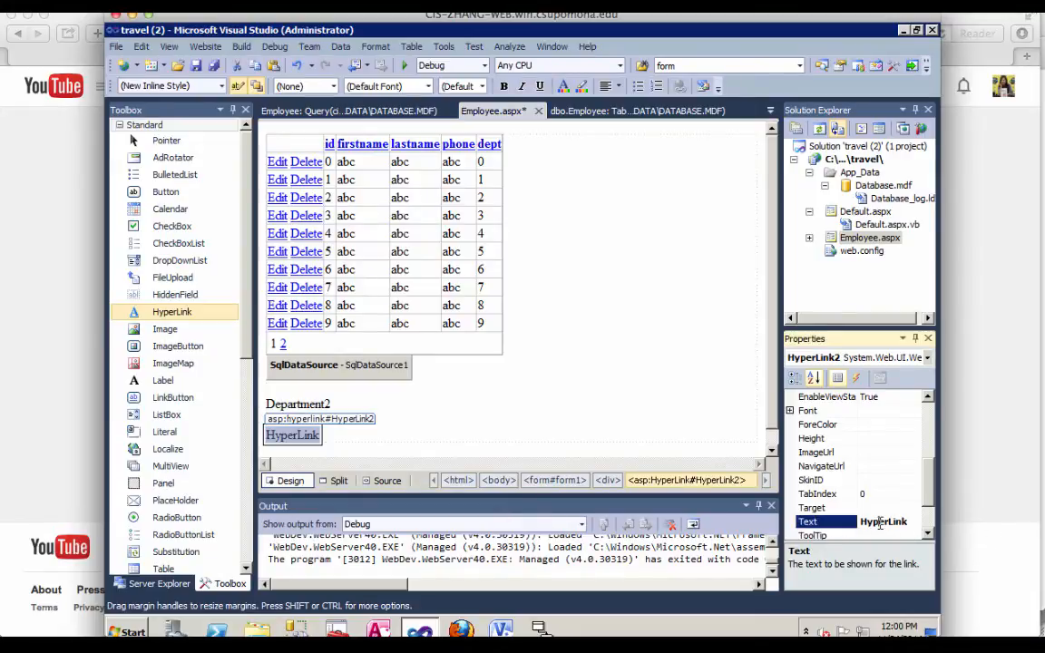
text(Department 2)
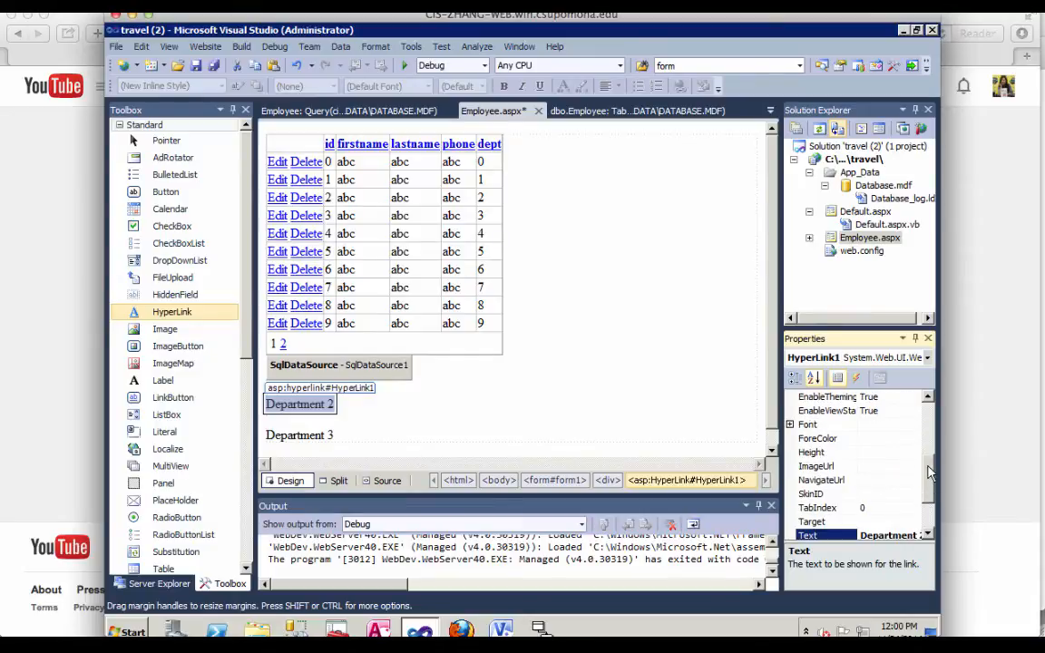
Step: Point the Department 2 link's NavigateUrl to Employee.aspx?dept=2
click(824, 467)
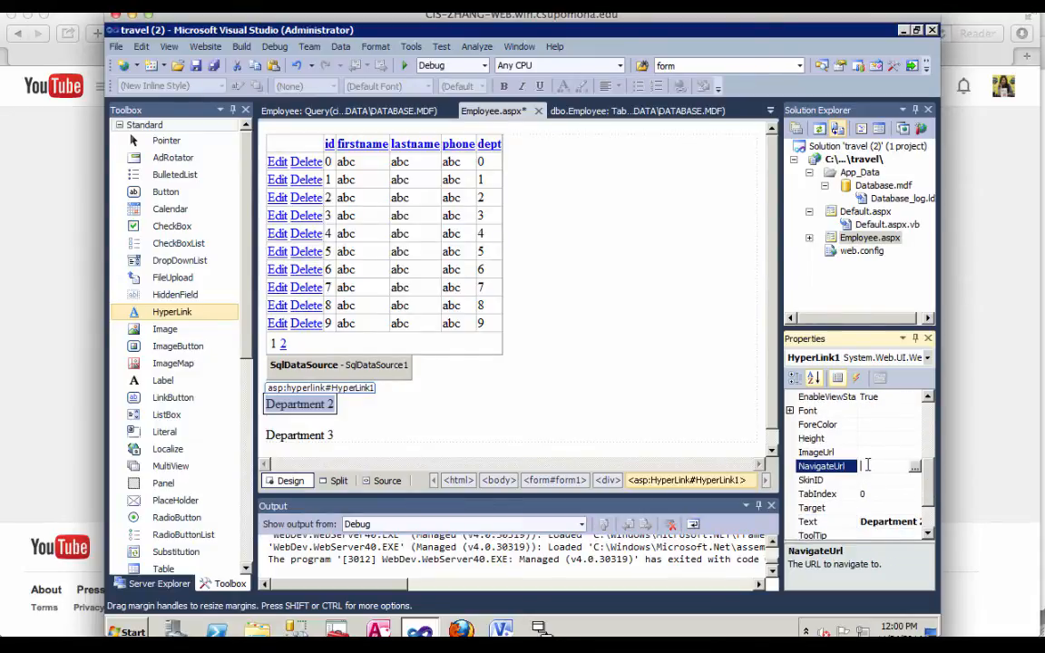
click(915, 465)
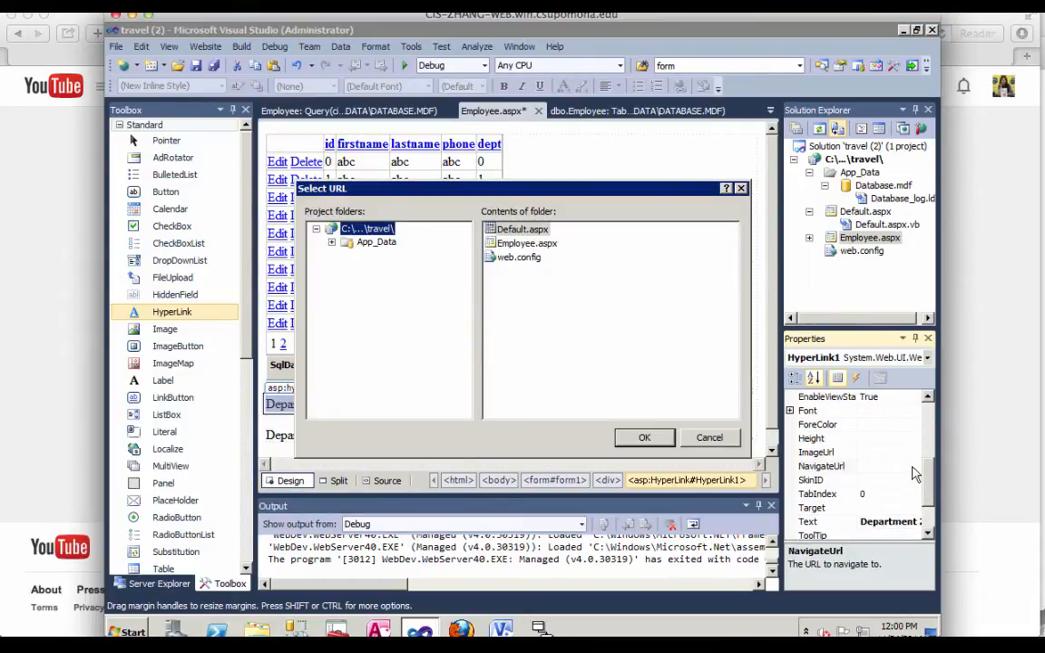
click(527, 243)
text(dept=2)
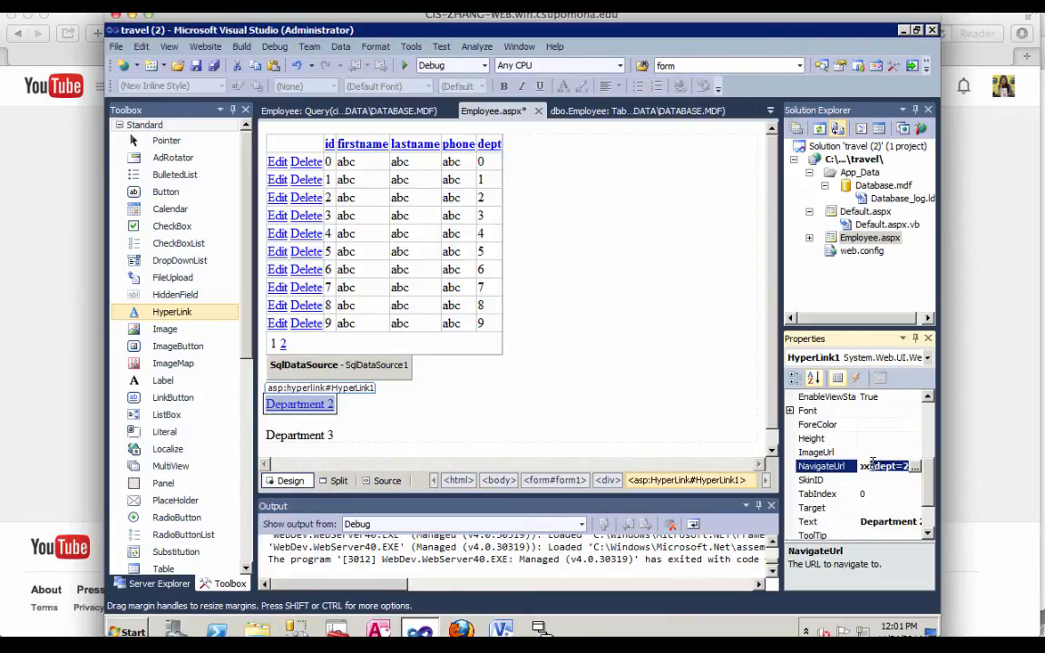
Step: Point the Department 3 link to Employee.aspx?dept=3 and switch to Source view
click(299, 435)
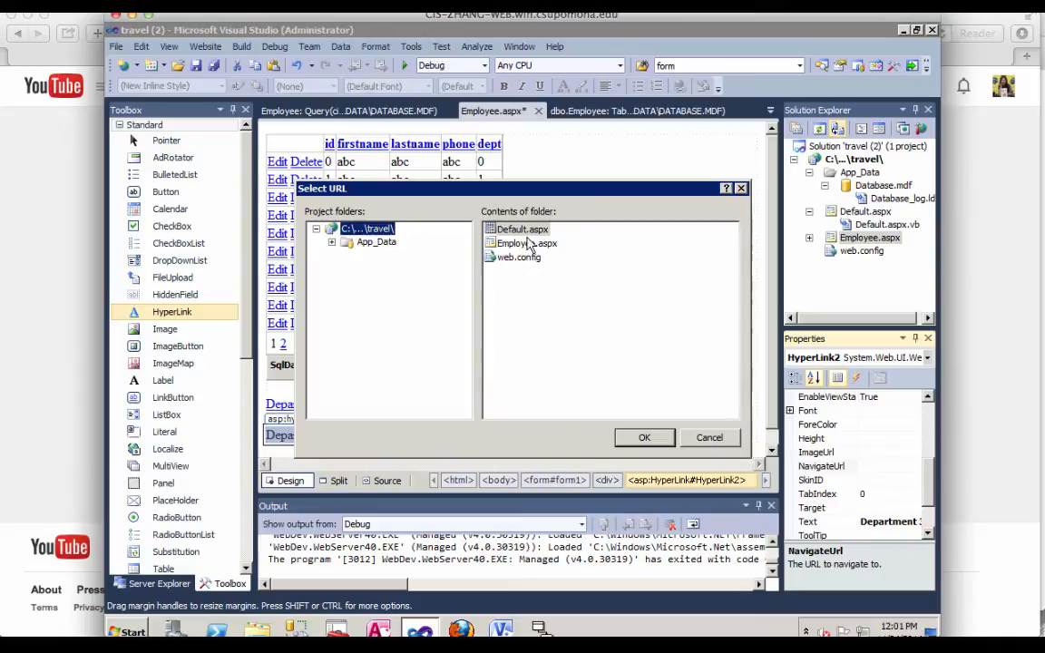
click(645, 437)
text(x?dept=3)
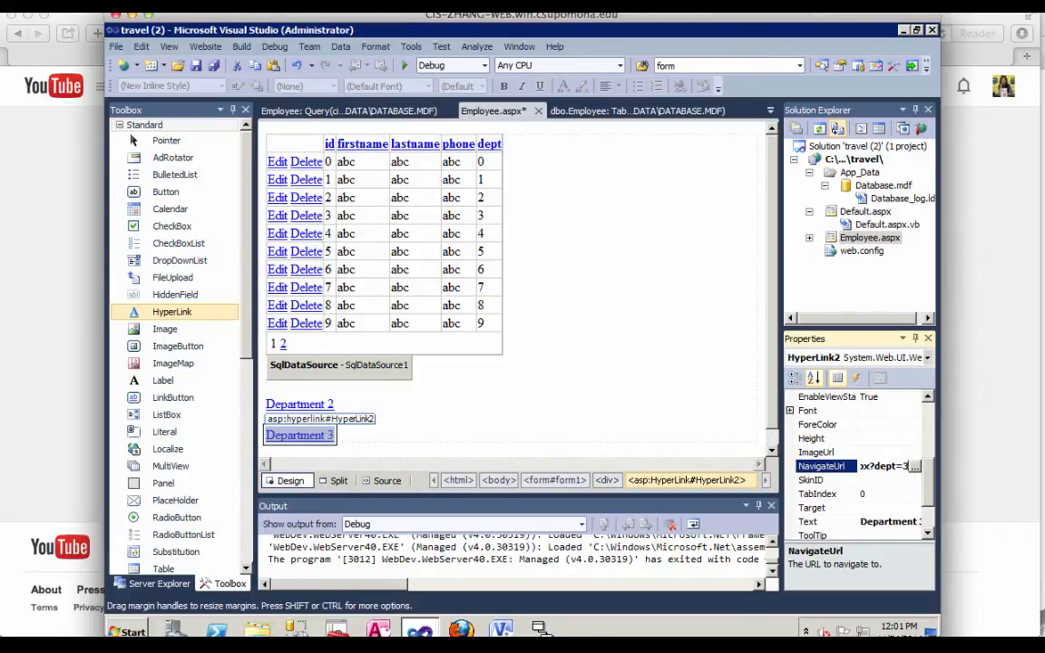
click(534, 164)
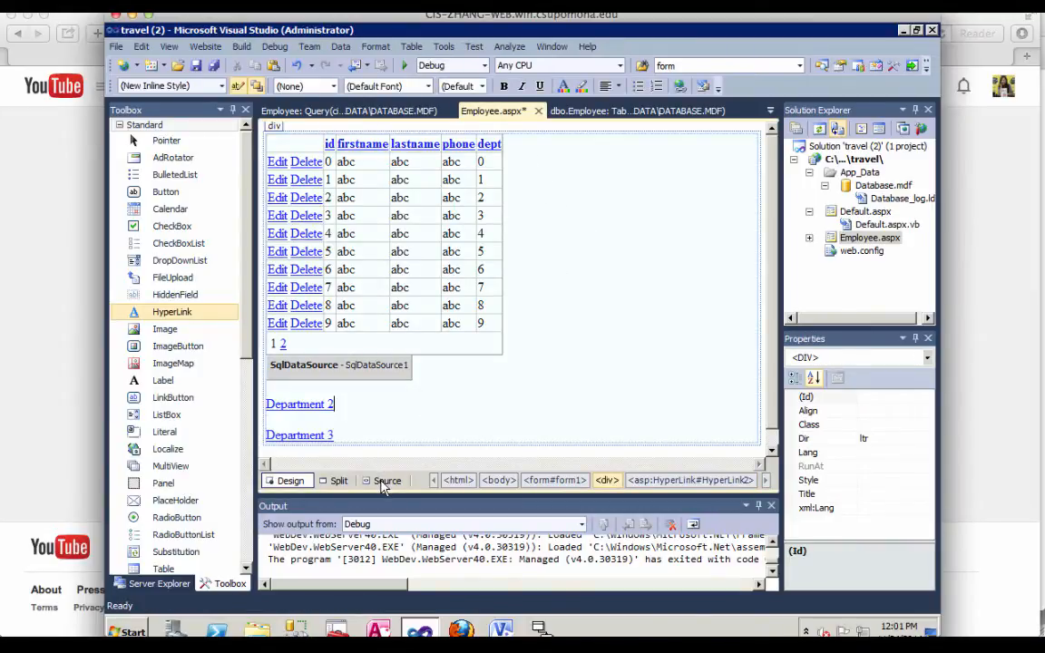
click(385, 479)
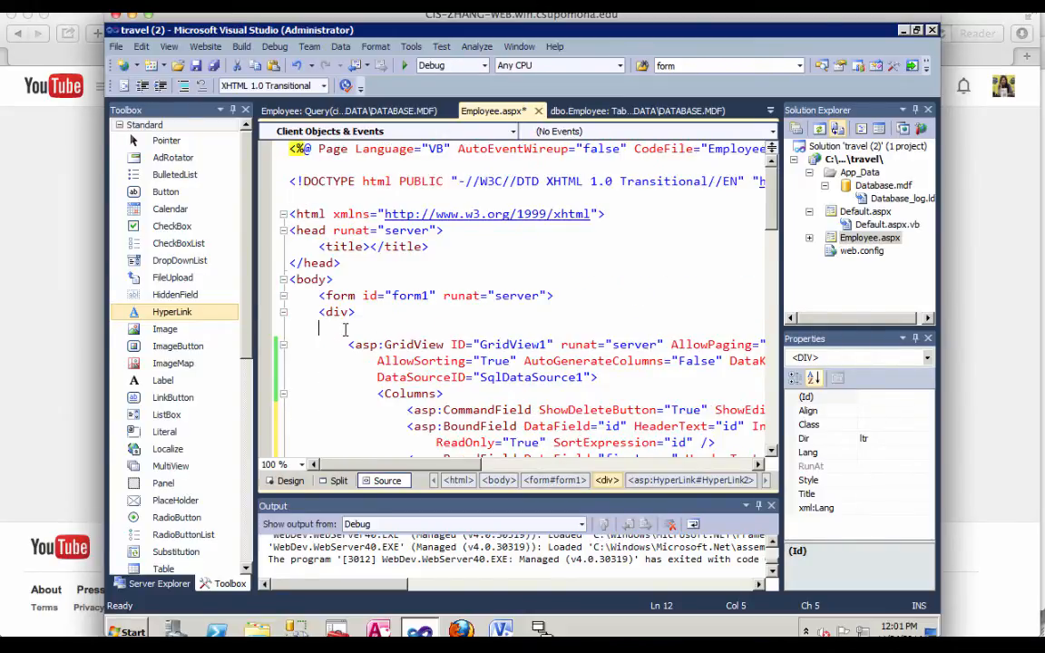
Step: Run Employee.aspx in the browser, showing dept 1 employees Jason and Mary with the department links
click(291, 479)
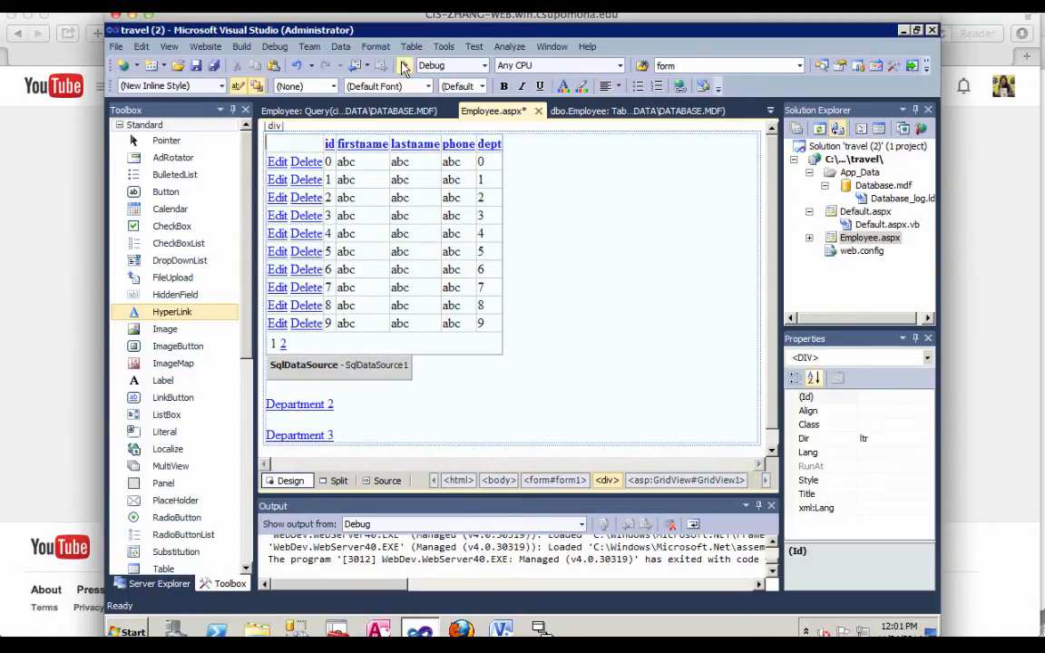
click(381, 65)
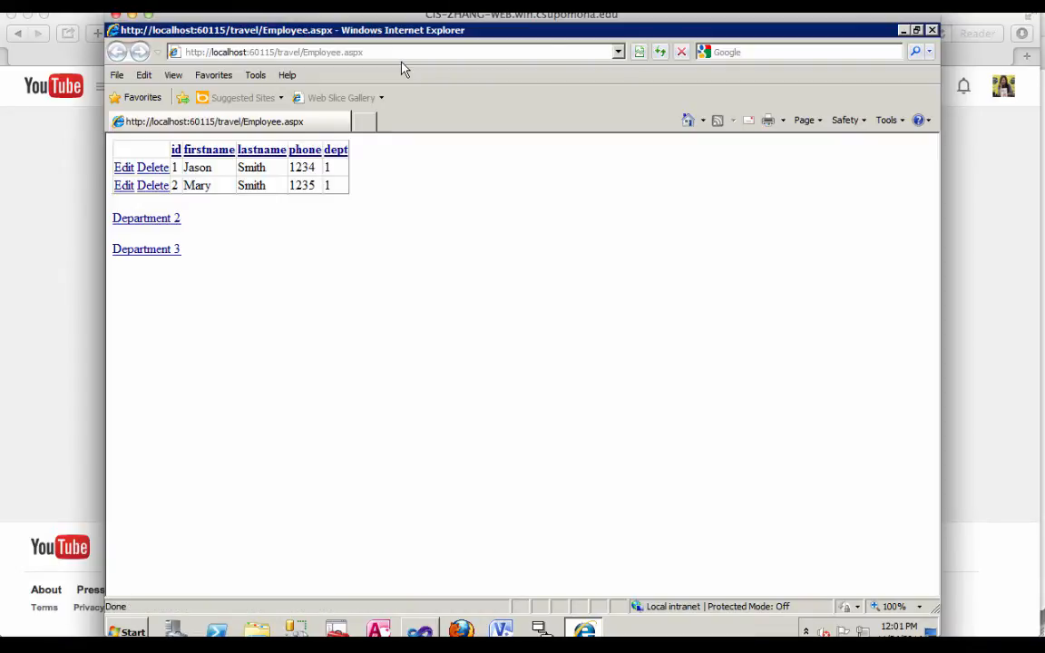
mouse_move(136, 232)
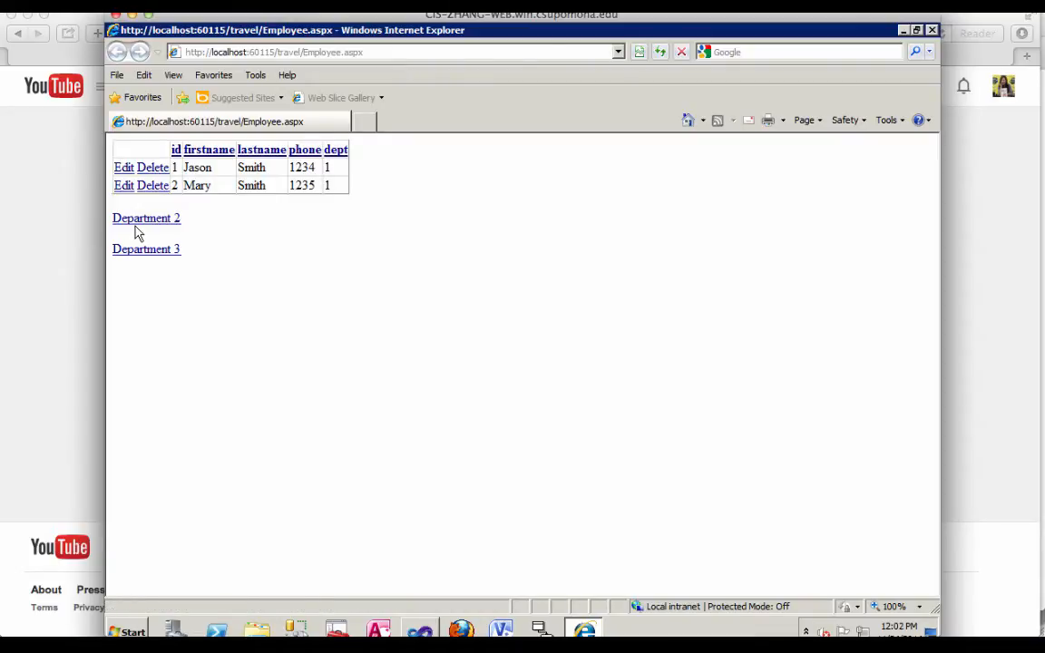
Step: Follow the Department 2 link (Susan, John) and Department 3 link (Sam) to verify the filtering
click(145, 218)
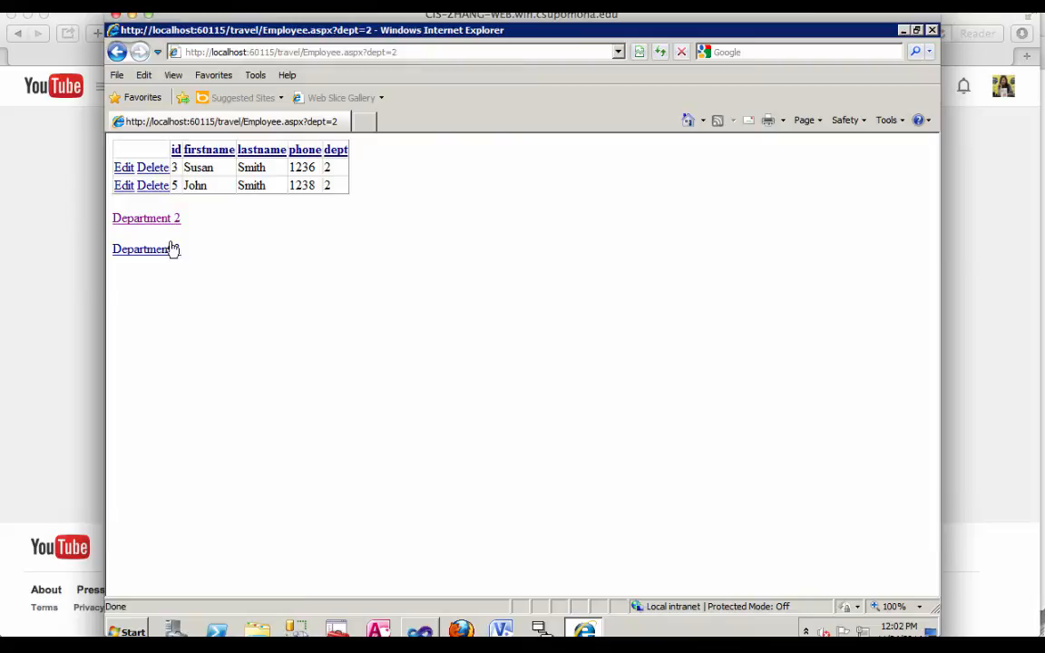
click(143, 249)
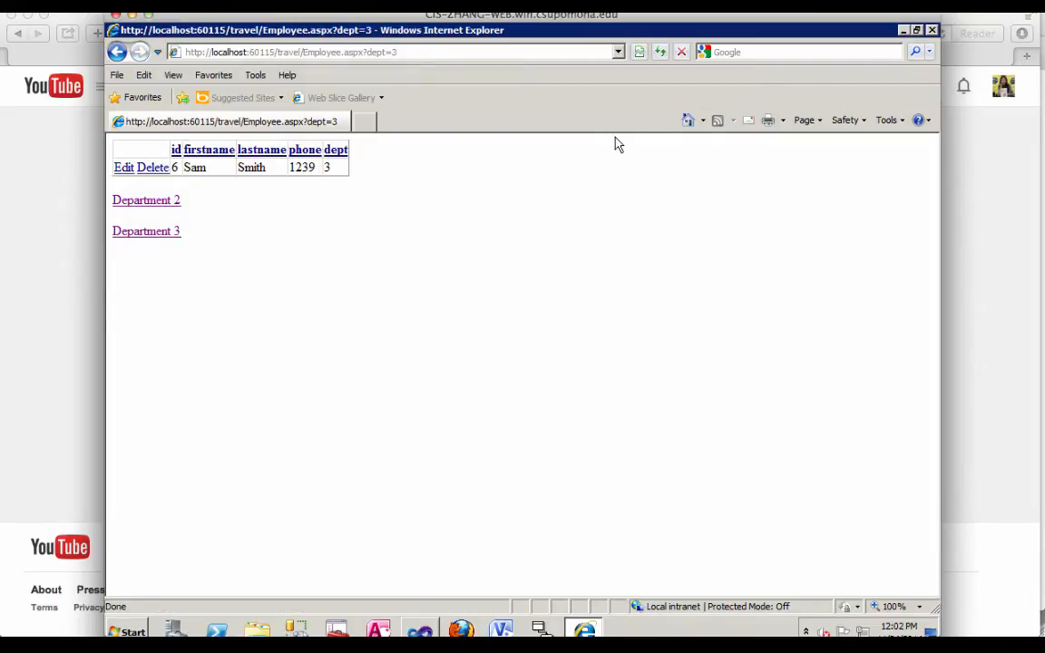
mouse_move(933, 33)
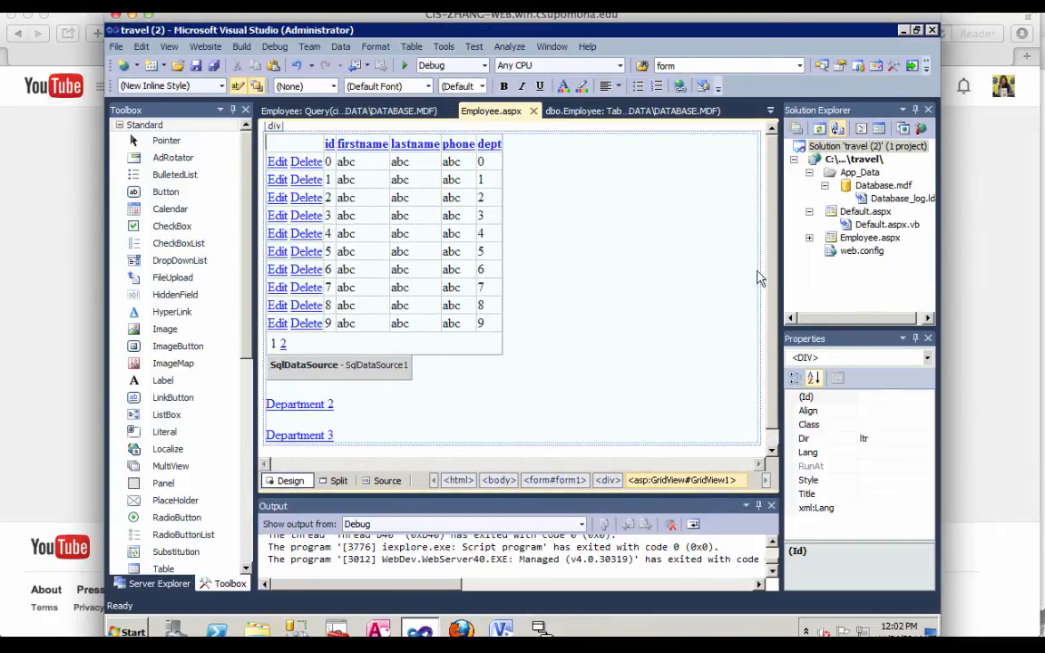
mouse_move(753, 254)
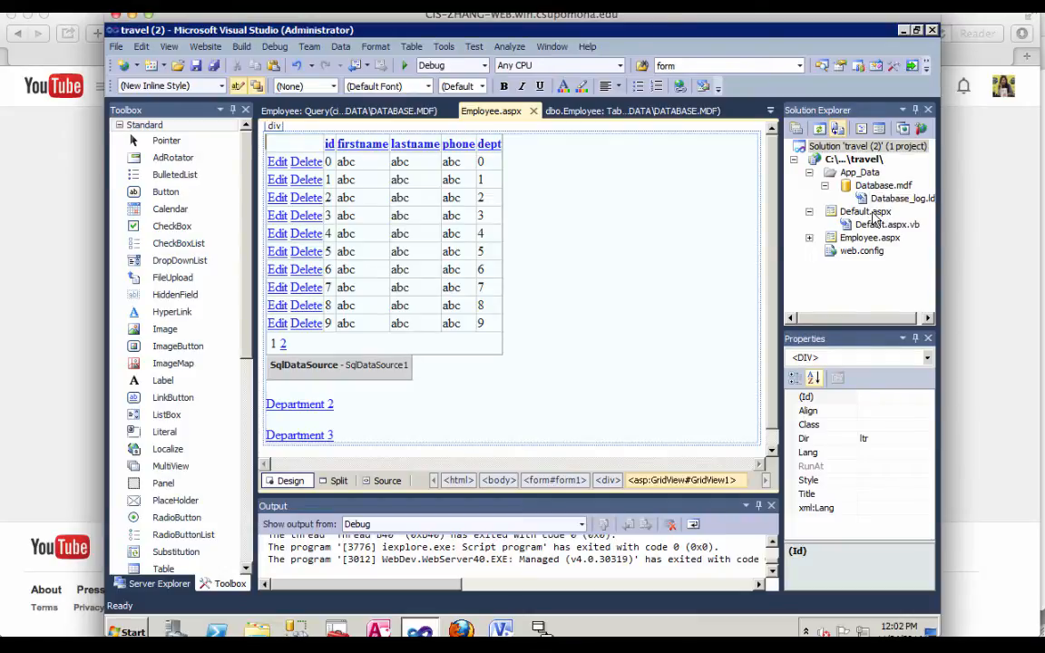
mouse_move(456, 443)
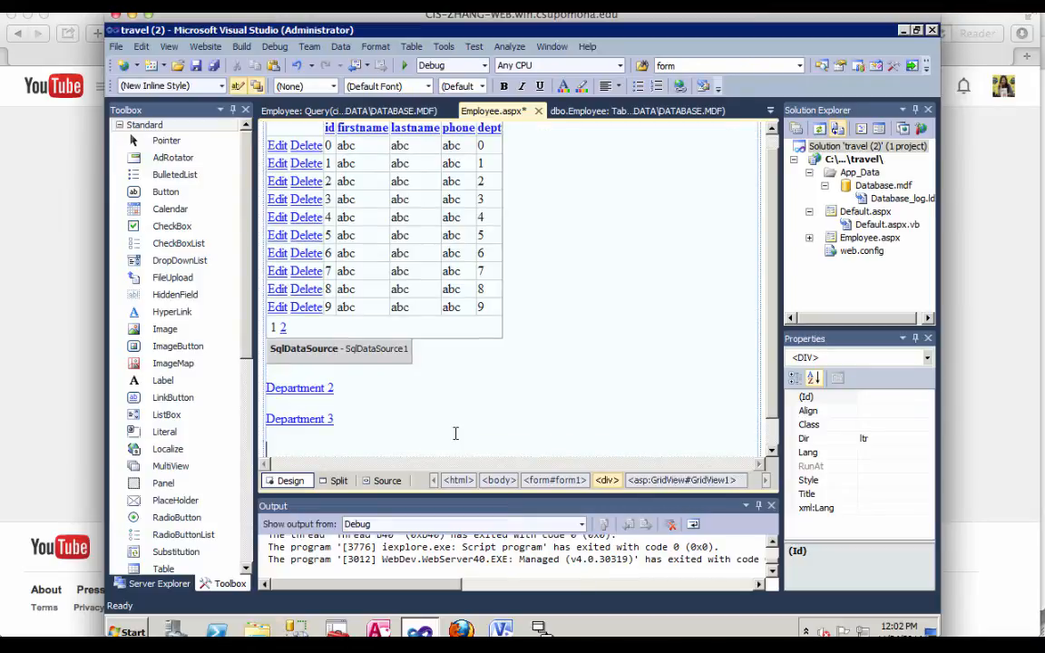
mouse_move(163, 381)
text(Add a)
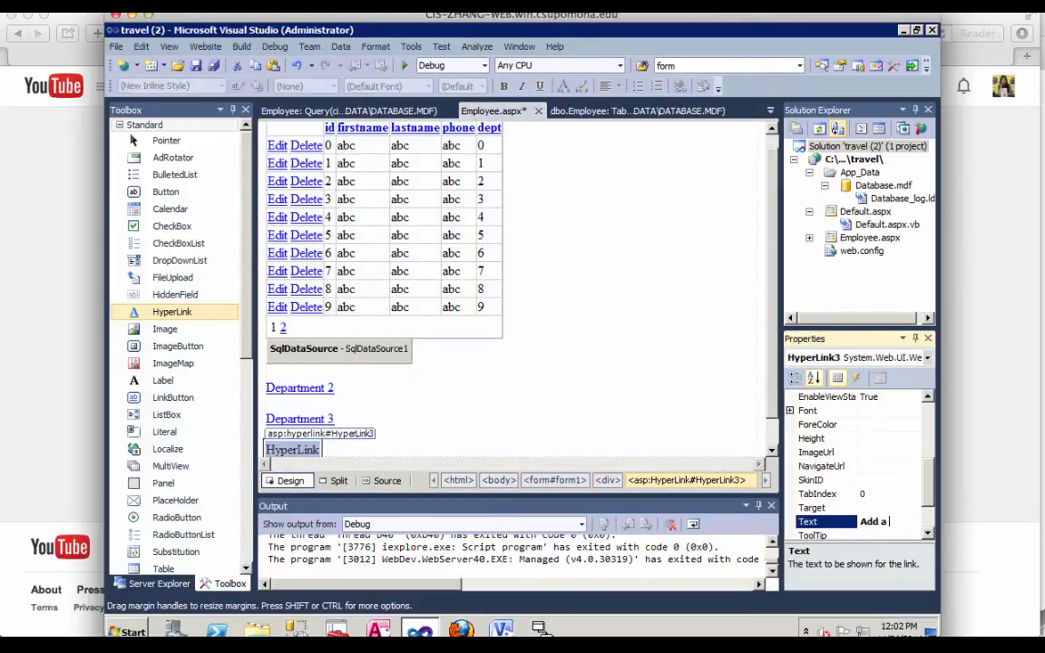
Step: Give the new hyperlink the text 'Add a new employee' and bring up the project's context menu
text(new employee)
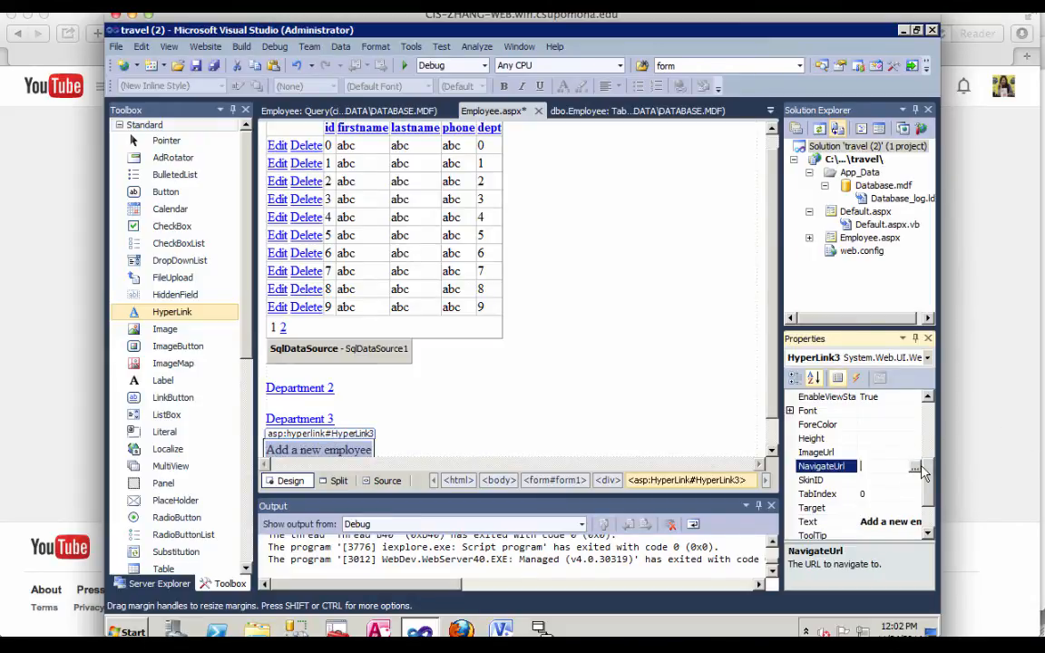
right_click(869, 160)
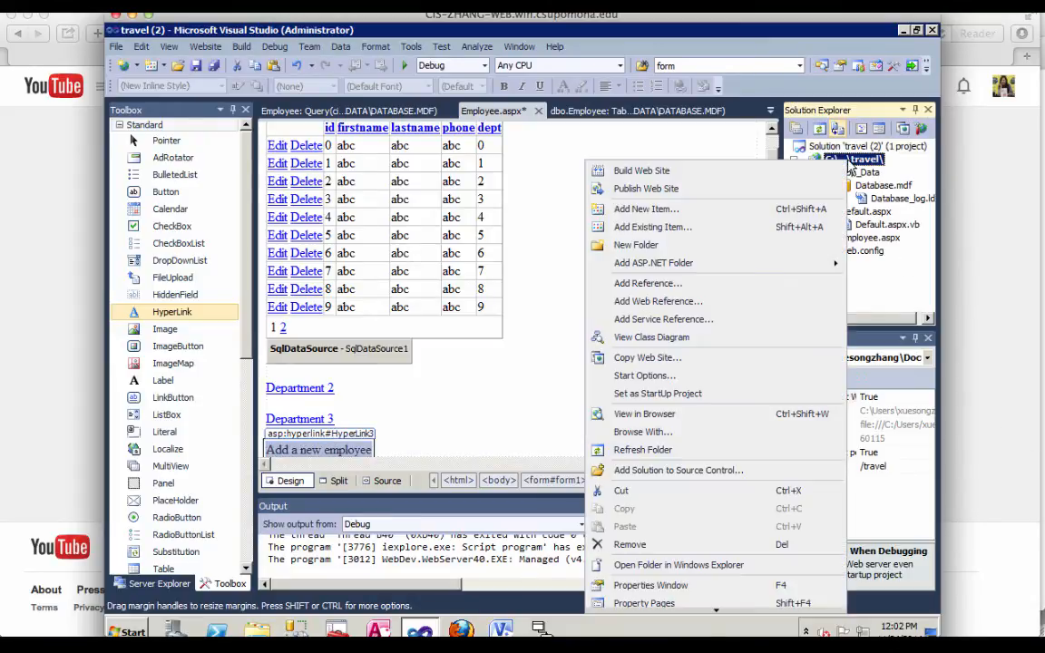
Step: Add a new Web Form named add.aspx to the travel project and return to Employee.aspx in Design view
click(647, 208)
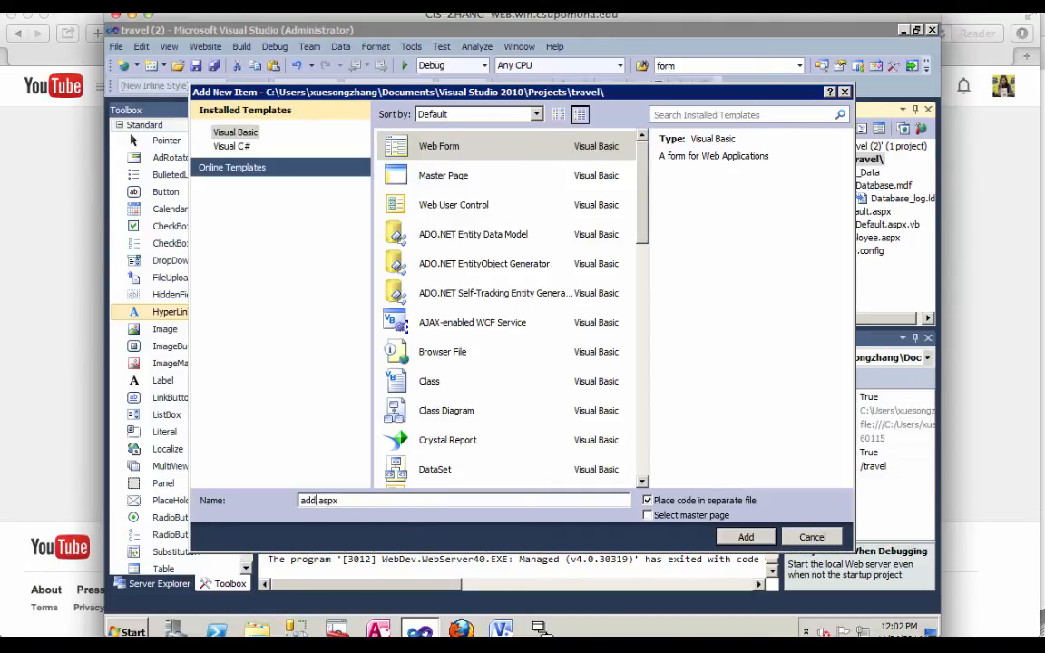
click(746, 537)
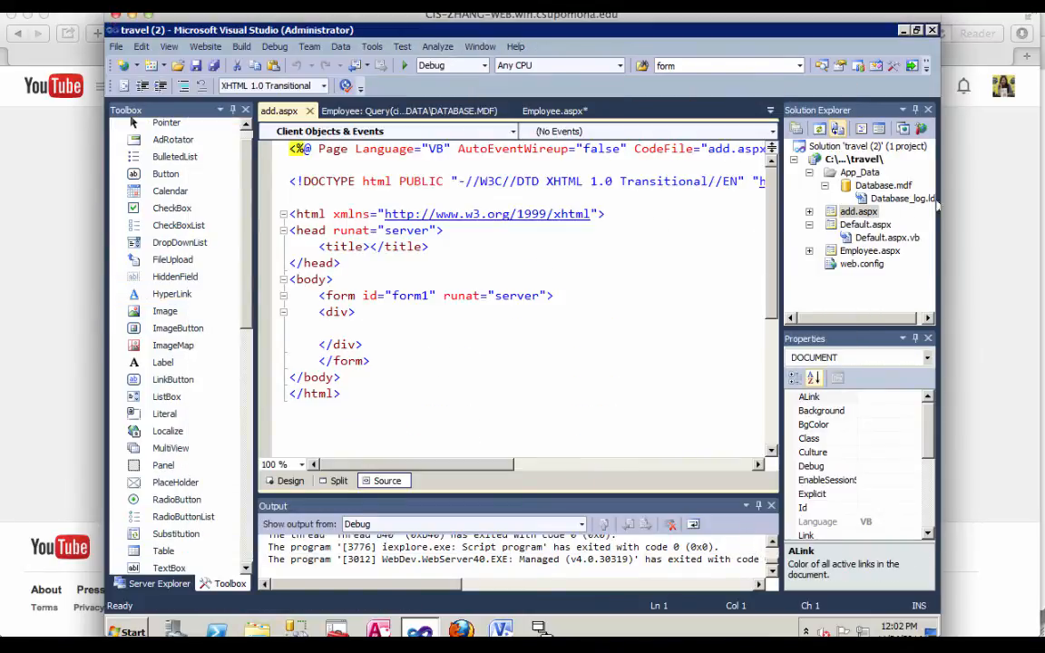
click(870, 251)
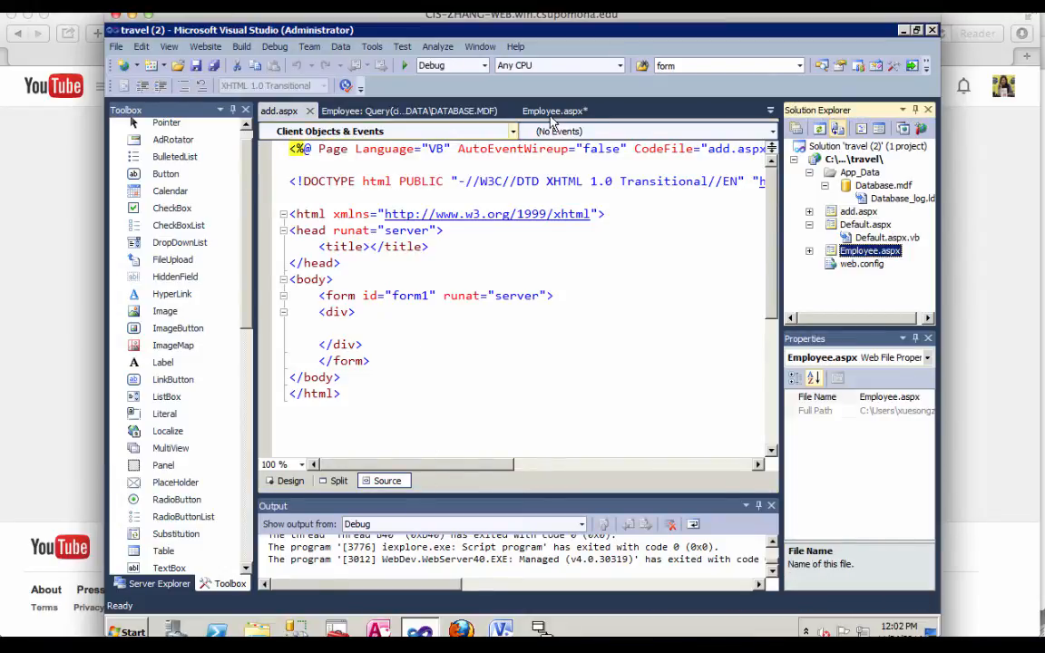
click(286, 479)
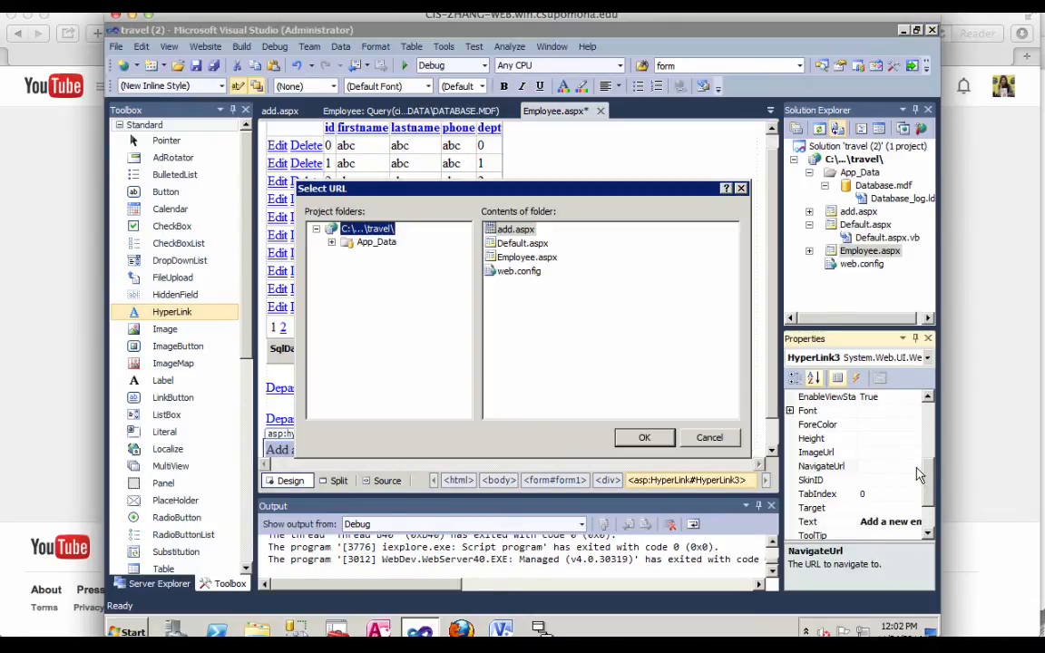
Step: Point the Add a new employee link's NavigateUrl to ~/add.aspx and return to add.aspx
click(644, 437)
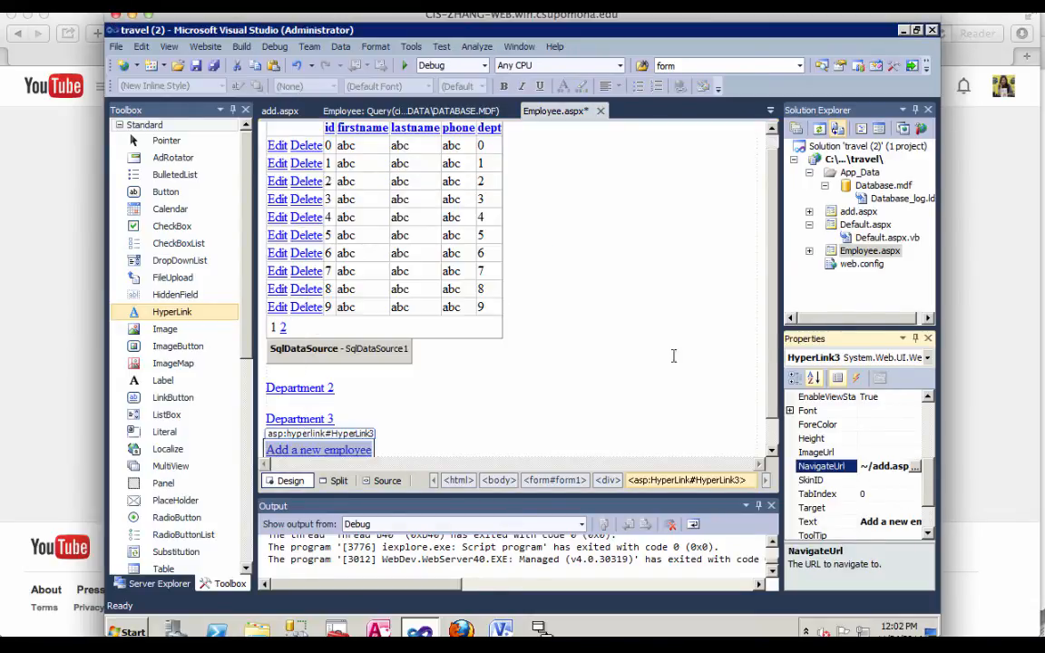
mouse_move(603, 111)
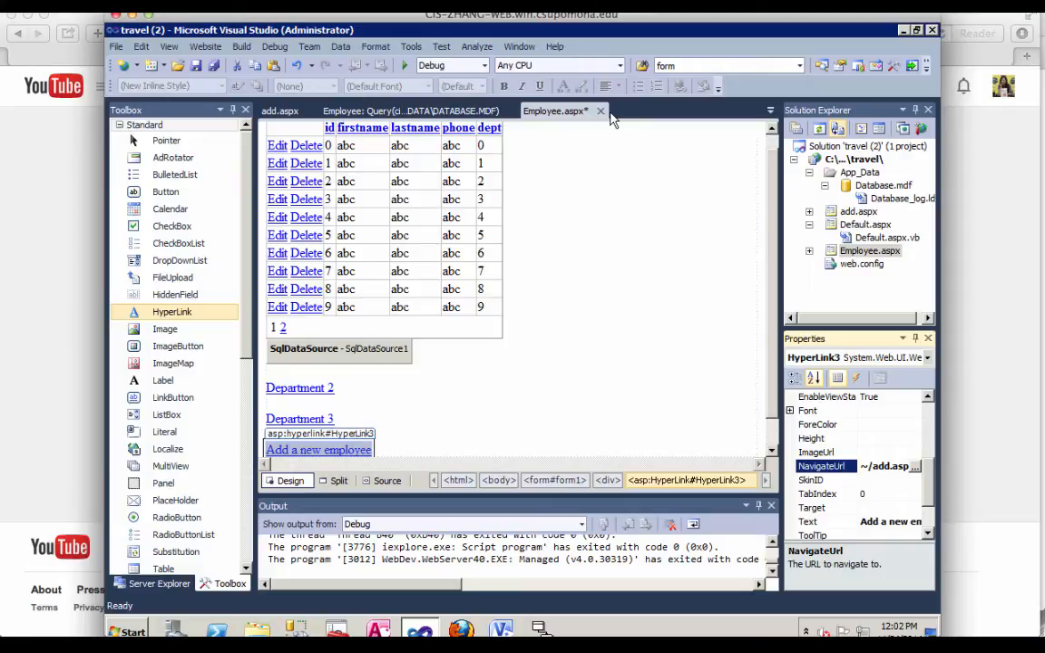
mouse_move(893, 222)
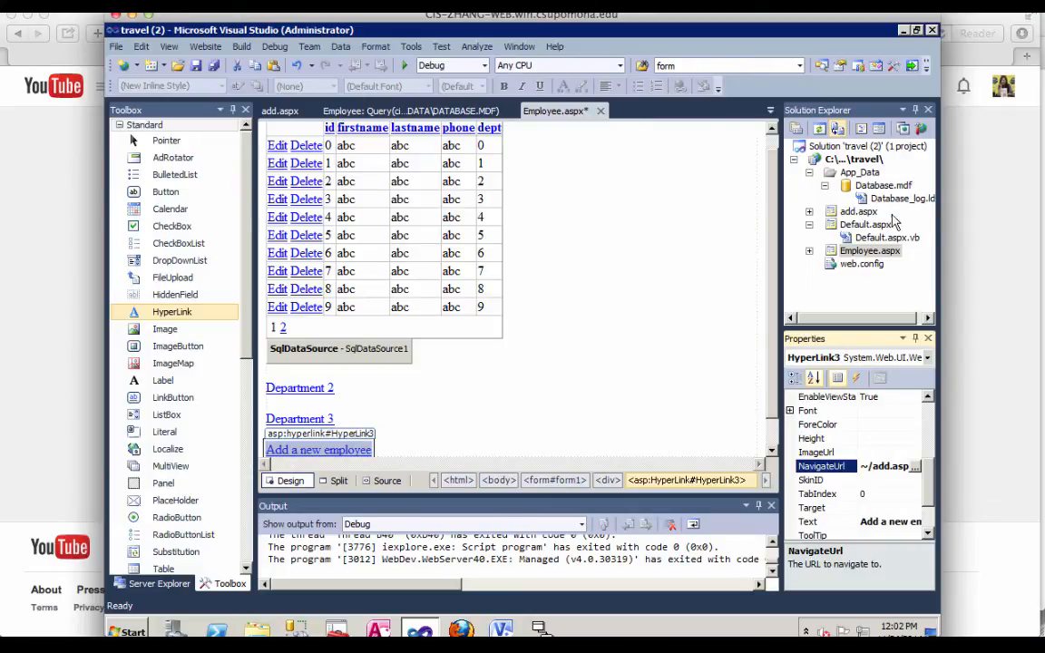
click(276, 111)
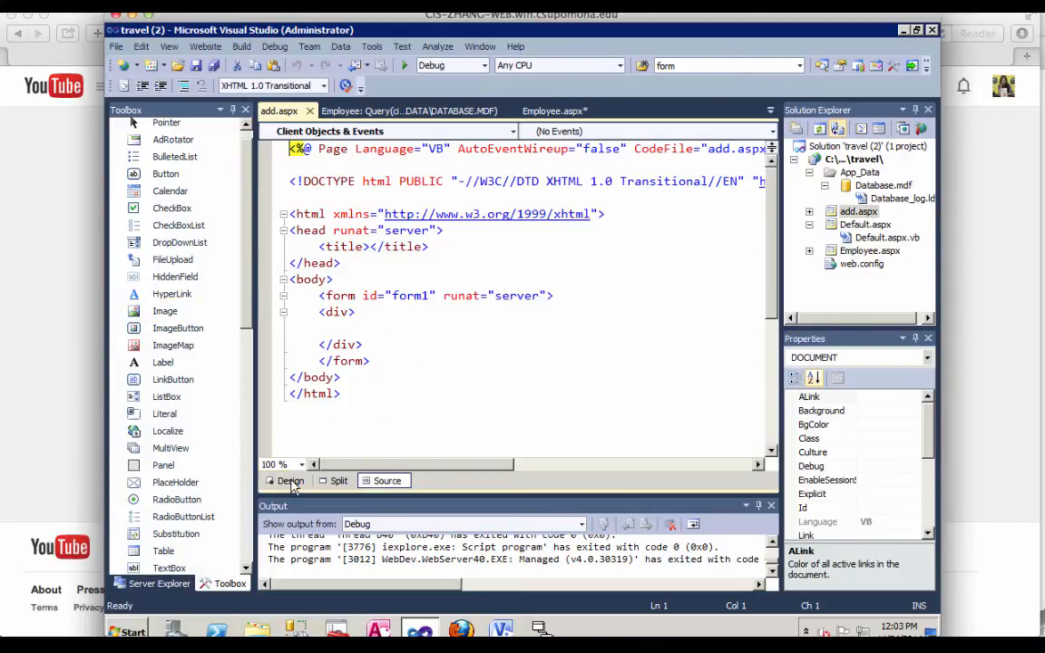
Step: Show add.aspx in Design view and scroll the Toolbox to the Data controls for a DetailsView
click(287, 479)
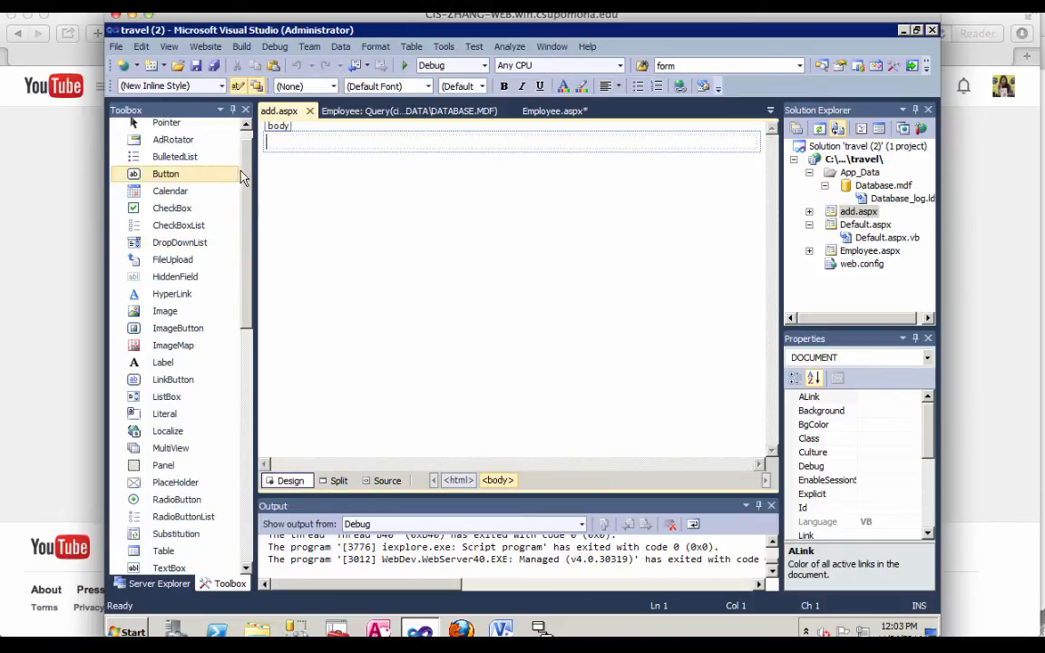
scroll(down, 3)
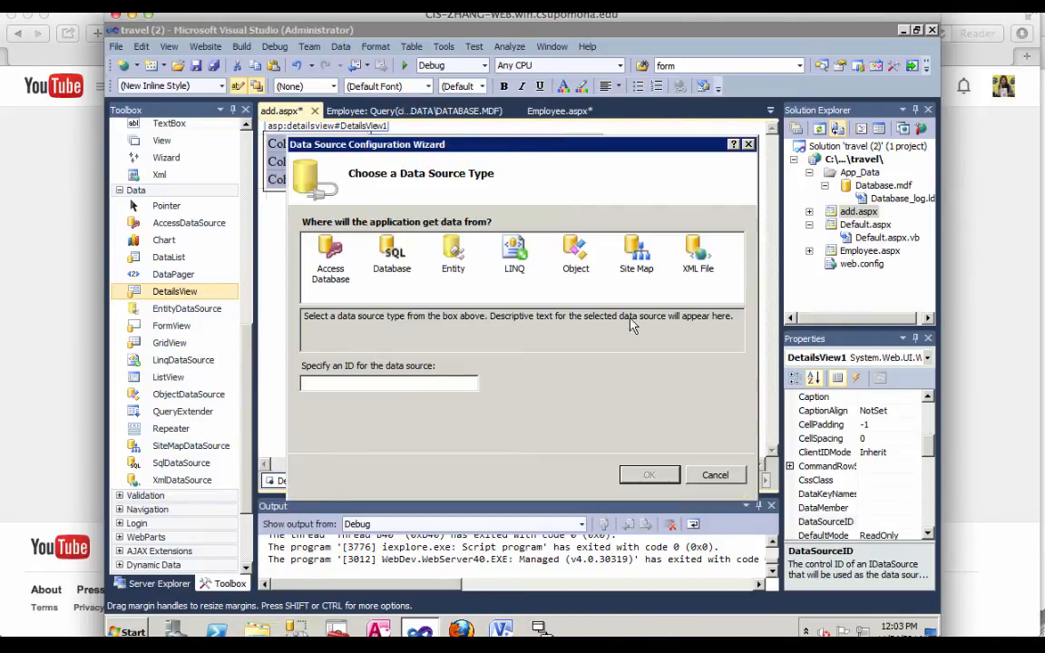
Step: Create a SQL database data source for the DetailsView using the existing ConnectionString connection
click(392, 253)
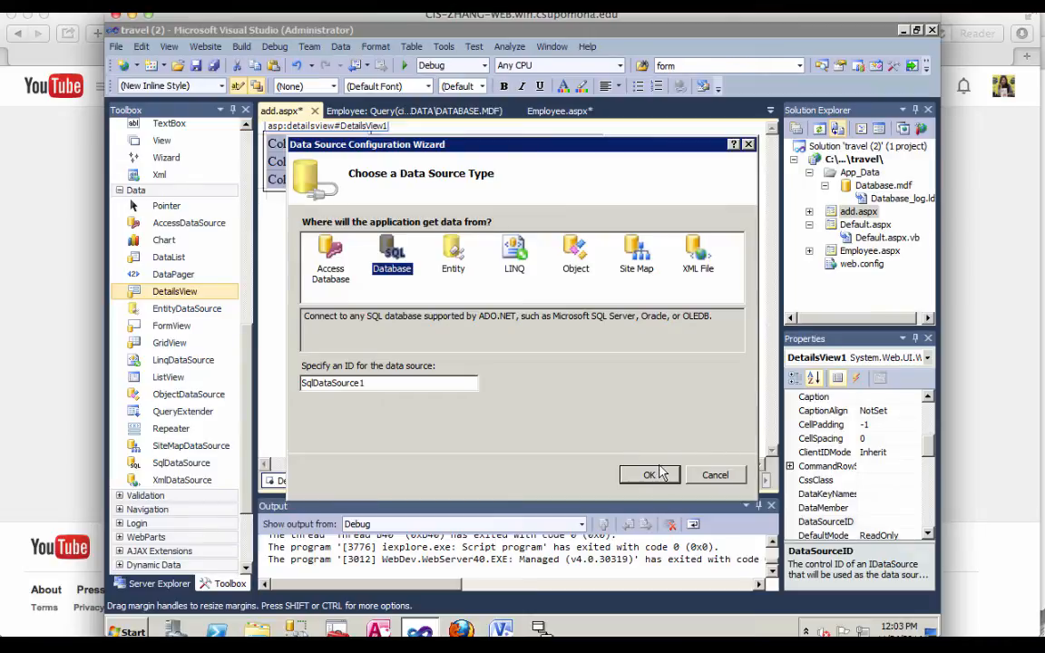
click(650, 476)
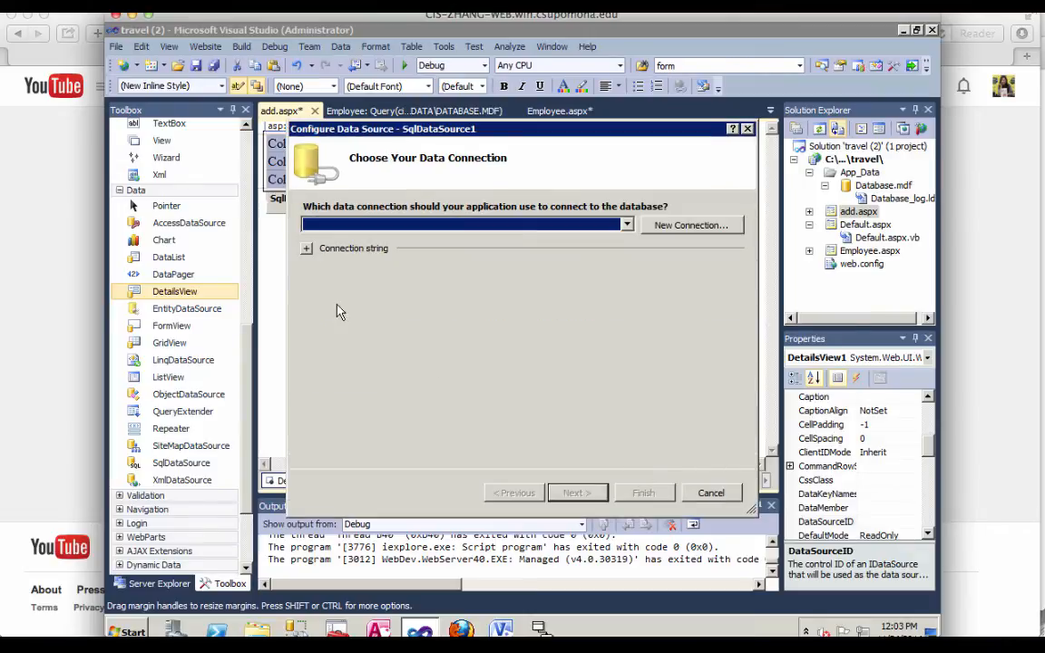
click(624, 225)
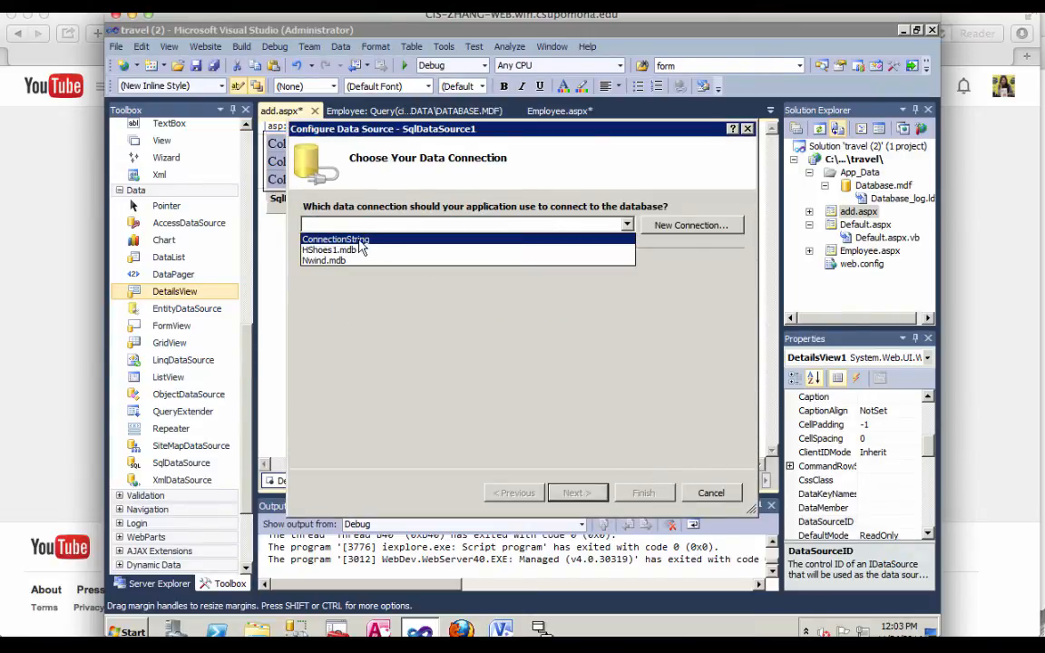
click(335, 240)
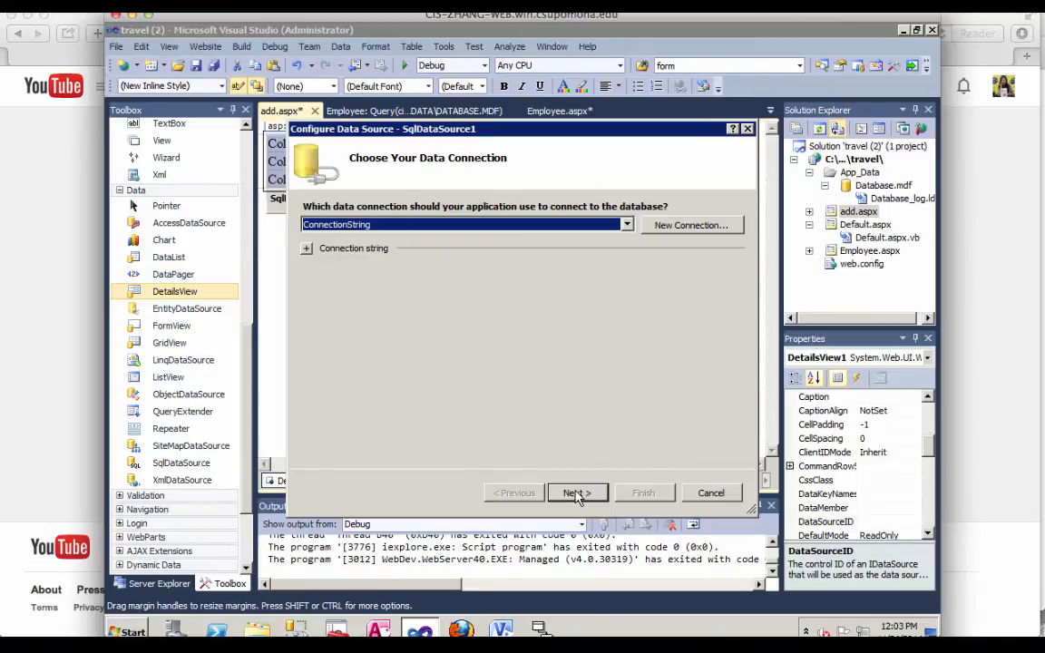
click(578, 494)
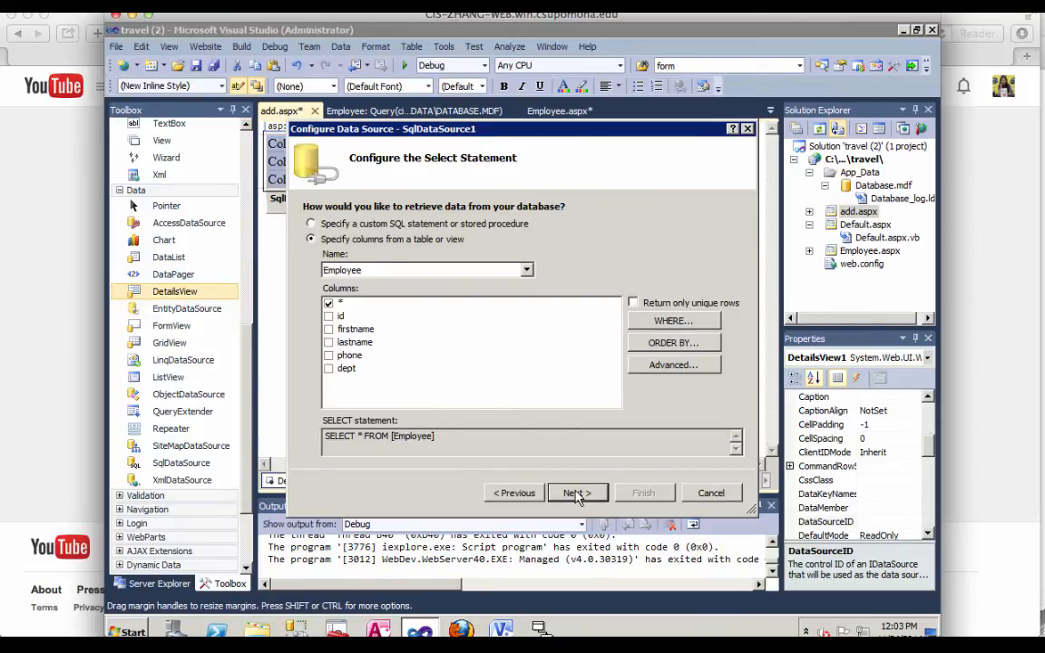
mouse_move(667, 307)
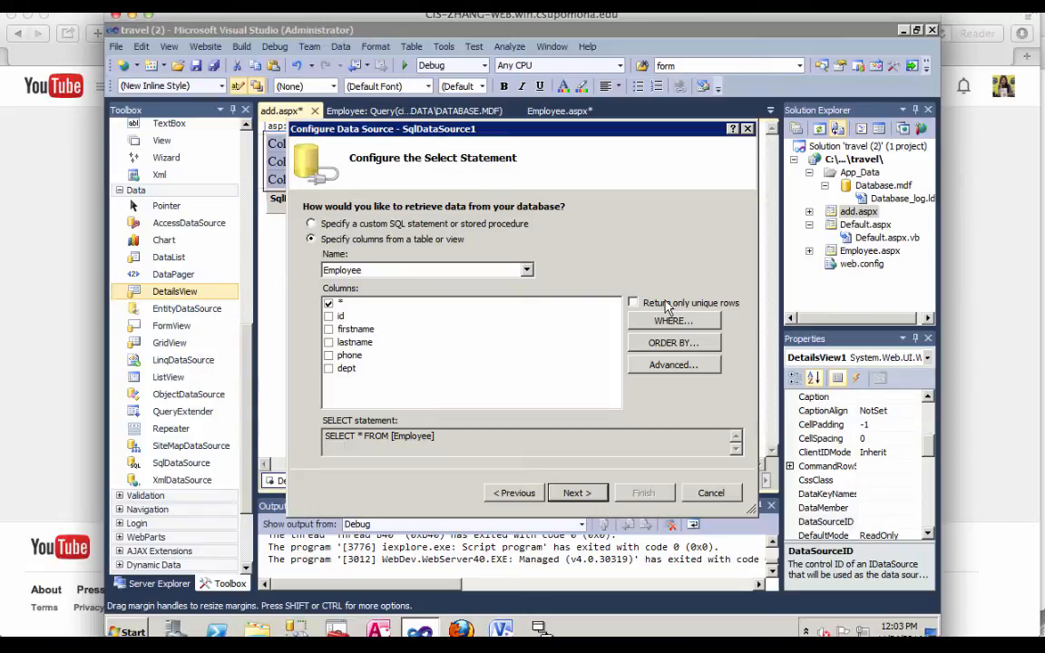
Step: Generate INSERT, UPDATE and DELETE statements for the Employee query and finish the wizard
click(675, 364)
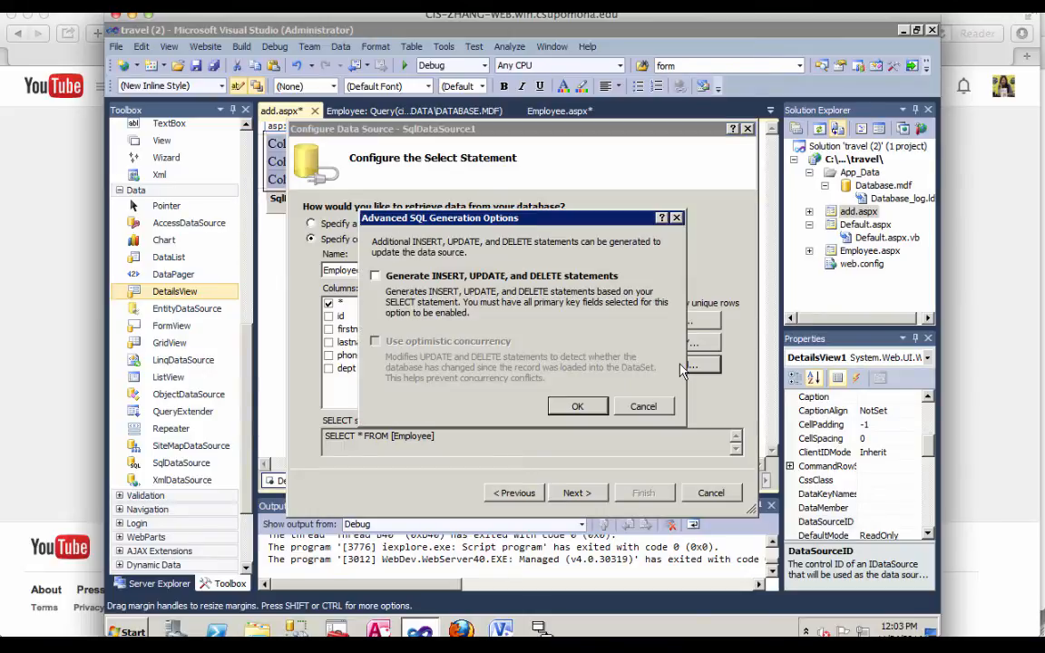
click(374, 276)
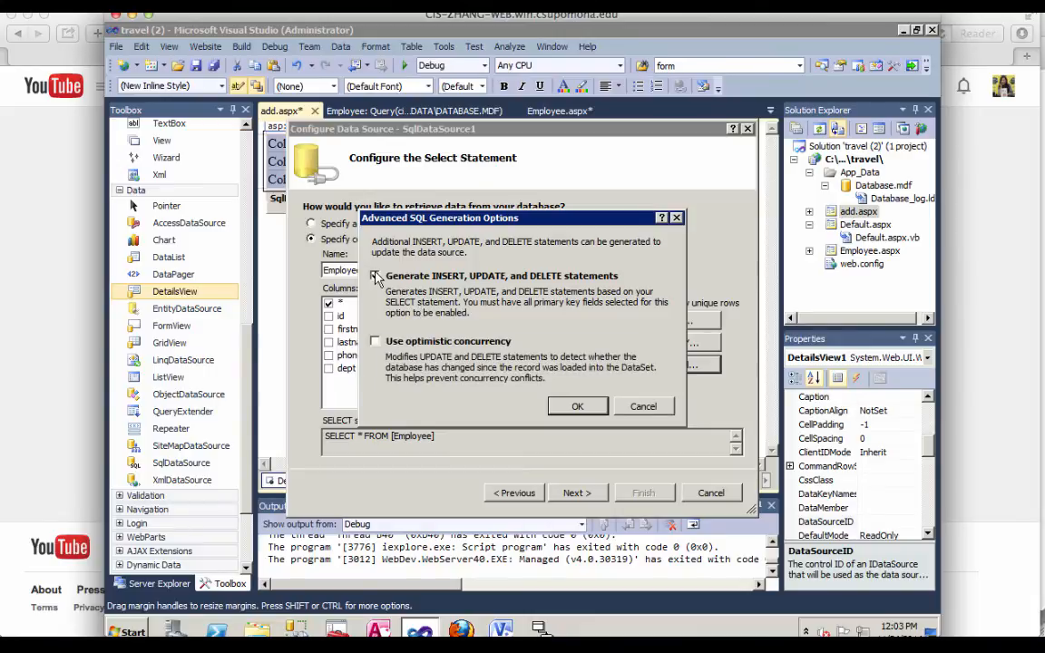
click(577, 407)
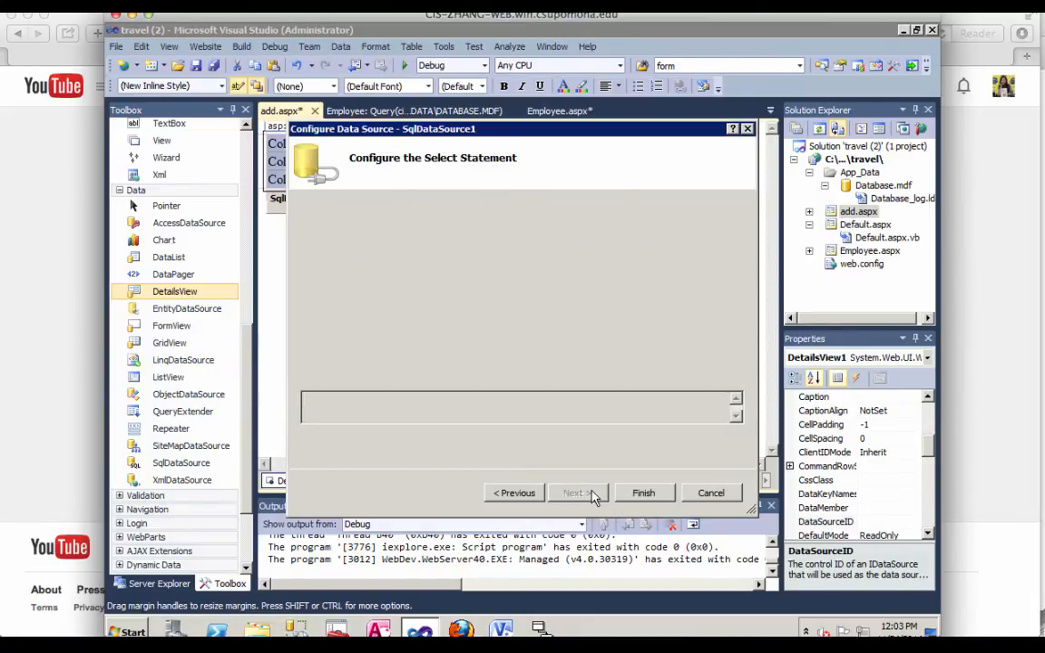
click(577, 493)
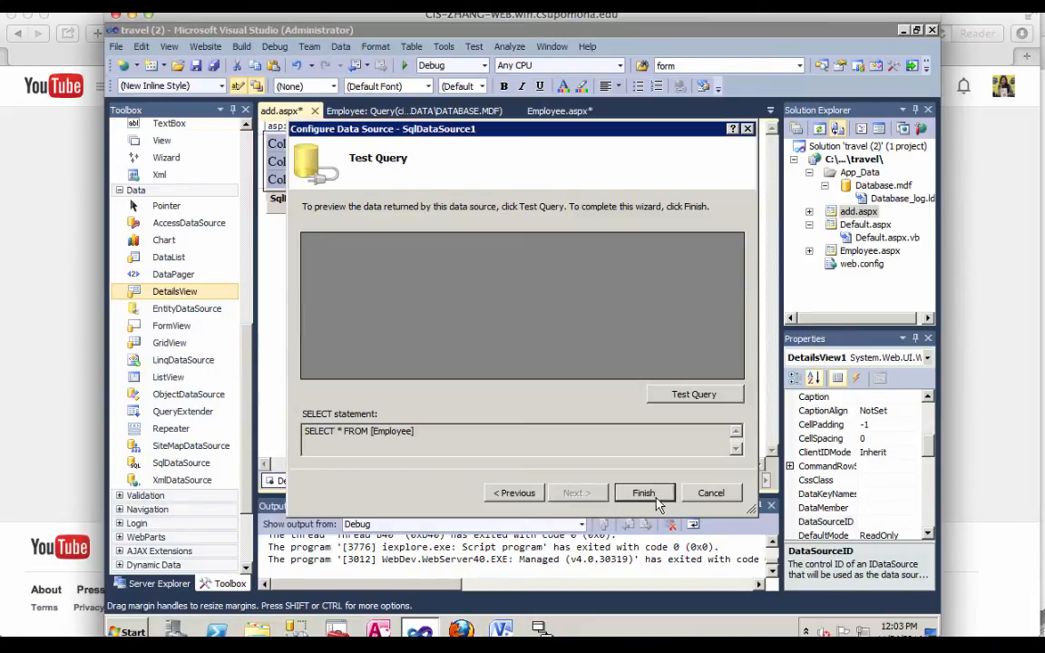
click(644, 494)
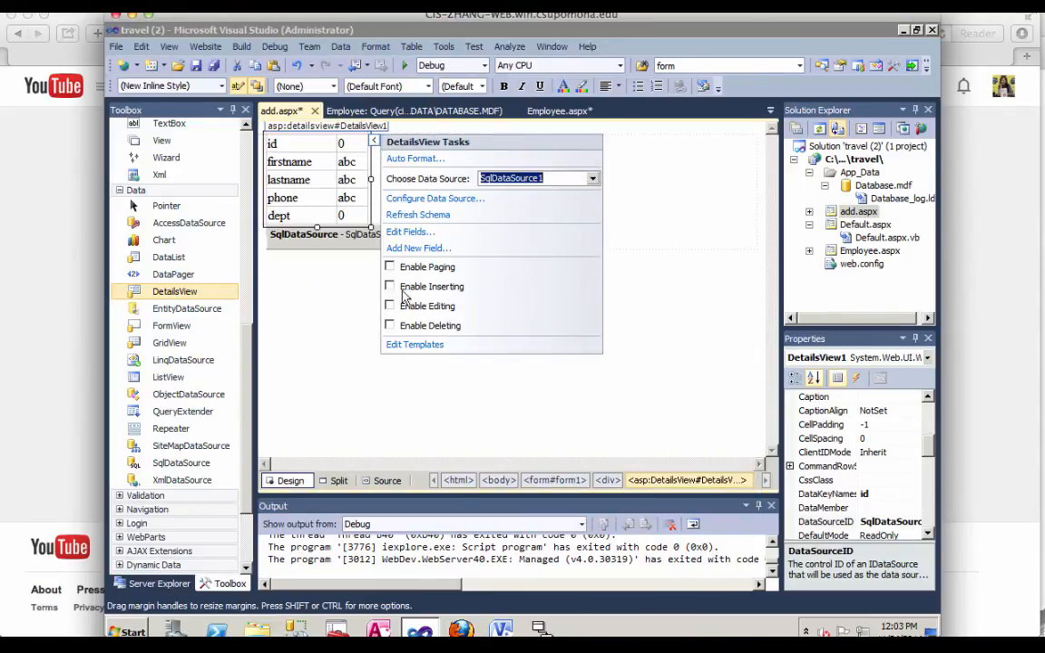
mouse_move(342, 216)
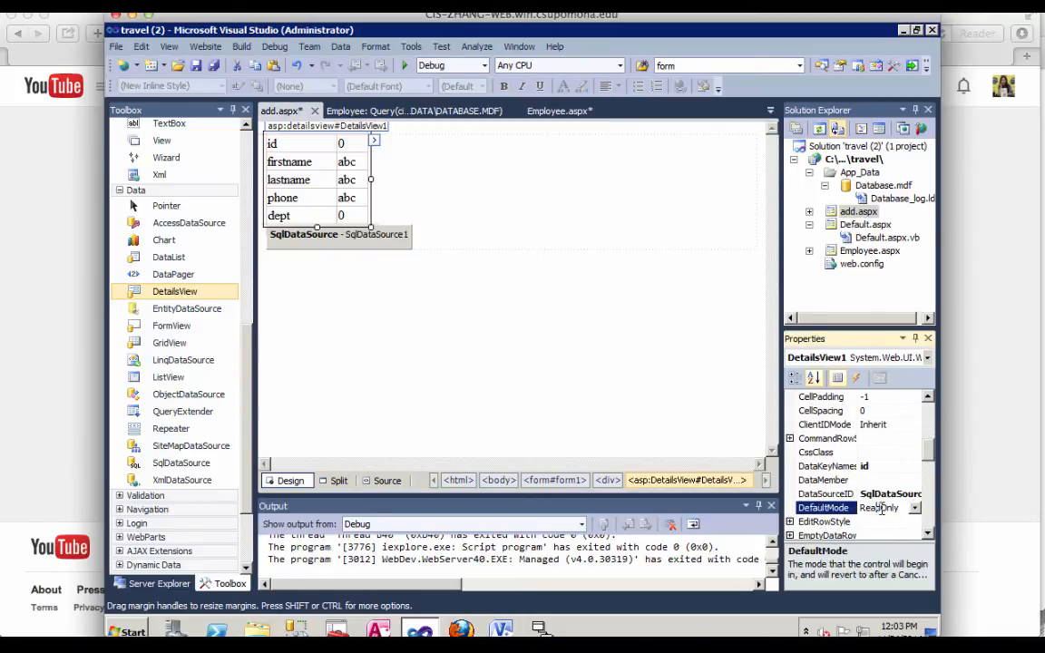
Step: Set the DetailsView's DefaultMode to Insert and enable inserting, giving it Insert and Cancel links
click(924, 508)
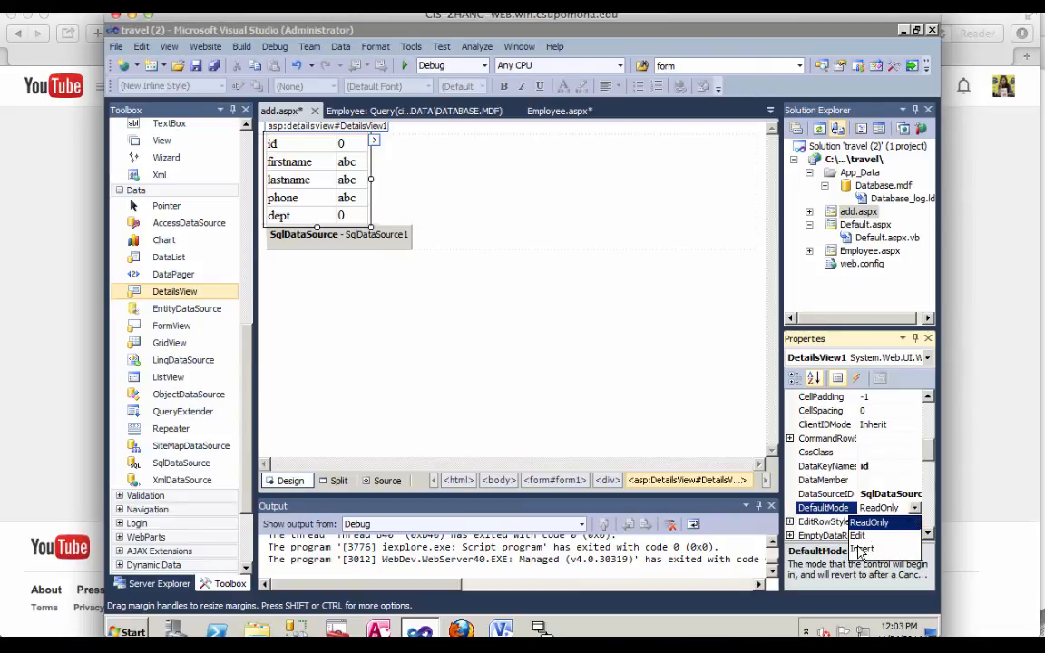
click(860, 548)
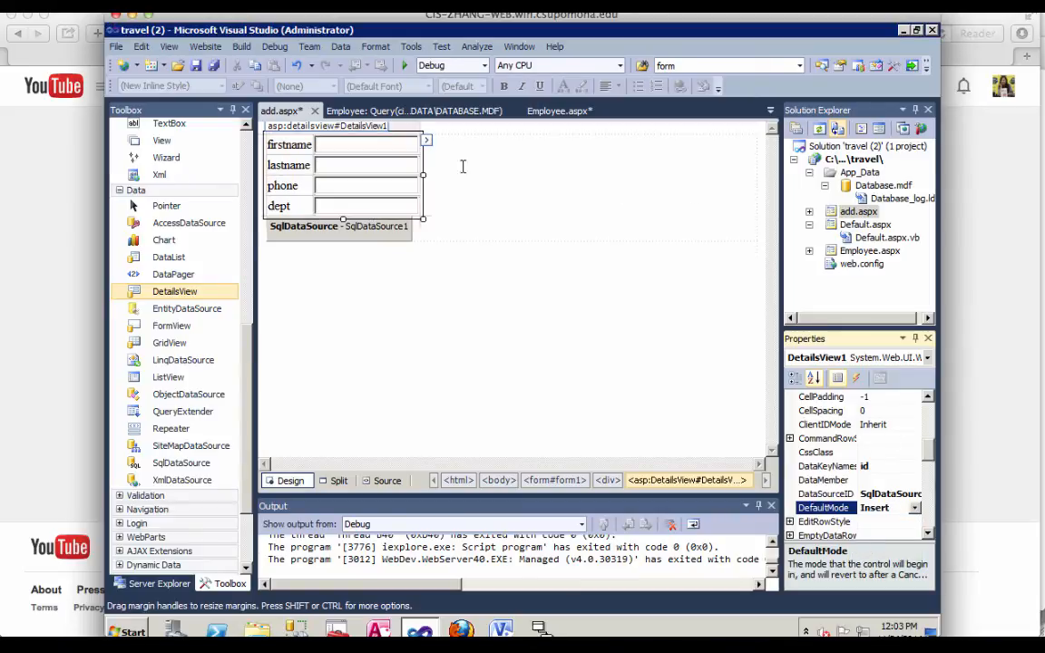
click(425, 142)
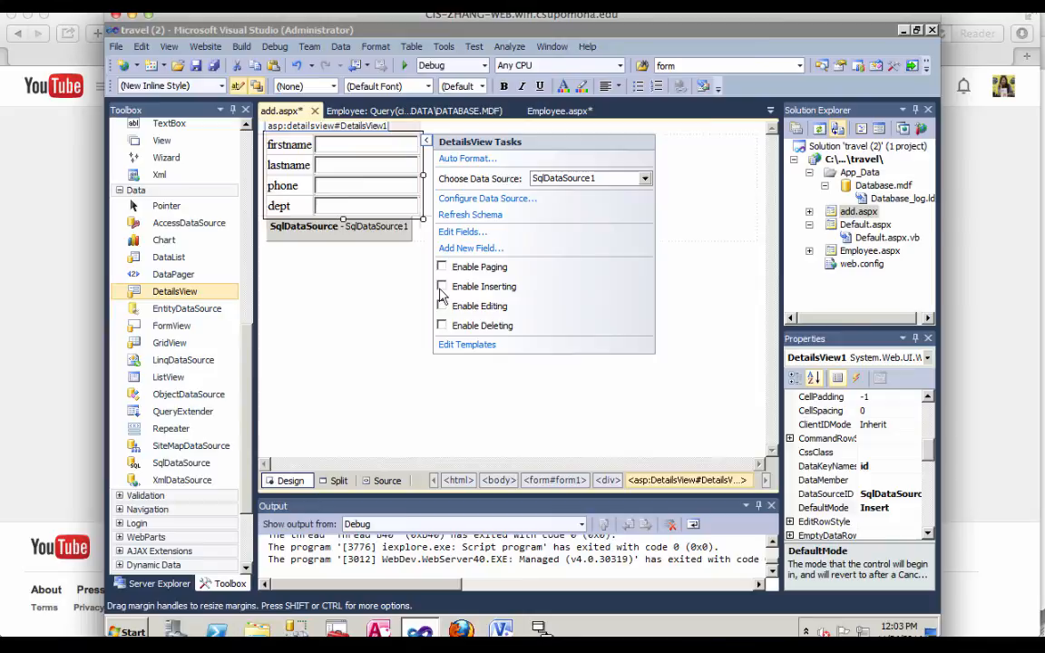
click(443, 287)
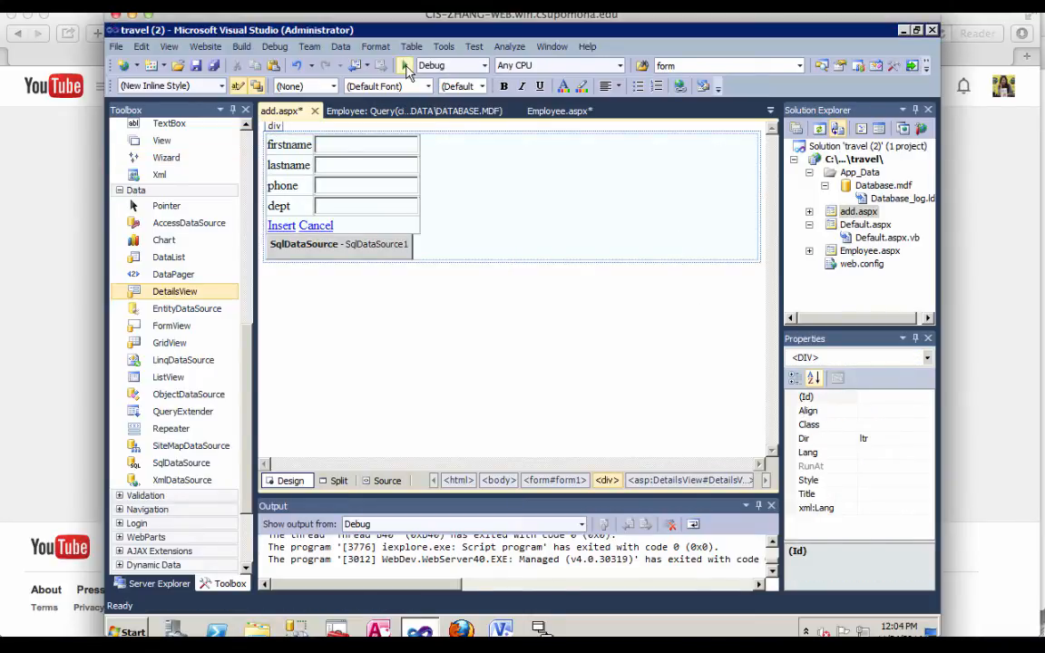
click(401, 65)
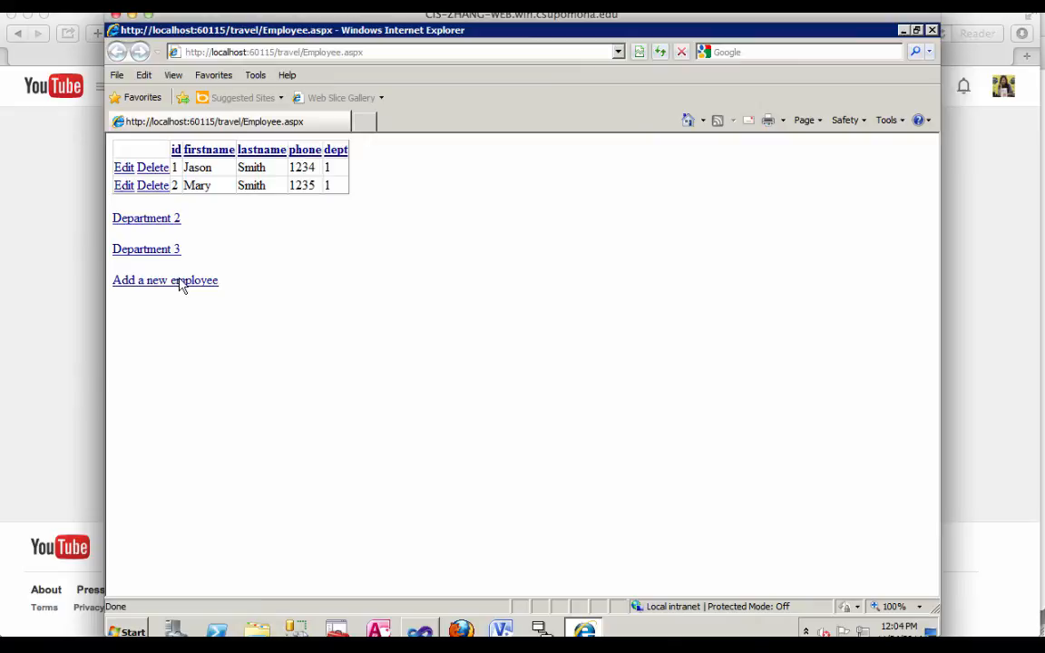
Step: Add employee Alex Smith with phone 1111 in department 3 through the add.aspx form
click(166, 279)
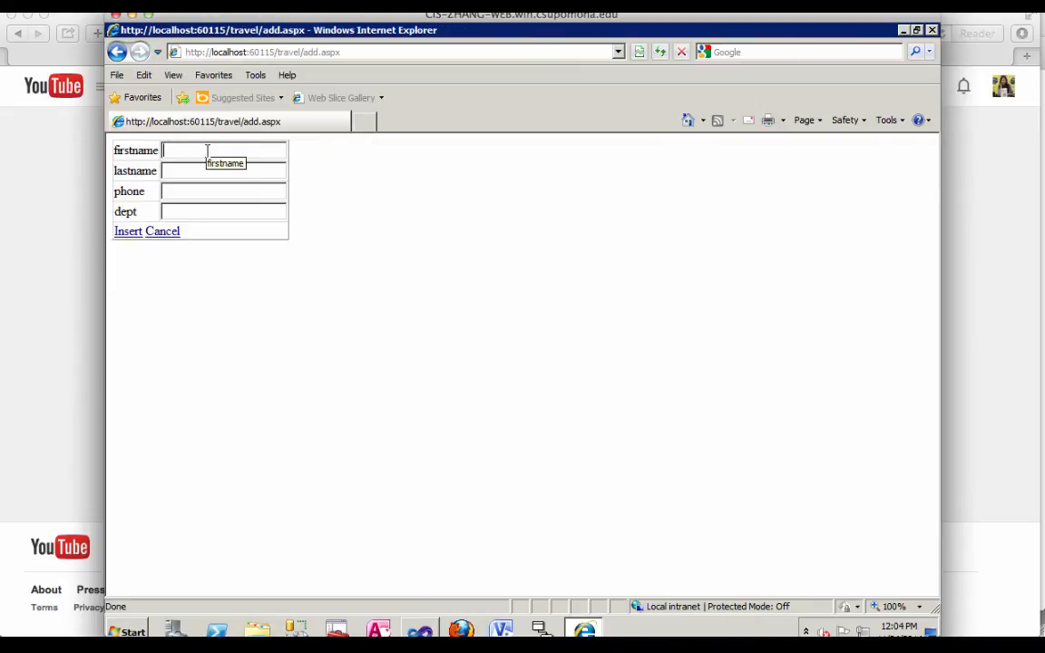
text(Sm)
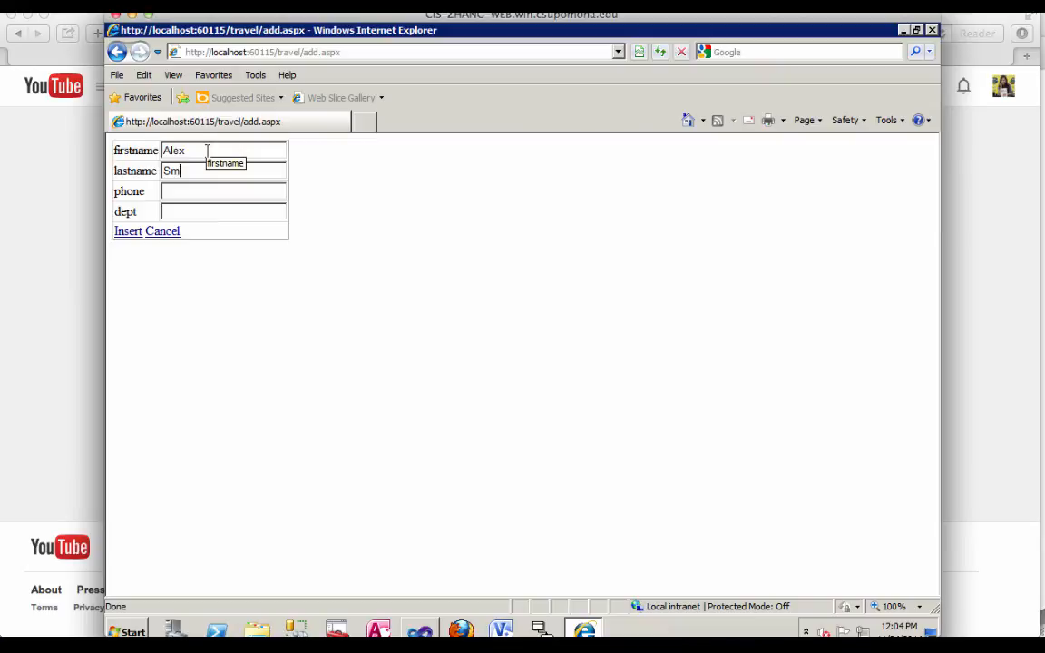
text(12)
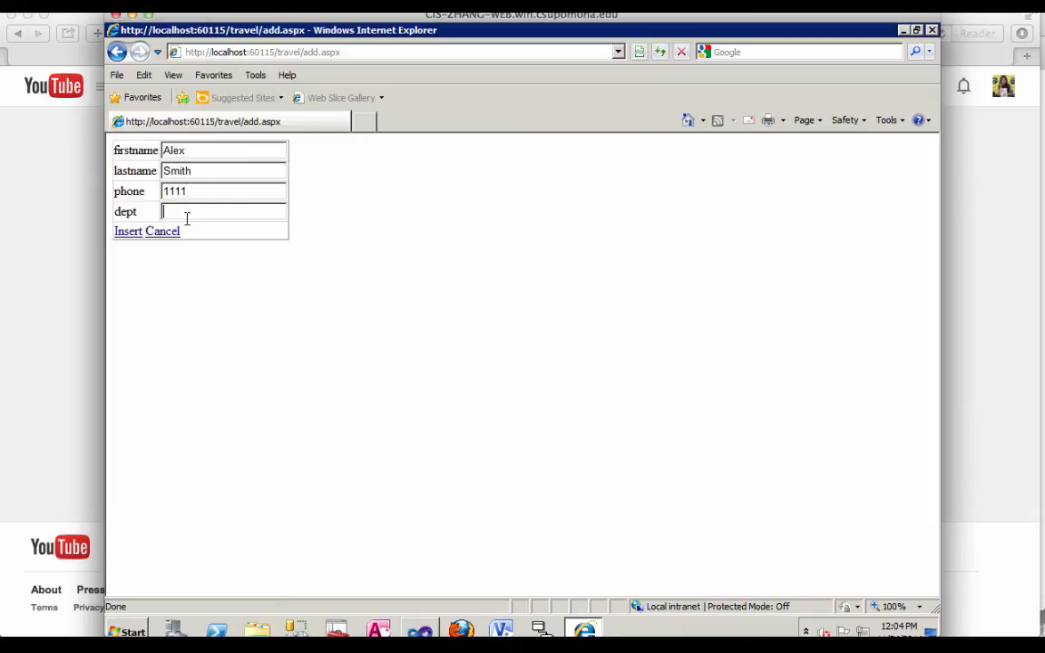
text(3)
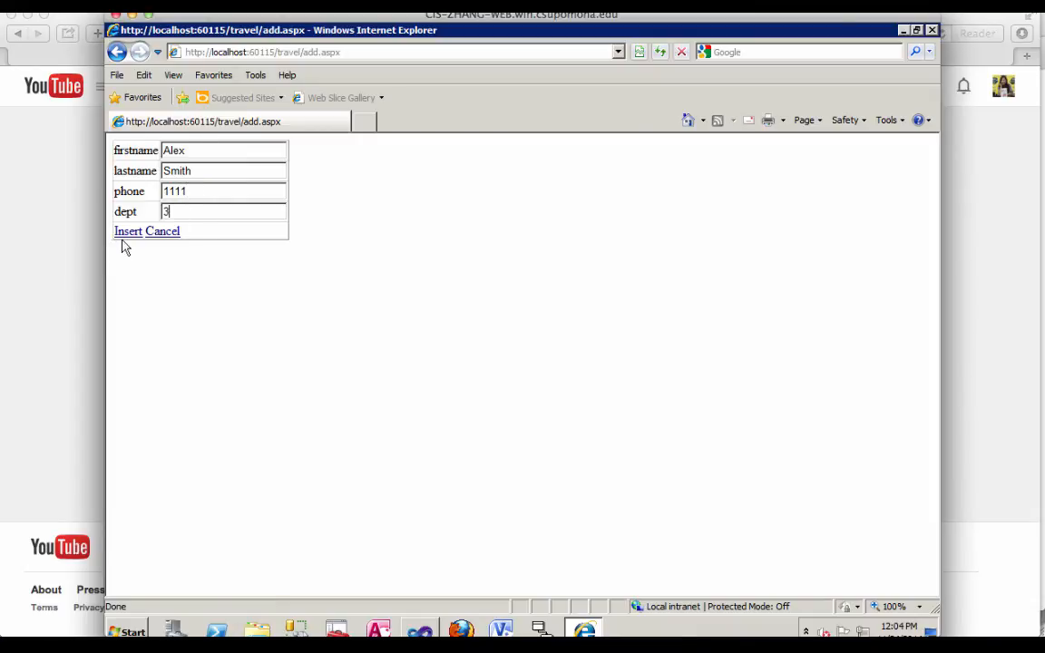
click(127, 230)
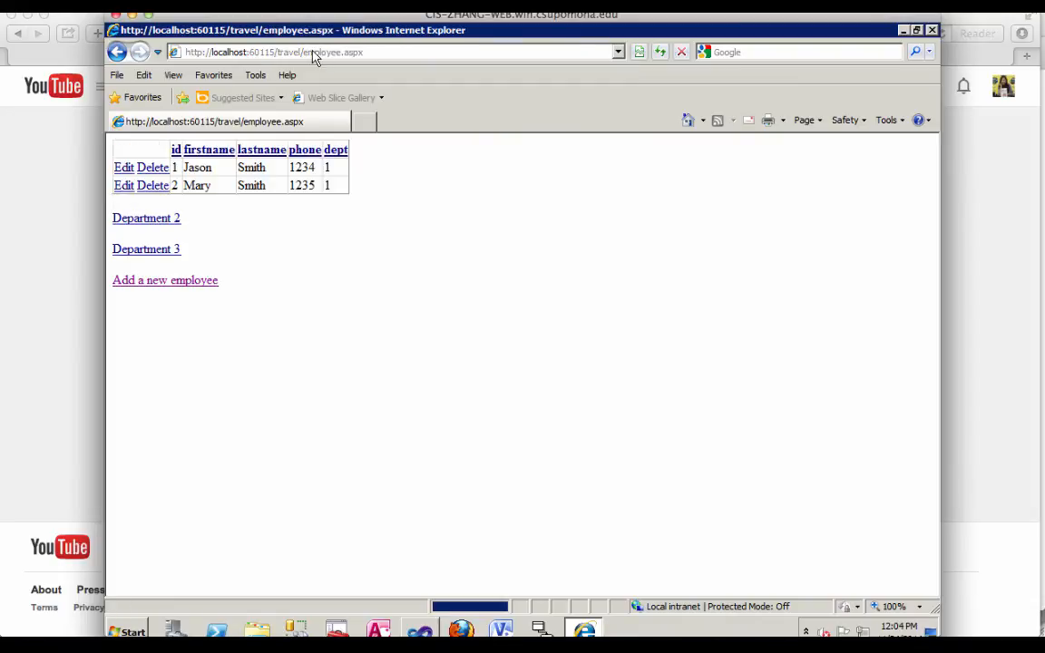
mouse_move(135, 252)
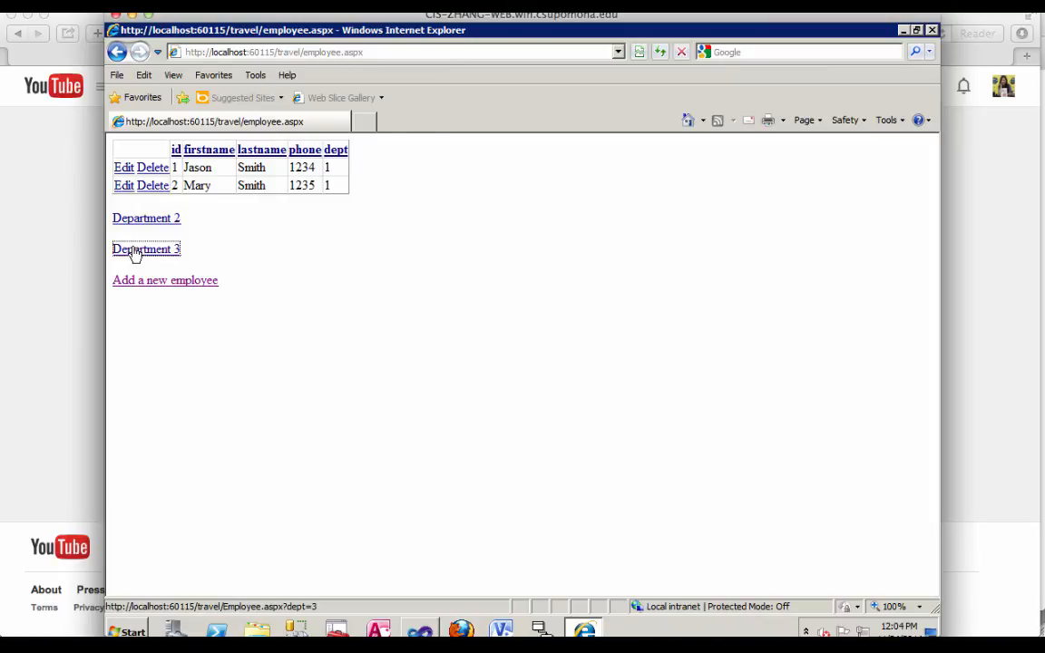
Step: Confirm the new employee appears under Department 3, then close the browser
click(145, 249)
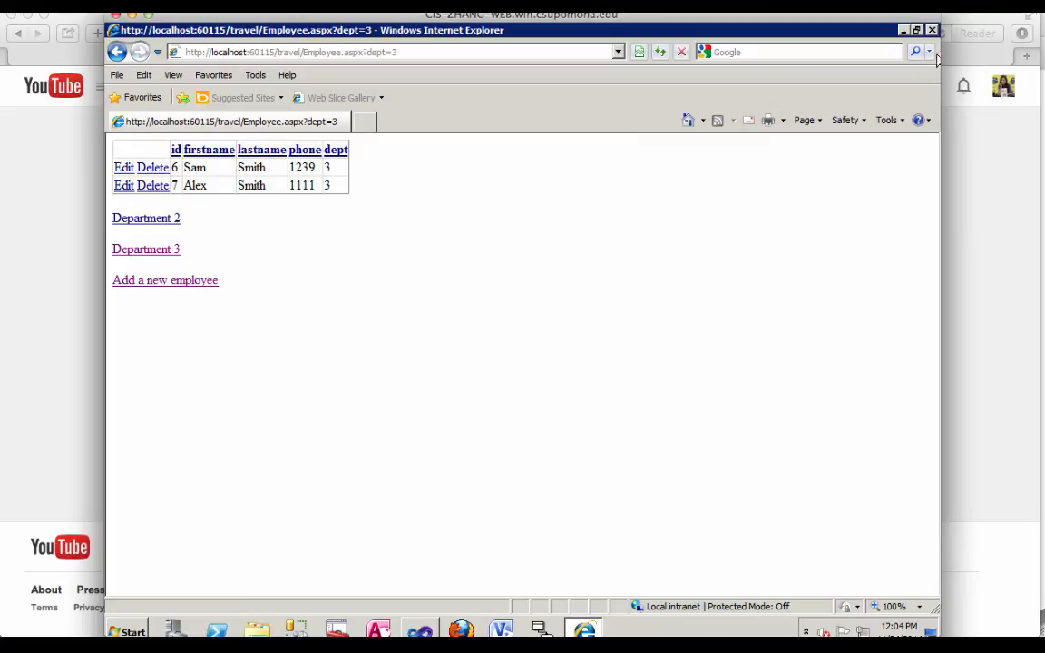
click(424, 630)
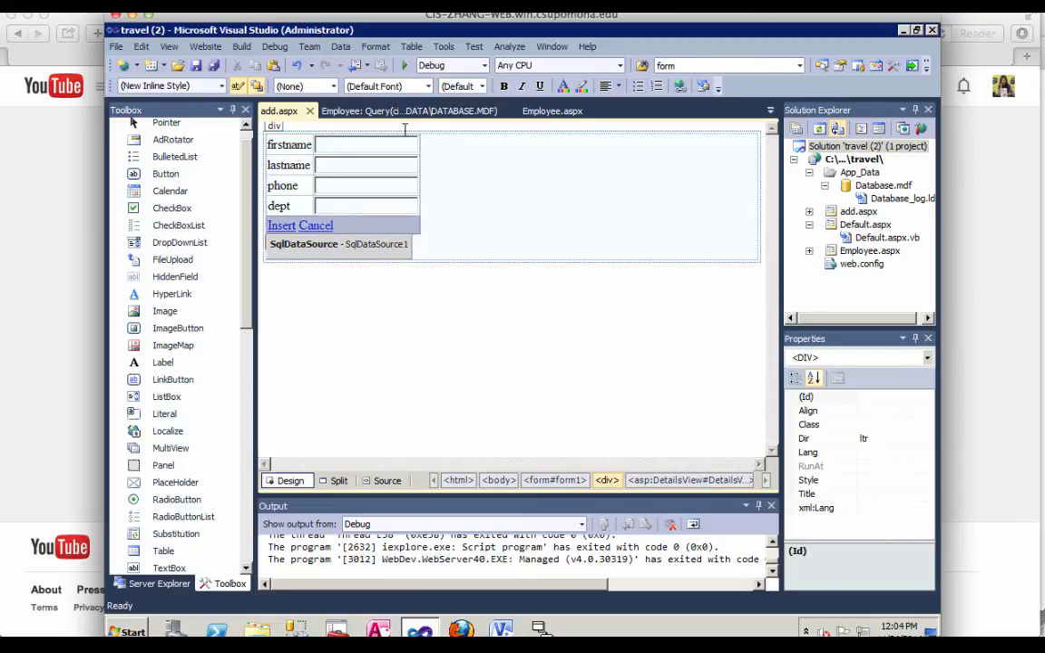
Step: Create an ItemInserted event handler for DetailsView1 from the Properties window's events list
click(345, 182)
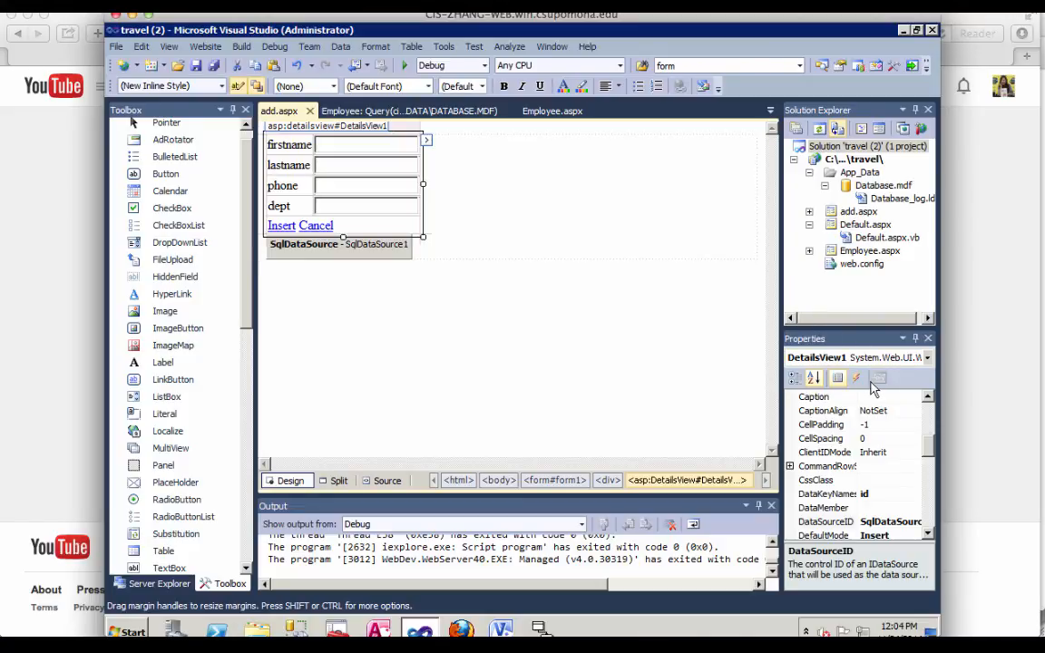
mouse_move(857, 380)
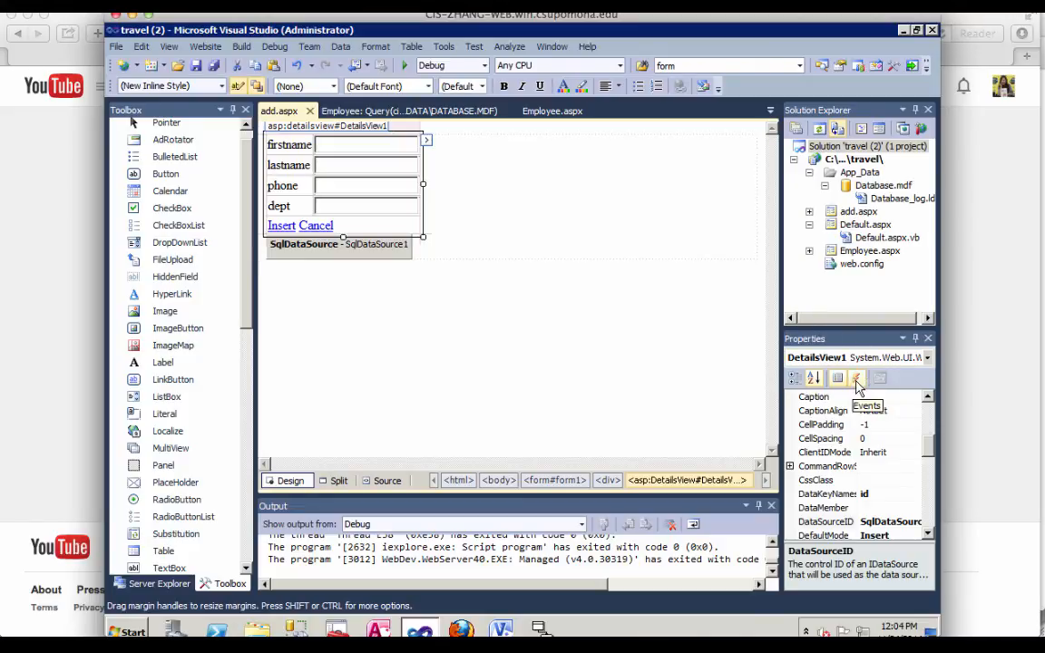
click(857, 379)
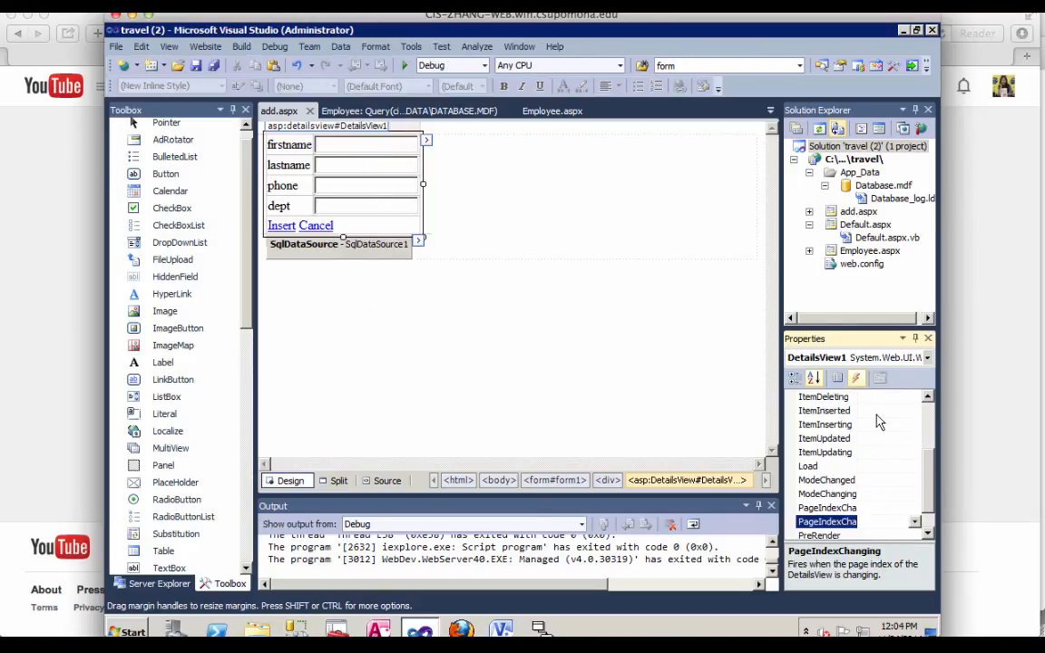
click(824, 410)
text(Respo)
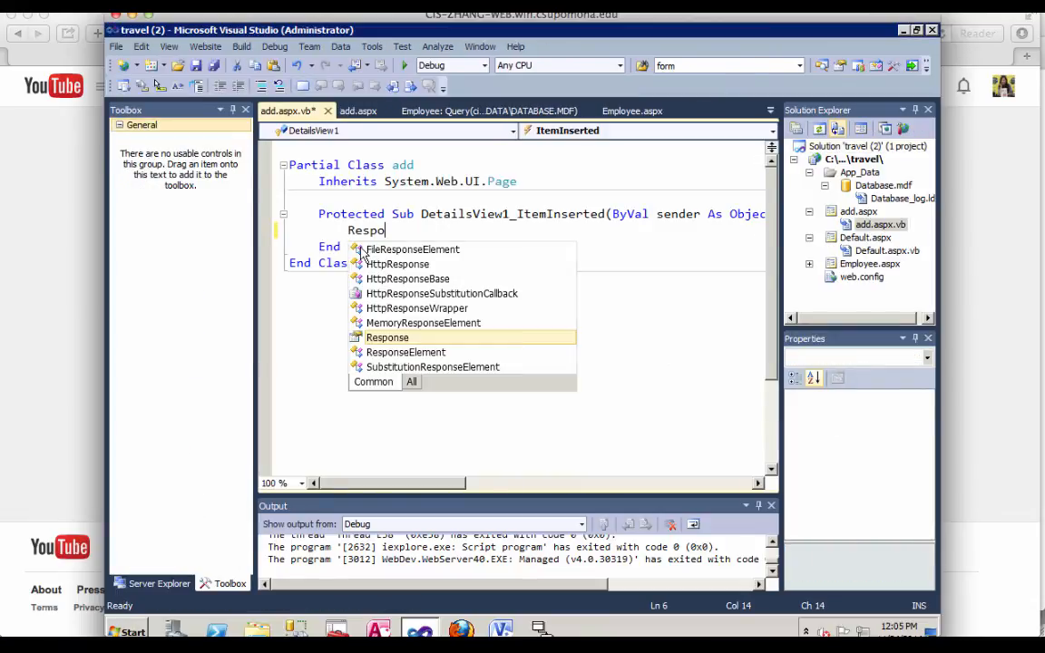
Step: Add Response.Redirect("employee.aspx") inside the DetailsView1_ItemInserted handler
text(nse.R)
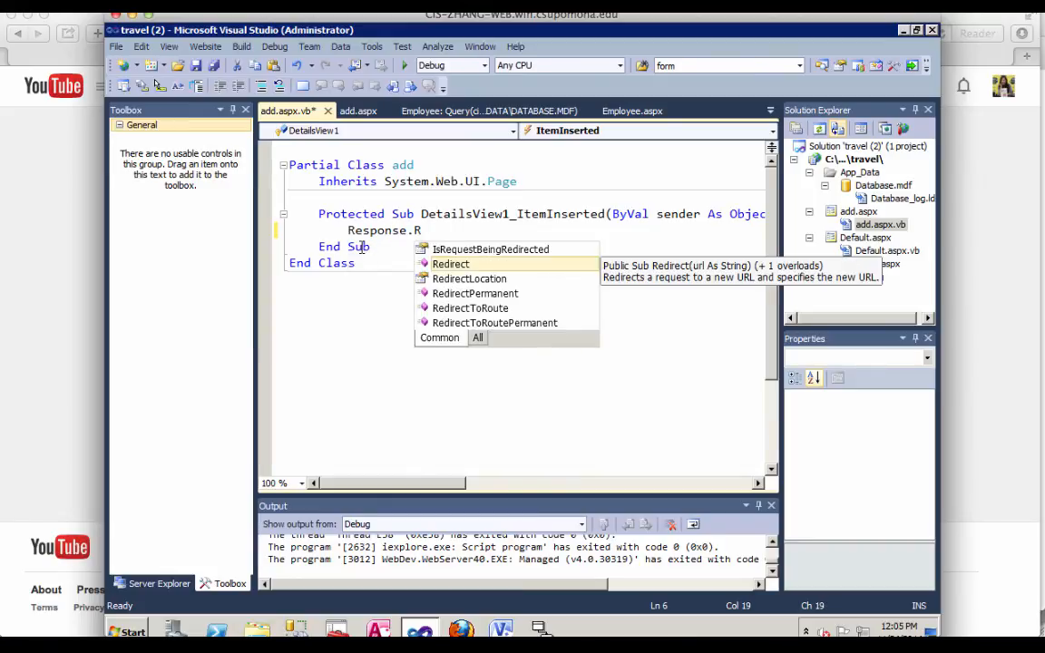
text(edirect()
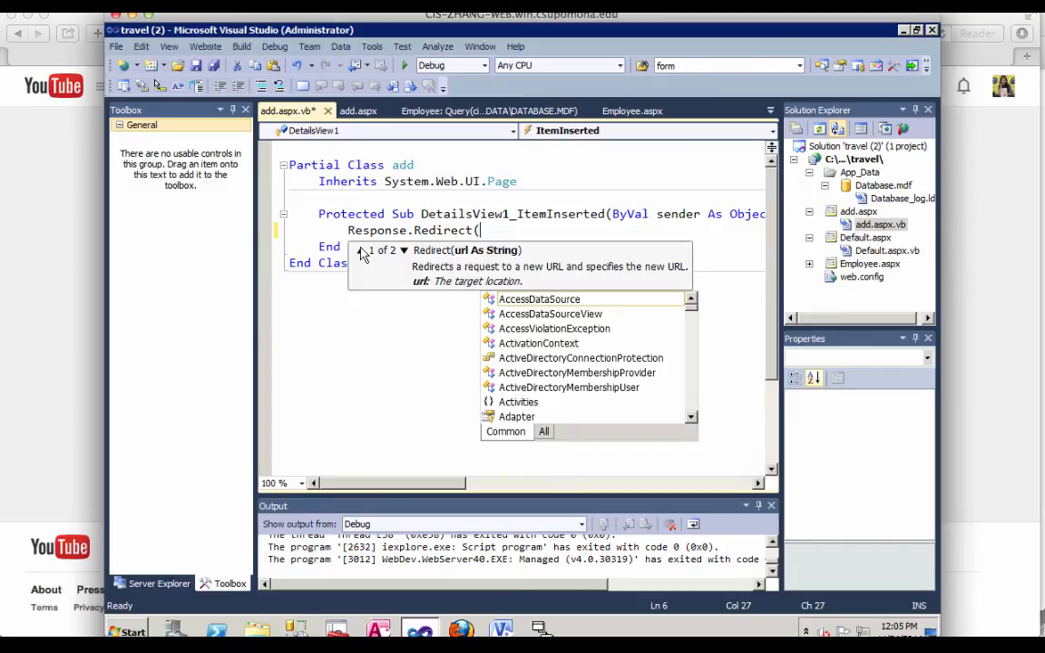
text("e)
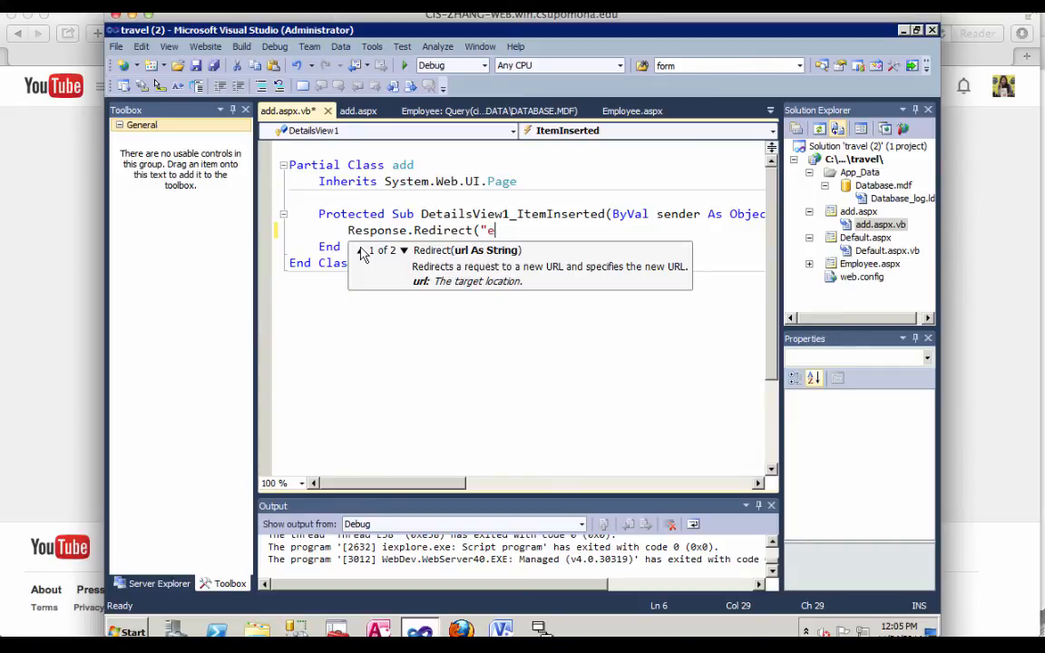
text(mployee.)
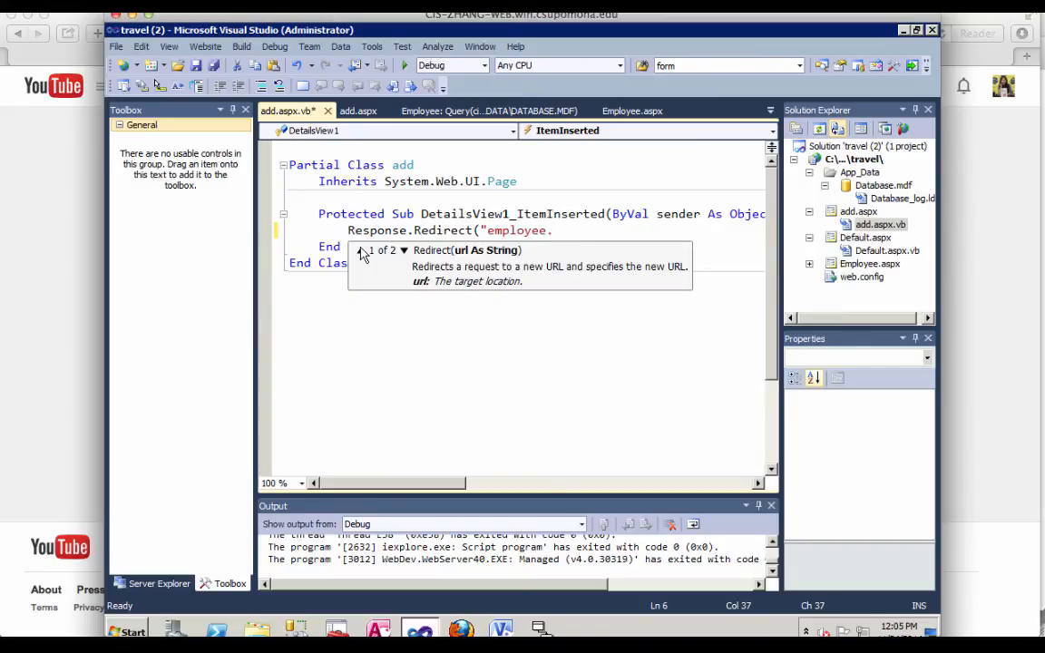
text(aspx)
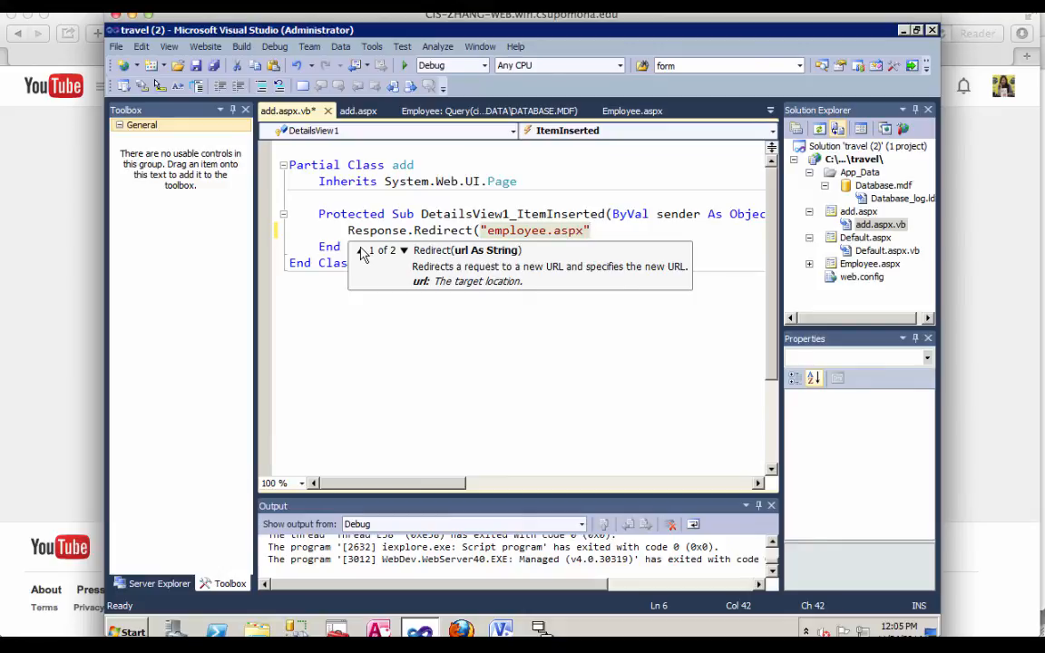